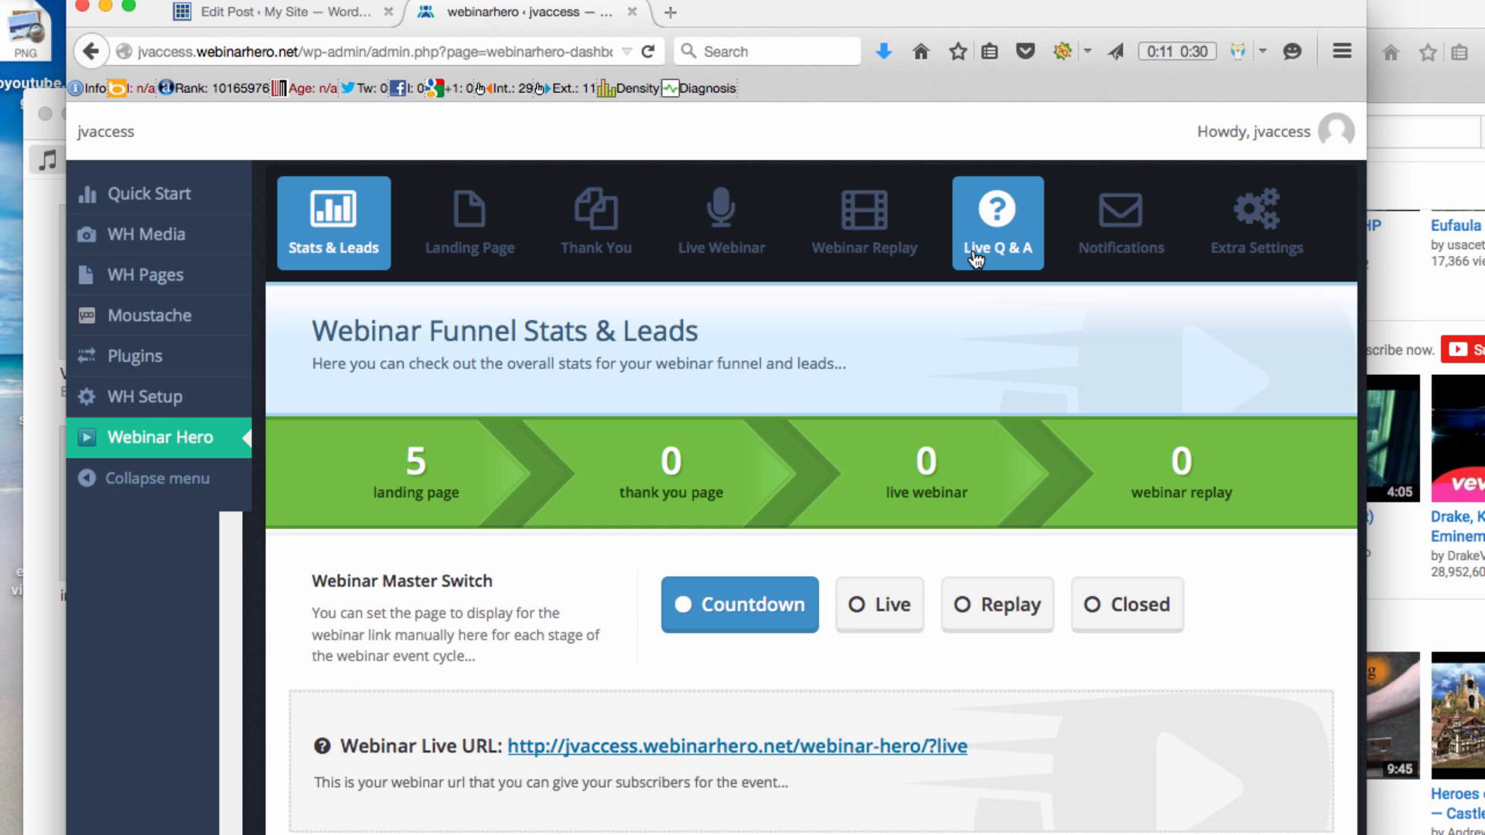
Step: Show the Live Q&A section with its live, active and answered question groups
{"action": "left_click", "coordinate": [996, 223]}
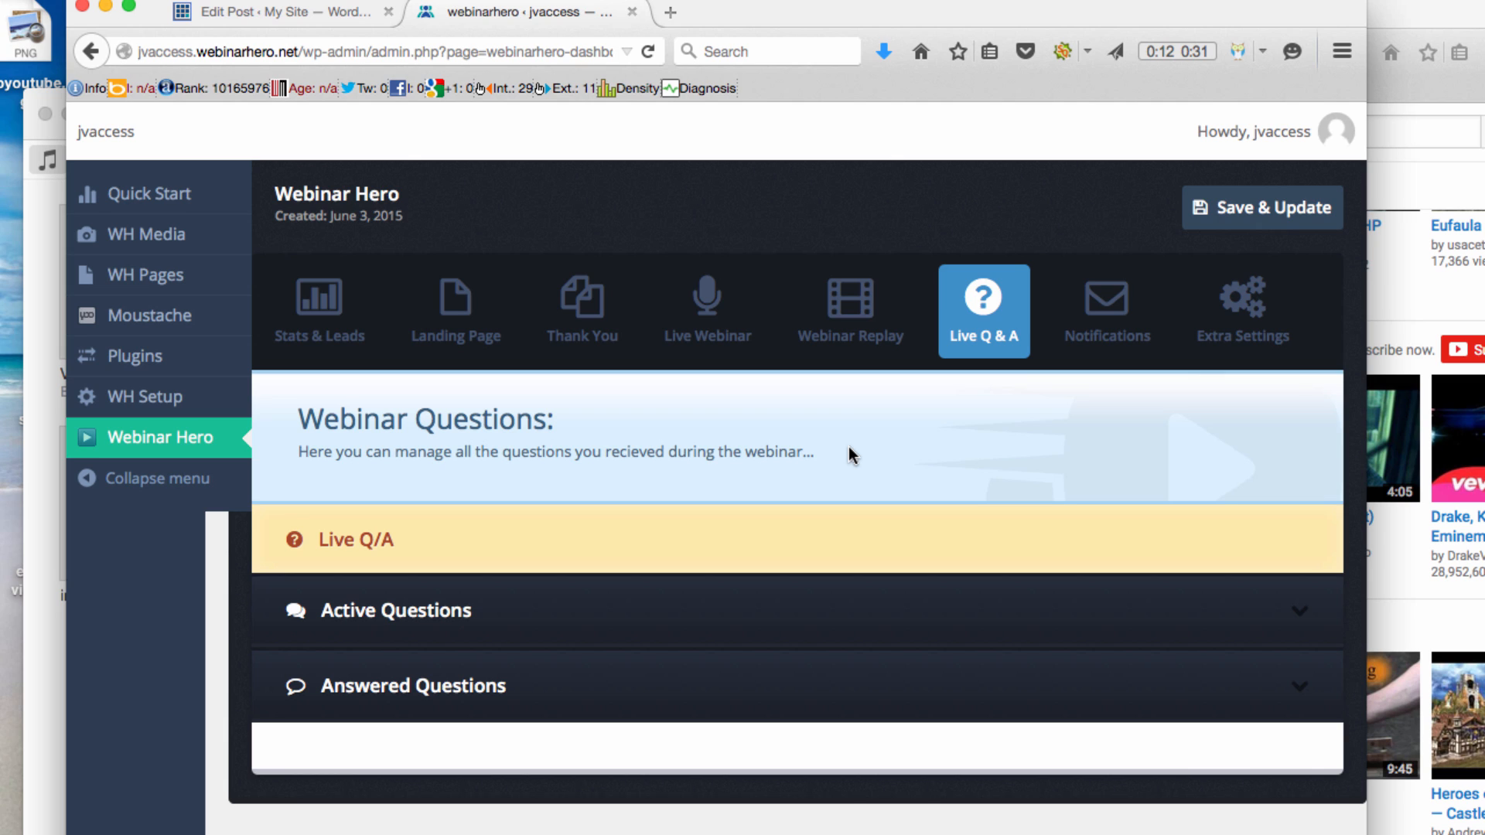
{"action": "mouse_move", "coordinate": [688, 407]}
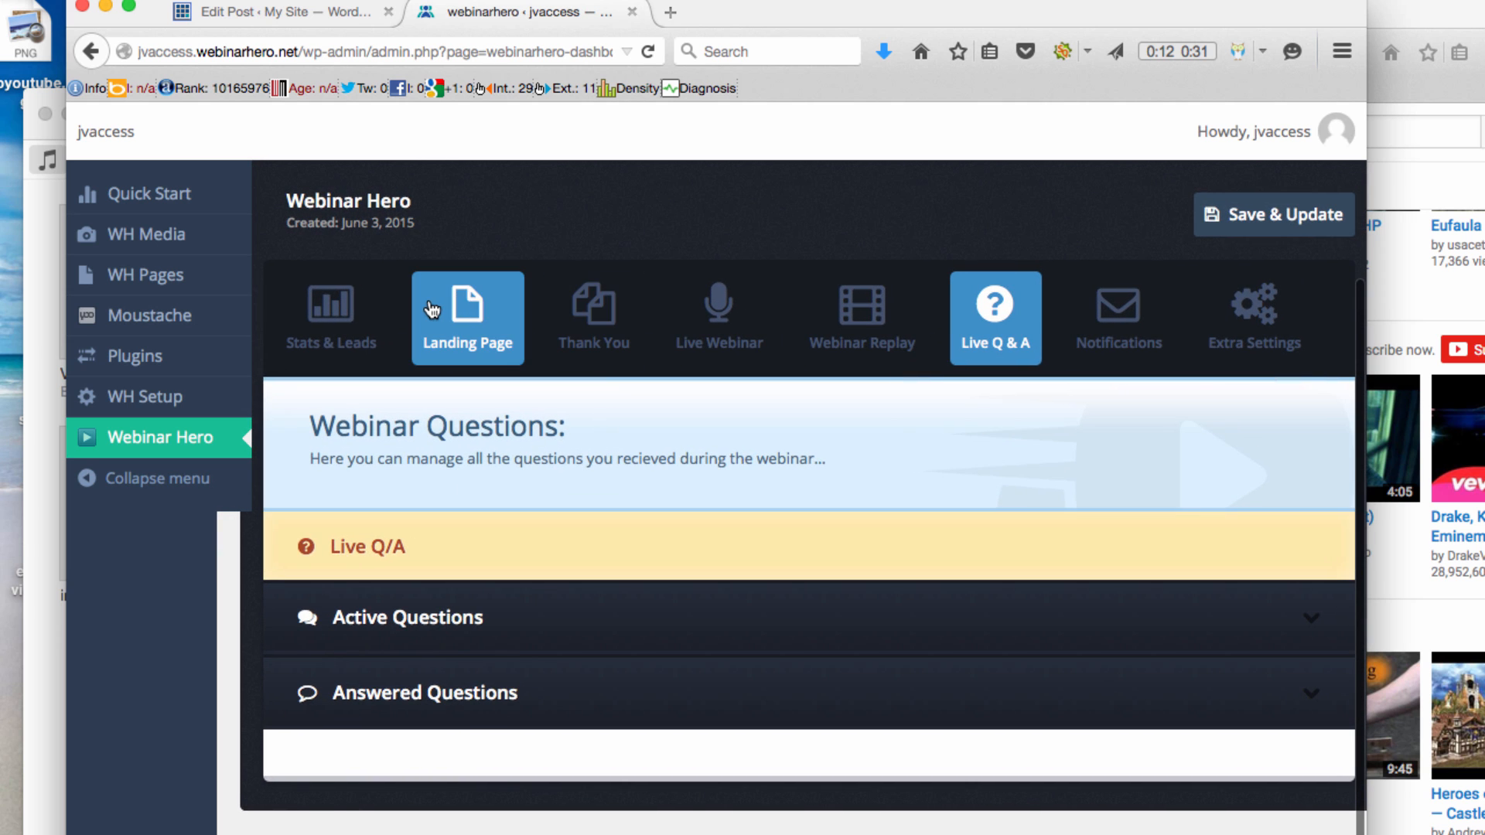
Step: Select the webinar questions area before moving over to the YouTube window
{"action": "left_click", "coordinate": [330, 317]}
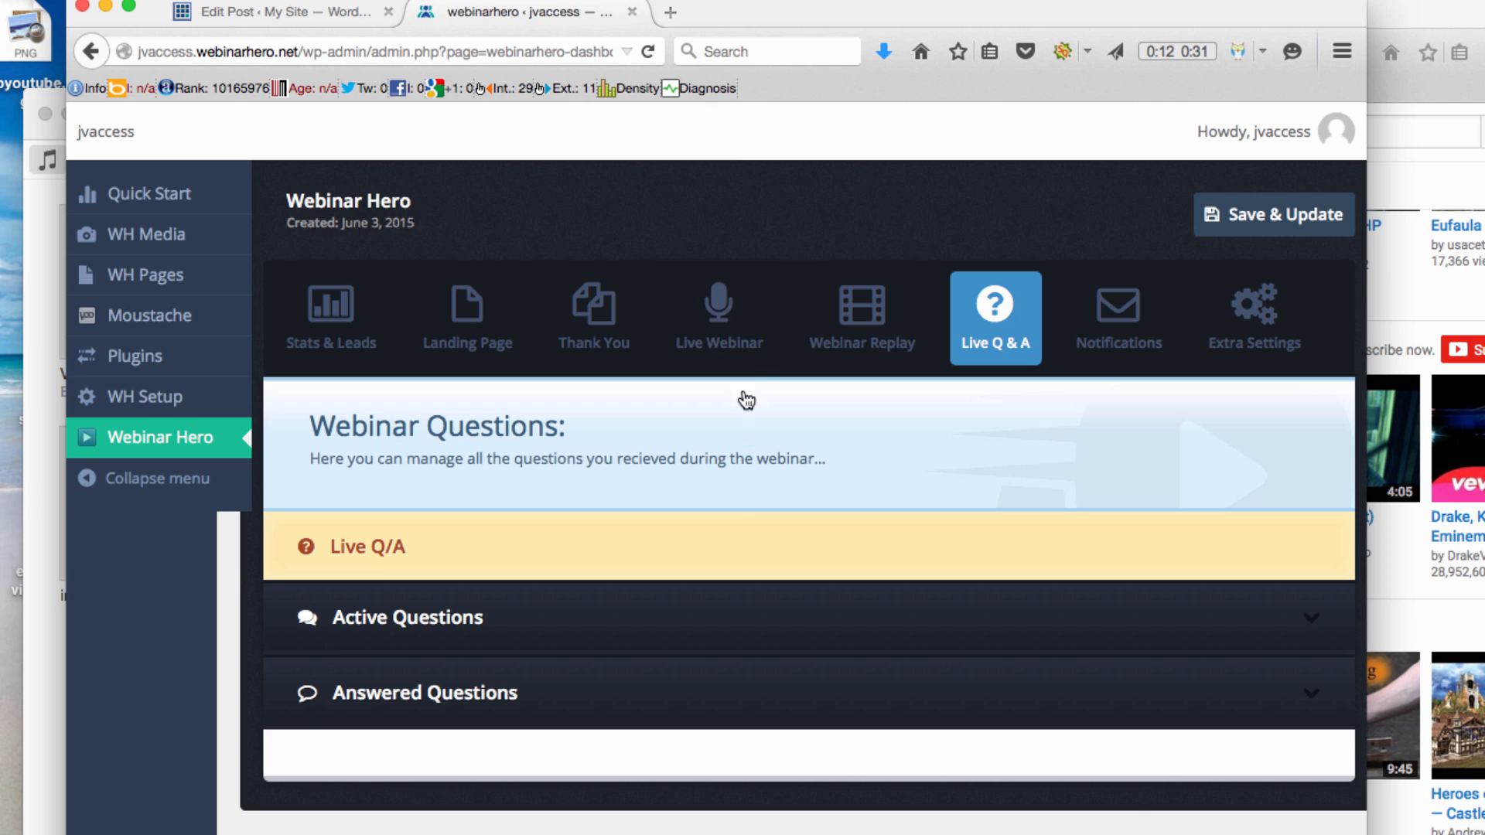
{"action": "mouse_move", "coordinate": [718, 317]}
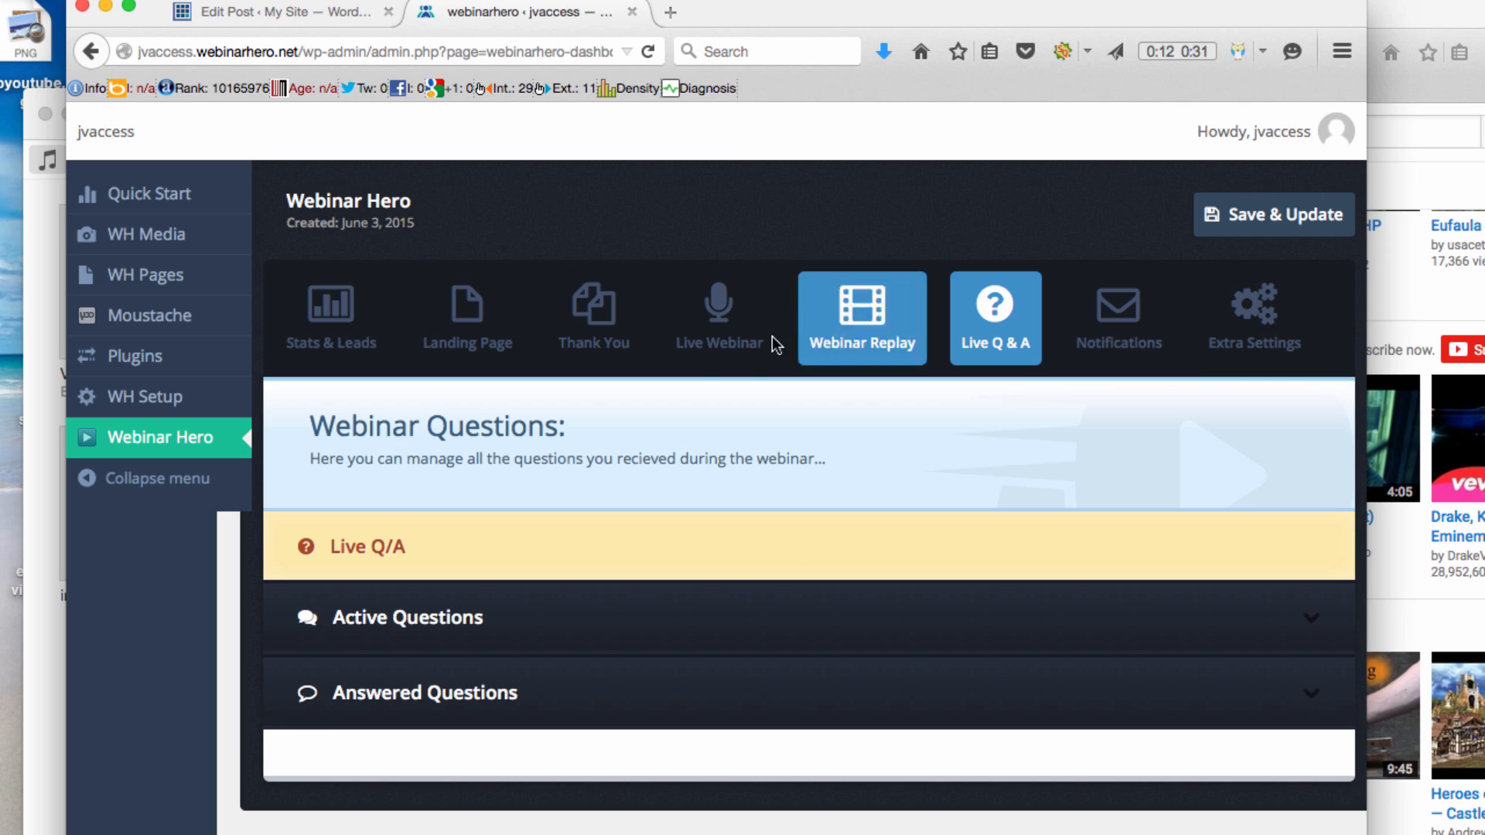
{"action": "mouse_move", "coordinate": [661, 357]}
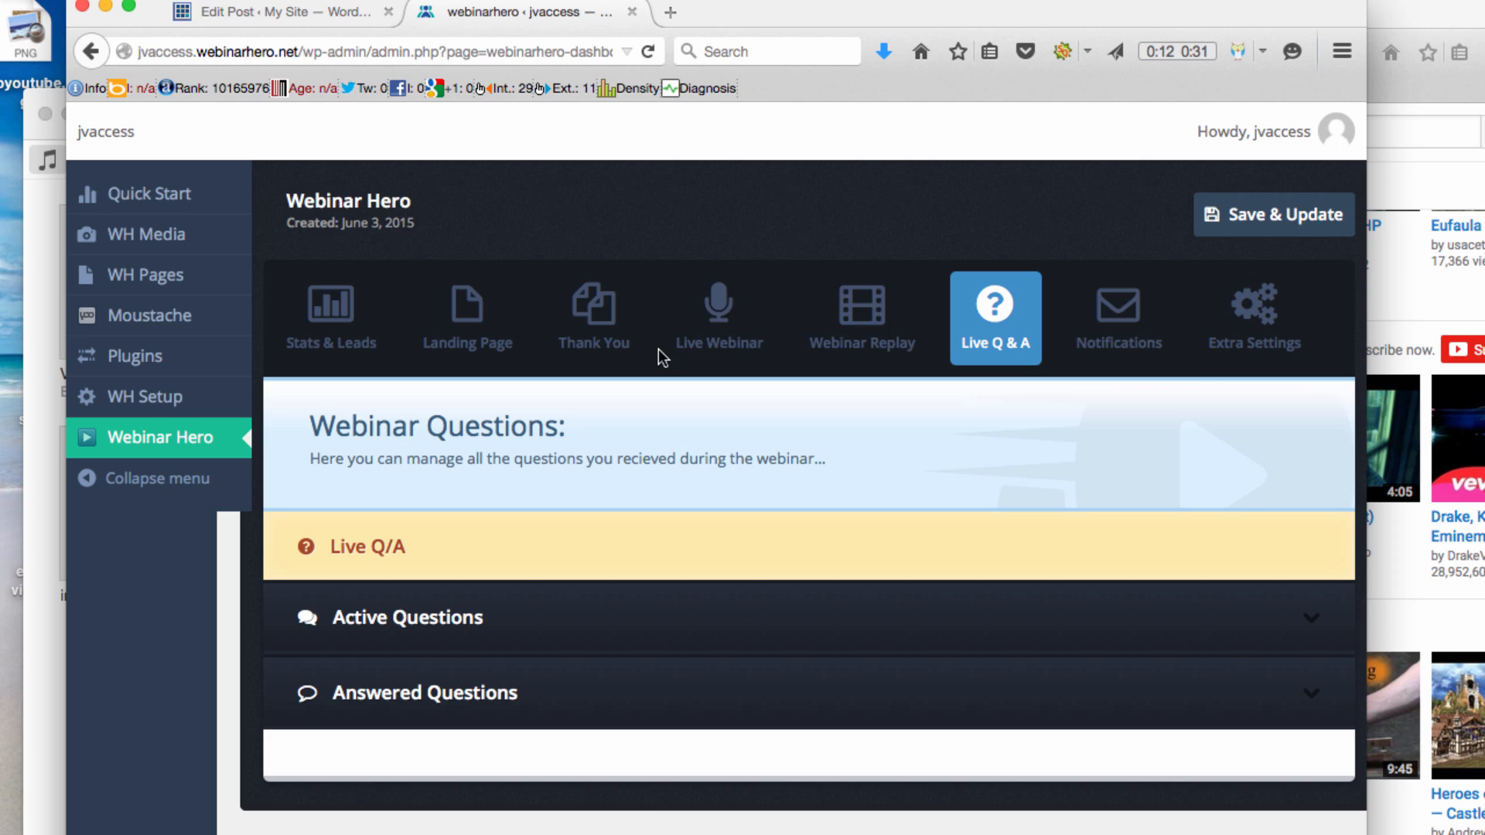
{"action": "mouse_move", "coordinate": [328, 336]}
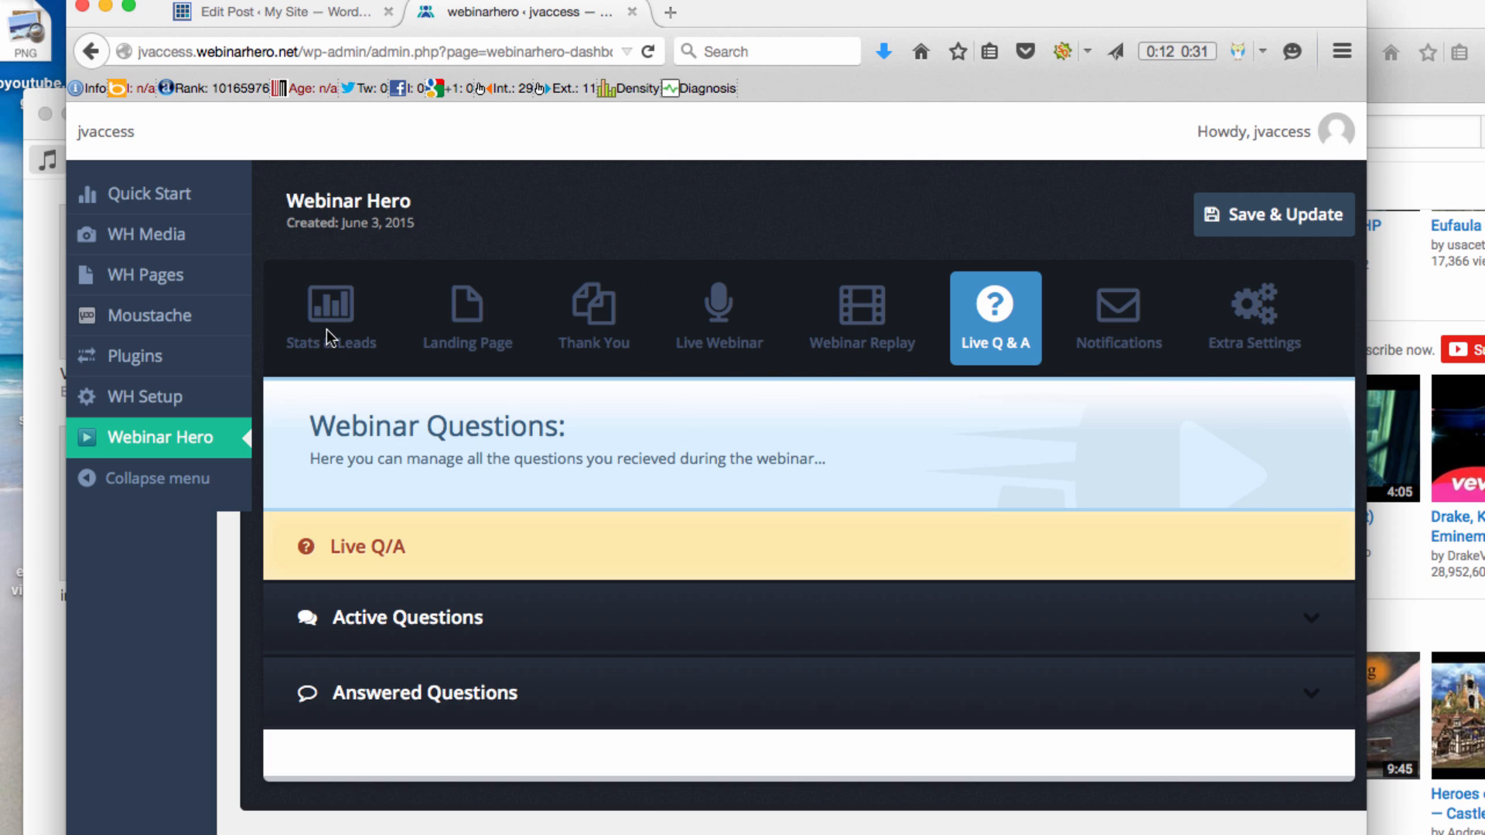
{"action": "mouse_move", "coordinate": [574, 411]}
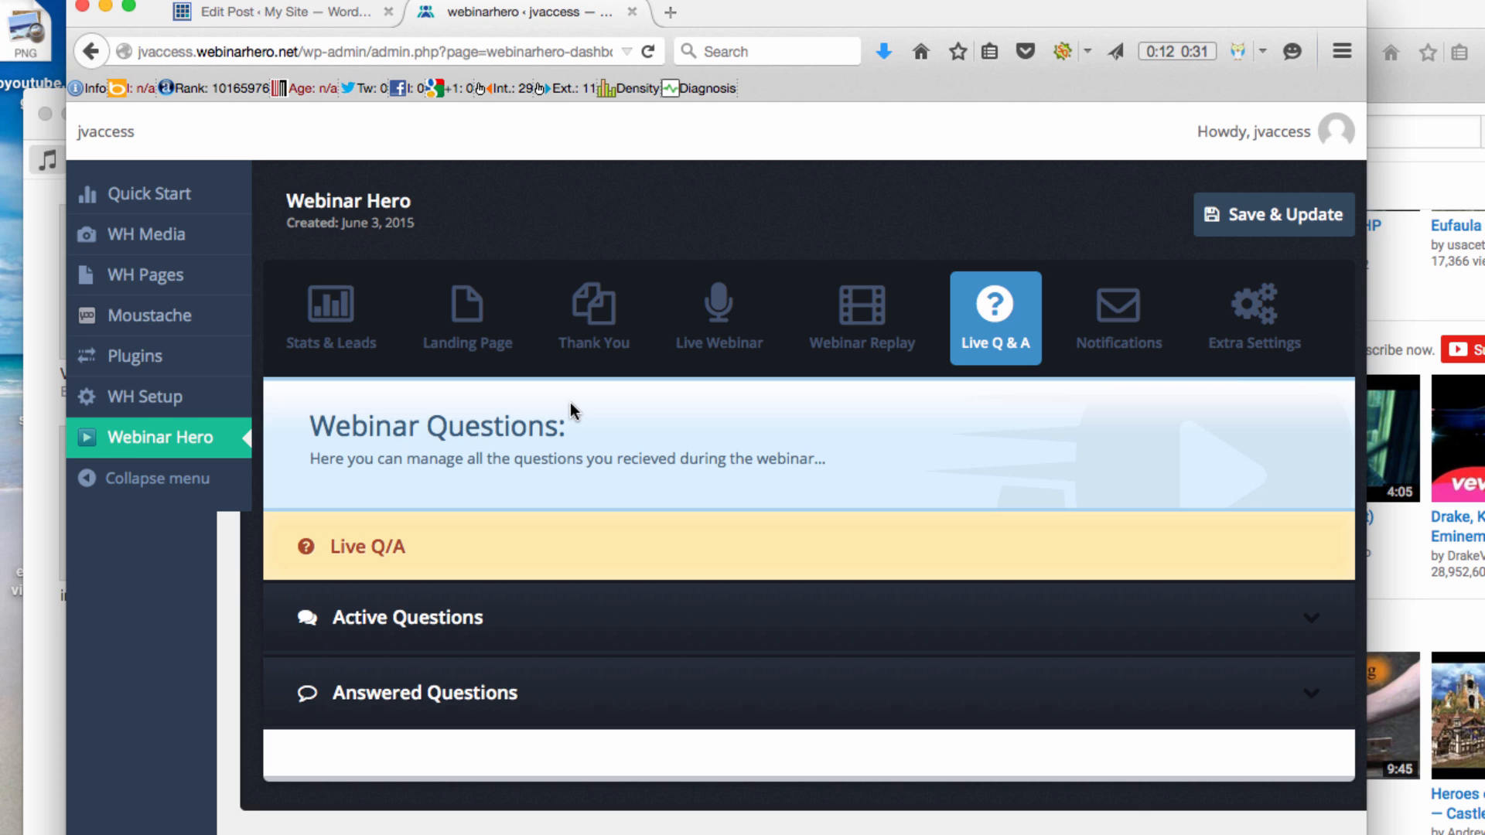
{"action": "mouse_move", "coordinate": [467, 317]}
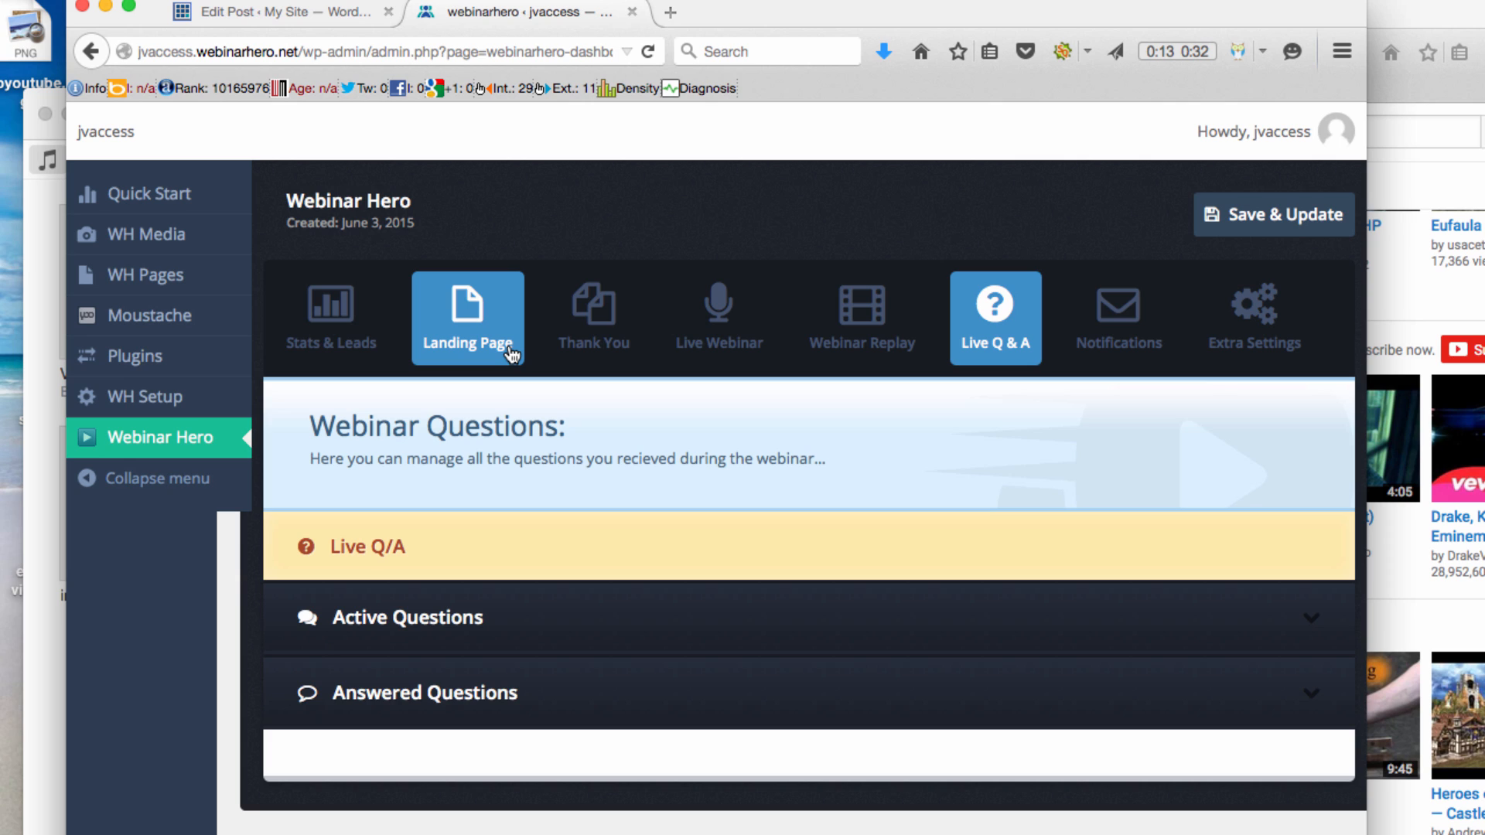
{"action": "mouse_move", "coordinate": [571, 426]}
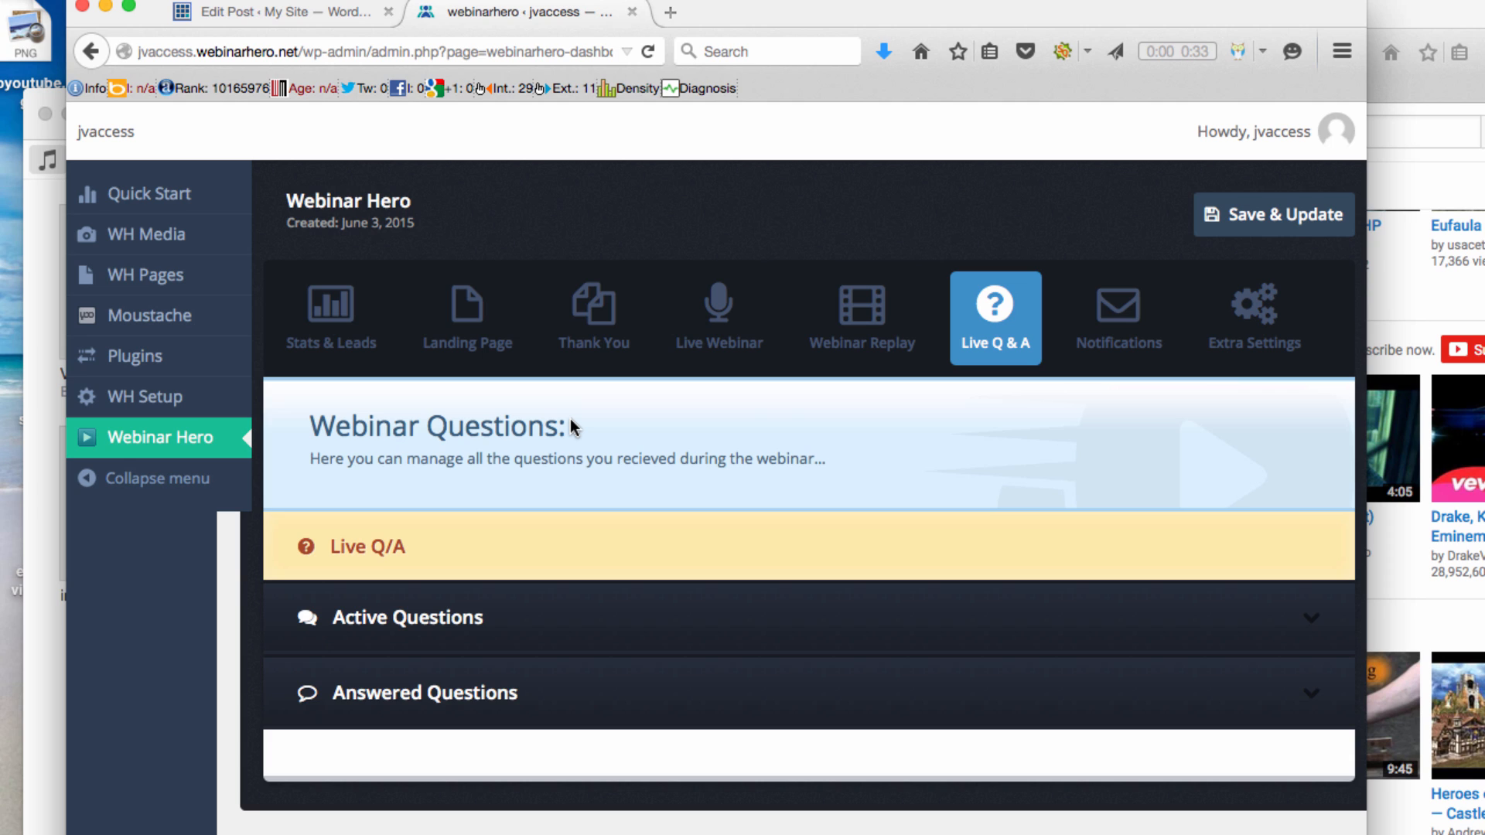
{"action": "mouse_move", "coordinate": [772, 410]}
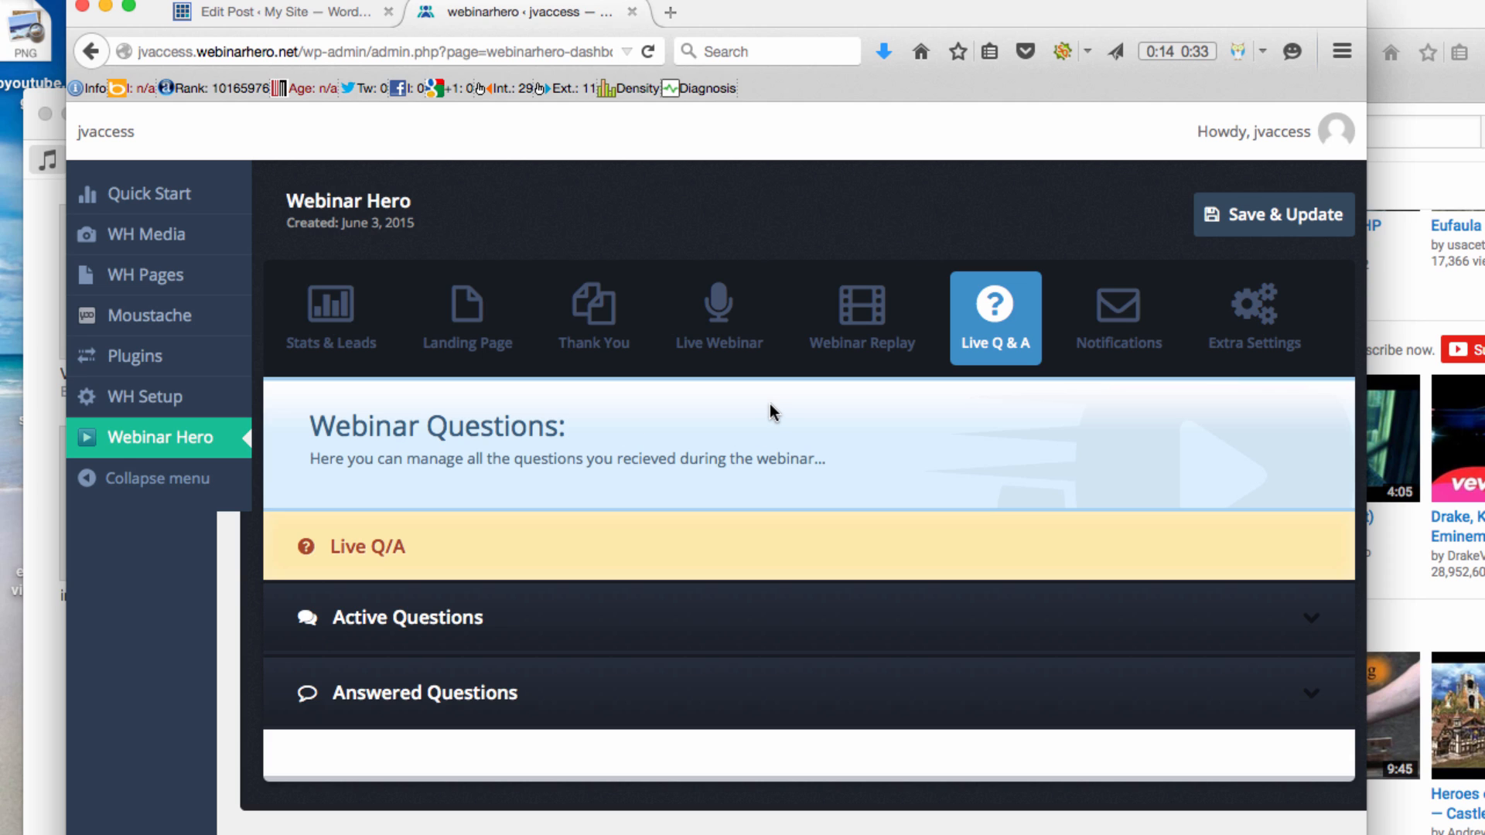
{"action": "mouse_move", "coordinate": [750, 455]}
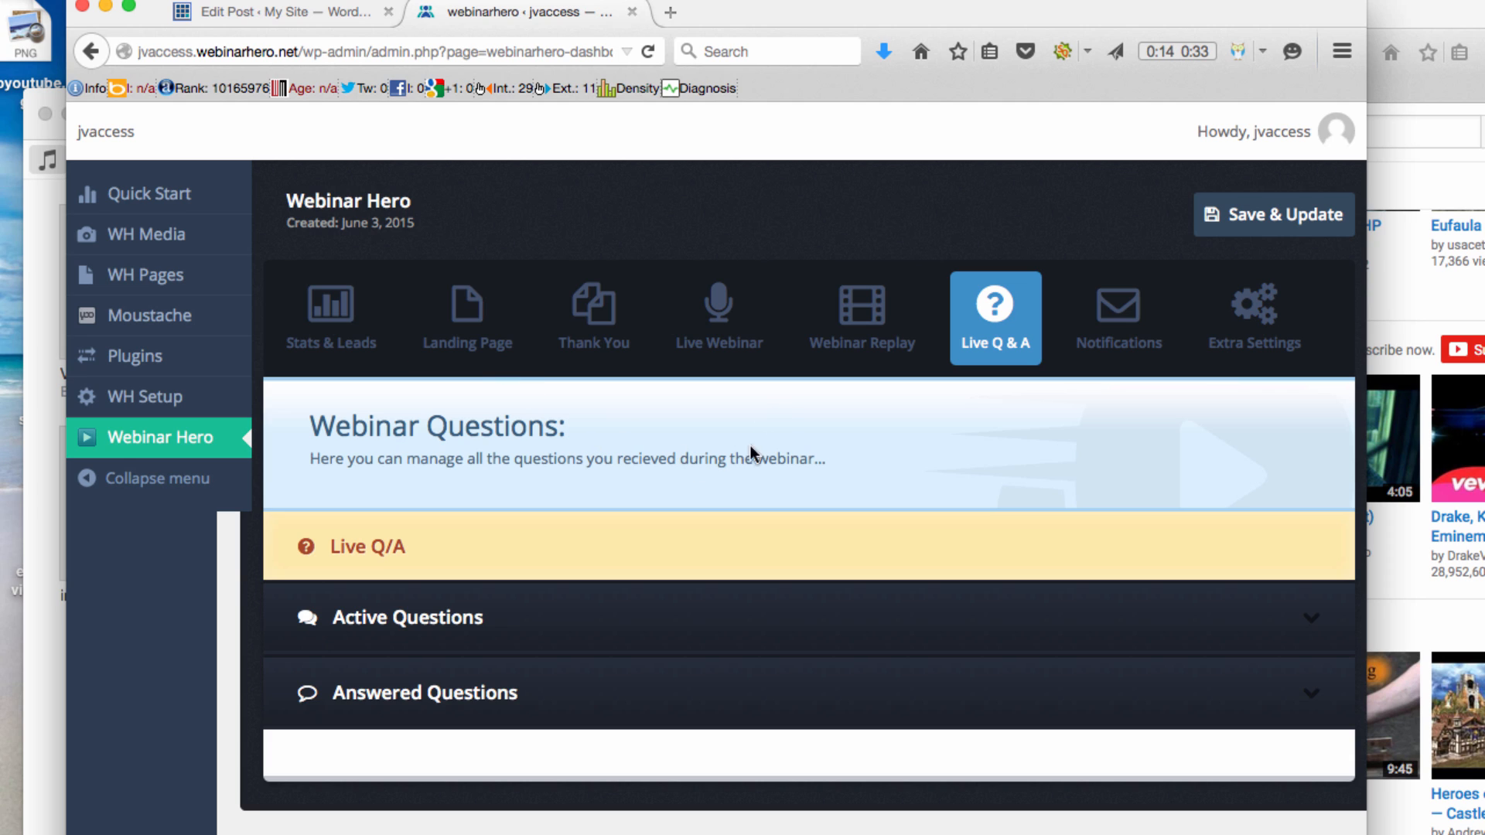
{"action": "mouse_move", "coordinate": [784, 430]}
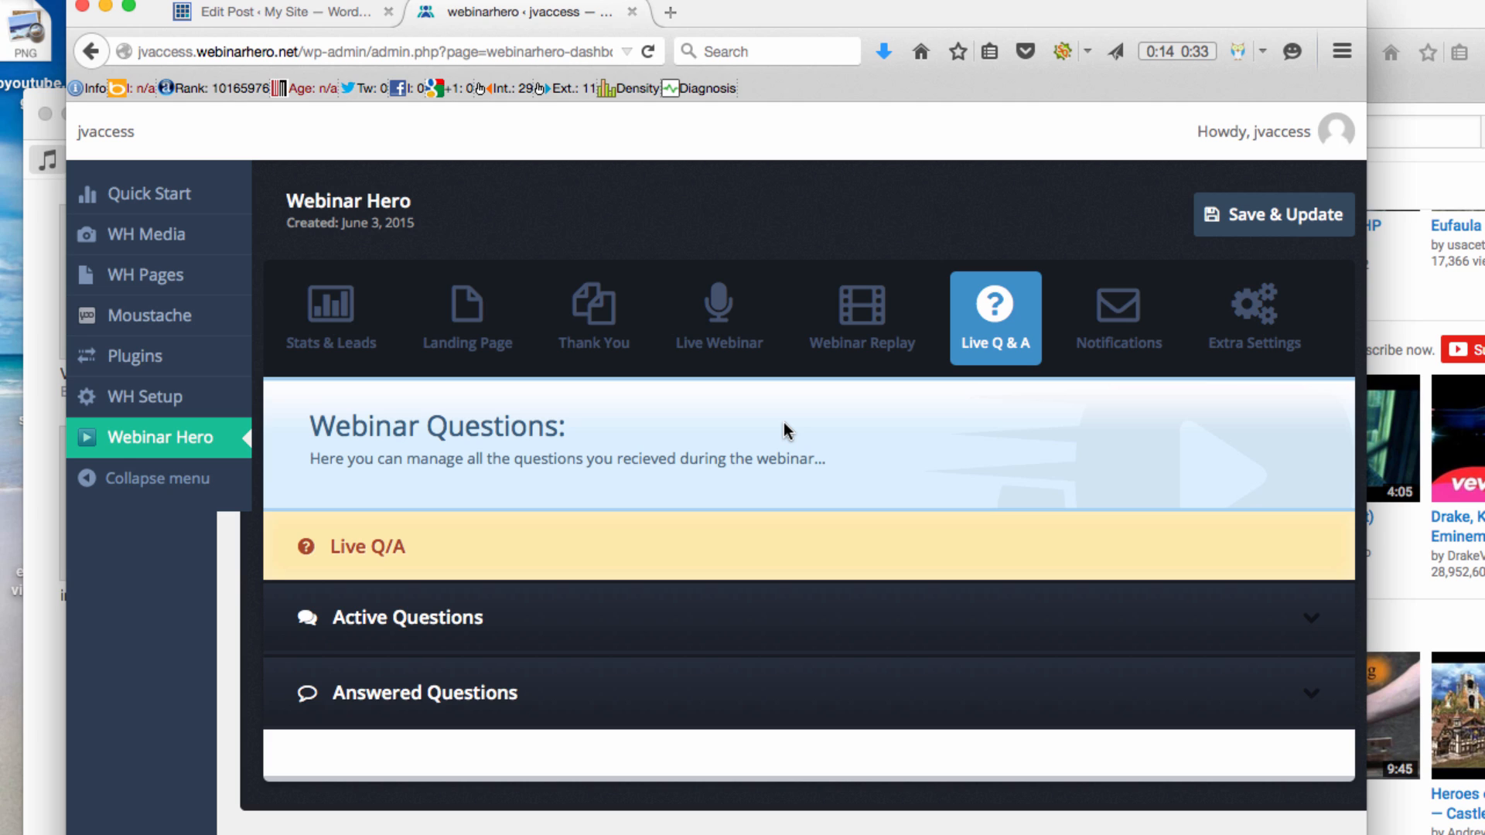
{"action": "mouse_move", "coordinate": [758, 396]}
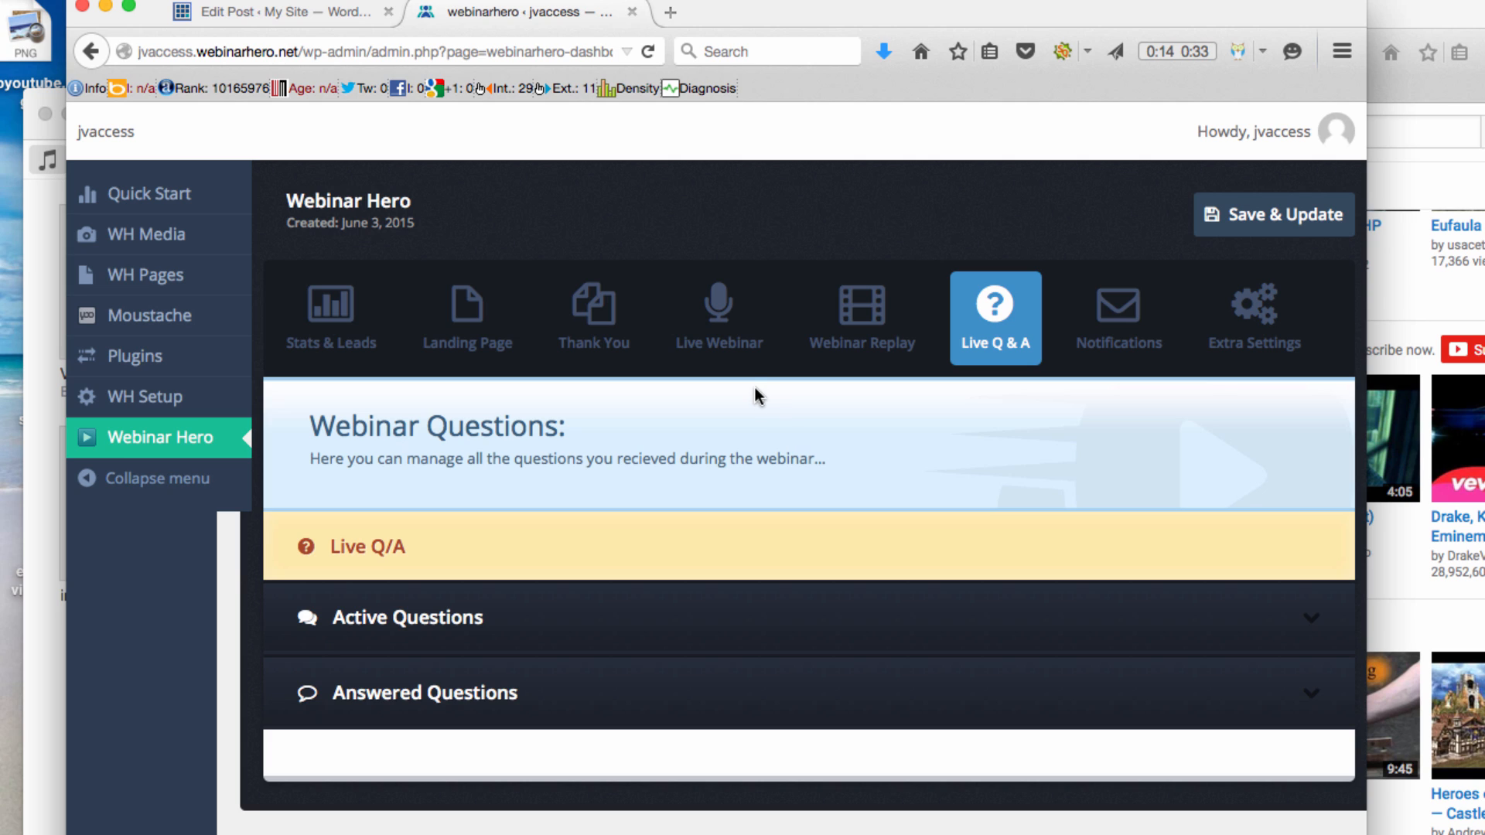
{"action": "mouse_move", "coordinate": [777, 375]}
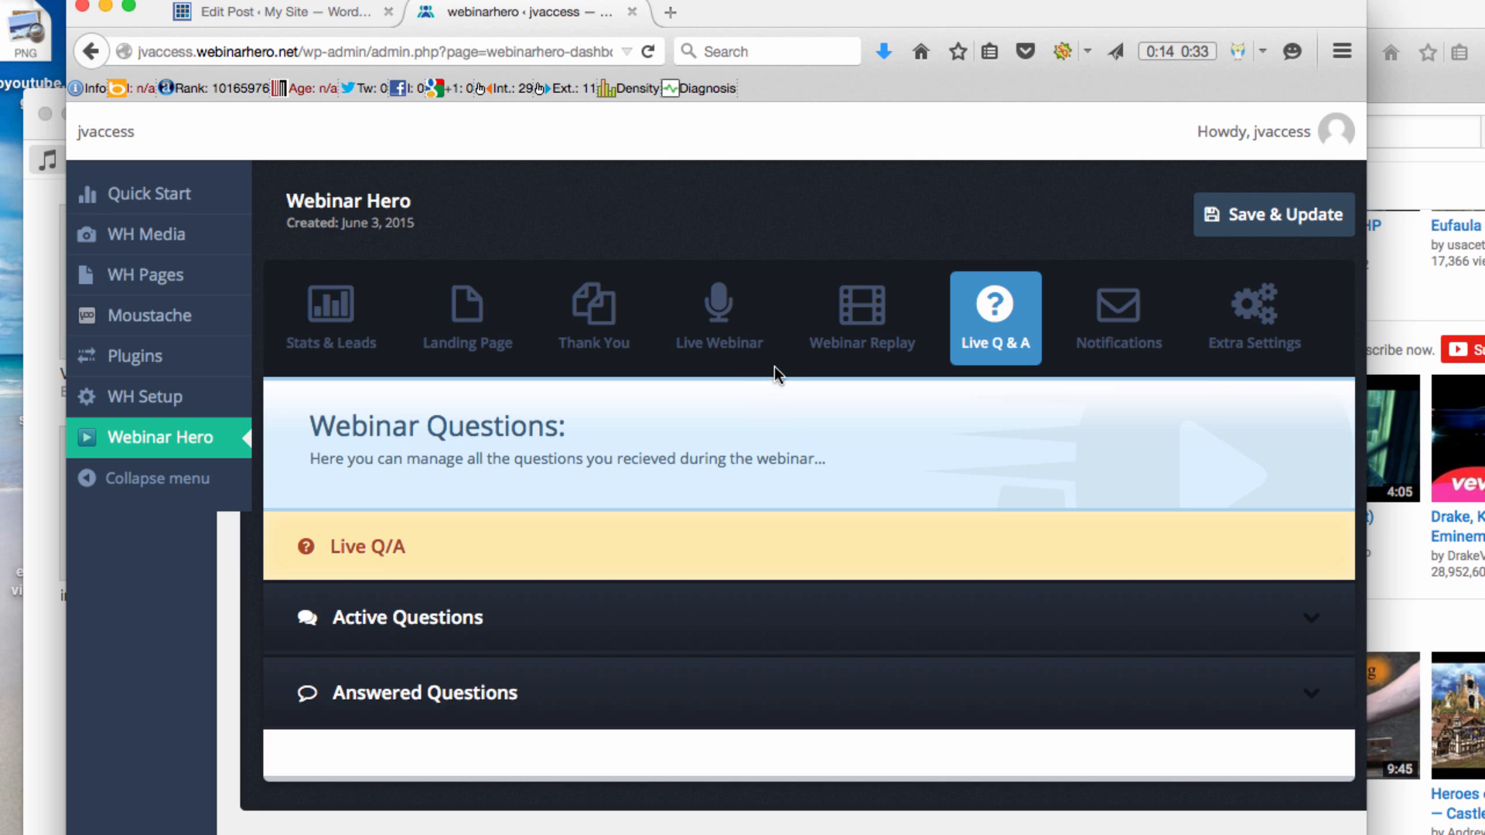
{"action": "mouse_move", "coordinate": [796, 338]}
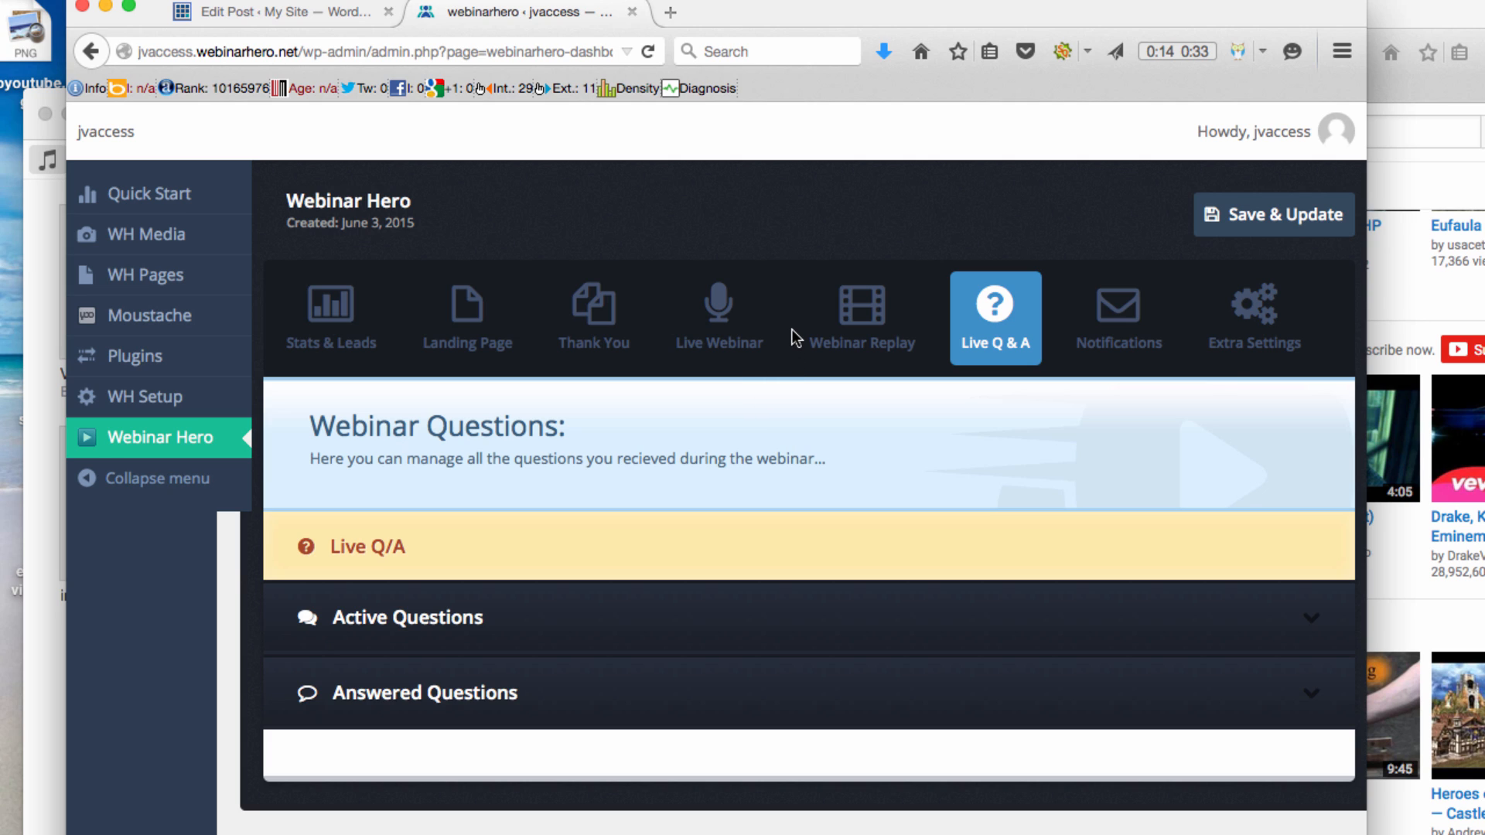
{"action": "mouse_move", "coordinate": [794, 410]}
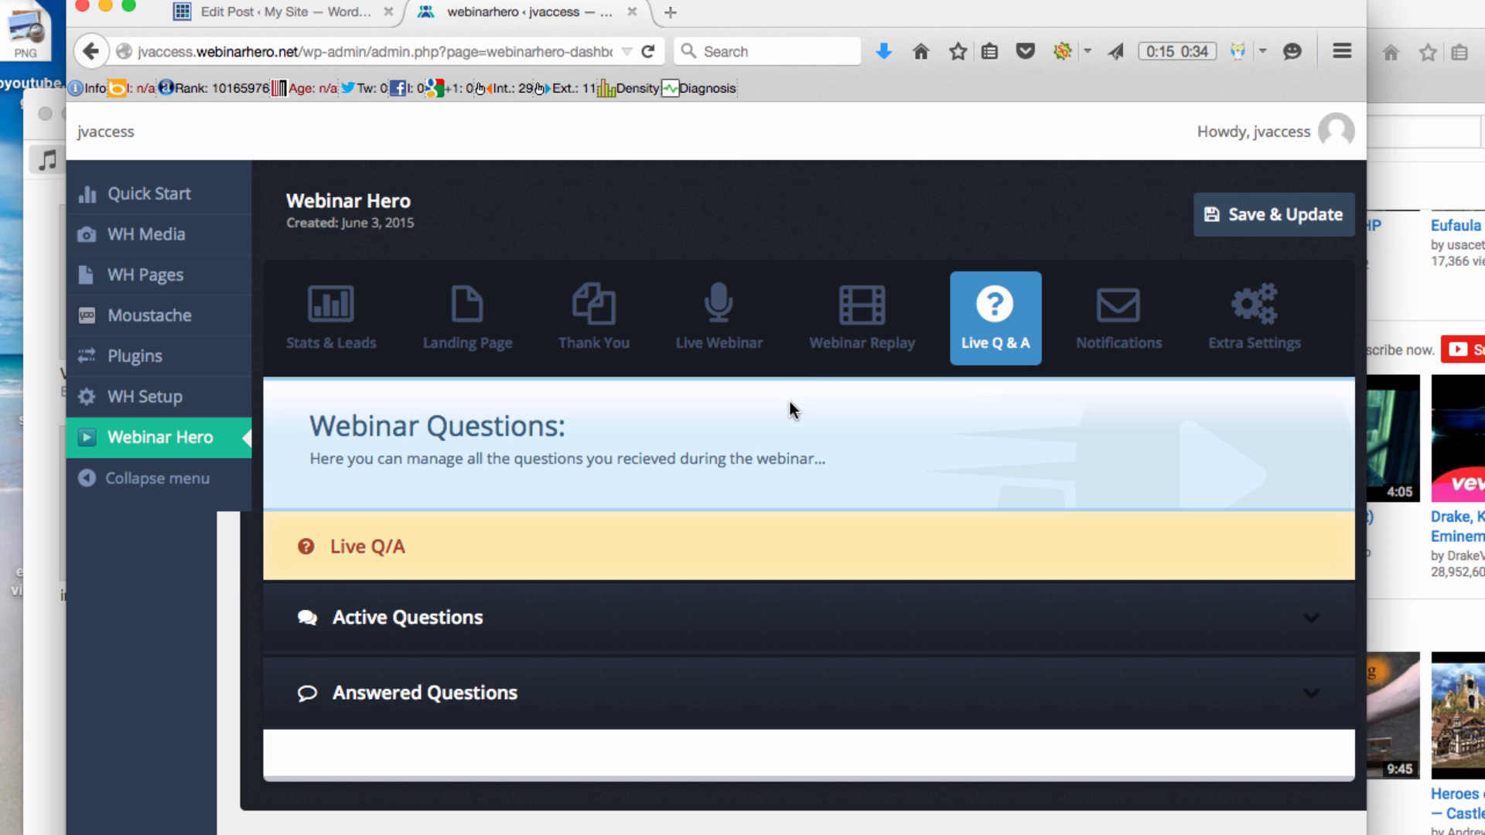
{"action": "mouse_move", "coordinate": [781, 324]}
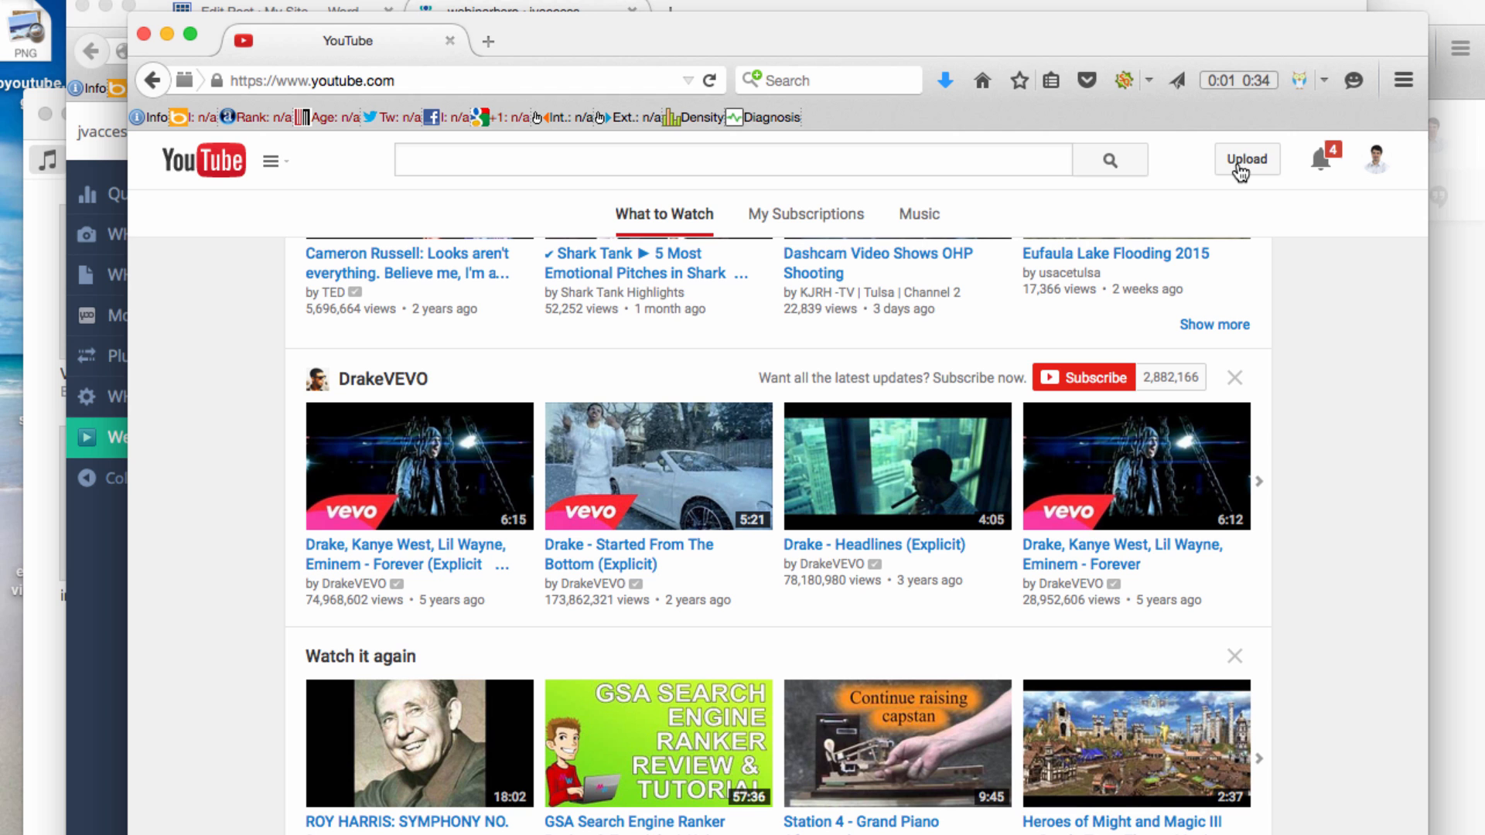
Step: Go to the Hangouts On Air page and start a new Hangout On Air creation form
{"action": "left_click", "coordinate": [1245, 160]}
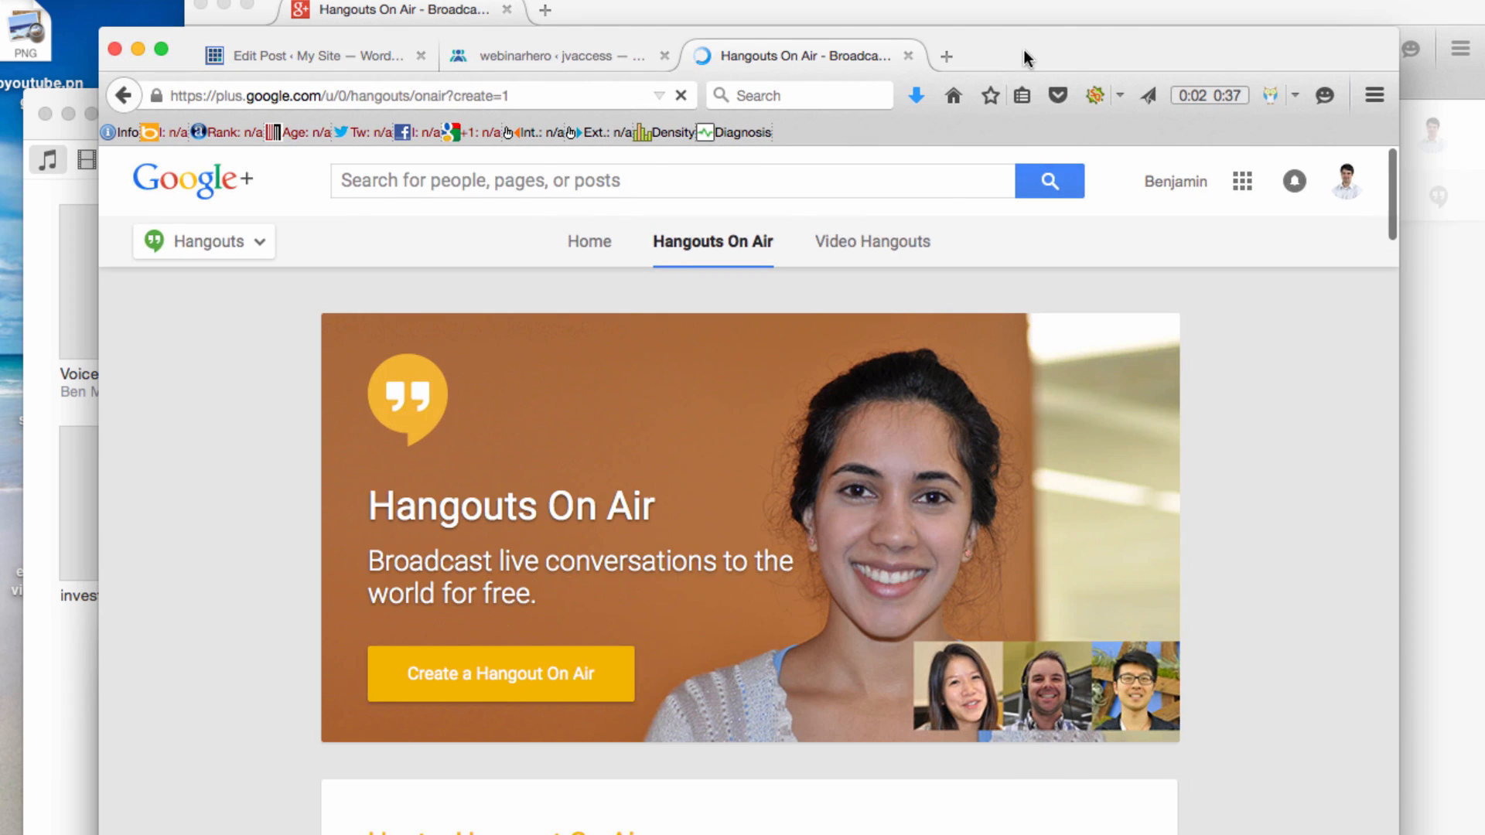
{"action": "left_click", "coordinate": [500, 674]}
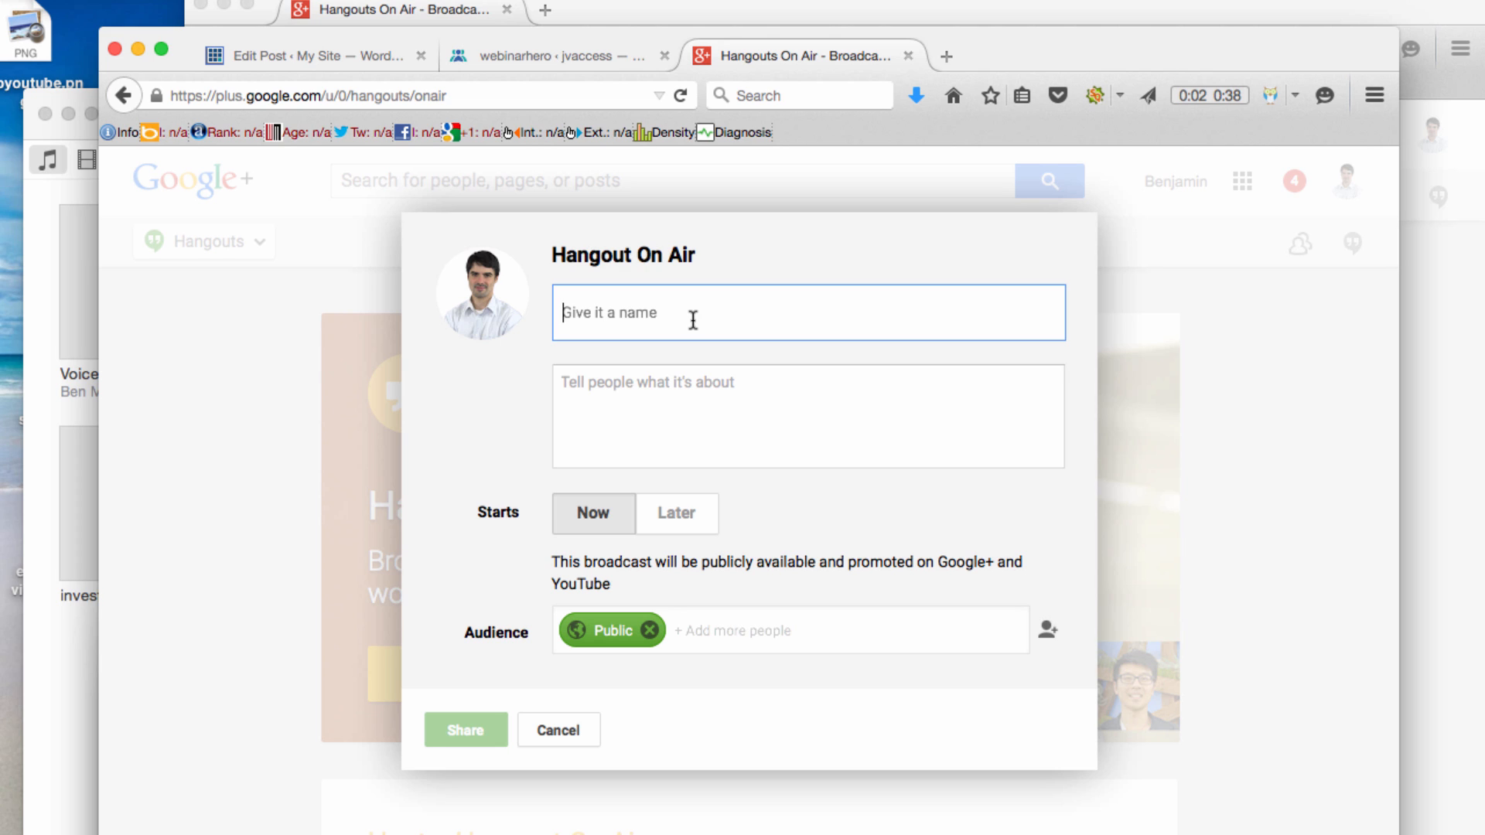
Step: Create a public Hangout On Air named 'fdf' with description 'dfd' starting now and share it
{"action": "type", "text": "fdf"}
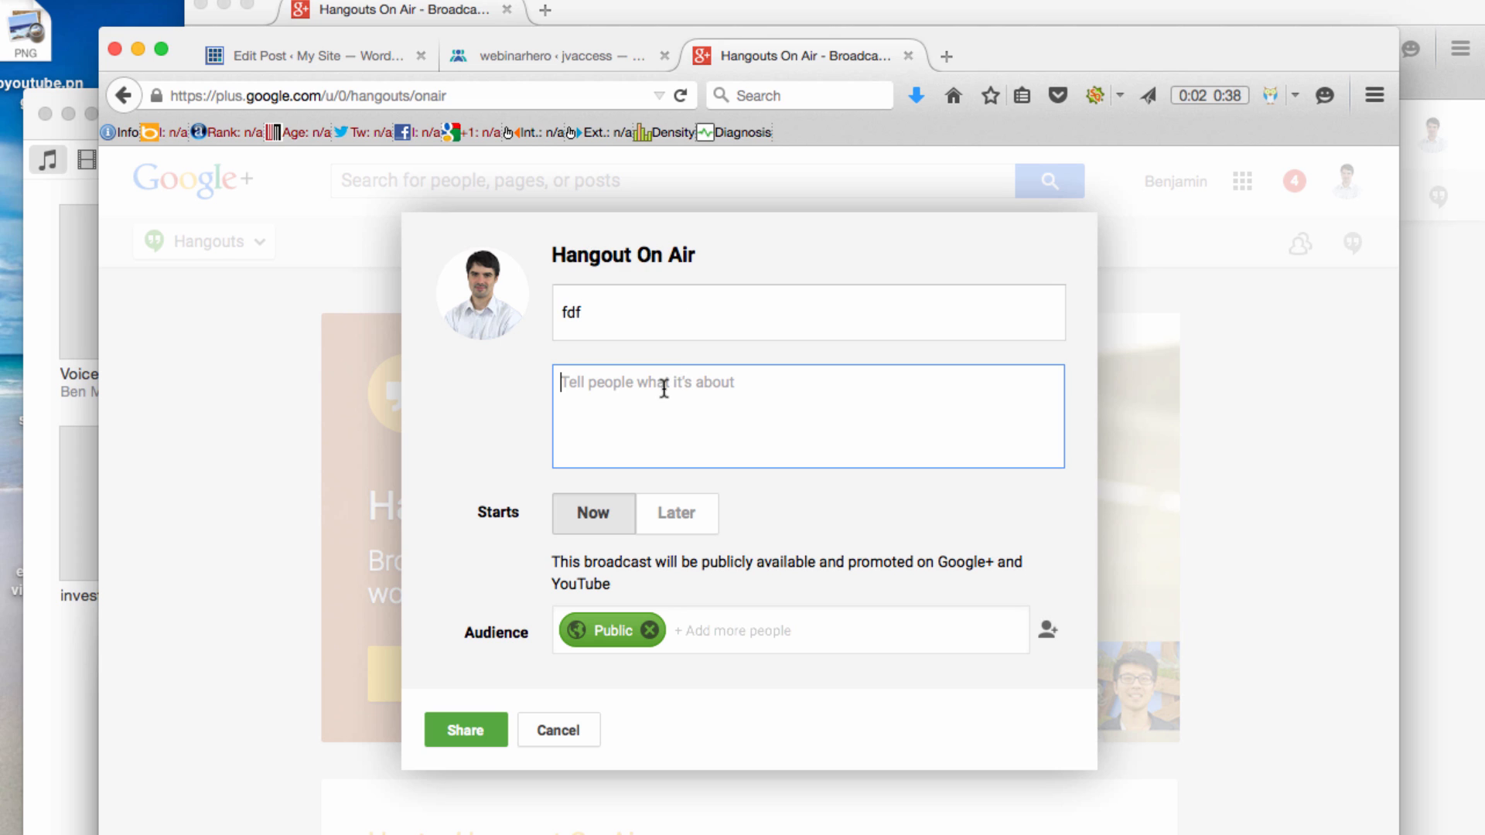
{"action": "type", "text": "dfd"}
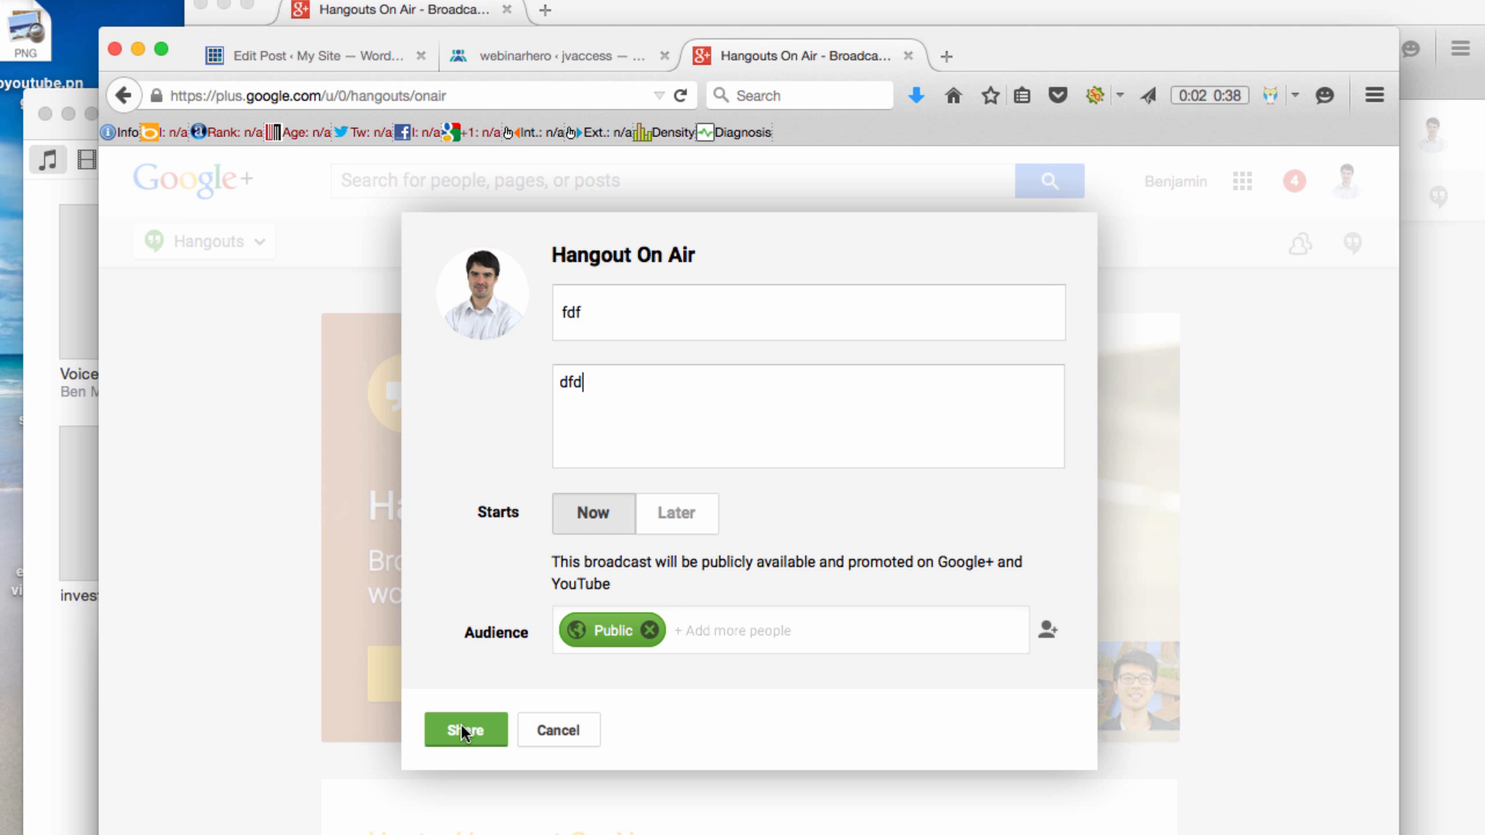
{"action": "left_click", "coordinate": [465, 730]}
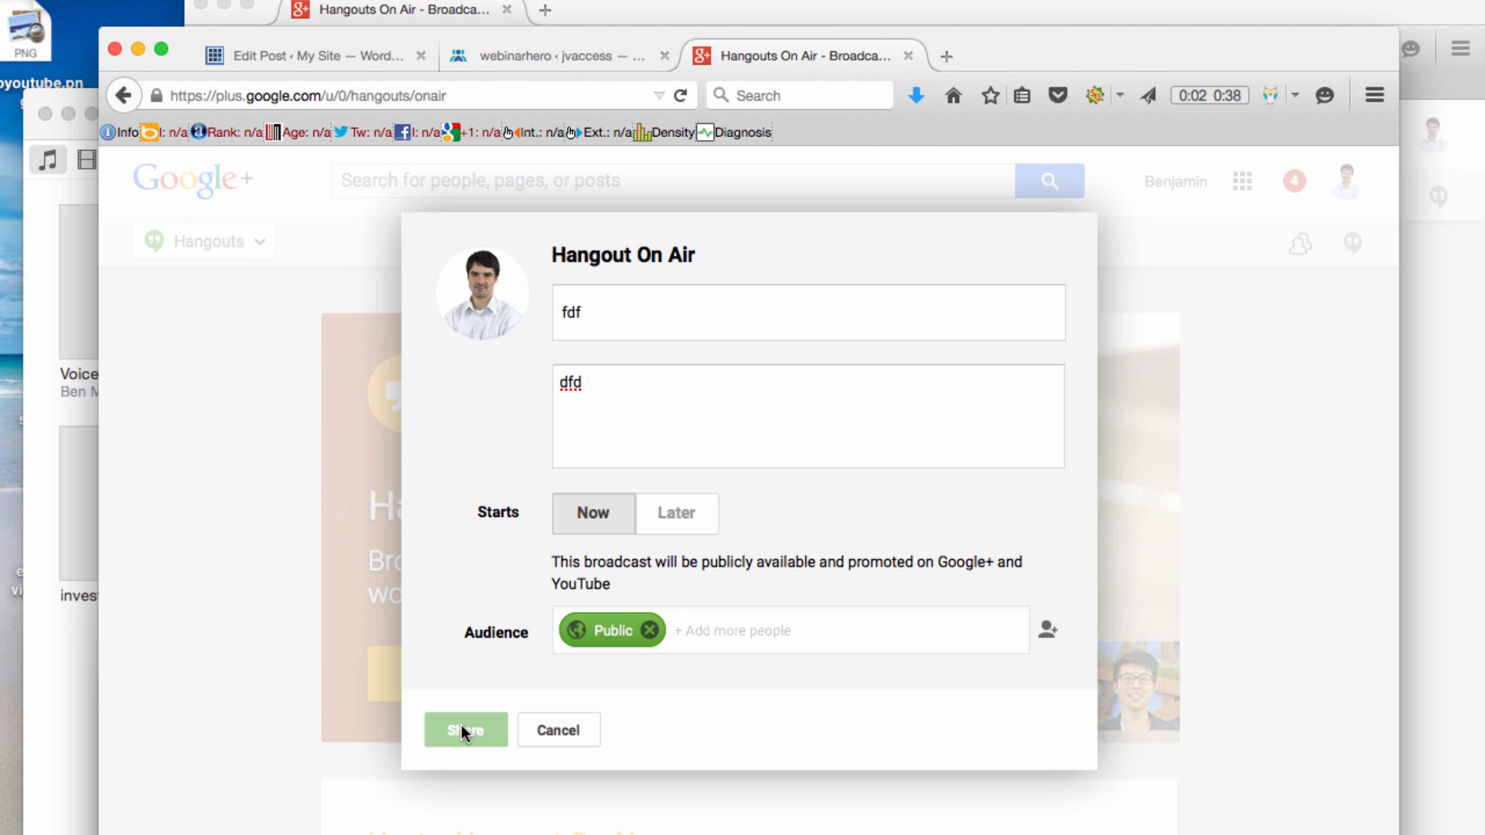
{"action": "left_click", "coordinate": [464, 730]}
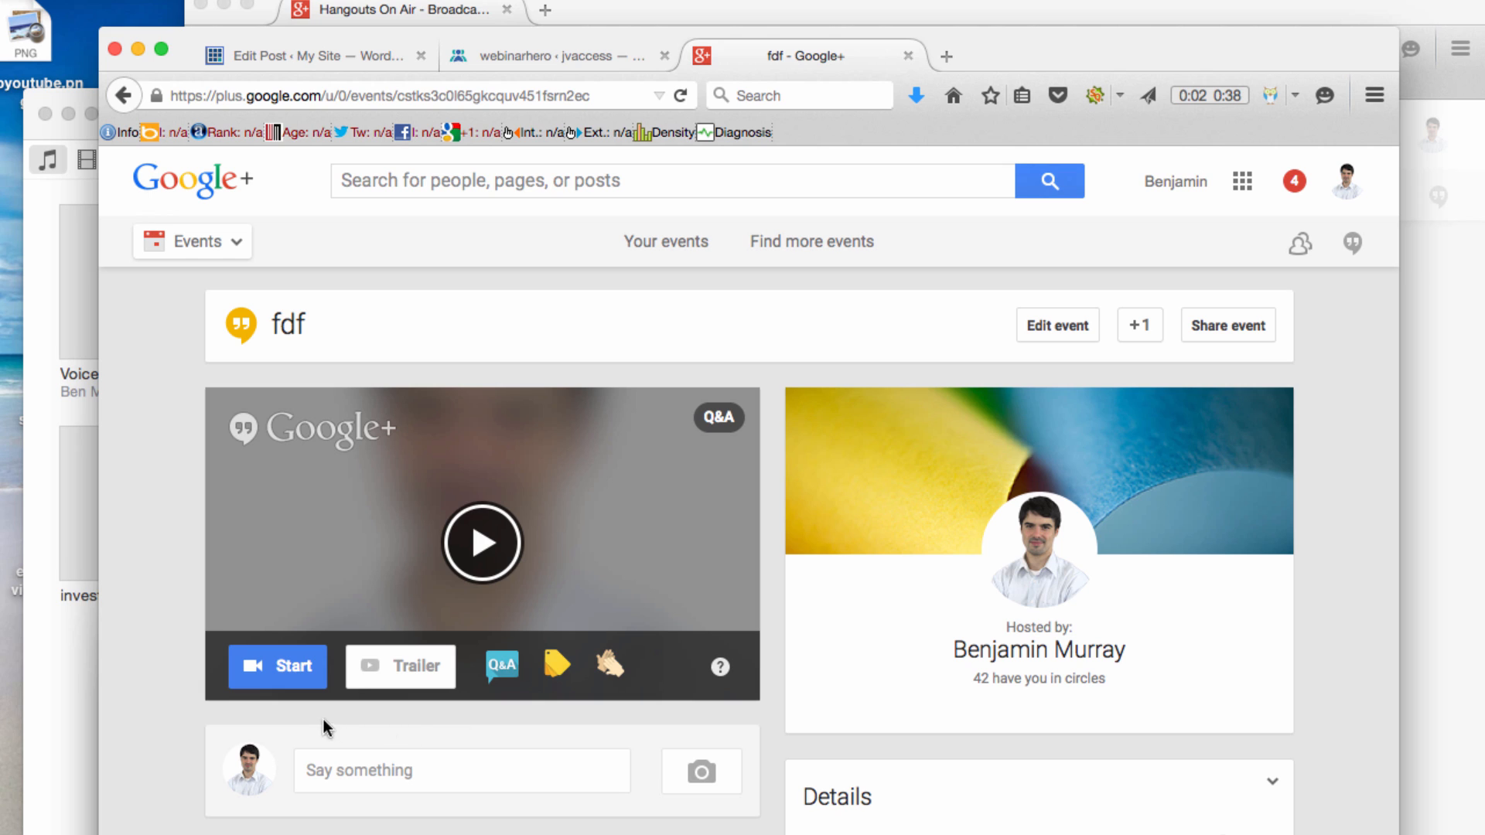
{"action": "mouse_move", "coordinate": [278, 666]}
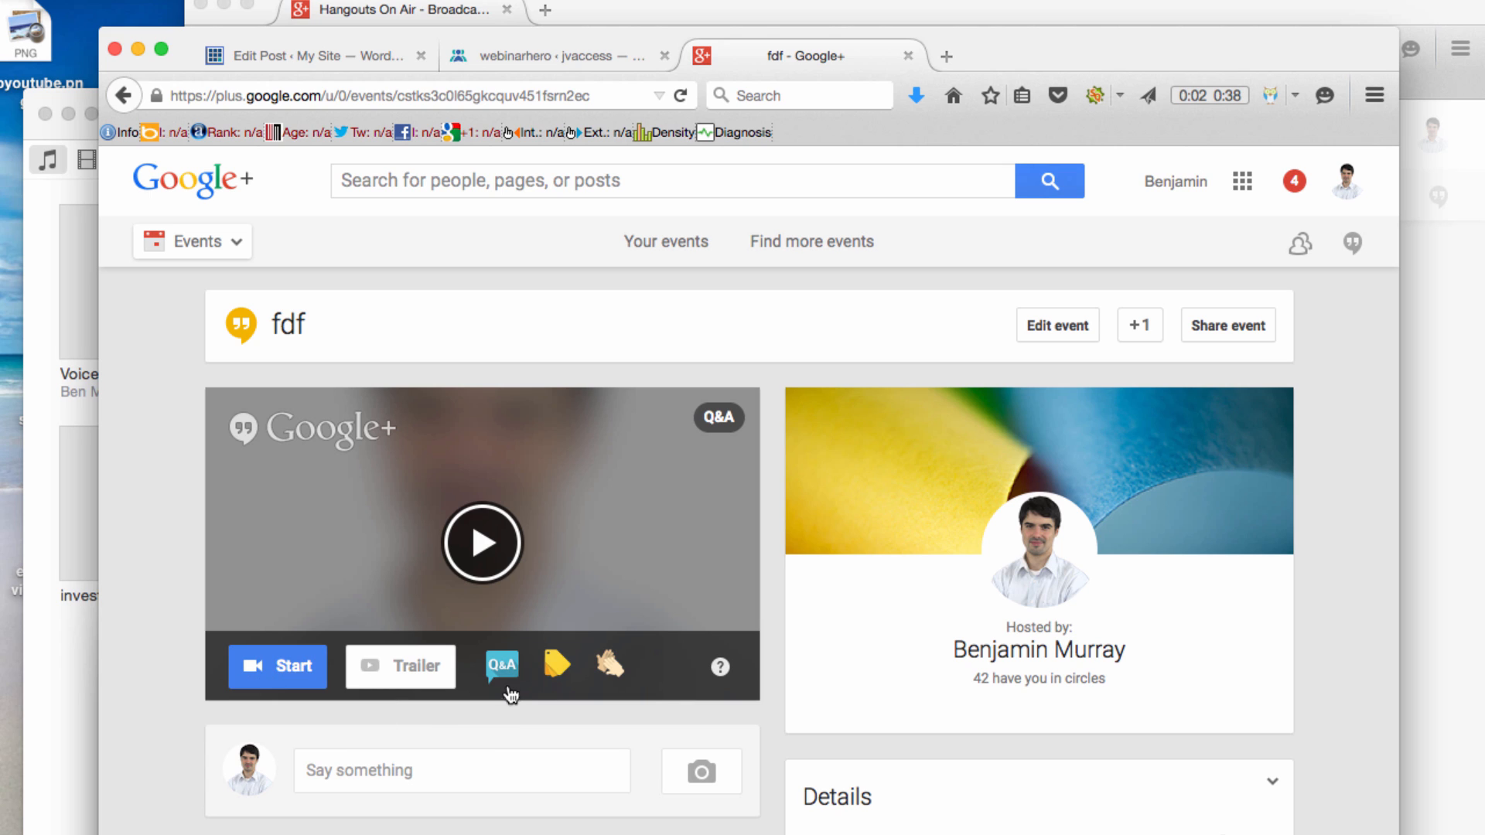
{"action": "mouse_move", "coordinate": [610, 662]}
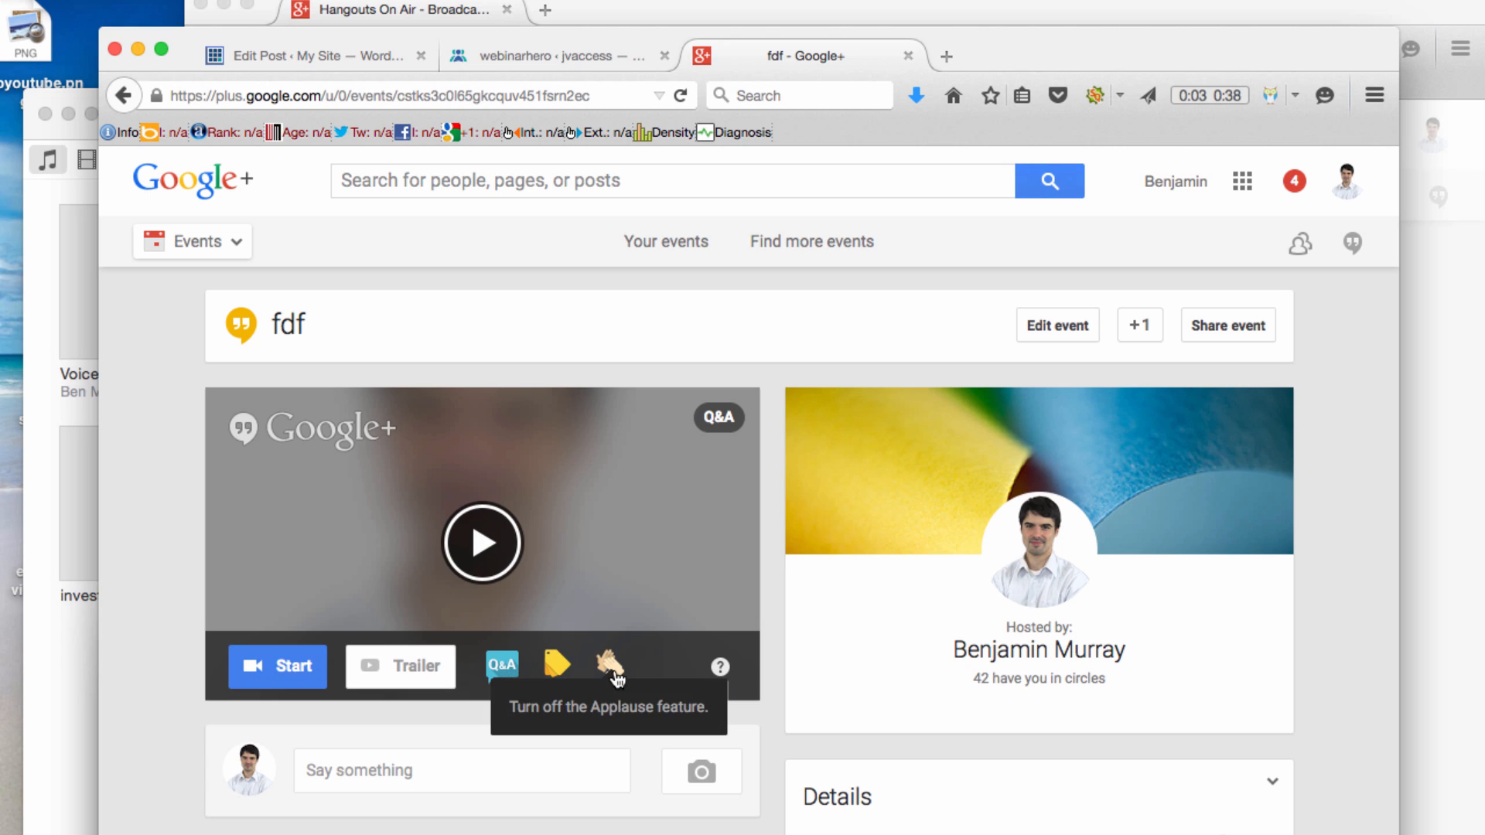
{"action": "mouse_move", "coordinate": [501, 666]}
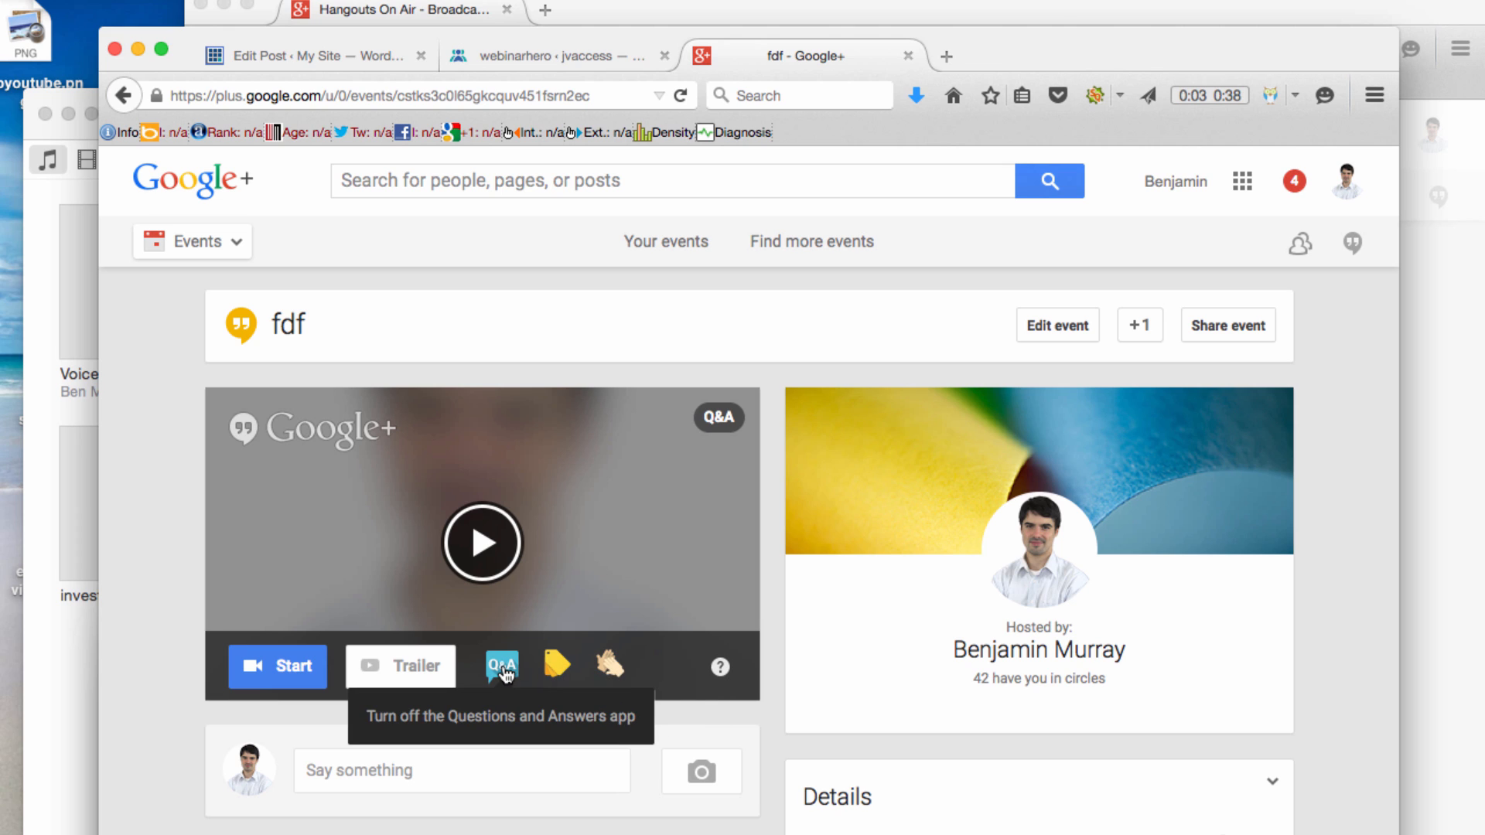
{"action": "mouse_move", "coordinate": [573, 676]}
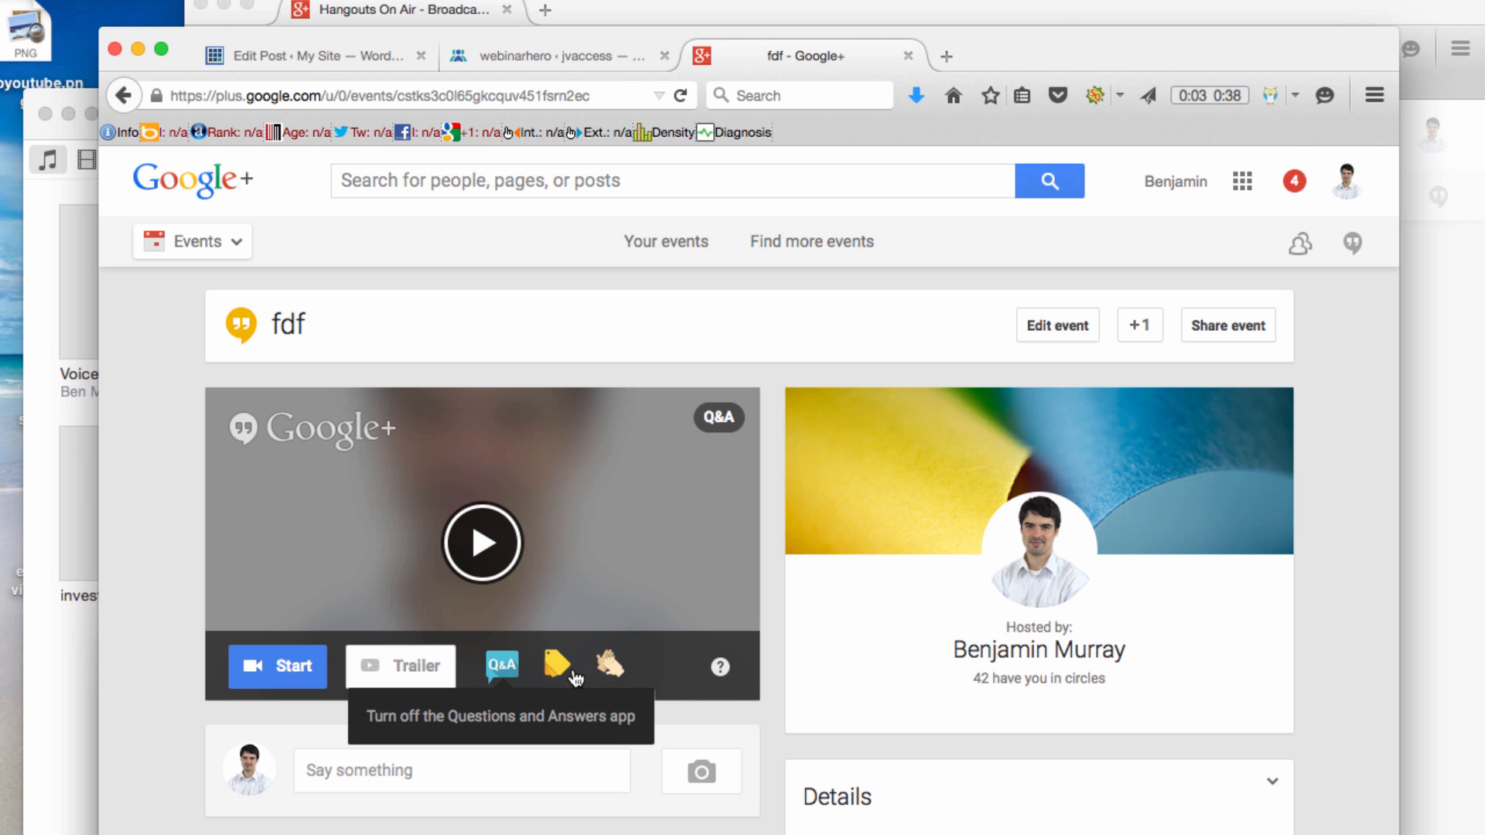
{"action": "mouse_move", "coordinate": [610, 666]}
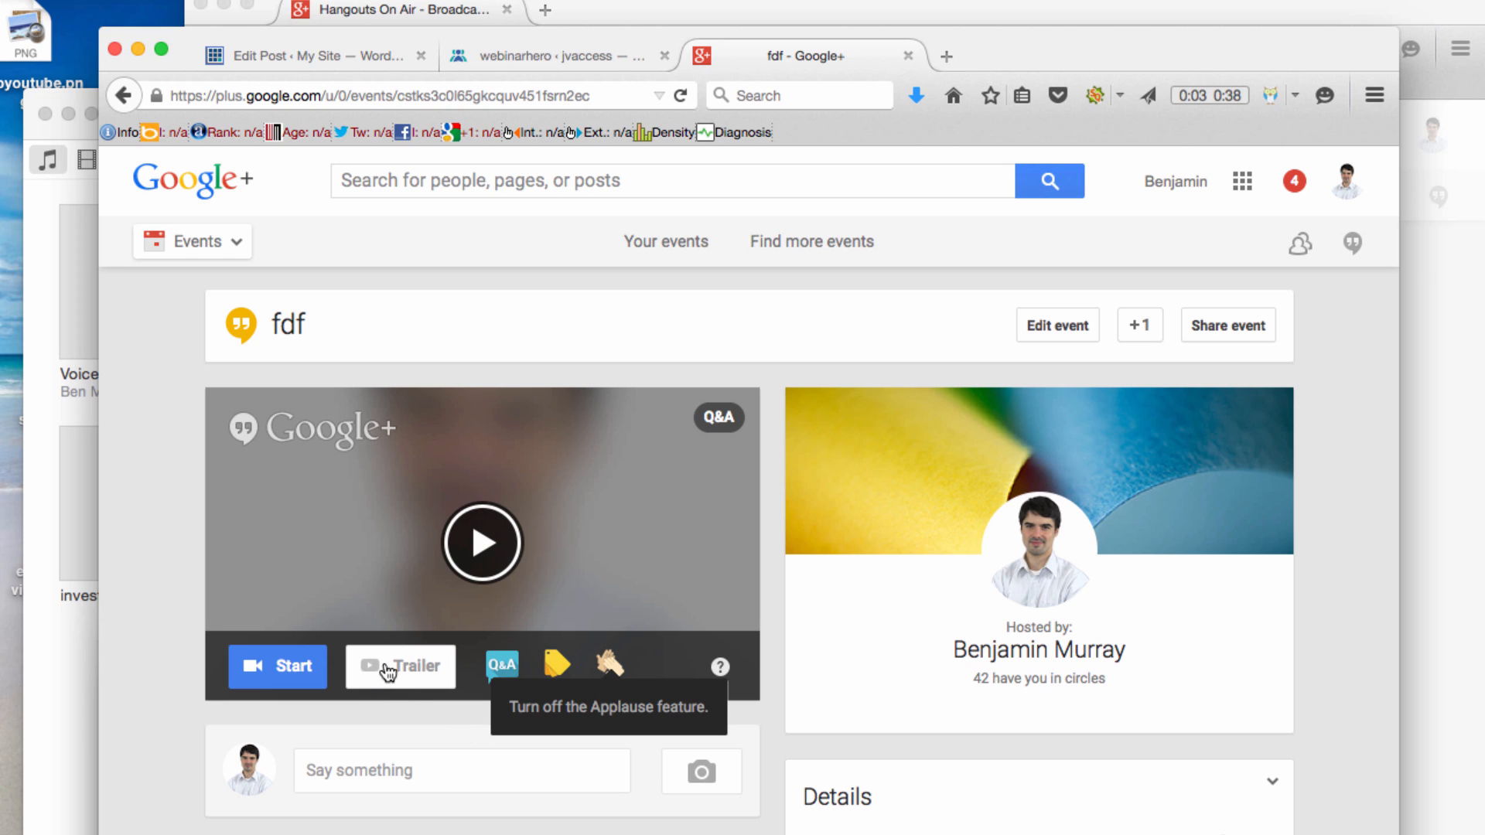
{"action": "mouse_move", "coordinate": [431, 733]}
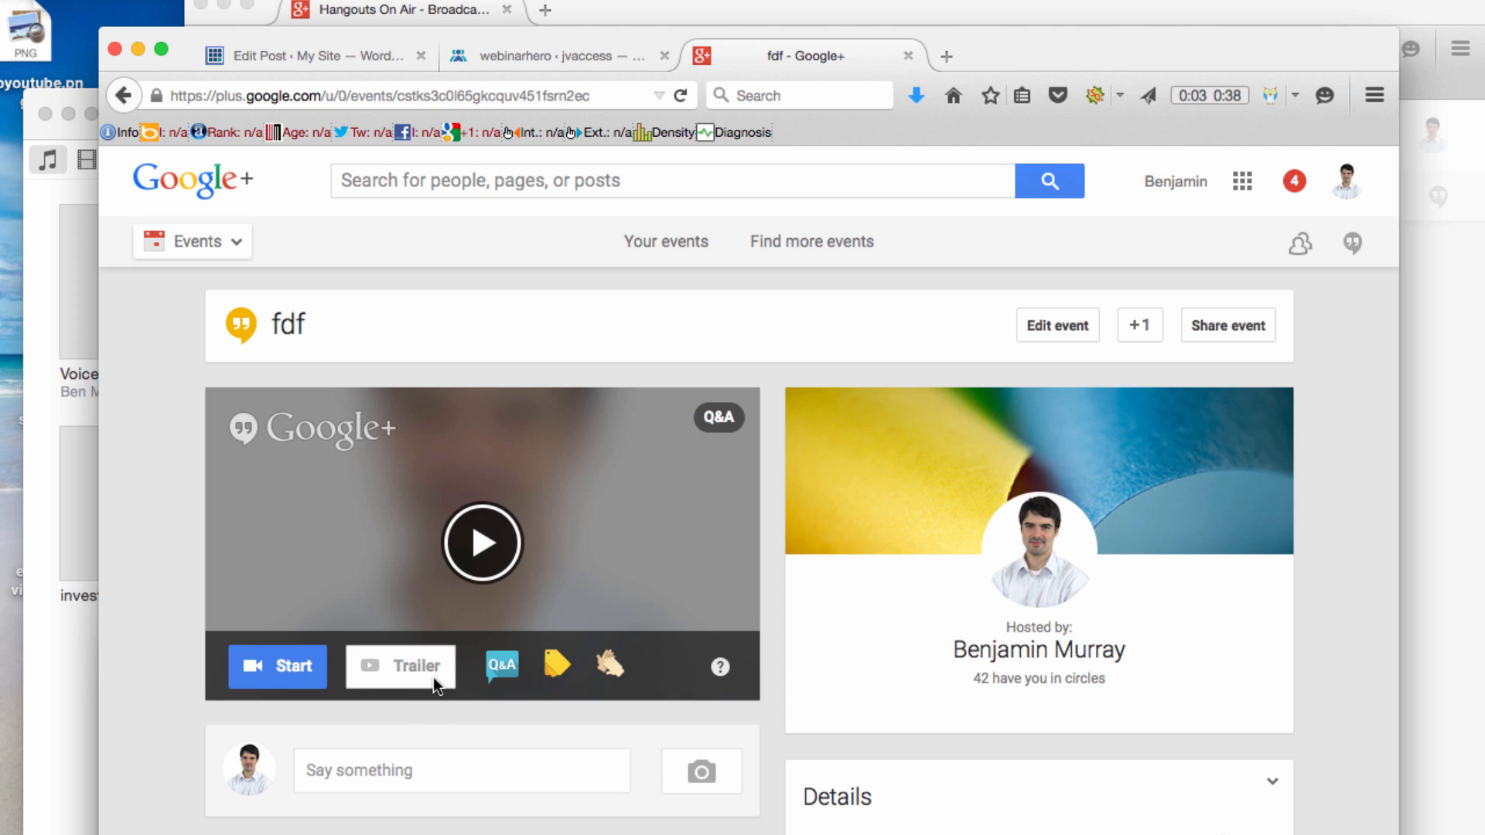
{"action": "mouse_move", "coordinate": [278, 666]}
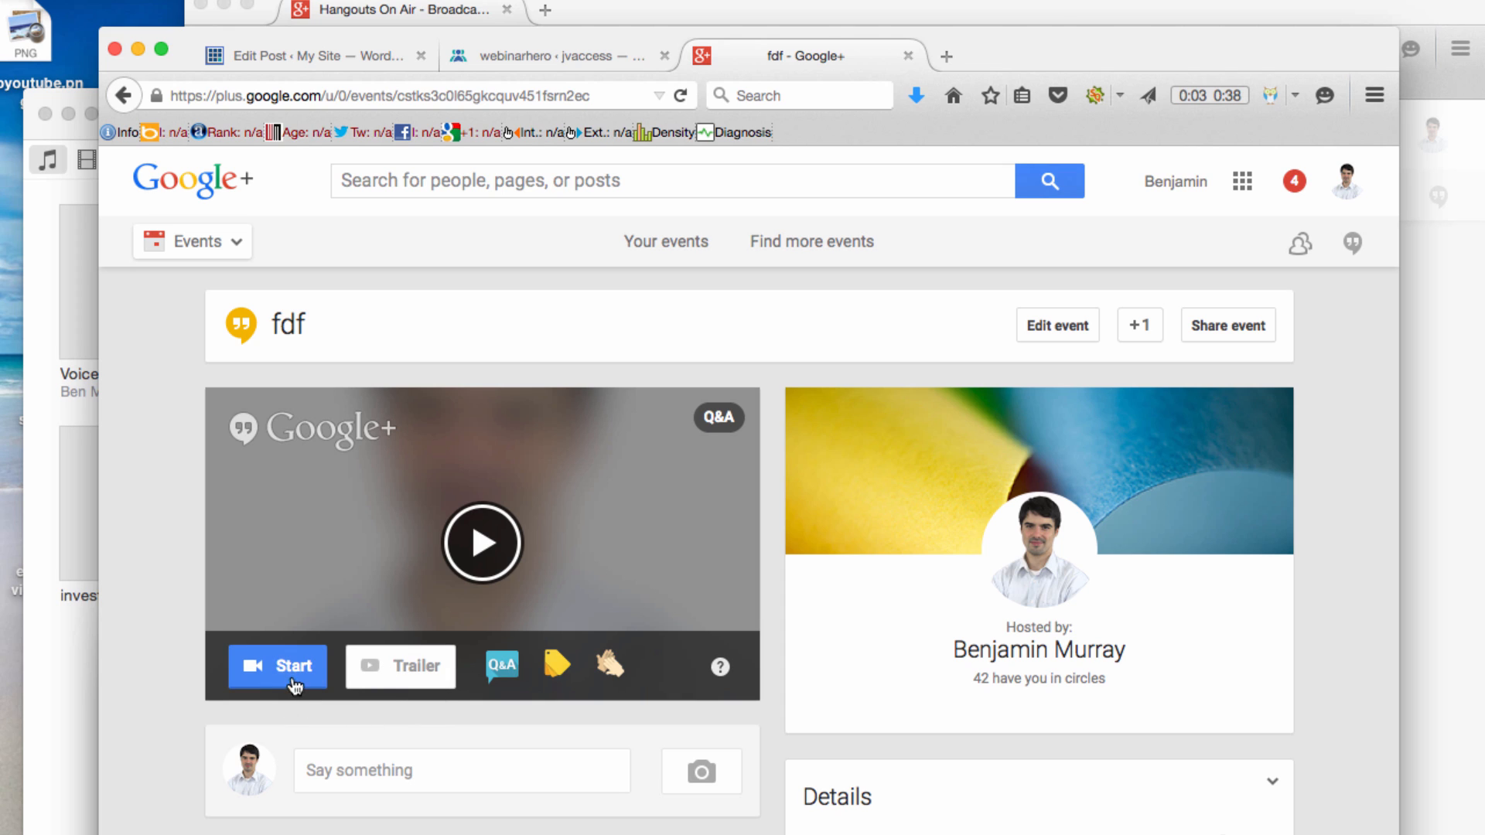
{"action": "mouse_move", "coordinate": [277, 667]}
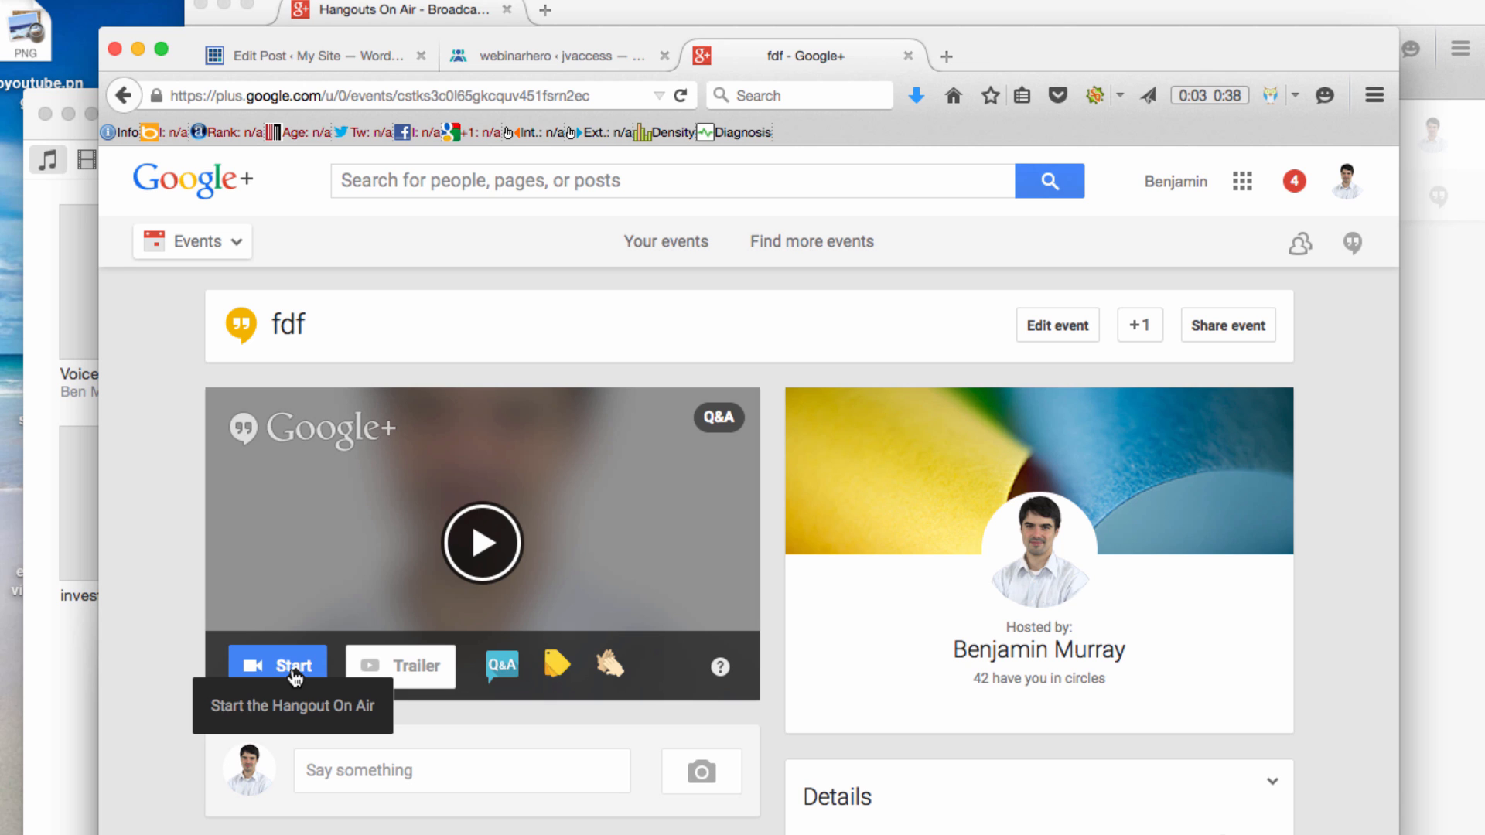
Step: Start the 'fdf' Hangout On Air broadcast from its event video panel
{"action": "left_click", "coordinate": [278, 662]}
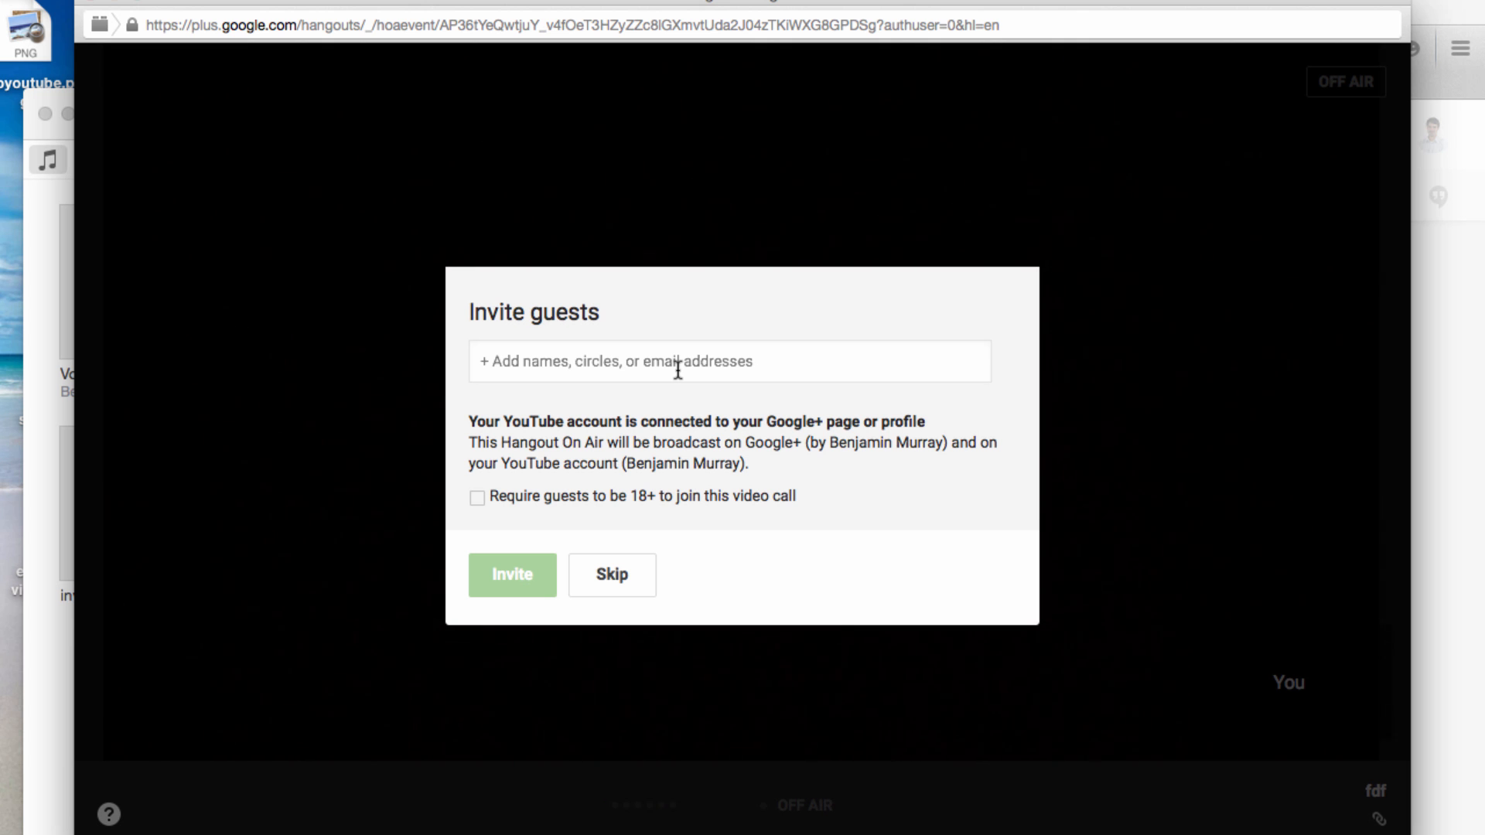
{"action": "mouse_move", "coordinate": [623, 549]}
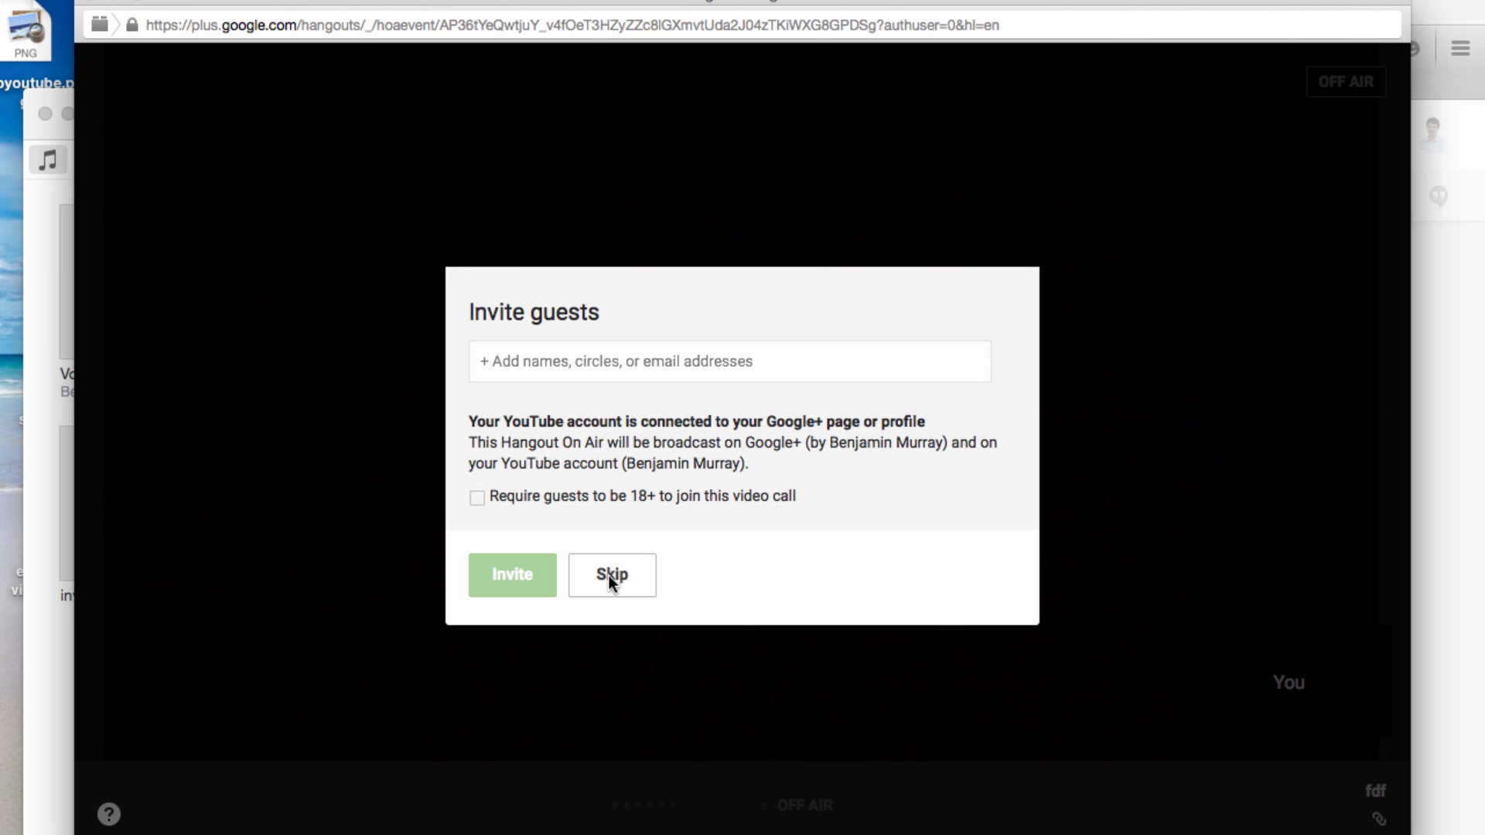
Step: Skip the Invite guests prompt without adding anyone
{"action": "left_click", "coordinate": [611, 575]}
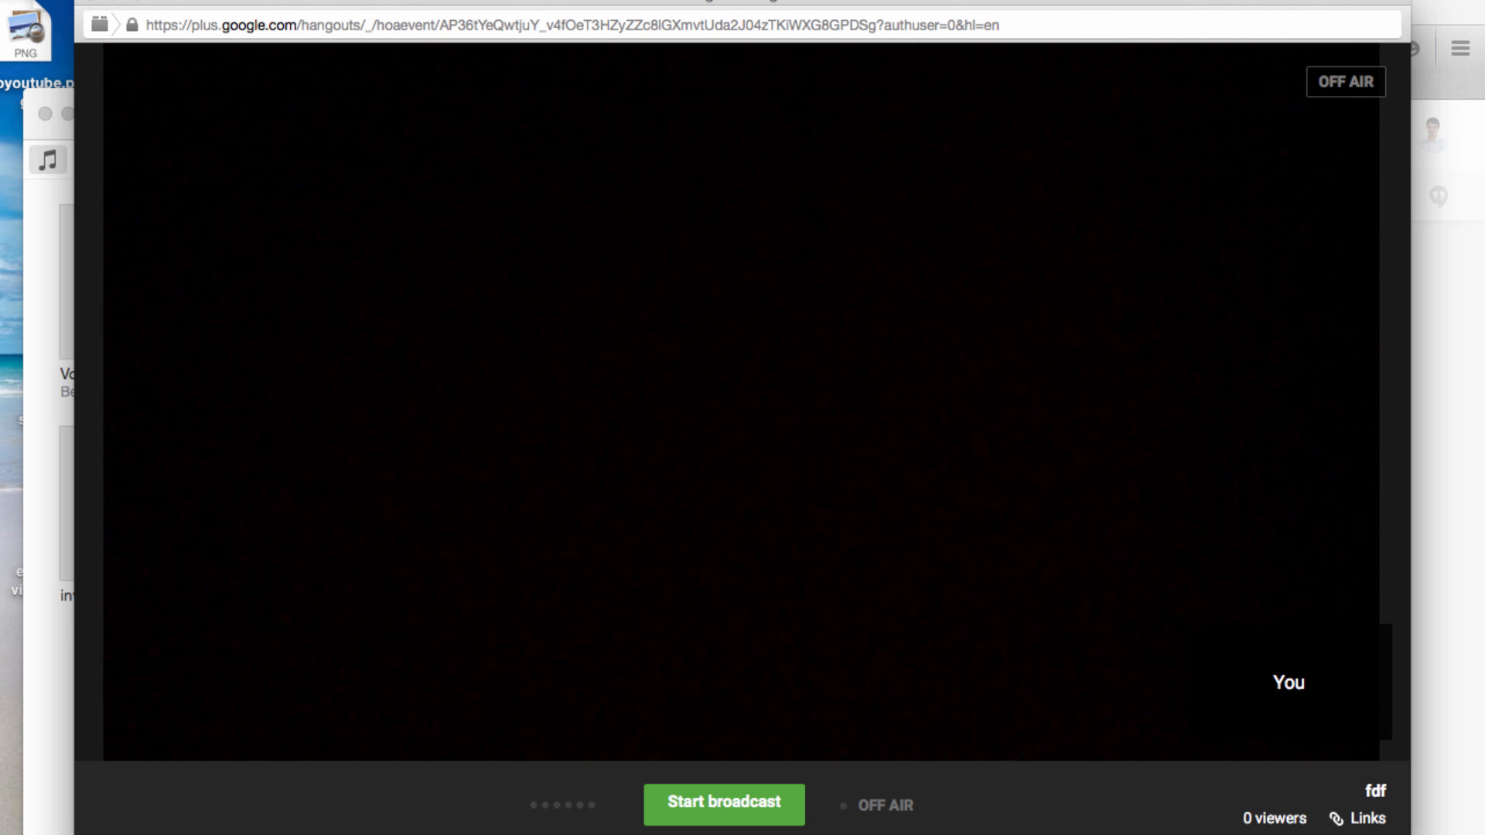
{"action": "mouse_move", "coordinate": [739, 368]}
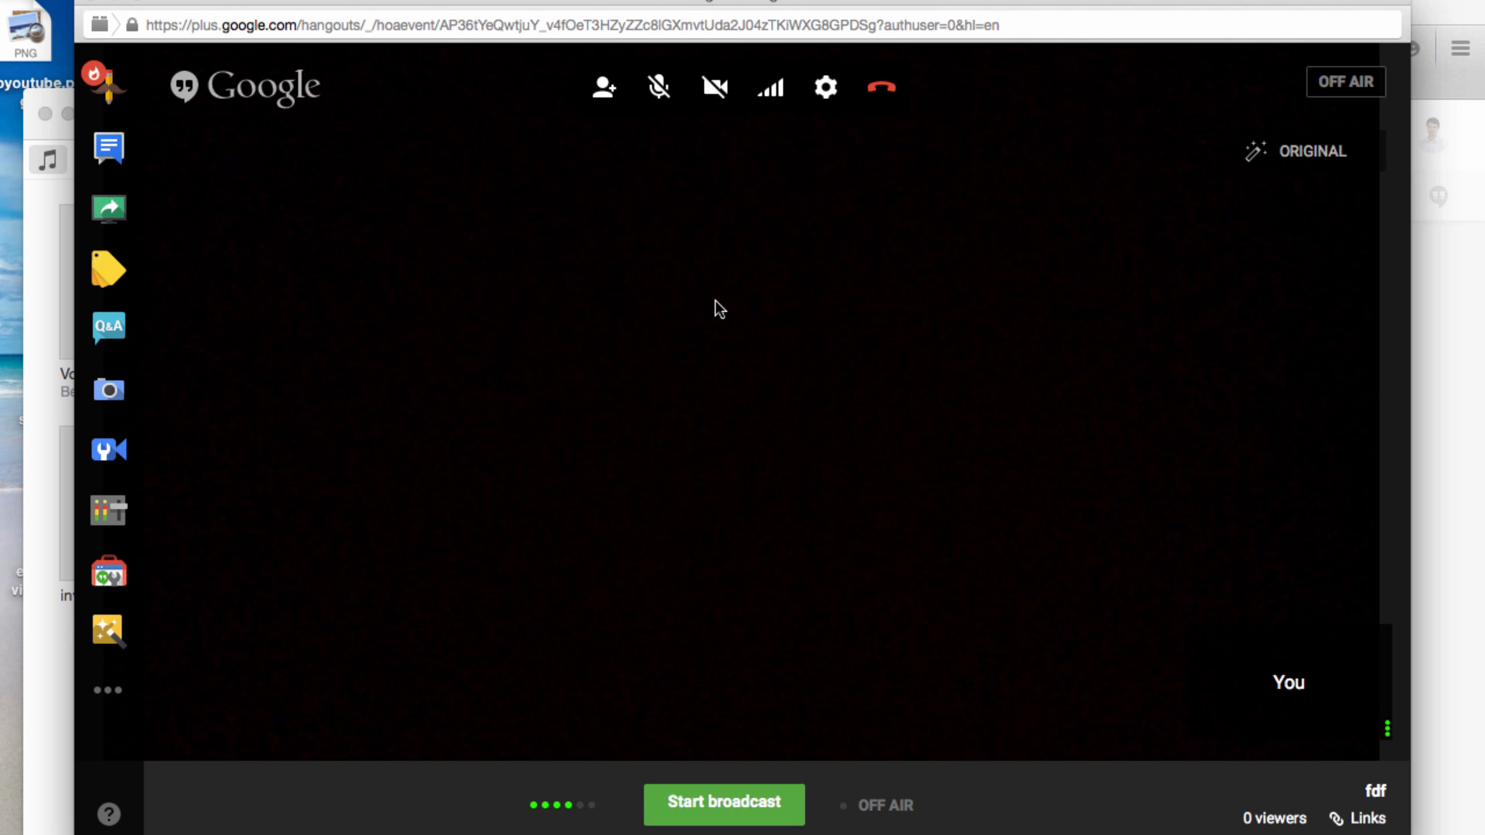
Step: Turn the camera video off so the host's profile photo shows instead
{"action": "left_click", "coordinate": [713, 86]}
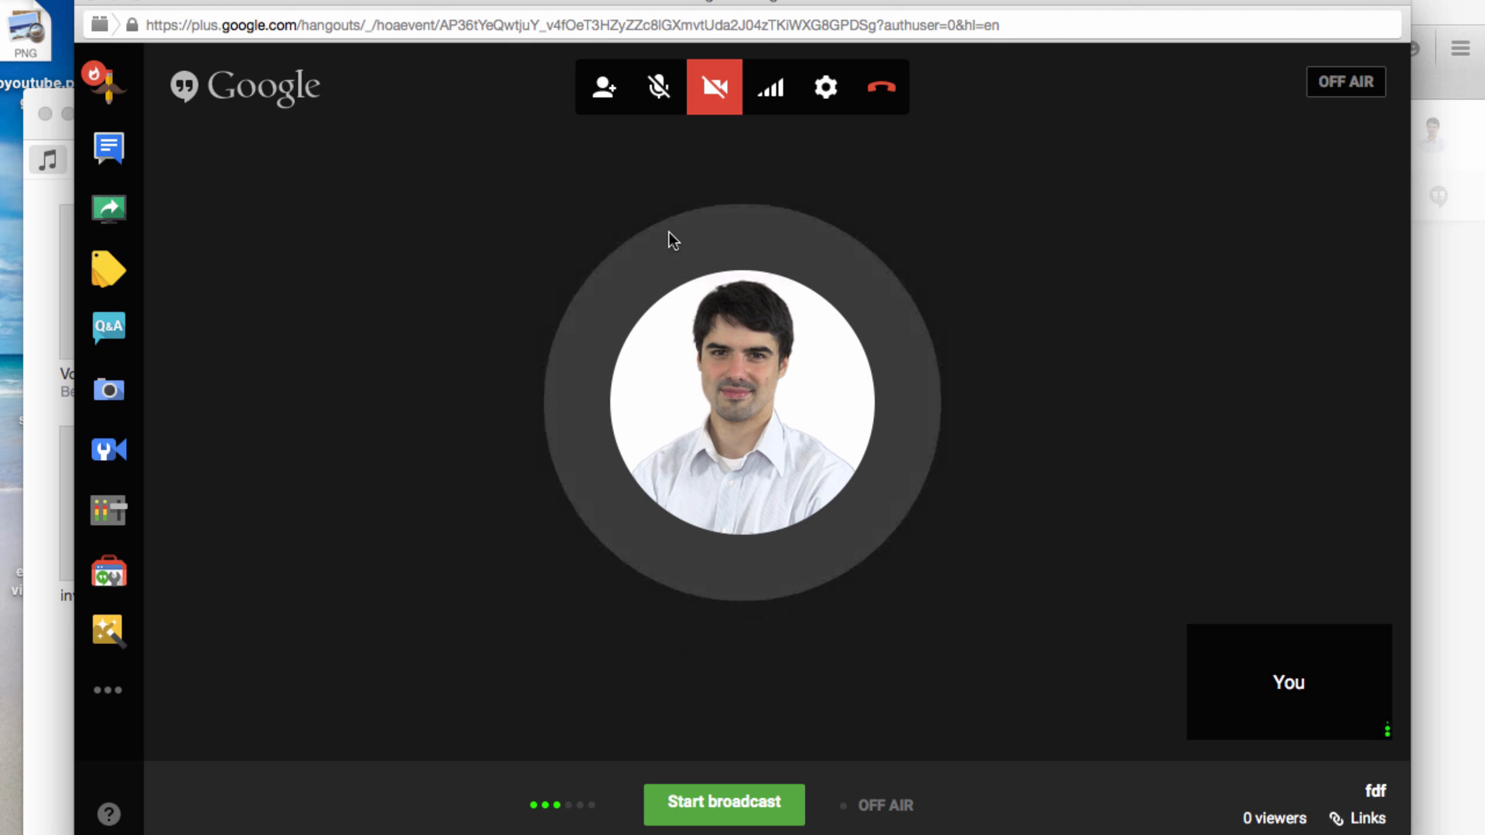
{"action": "mouse_move", "coordinate": [1127, 389]}
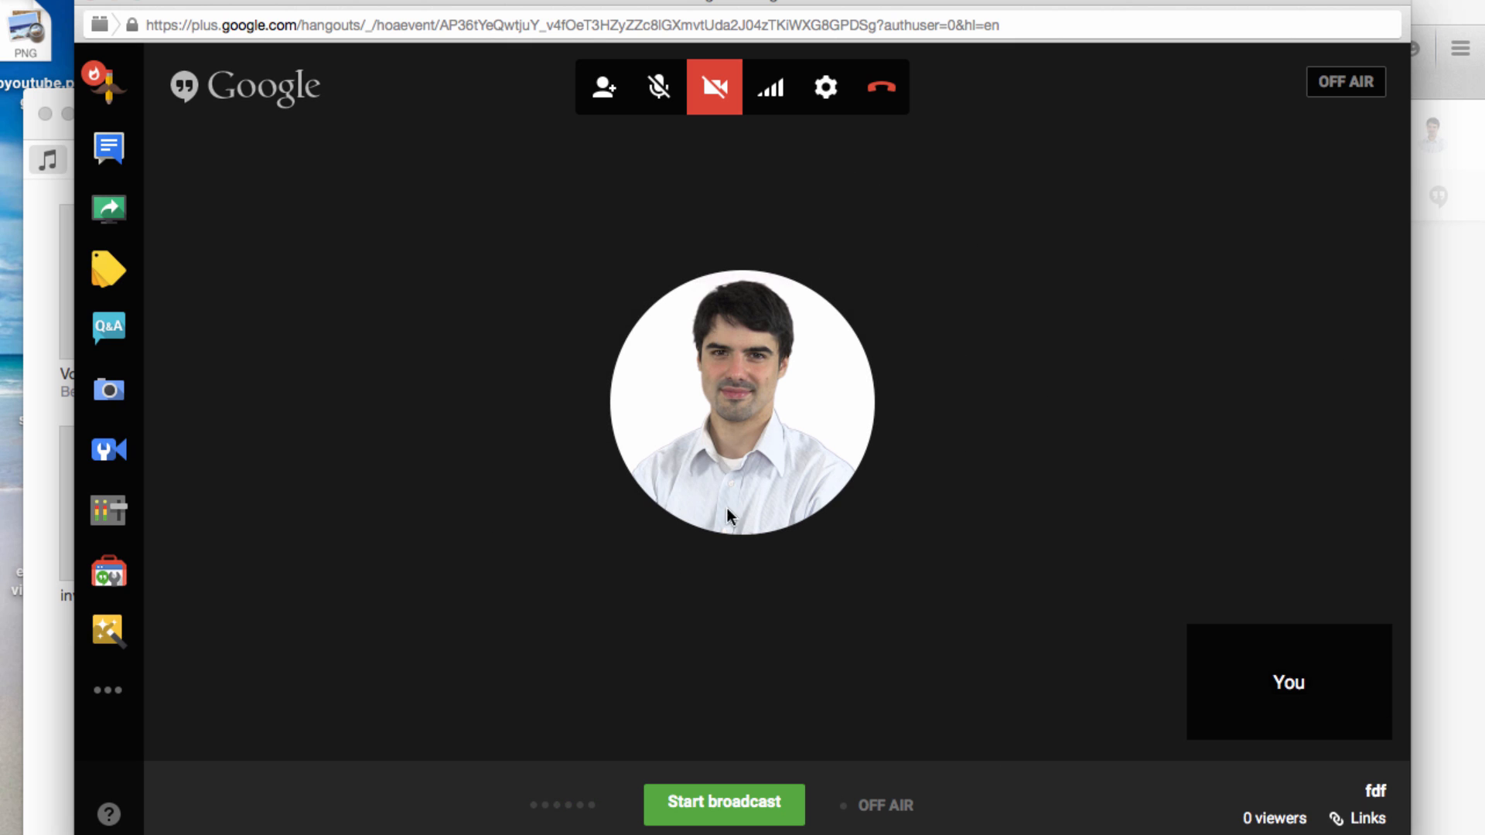
{"action": "mouse_move", "coordinate": [725, 815]}
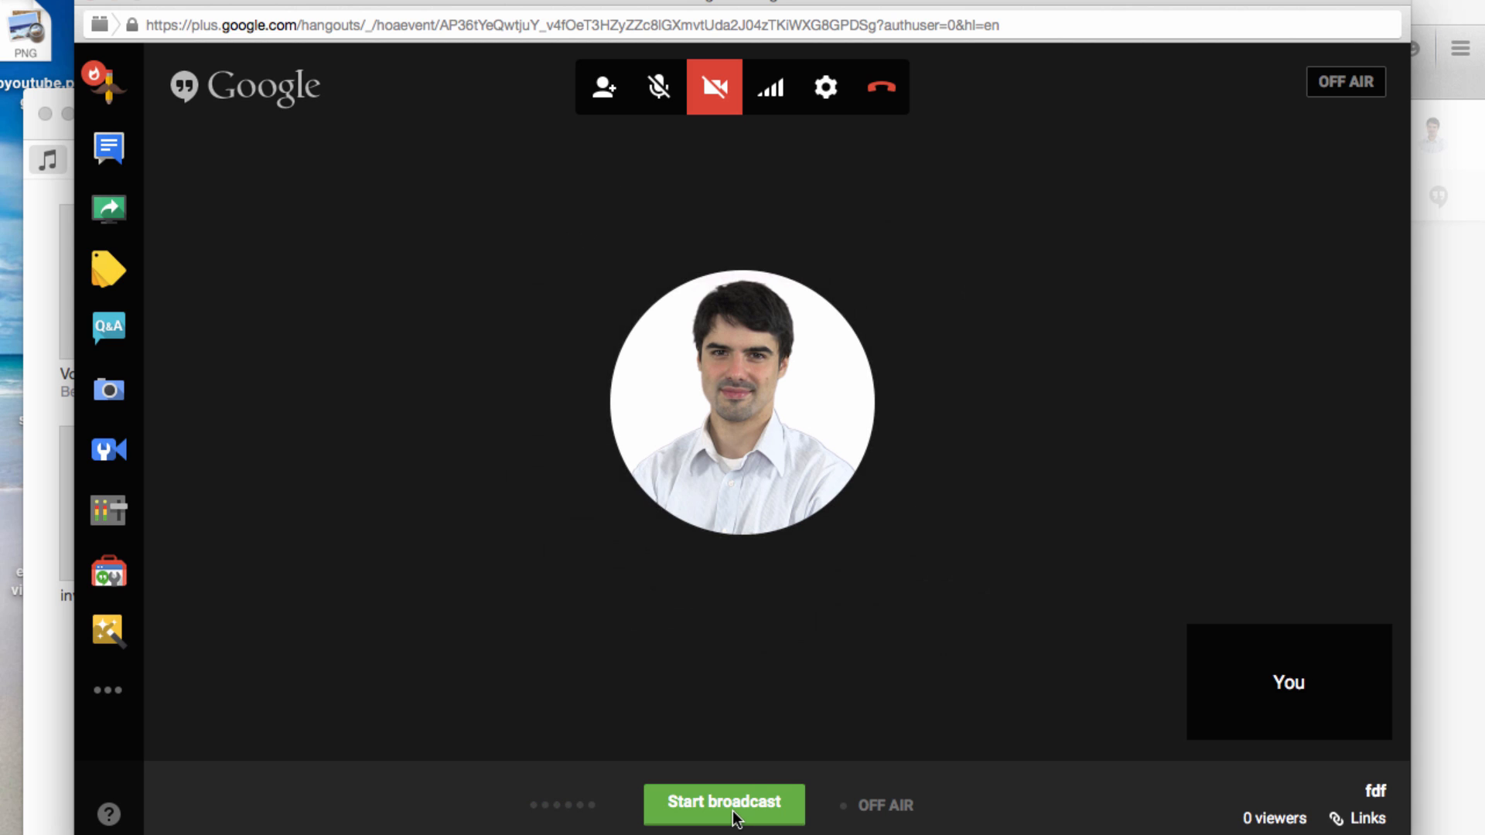
{"action": "left_click", "coordinate": [722, 805]}
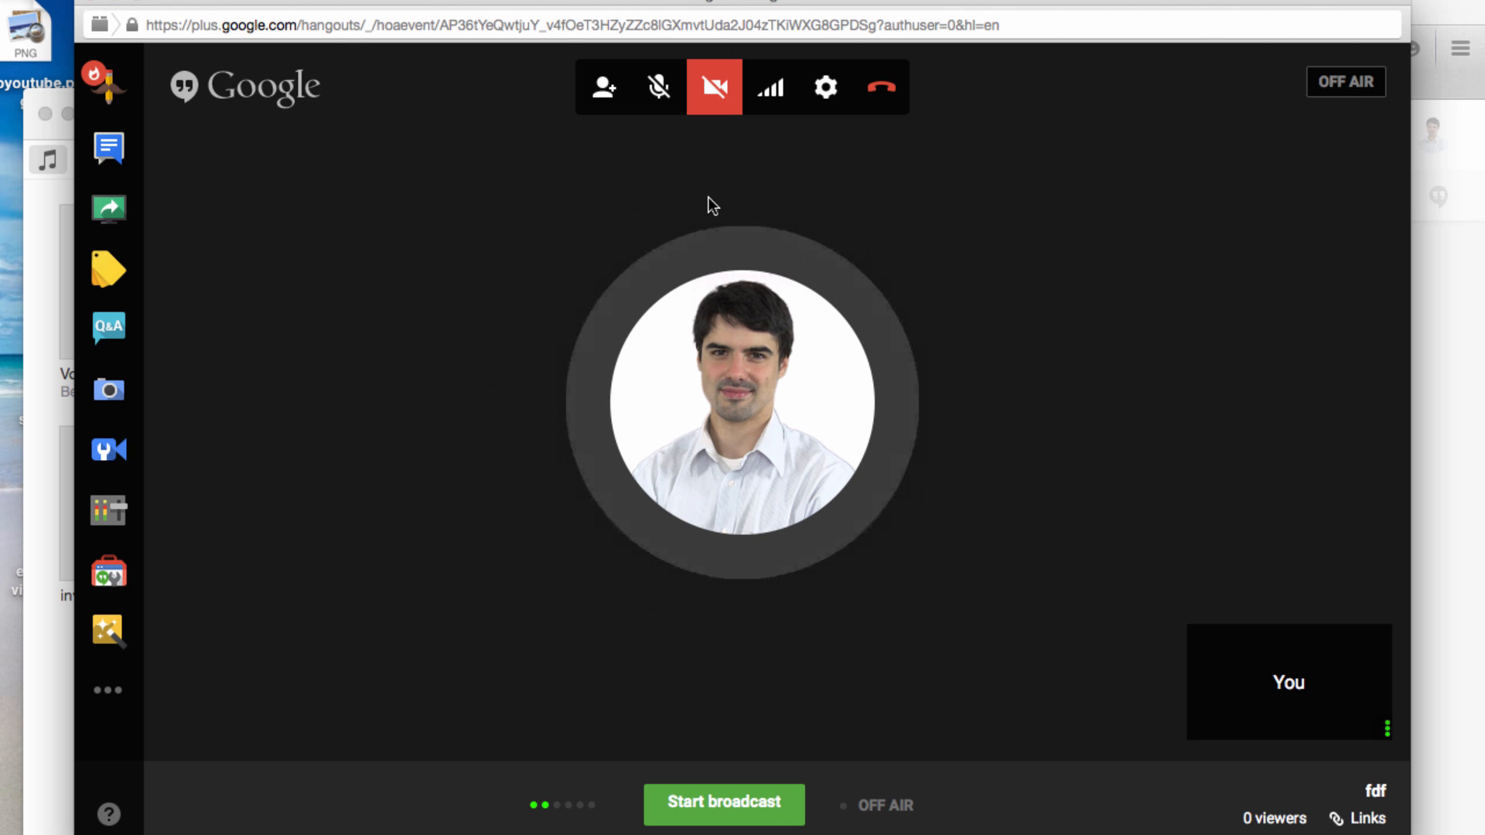
{"action": "mouse_move", "coordinate": [880, 86]}
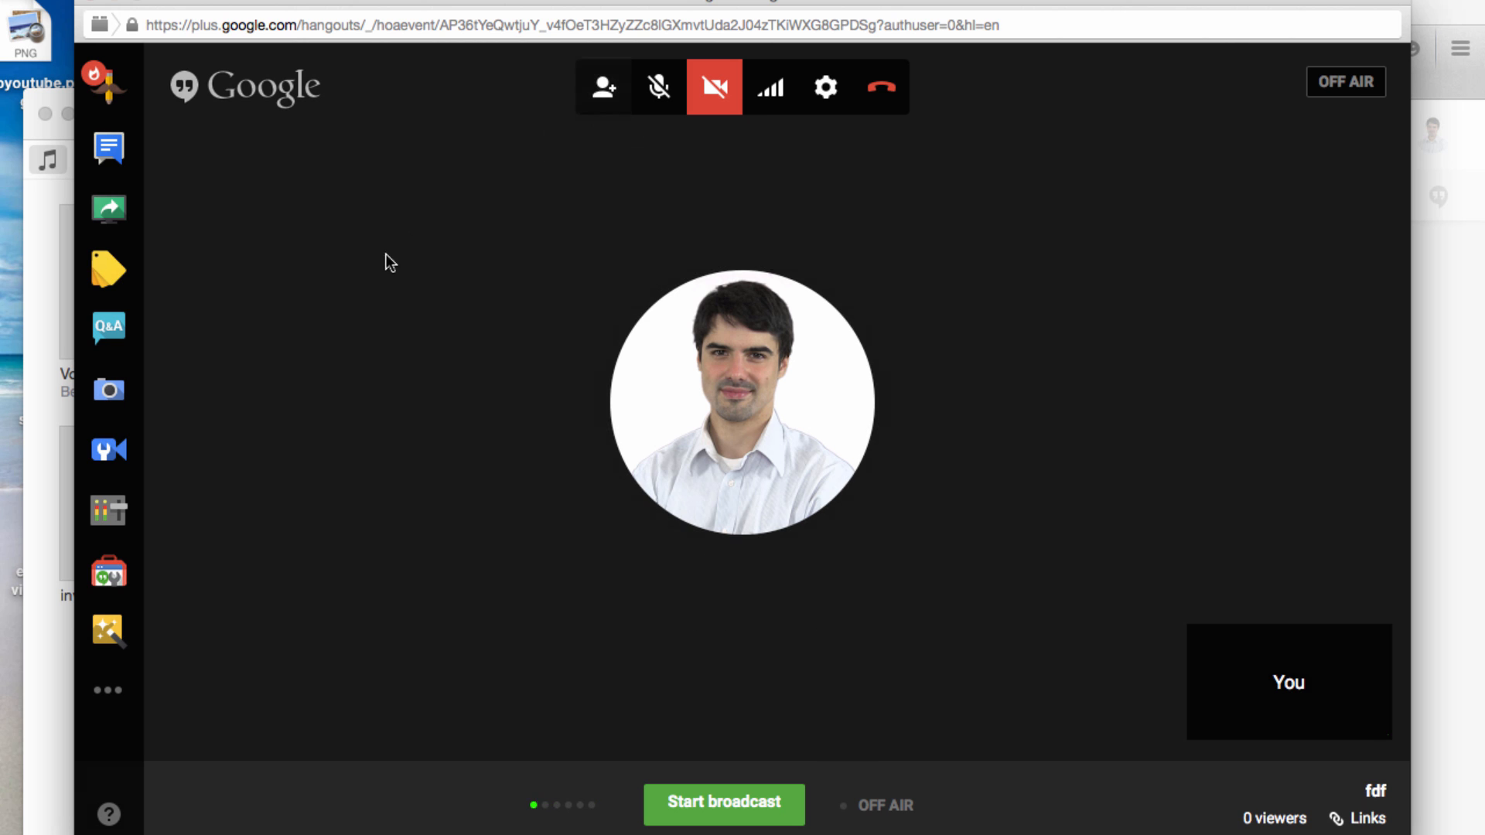
{"action": "mouse_move", "coordinate": [108, 149]}
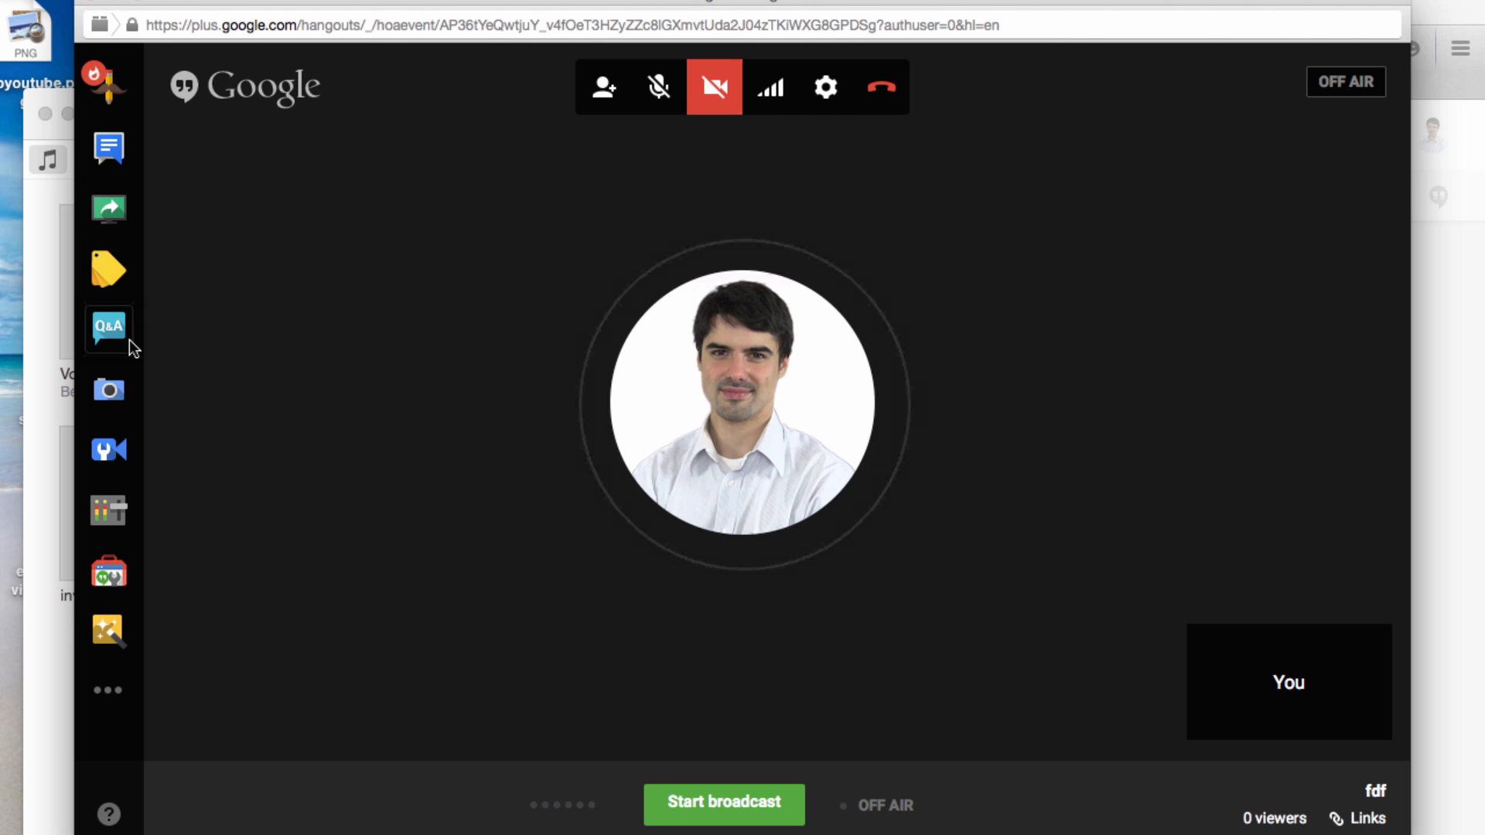
{"action": "mouse_move", "coordinate": [108, 389]}
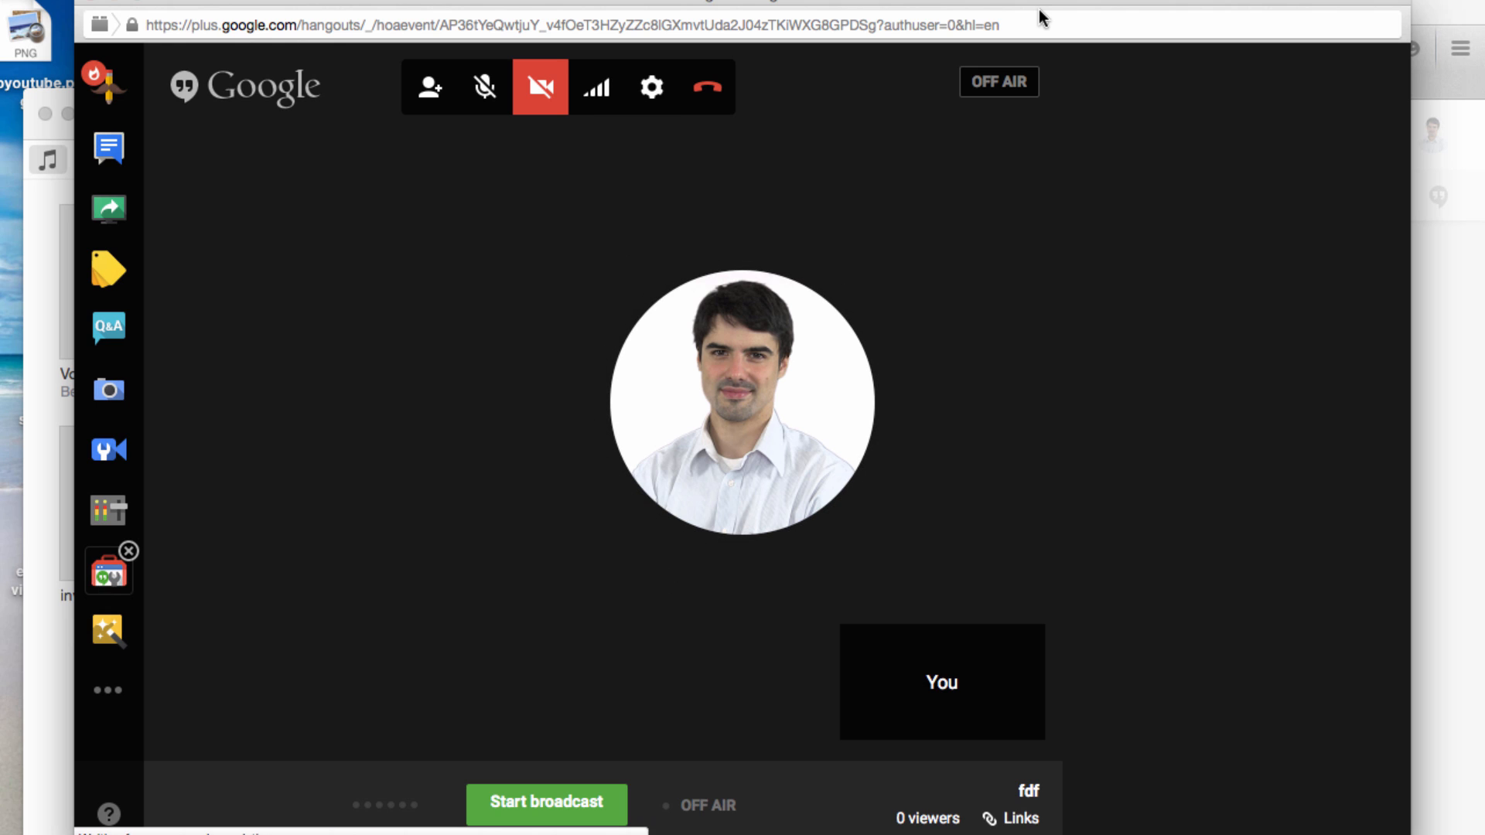
{"action": "mouse_move", "coordinate": [1170, 146]}
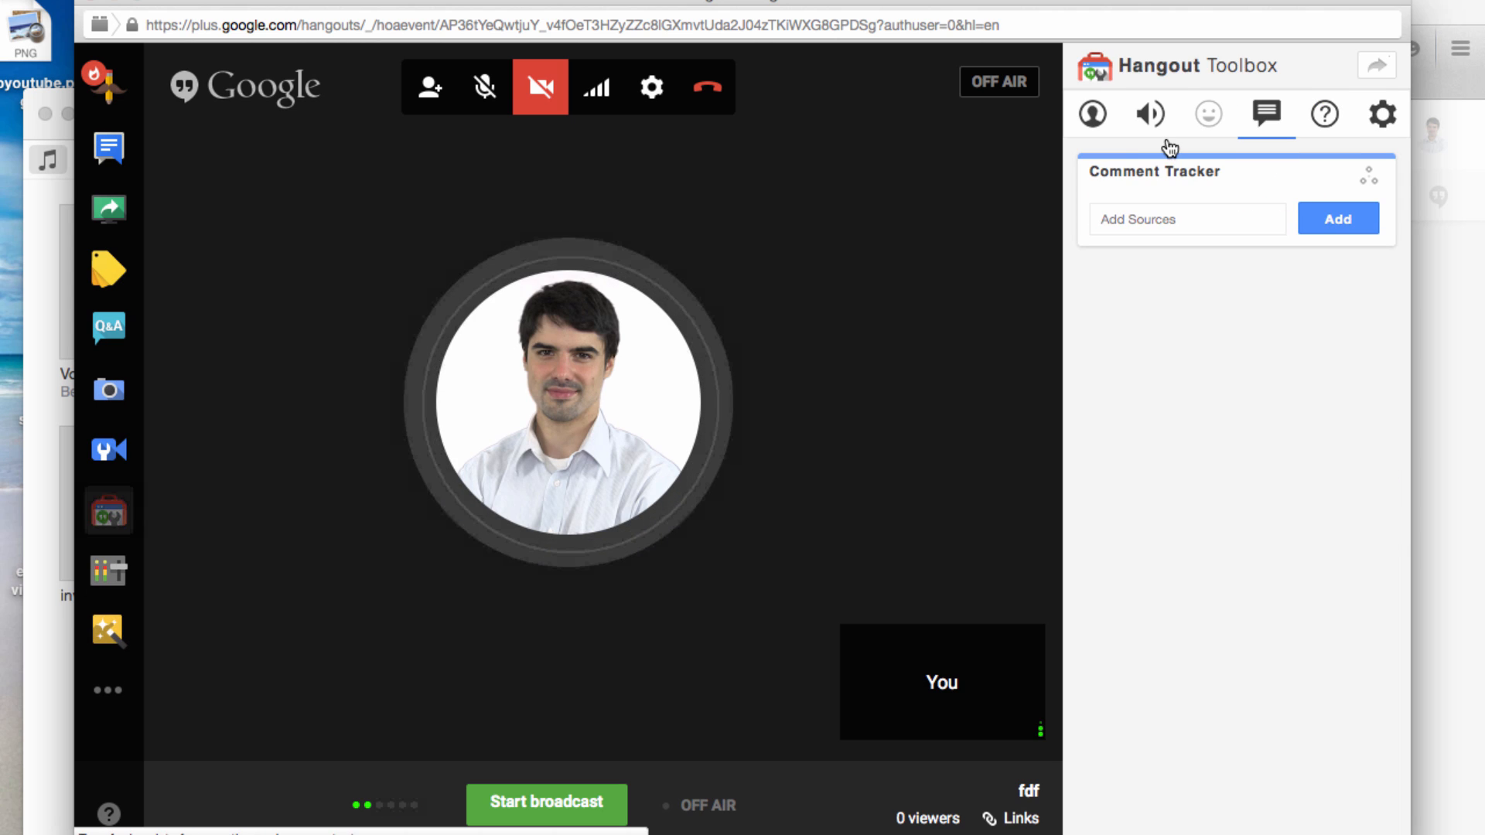
{"action": "mouse_move", "coordinate": [1152, 126]}
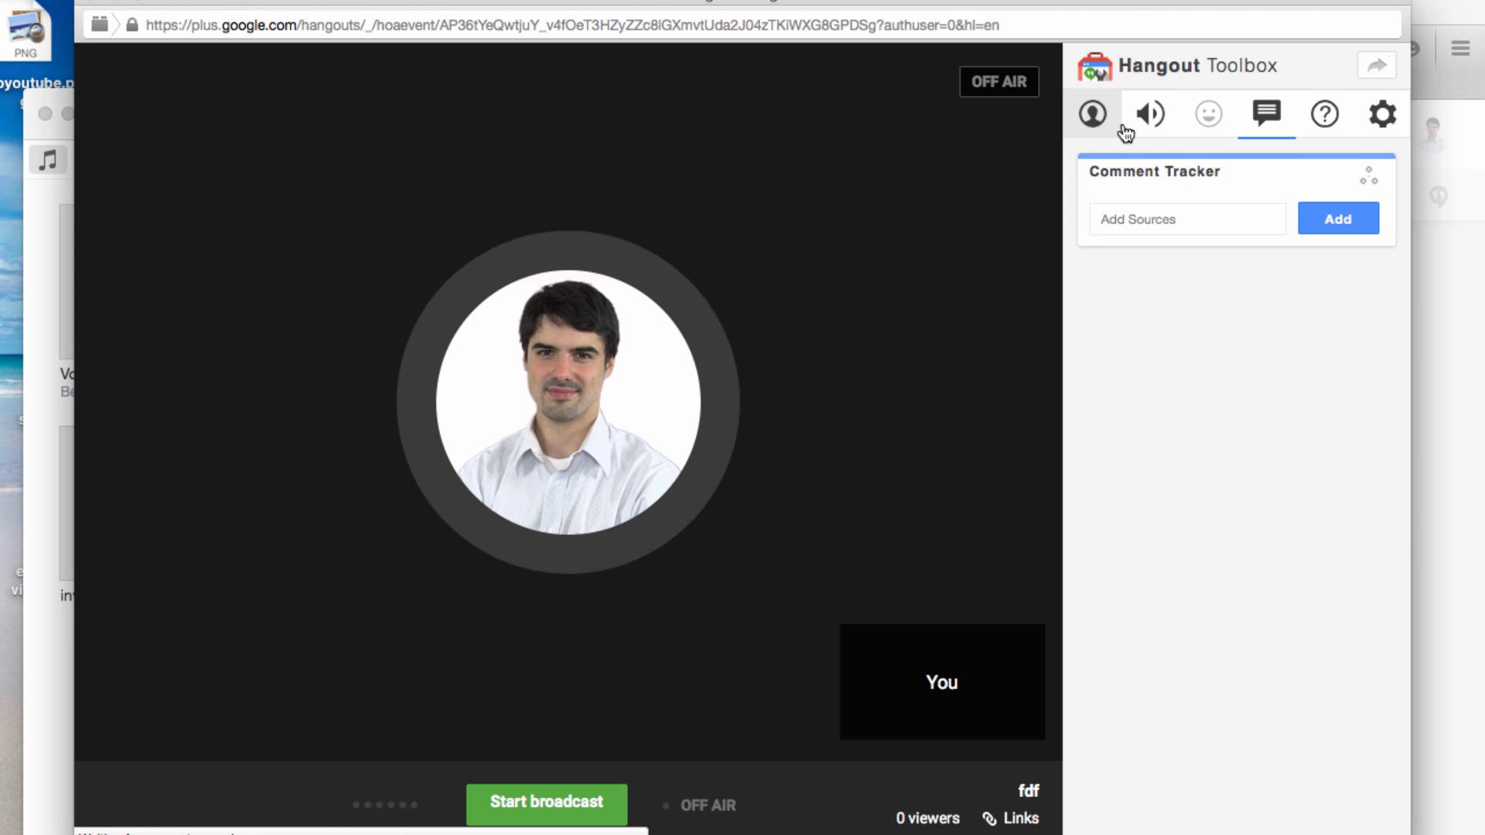
Step: Show Hangout Toolbox's Lower Third settings and switch on the Benjamin Murray name banner
{"action": "left_click", "coordinate": [1091, 113]}
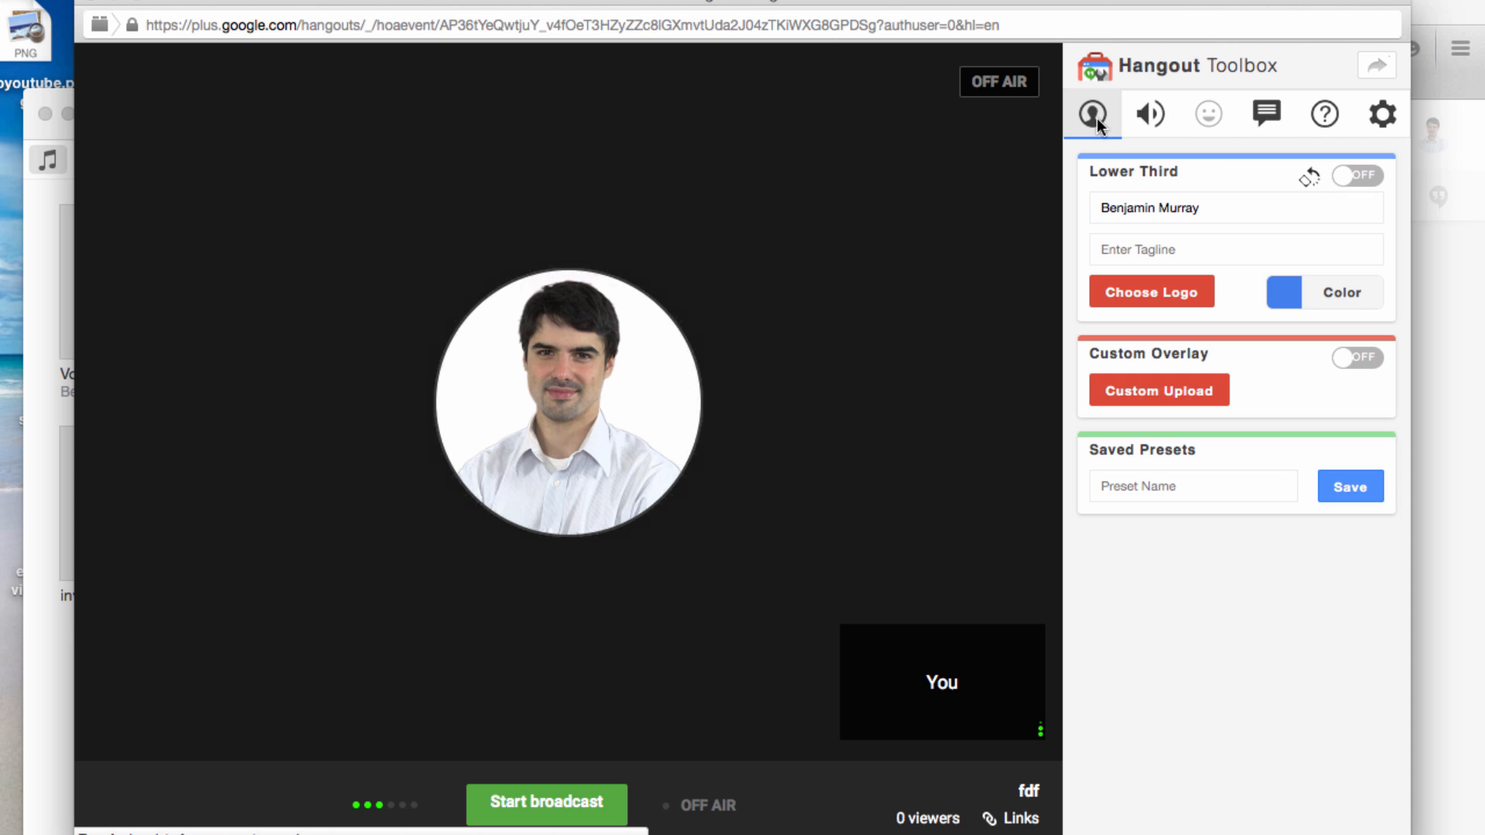
{"action": "mouse_move", "coordinate": [1179, 183]}
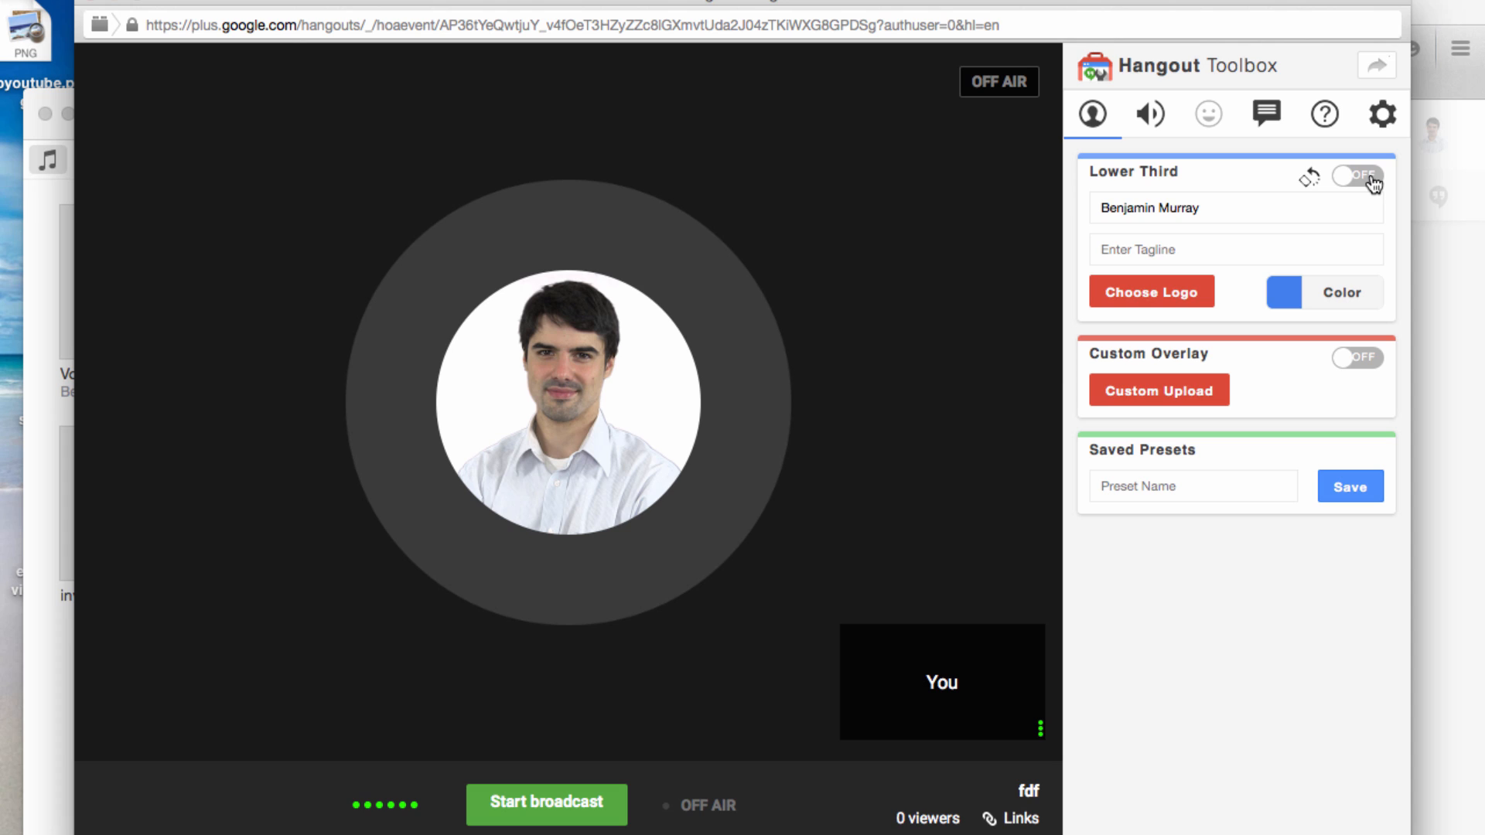
{"action": "mouse_move", "coordinate": [1374, 185]}
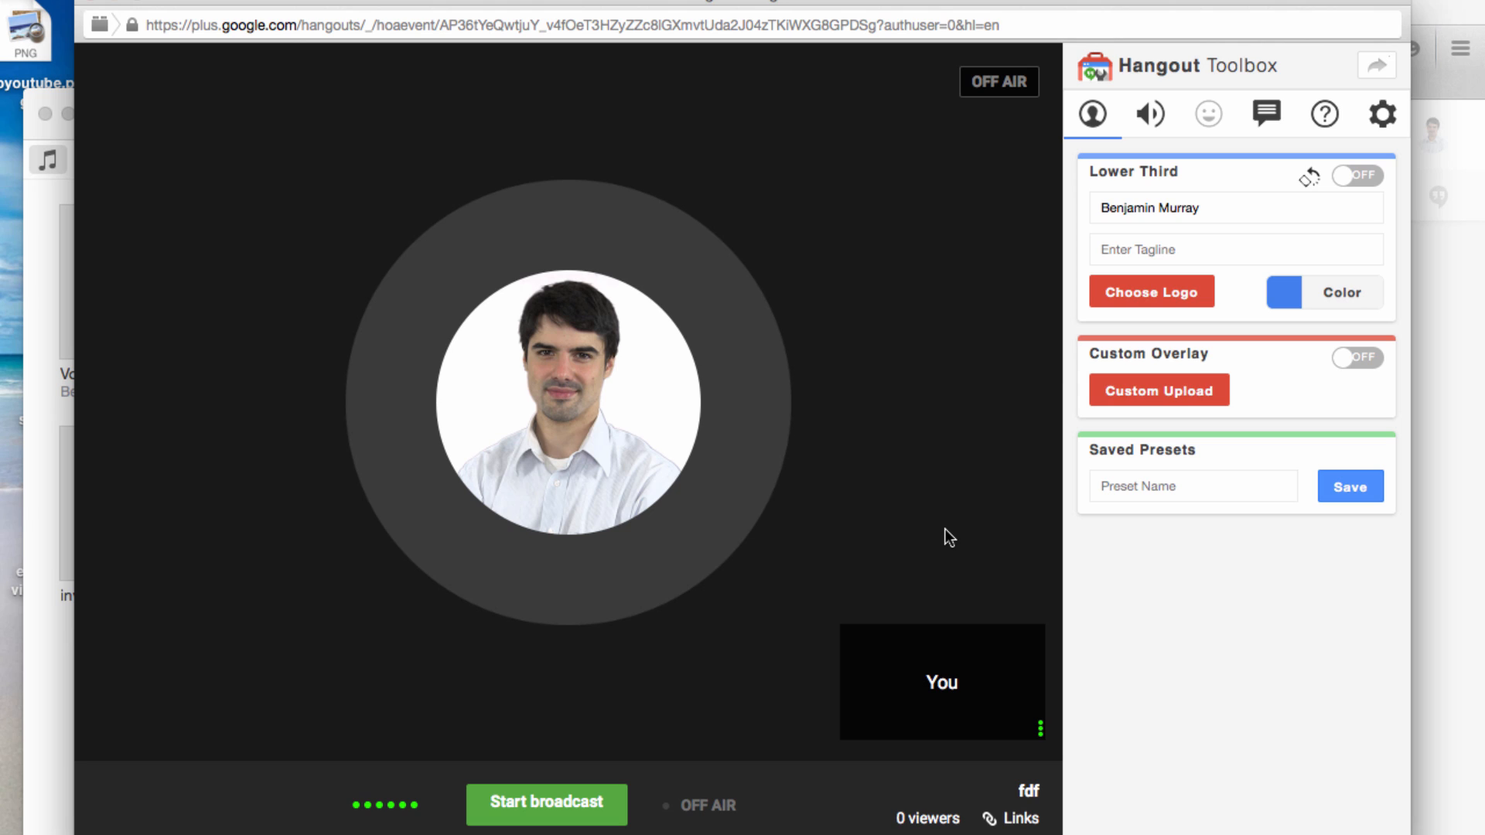
{"action": "mouse_move", "coordinate": [791, 441]}
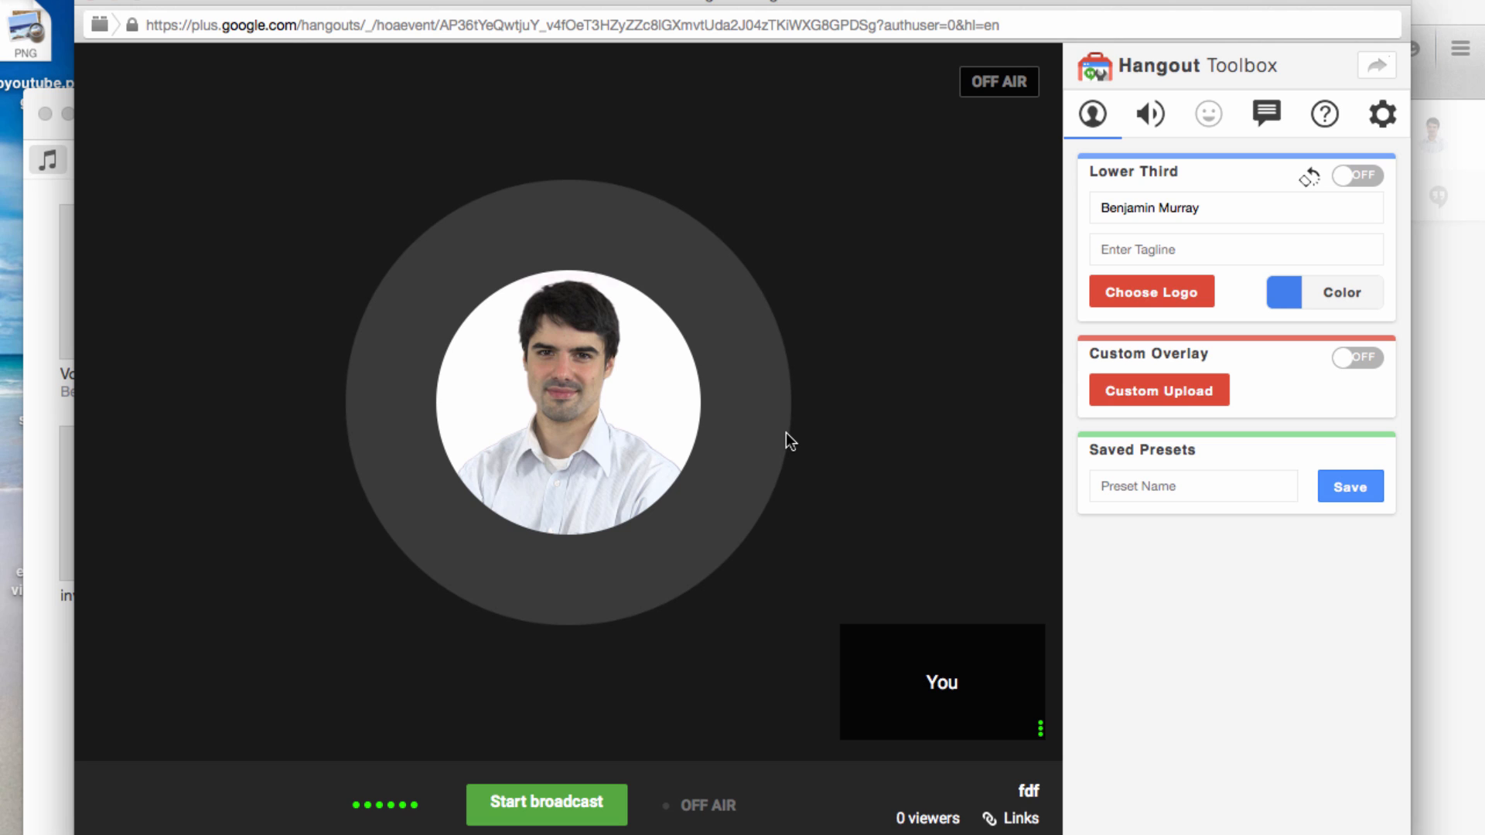
{"action": "mouse_move", "coordinate": [786, 446]}
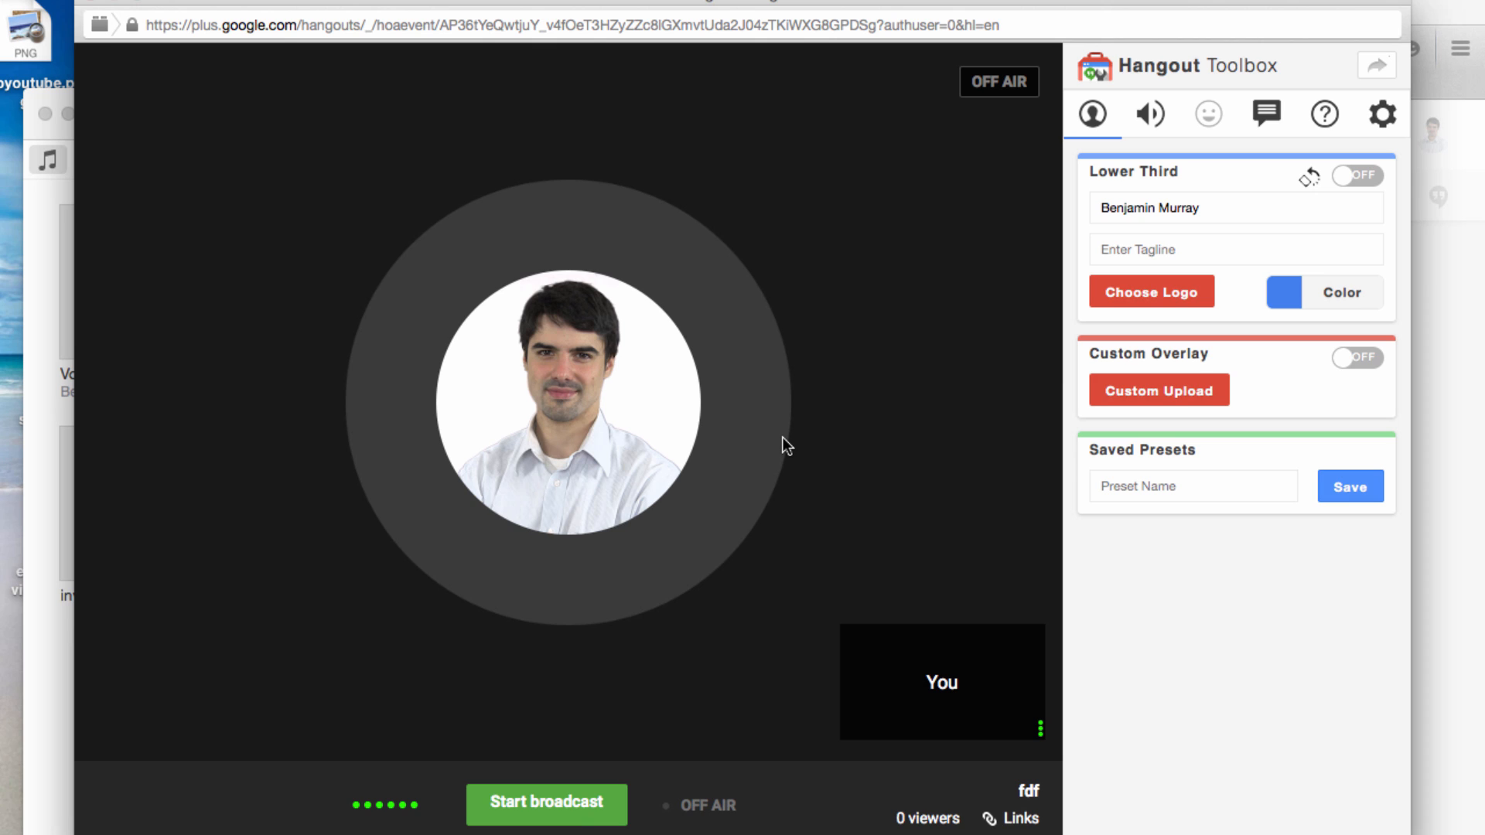
{"action": "left_click", "coordinate": [1357, 175]}
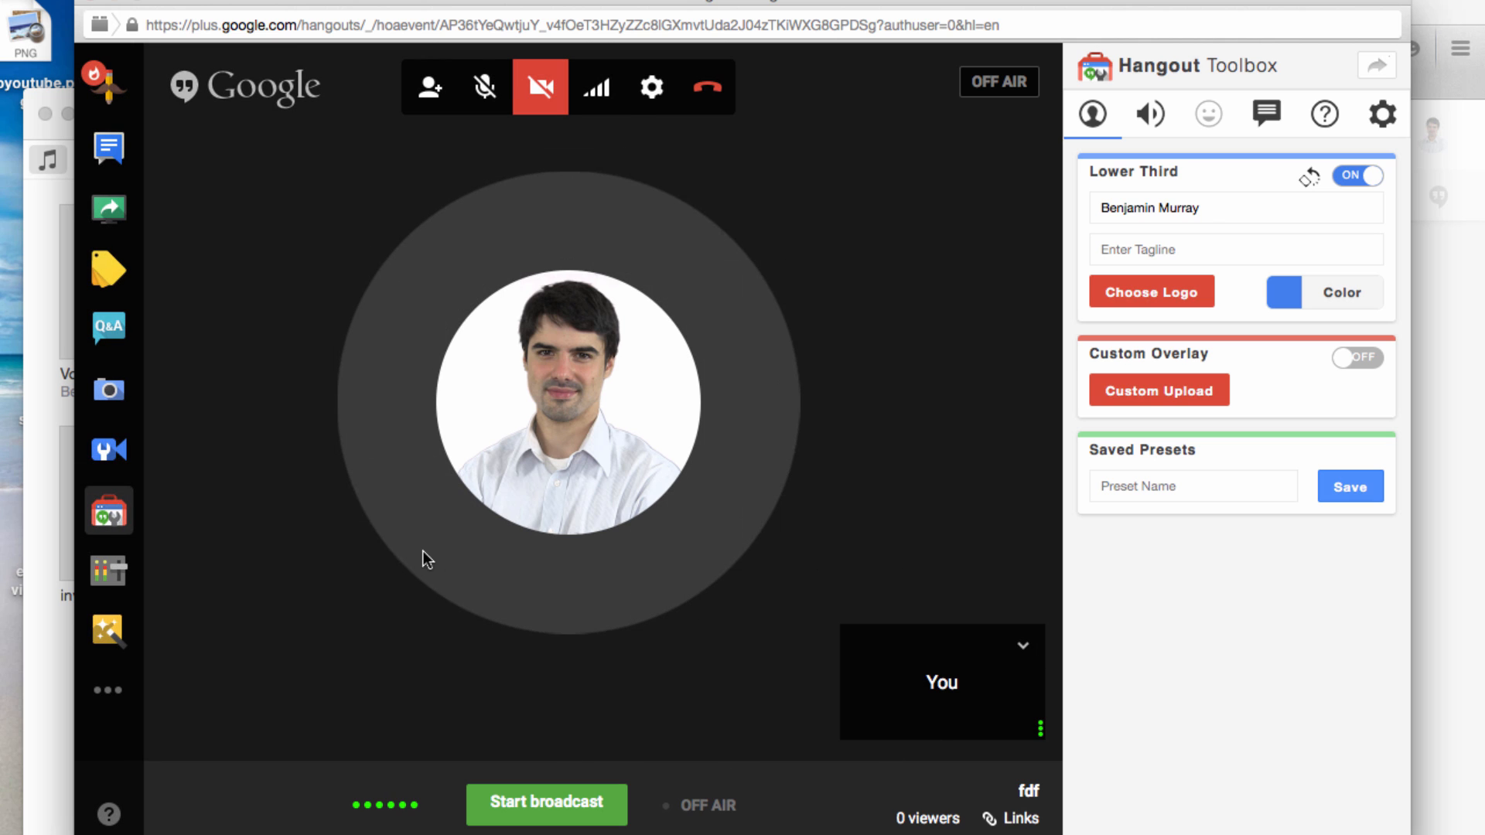
{"action": "mouse_move", "coordinate": [408, 574]}
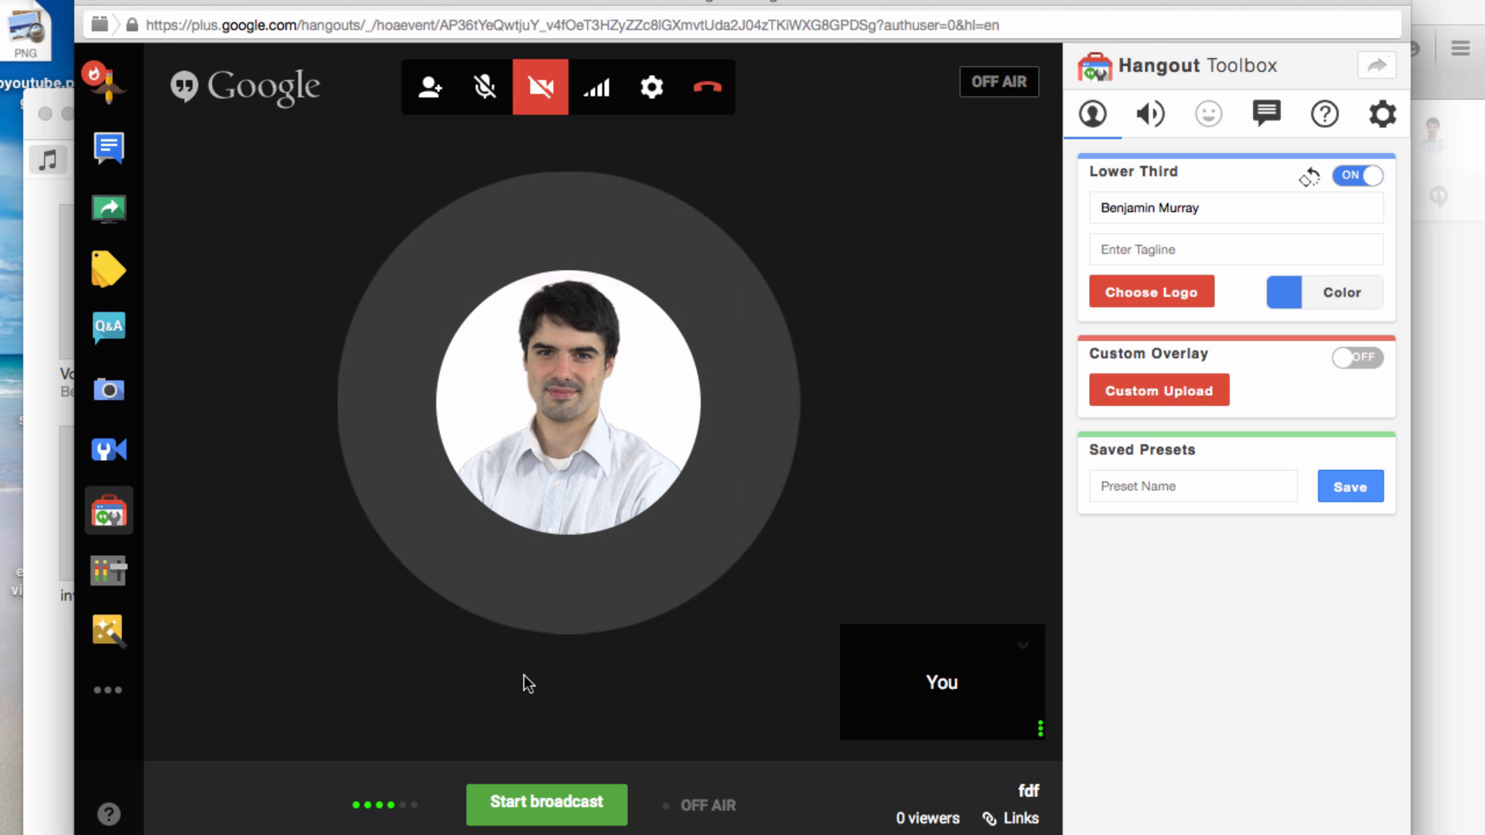
Step: Adjust the Lower Third banner and show the broadcast's event, YouTube and embed links
{"action": "left_click", "coordinate": [1235, 249]}
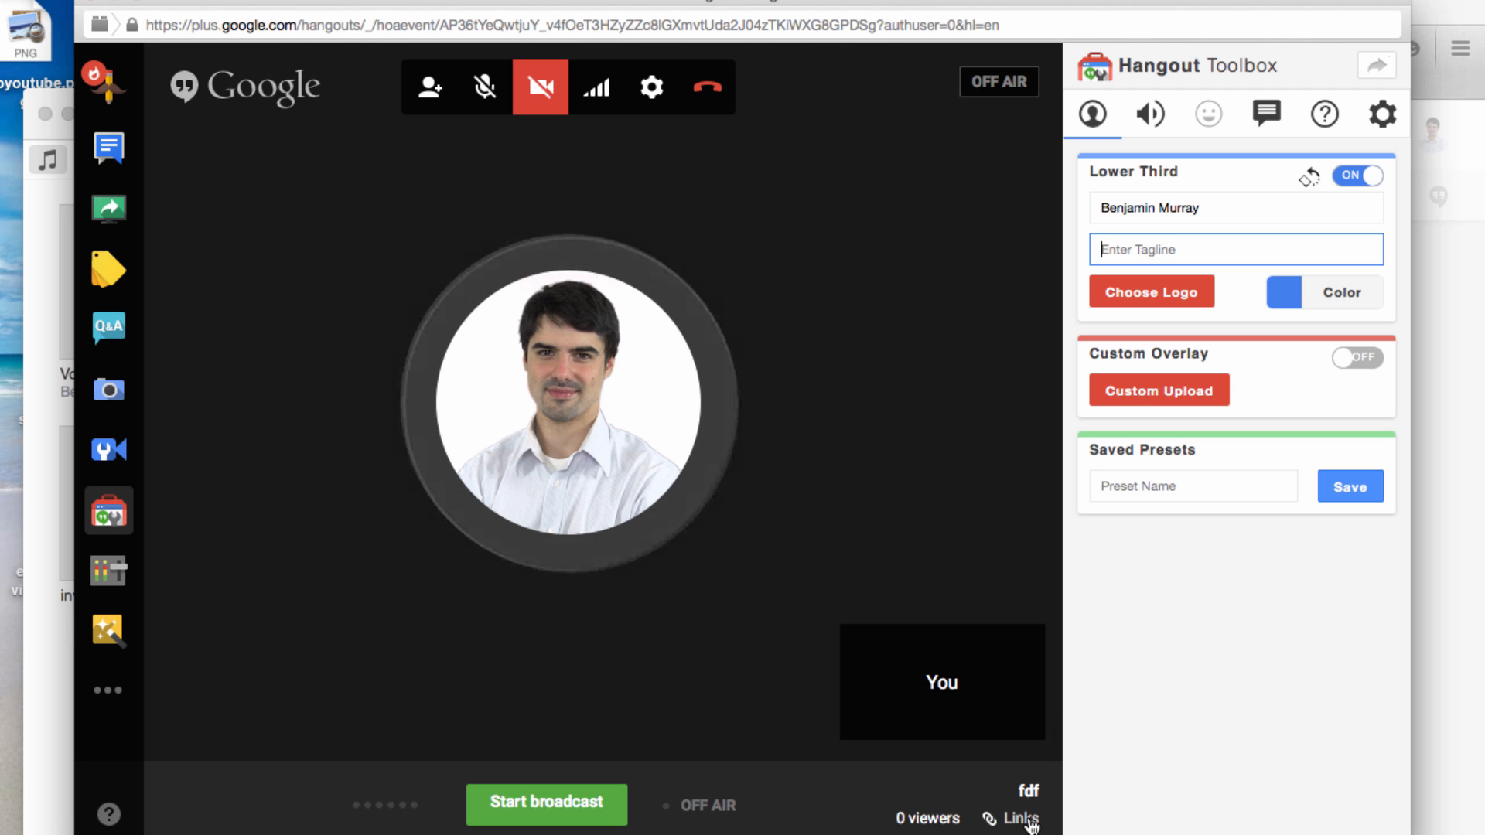
{"action": "left_click", "coordinate": [1018, 817]}
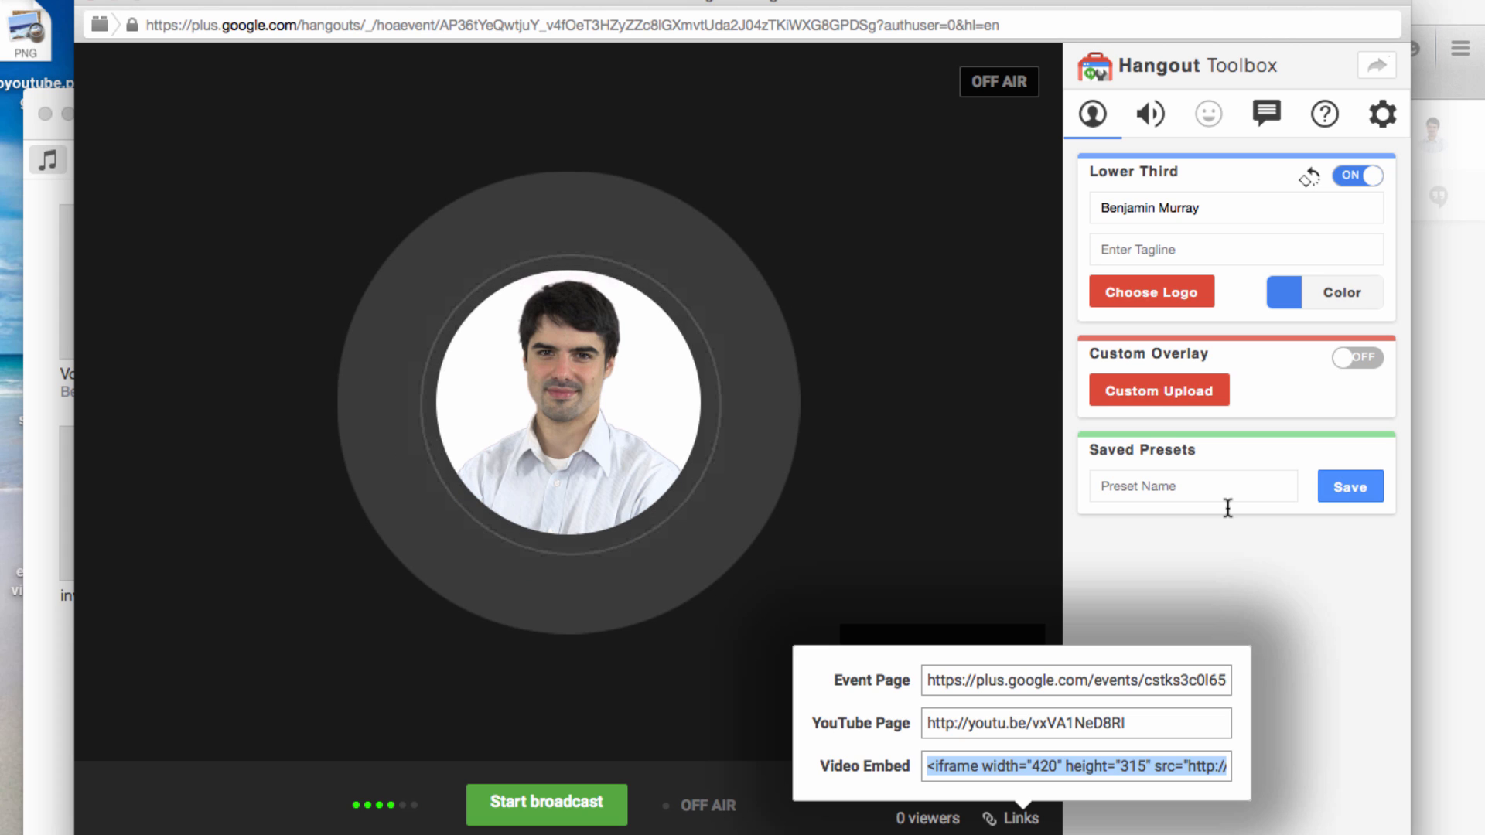
{"action": "mouse_move", "coordinate": [1071, 717]}
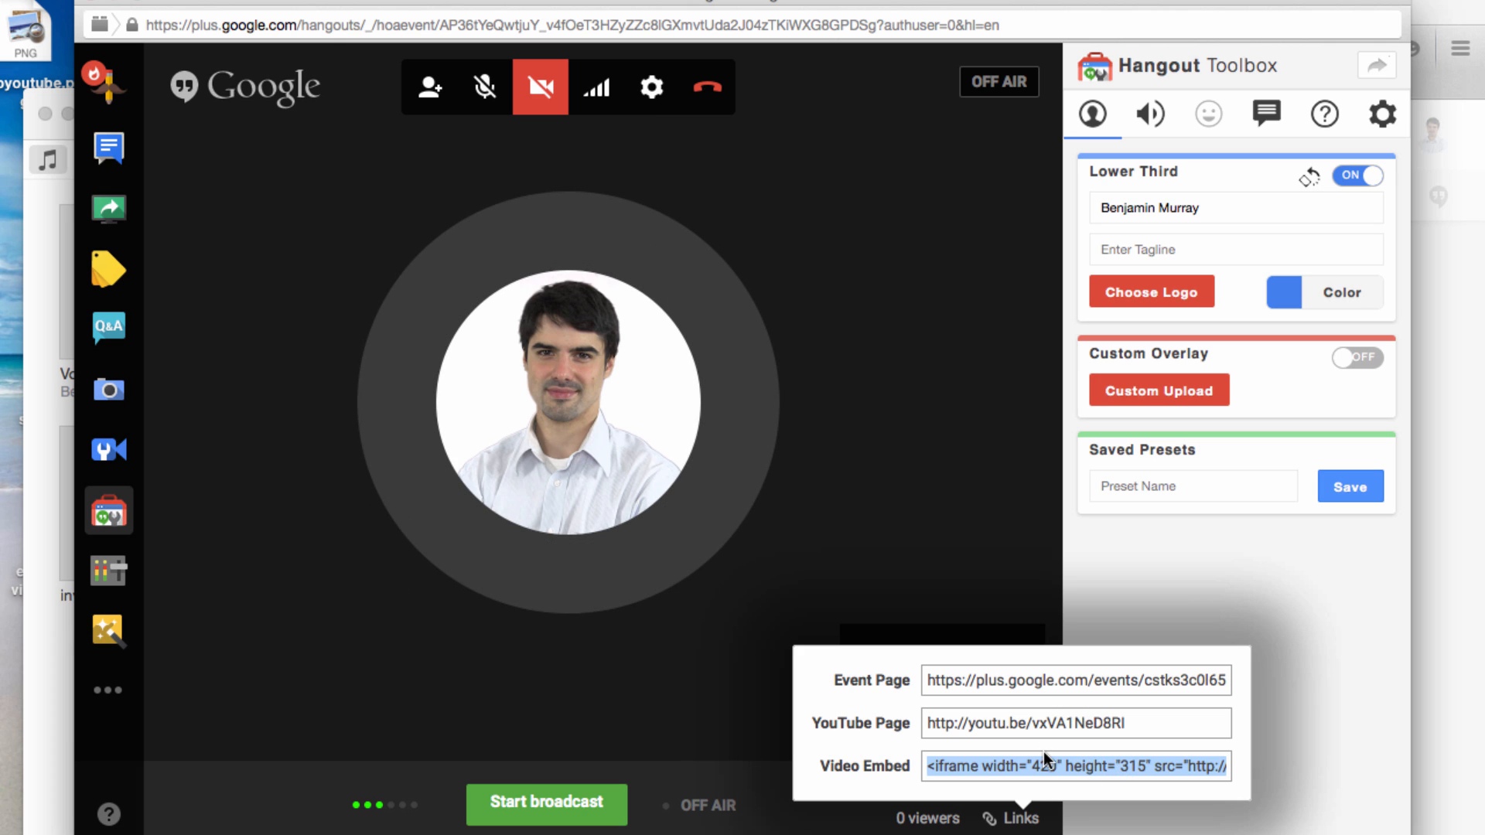
{"action": "mouse_move", "coordinate": [964, 661]}
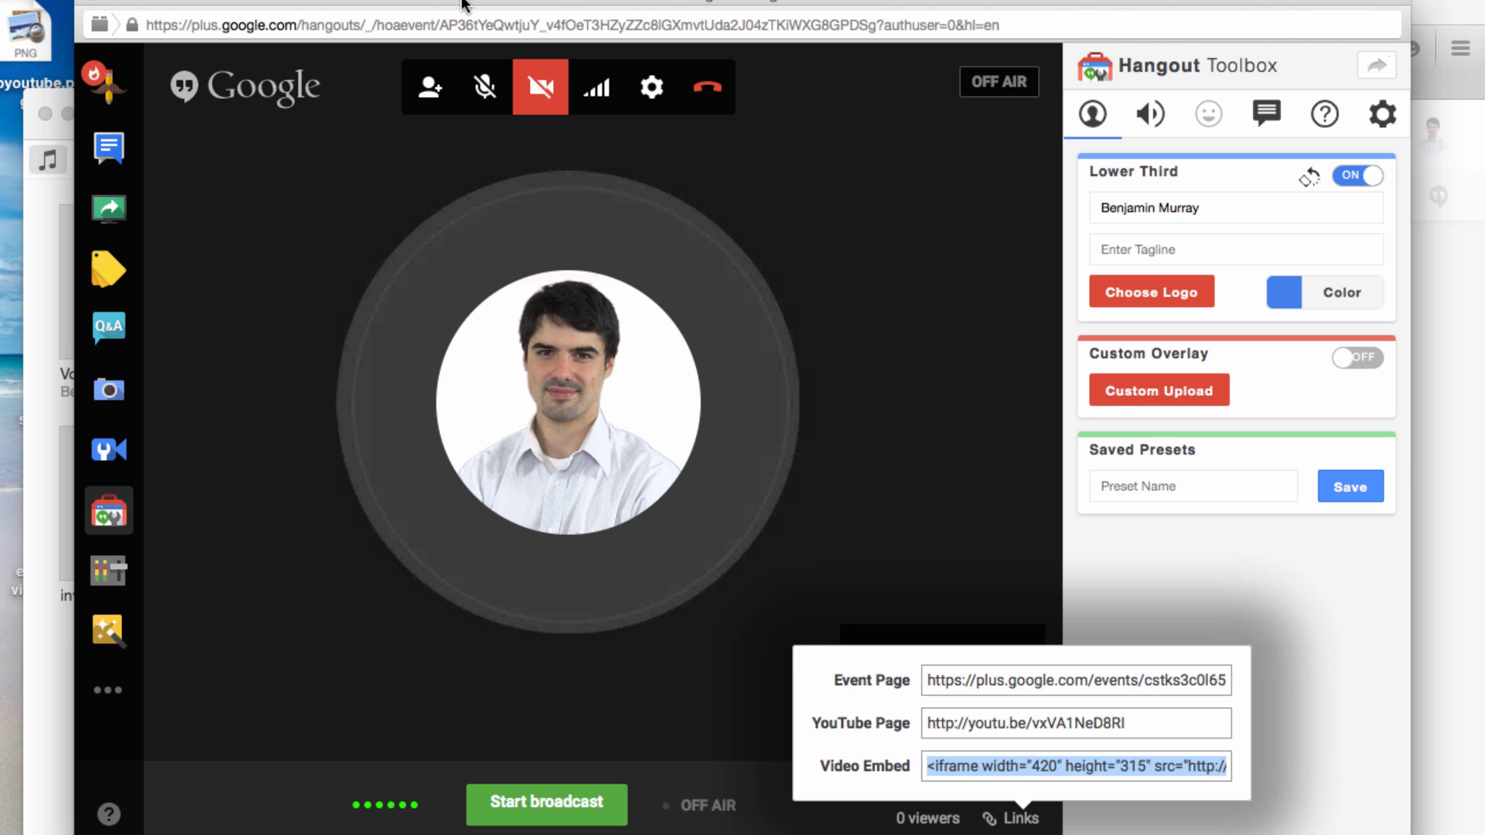
{"action": "mouse_move", "coordinate": [613, 219]}
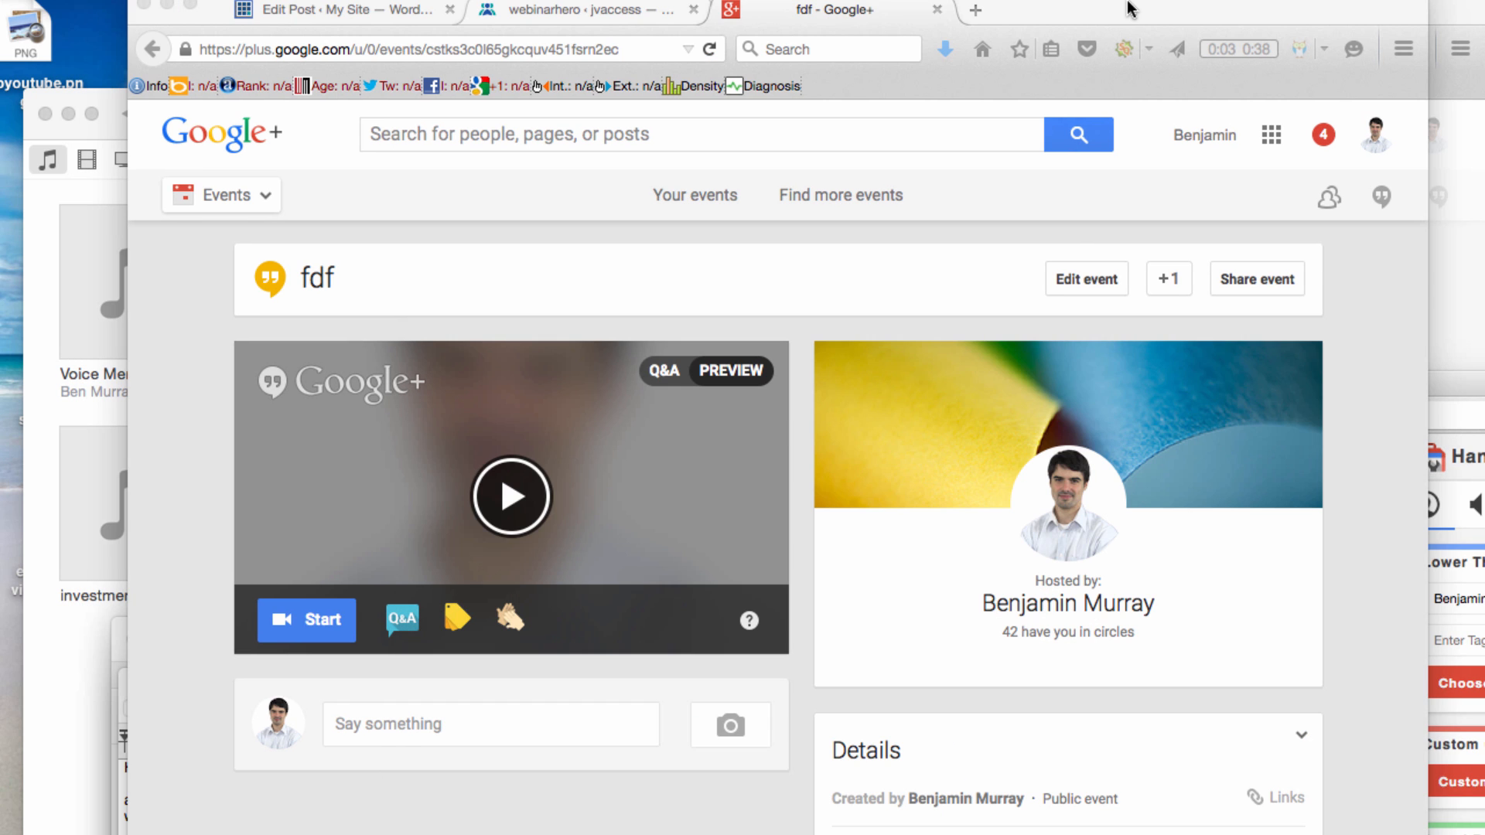
{"action": "left_click", "coordinate": [568, 10]}
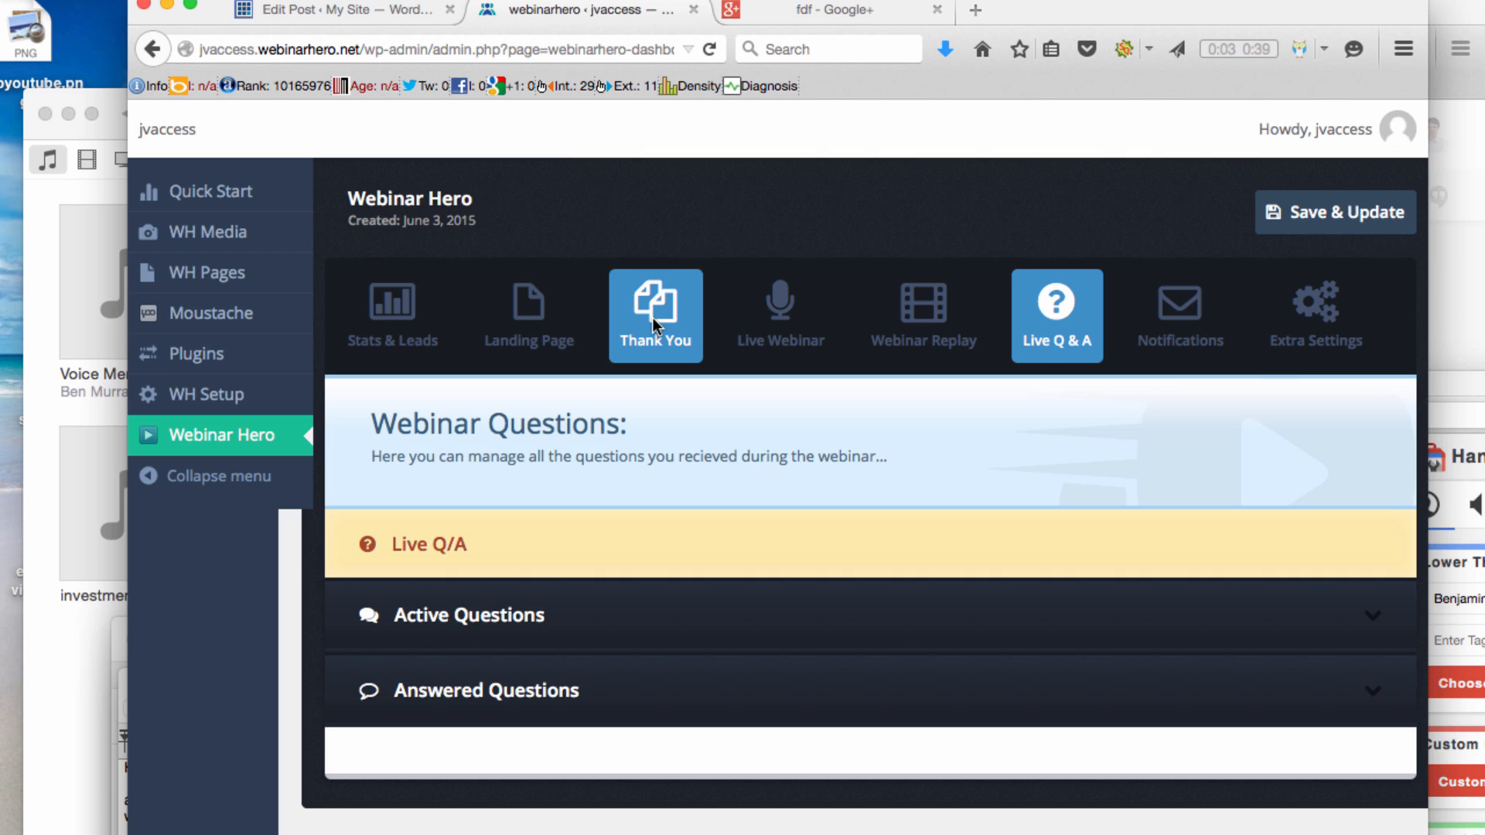
{"action": "mouse_move", "coordinate": [573, 298]}
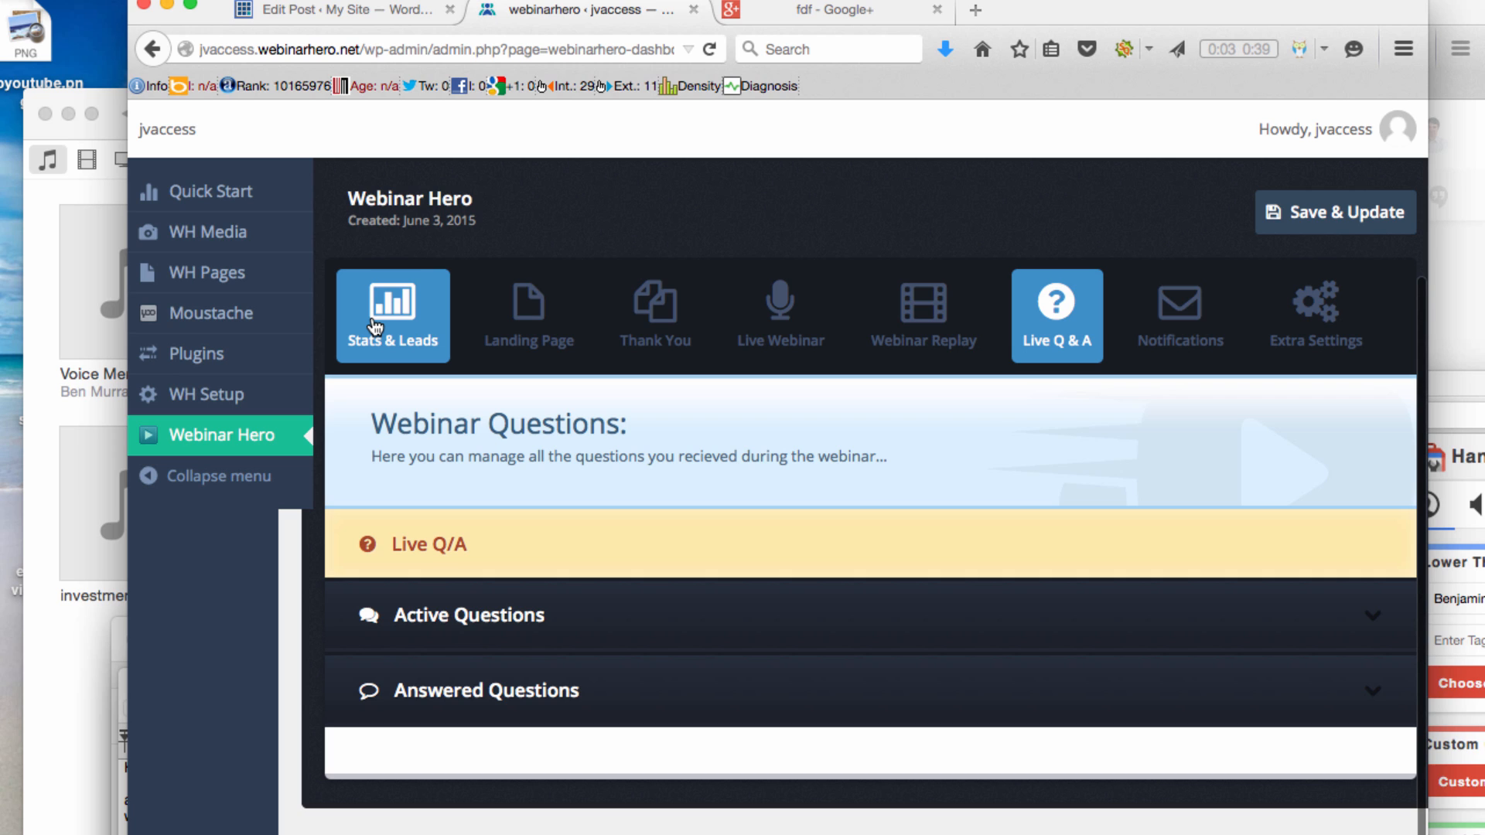
{"action": "left_click", "coordinate": [392, 316]}
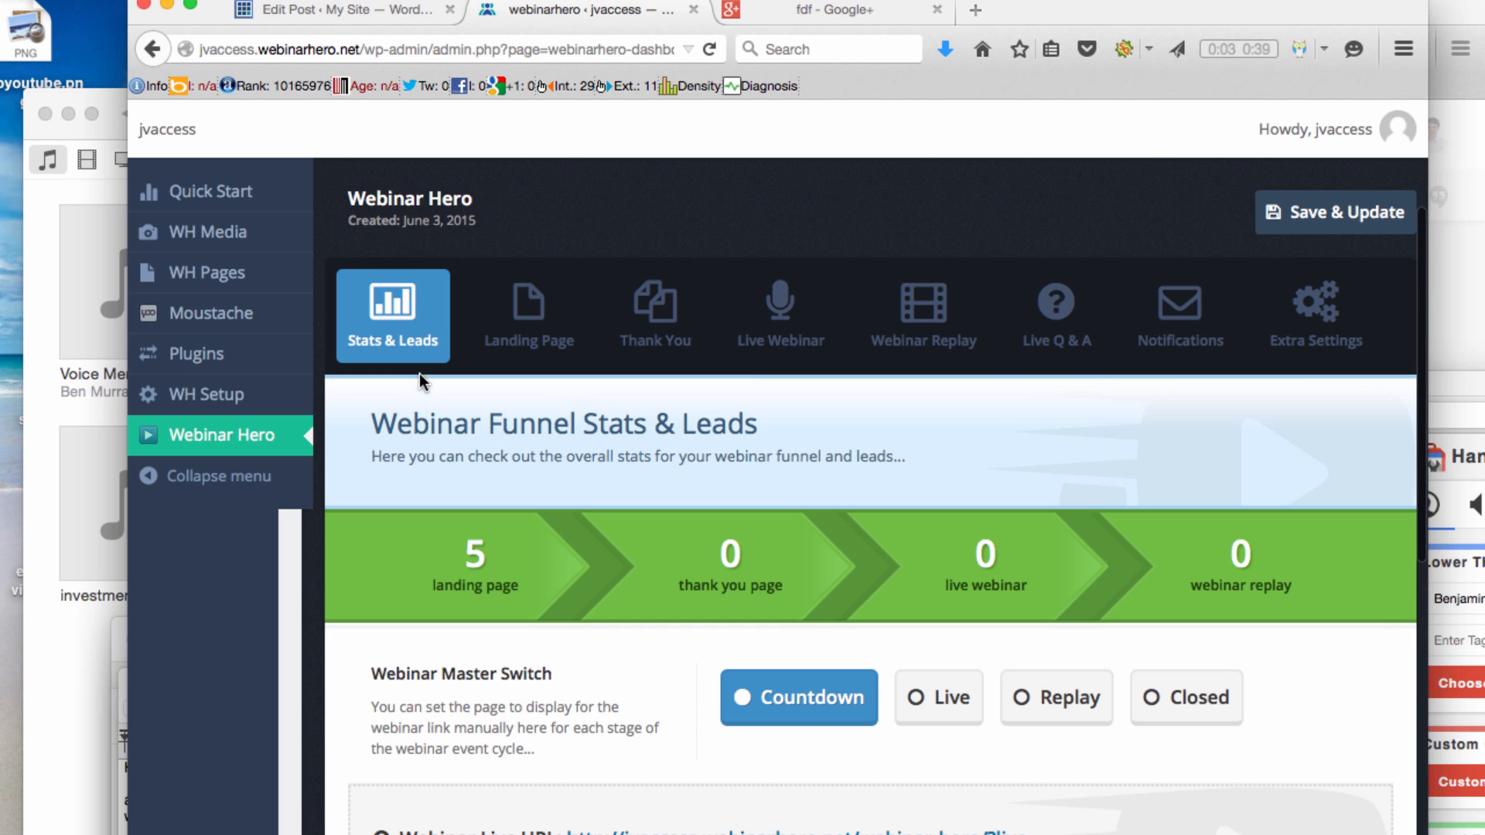
{"action": "mouse_move", "coordinate": [391, 561]}
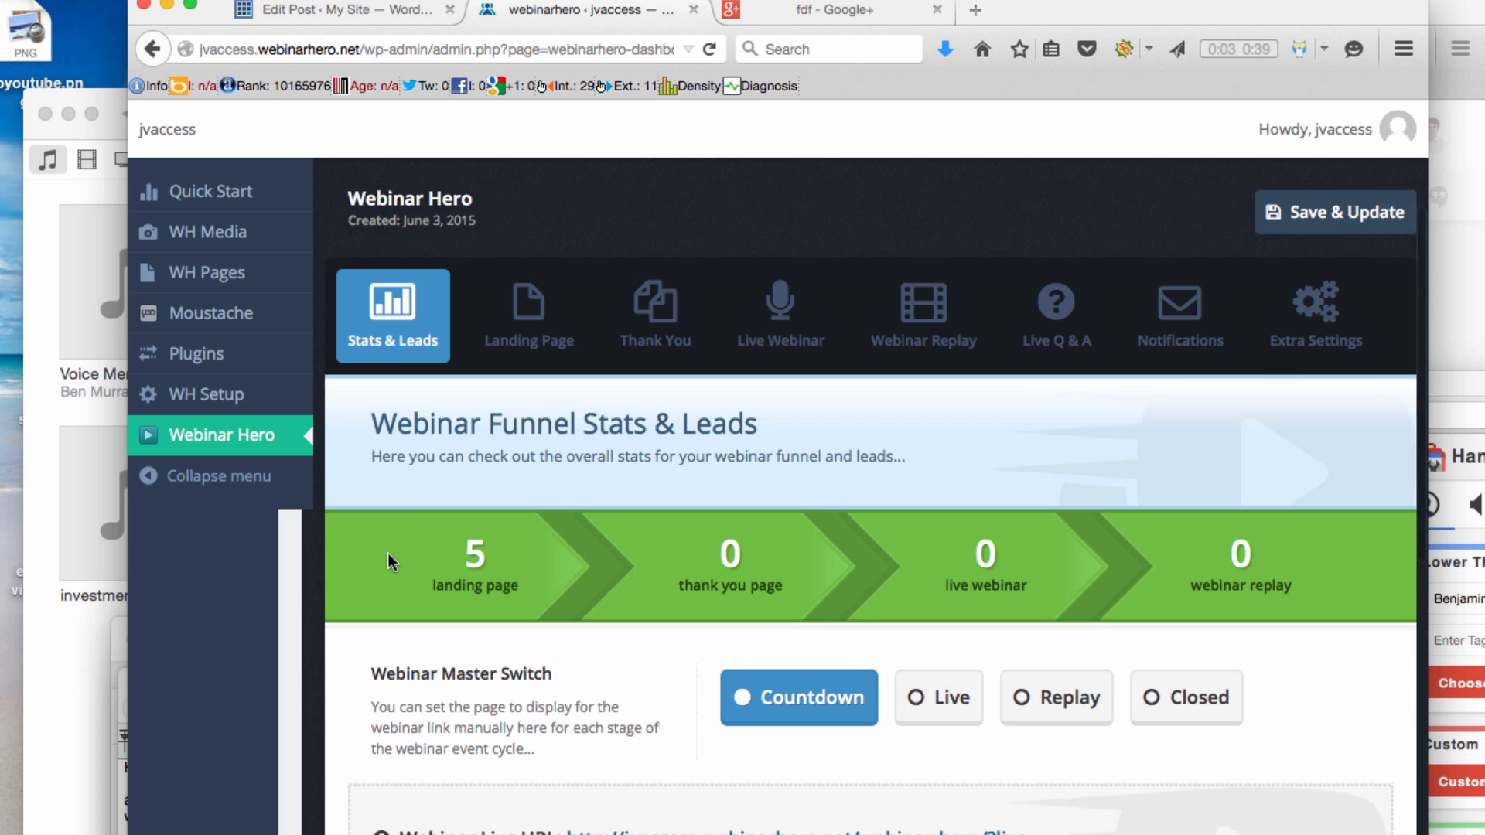
{"action": "mouse_move", "coordinate": [1046, 338]}
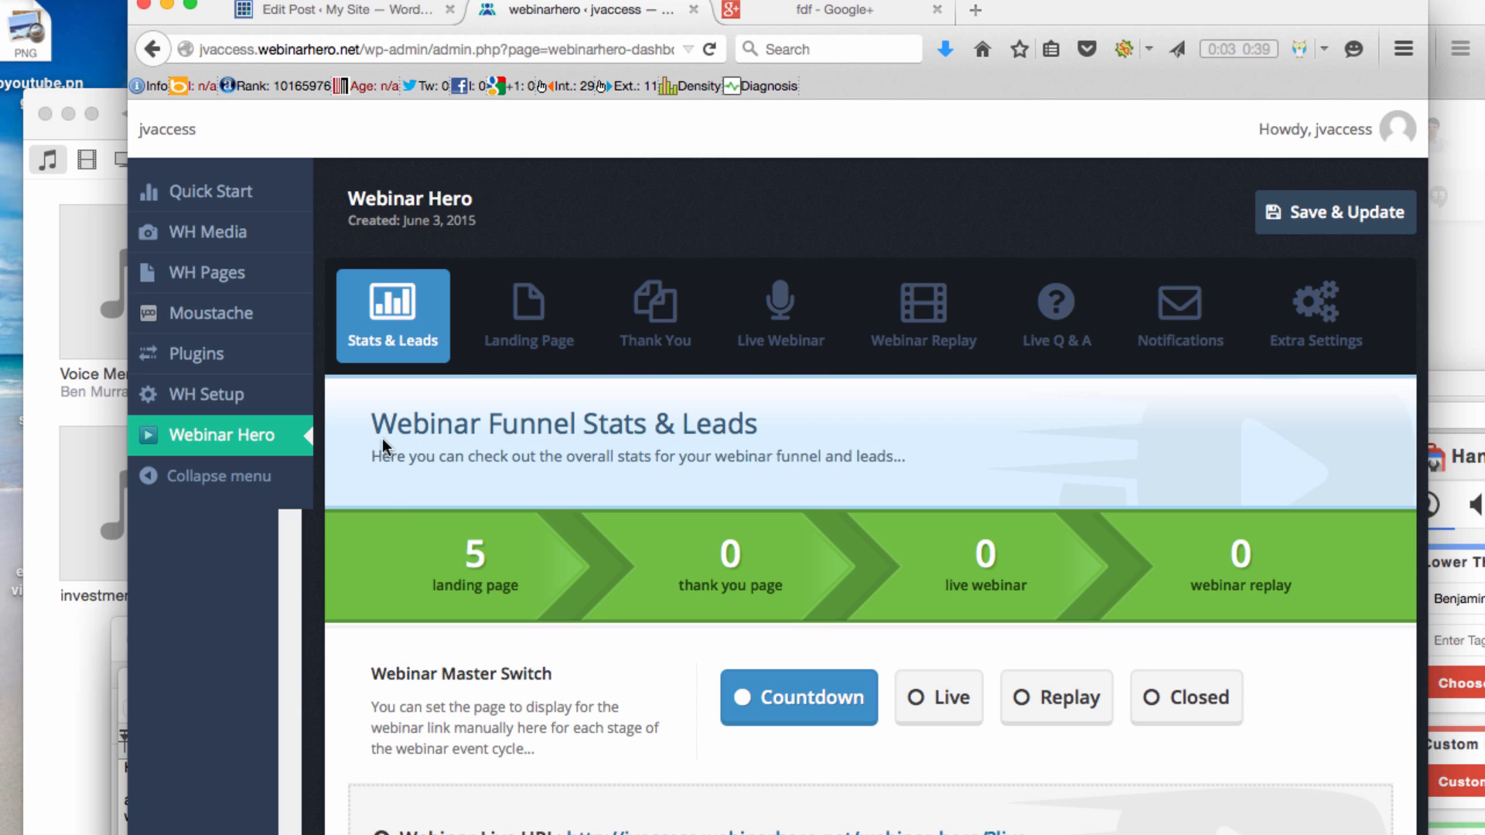
{"action": "mouse_move", "coordinate": [372, 658]}
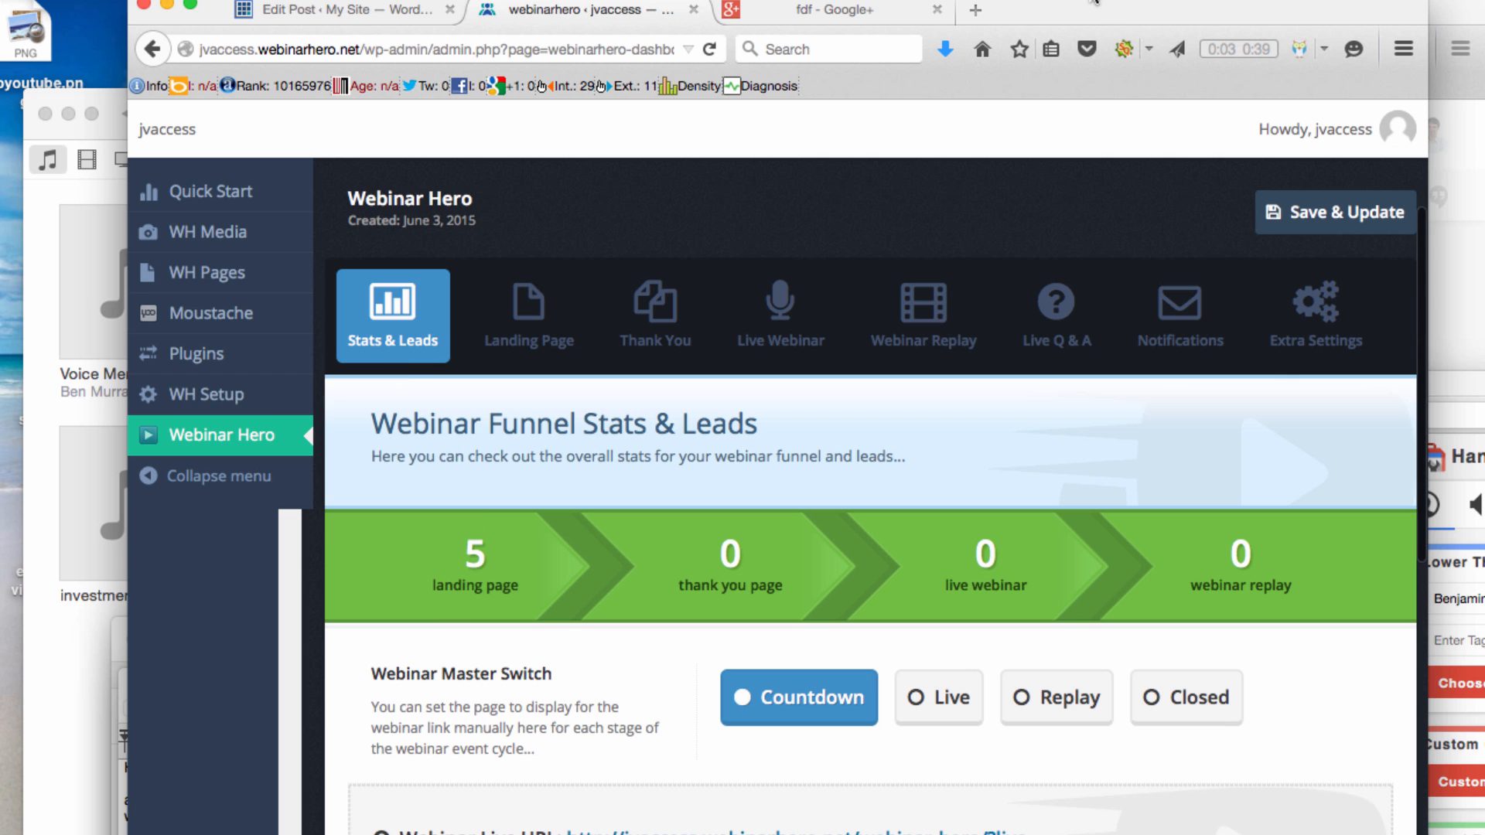
{"action": "scroll", "scroll_direction": "down", "scroll_amount": 3}
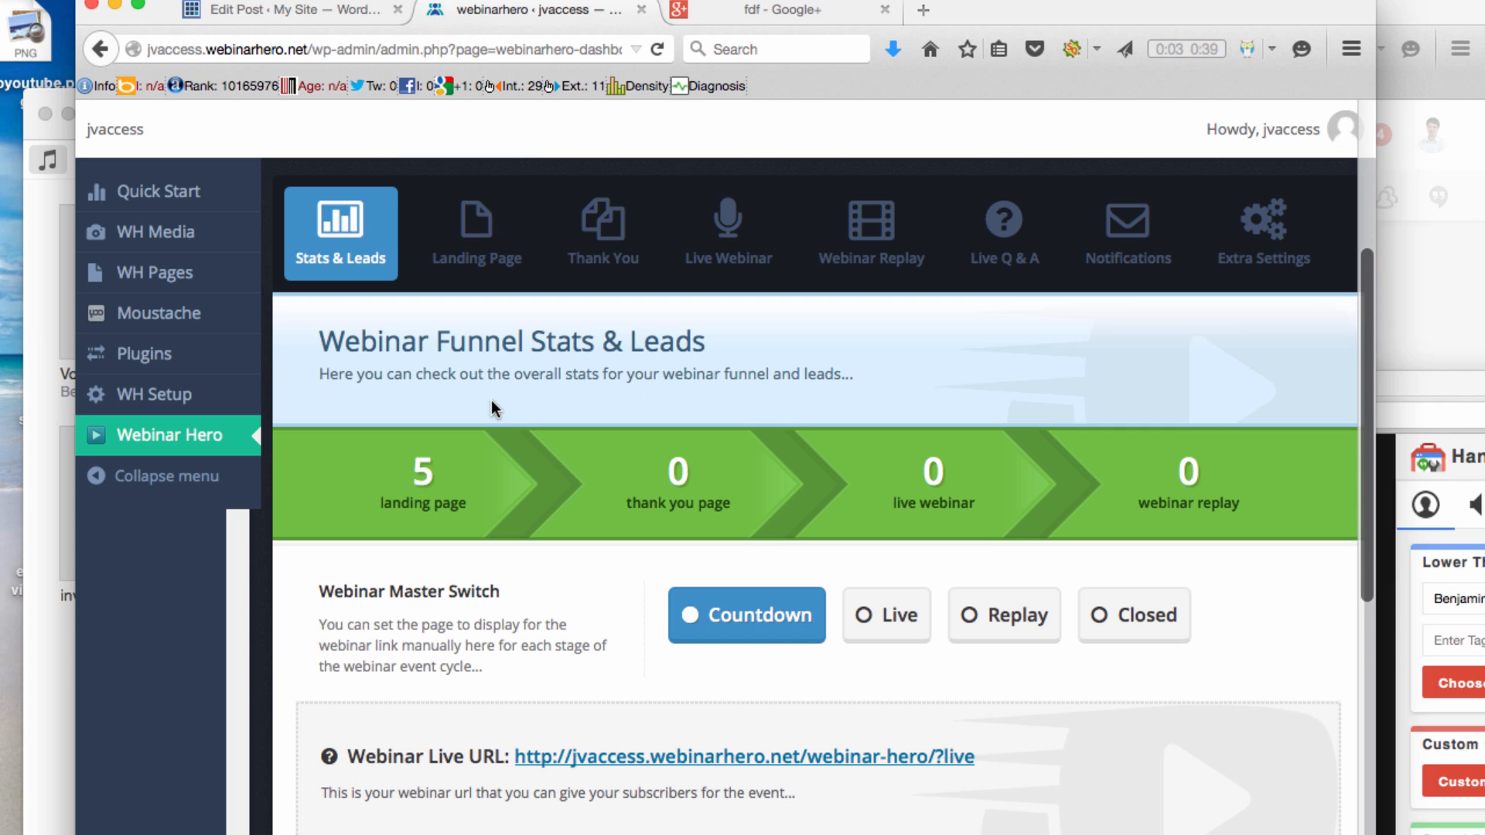
{"action": "mouse_move", "coordinate": [428, 519]}
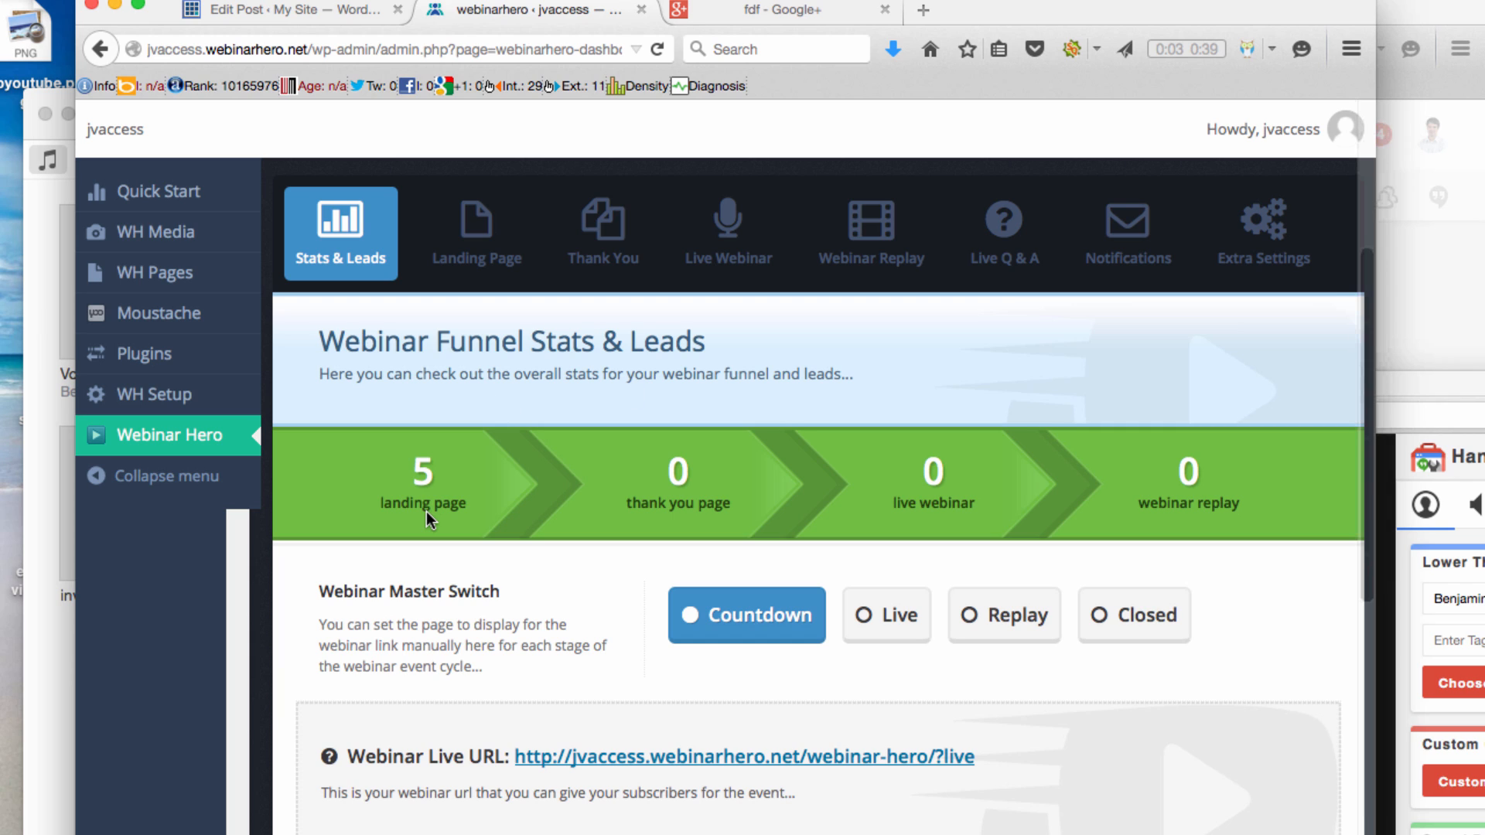
{"action": "mouse_move", "coordinate": [658, 486]}
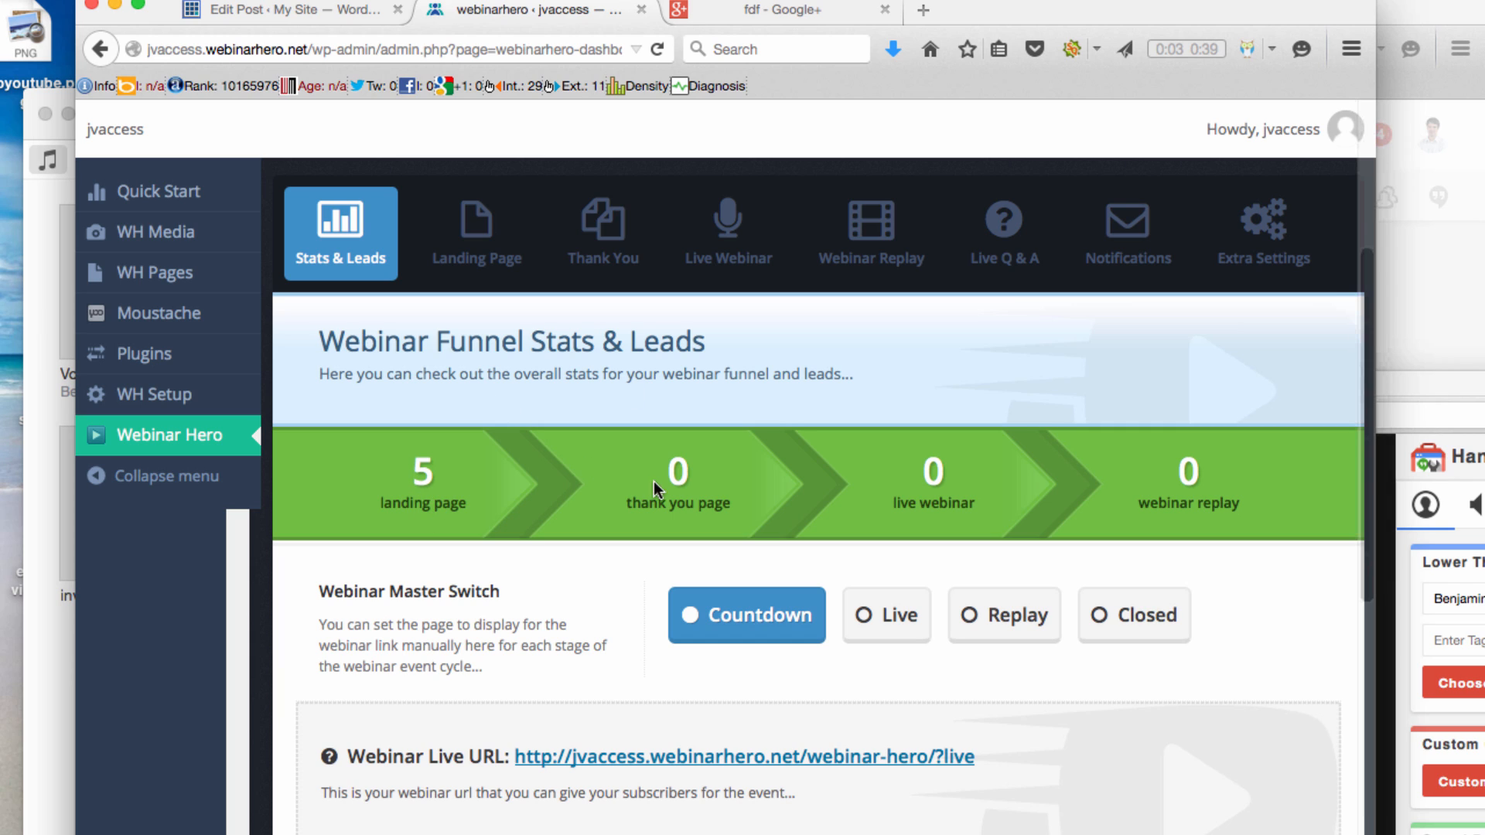
{"action": "mouse_move", "coordinate": [978, 511]}
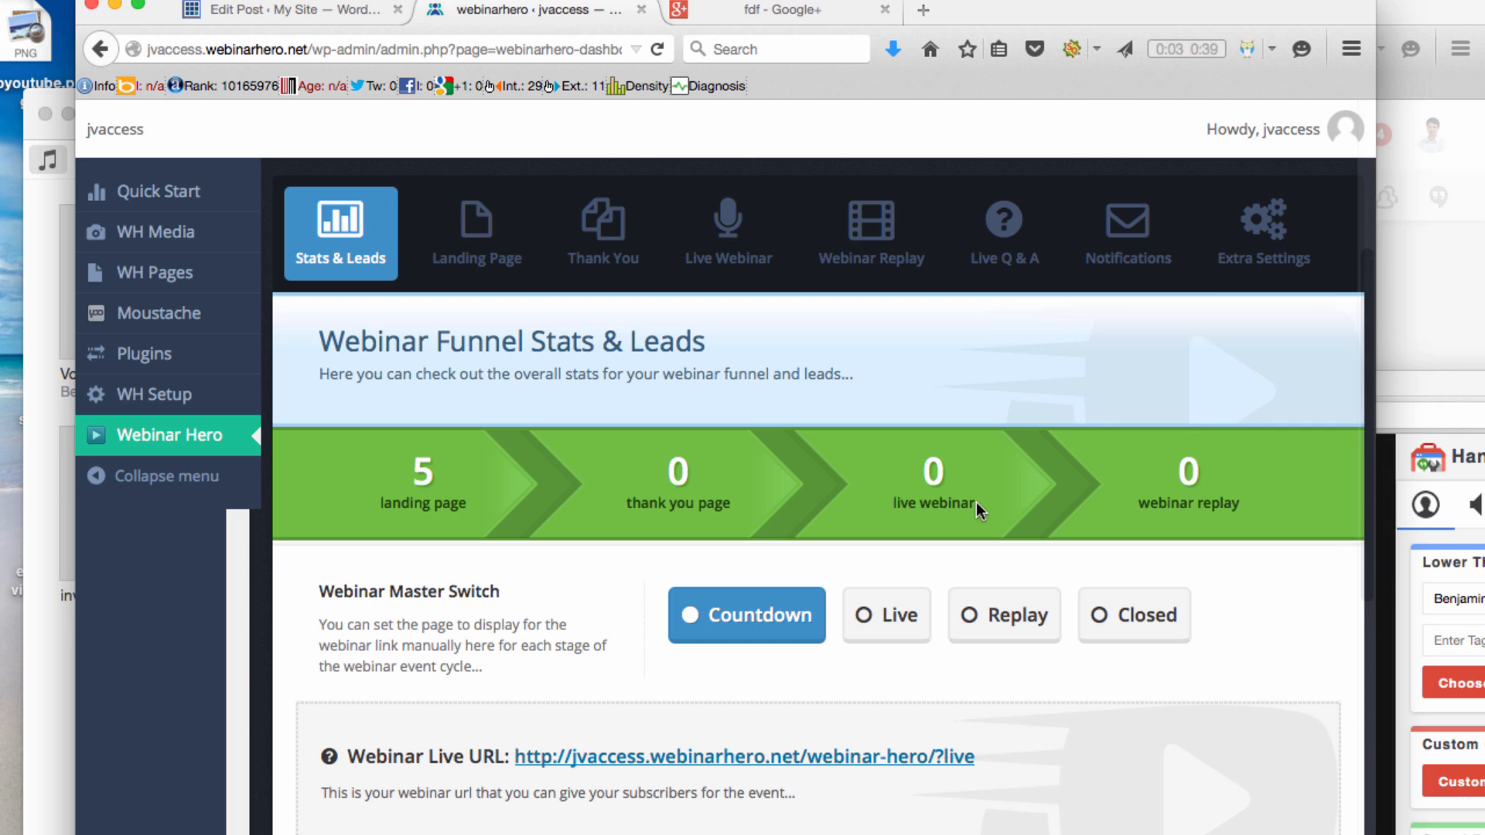
{"action": "mouse_move", "coordinate": [1128, 566]}
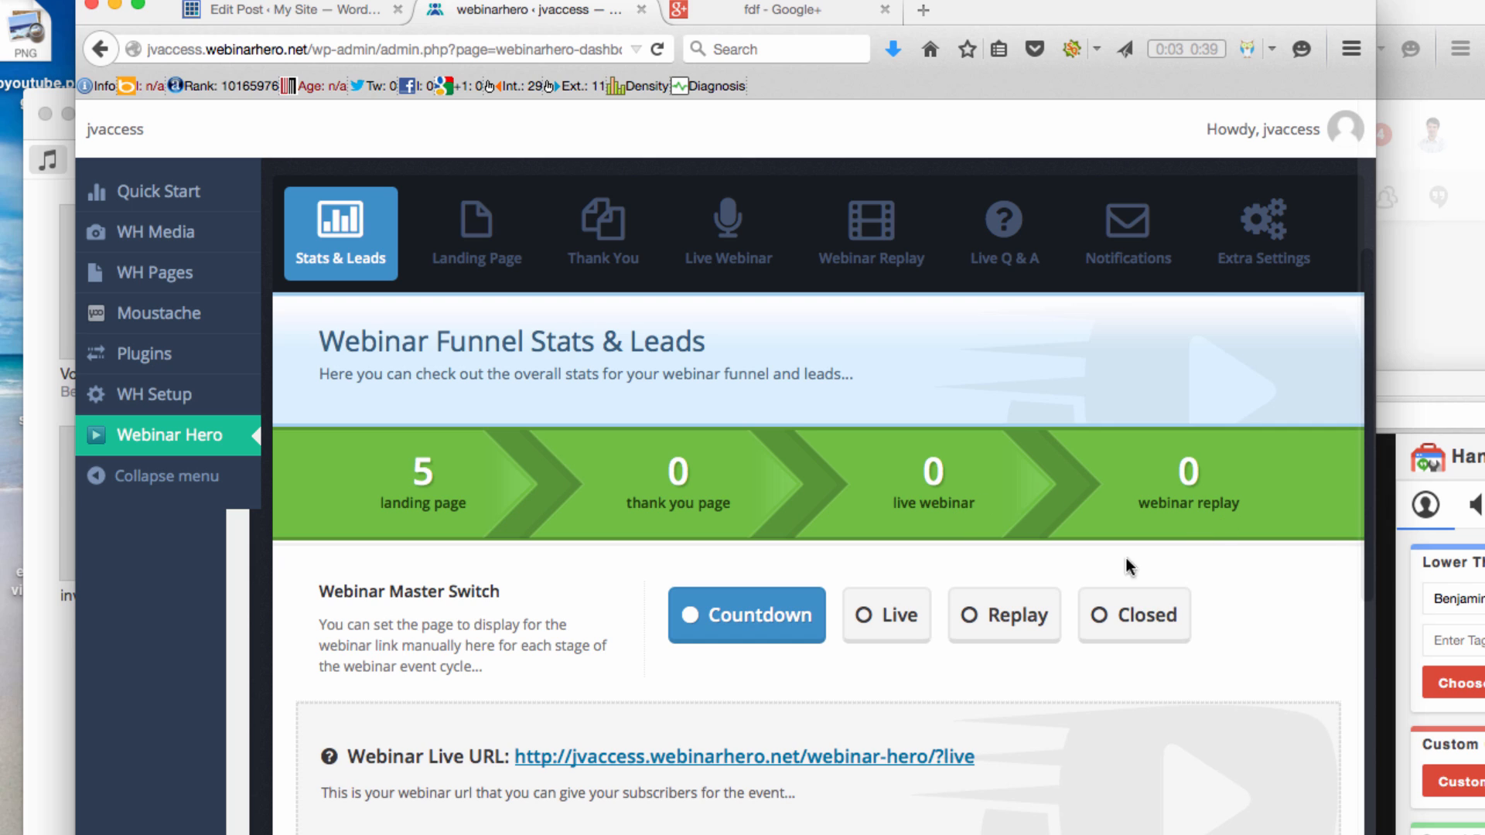
{"action": "mouse_move", "coordinate": [288, 585]}
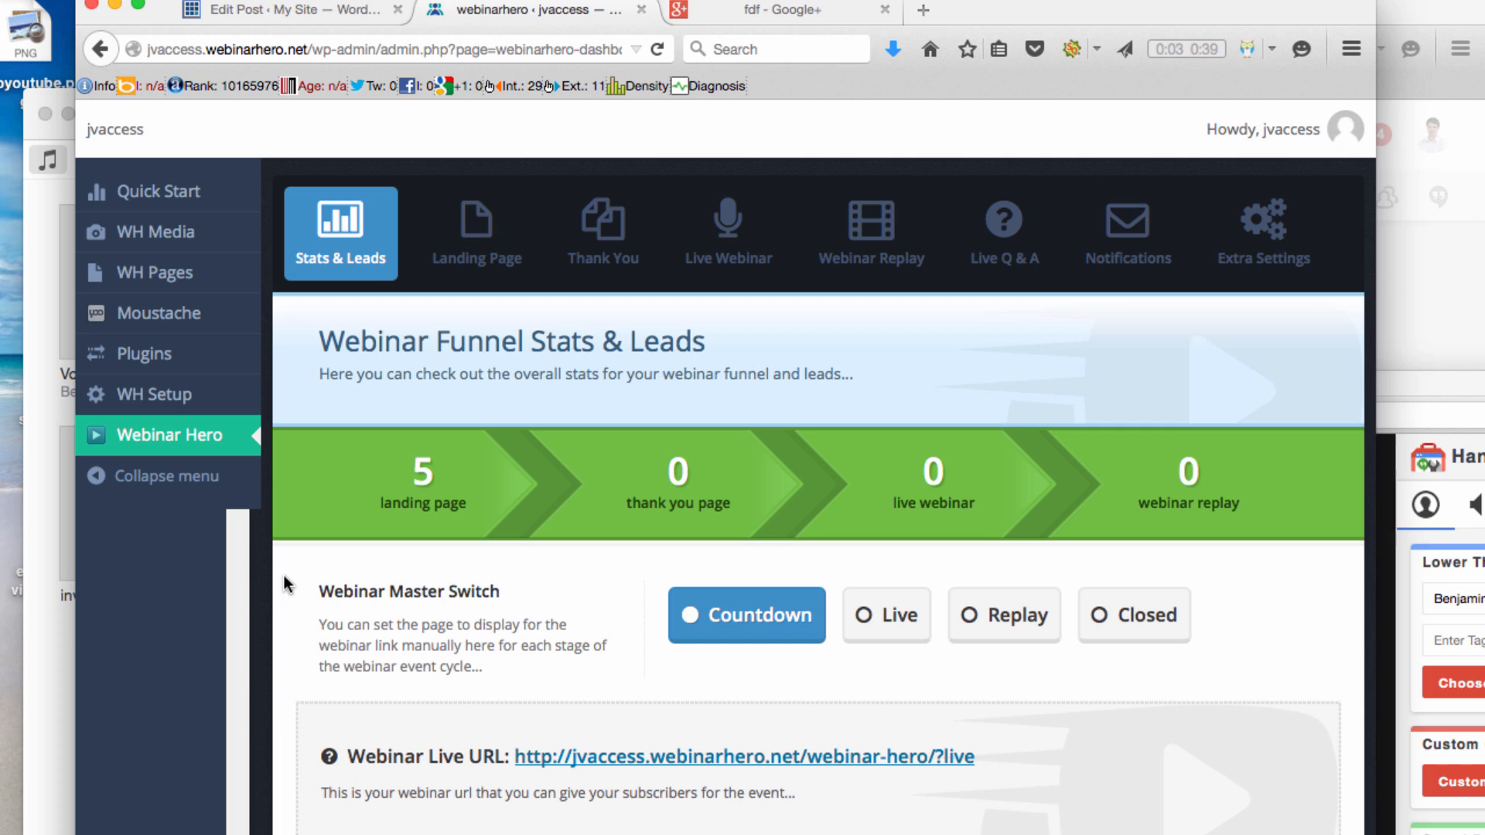
{"action": "mouse_move", "coordinate": [510, 596]}
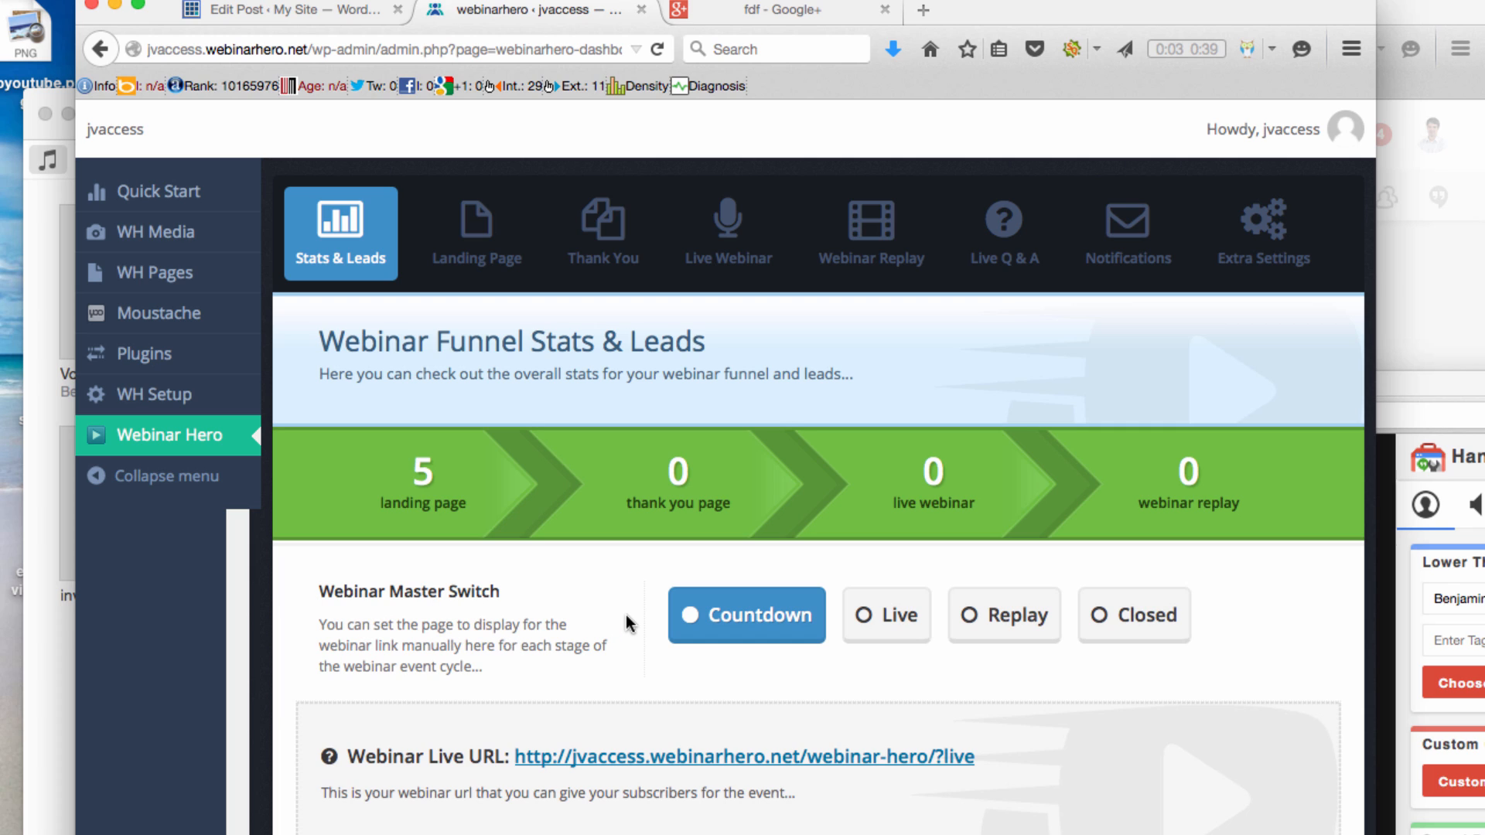
{"action": "mouse_move", "coordinate": [676, 755]}
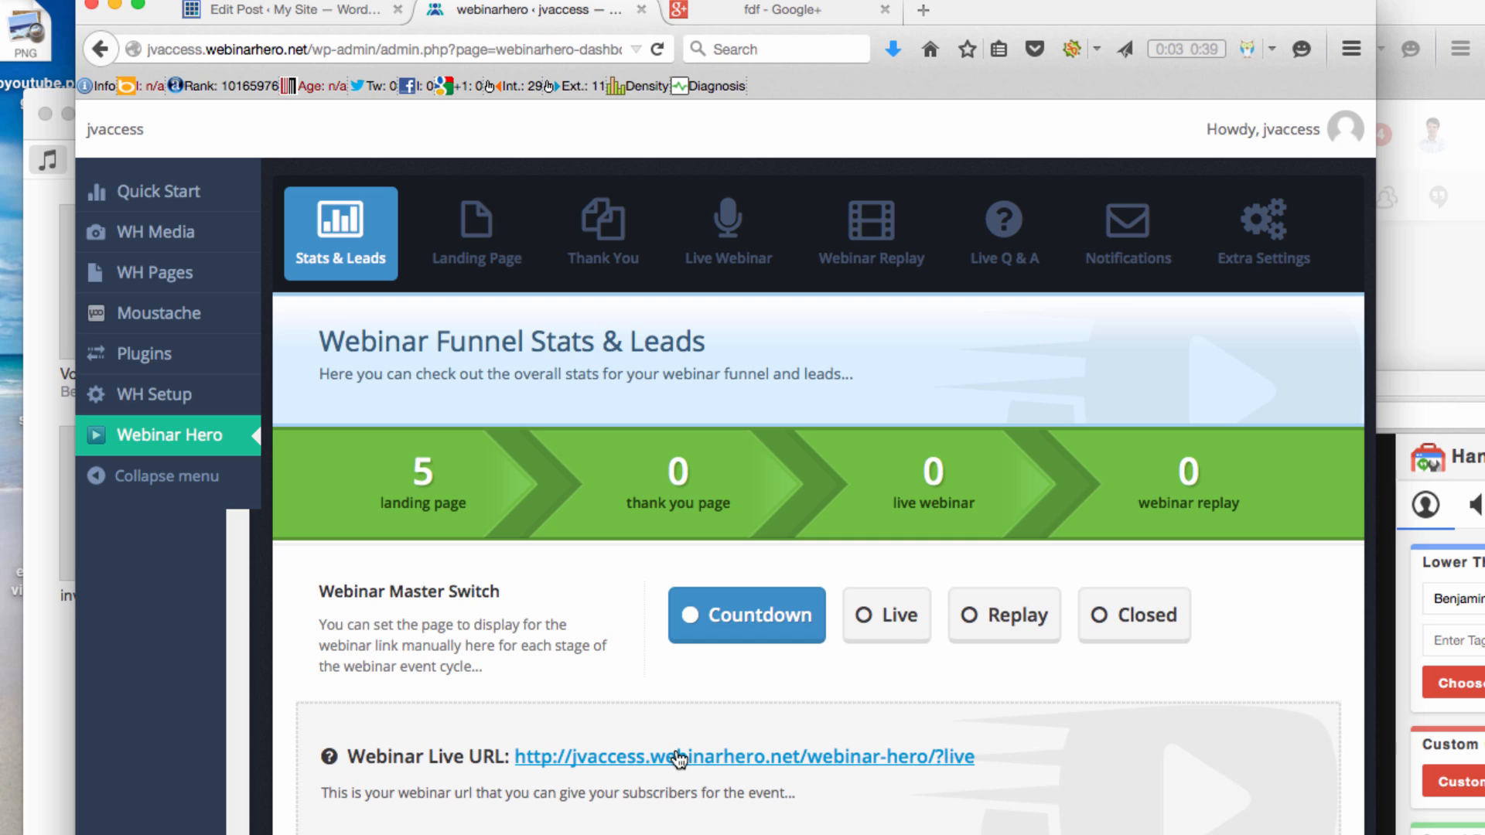
{"action": "mouse_move", "coordinate": [678, 755]}
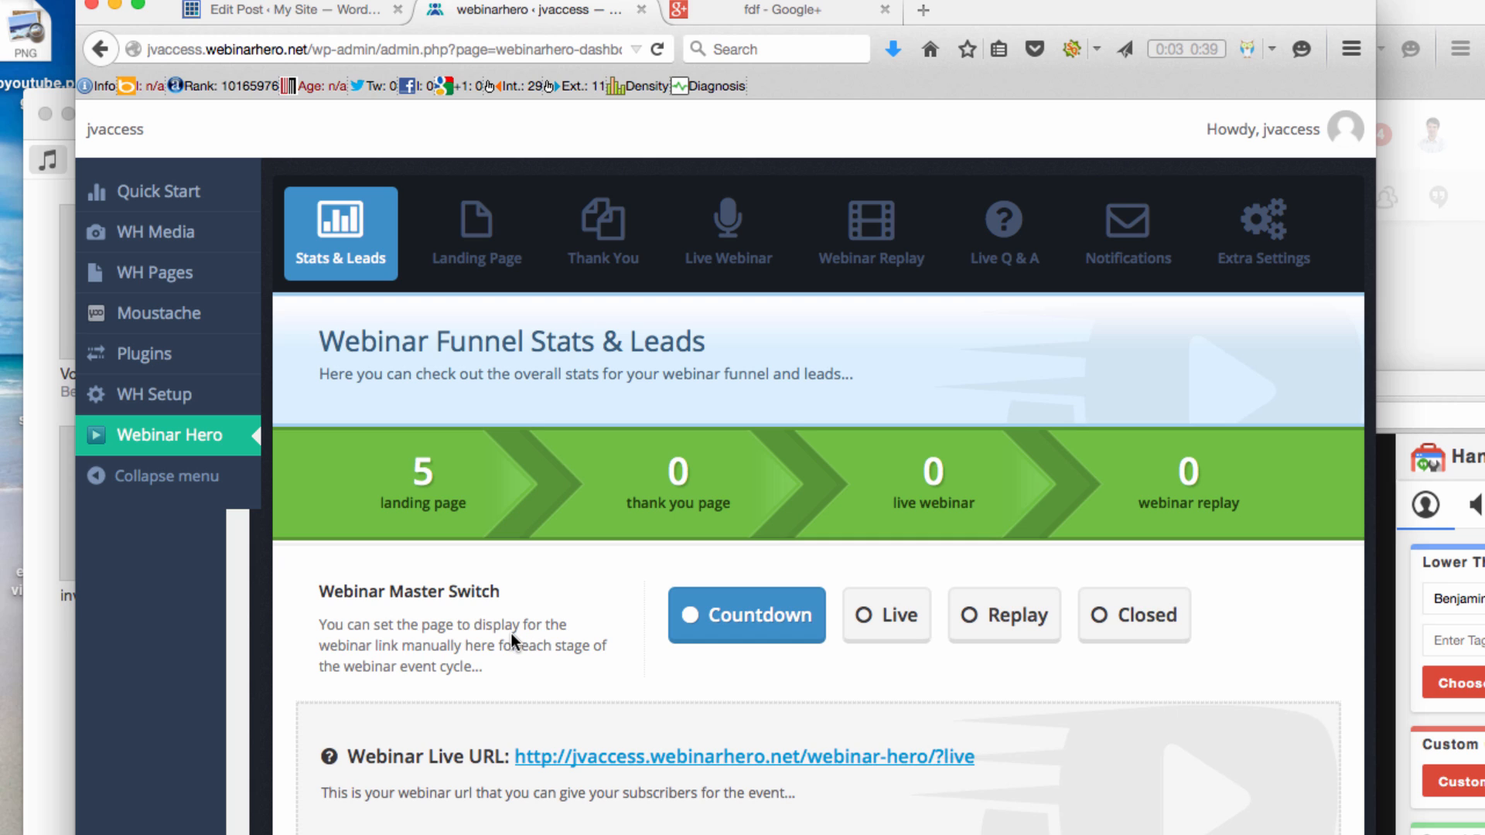
{"action": "mouse_move", "coordinate": [609, 717]}
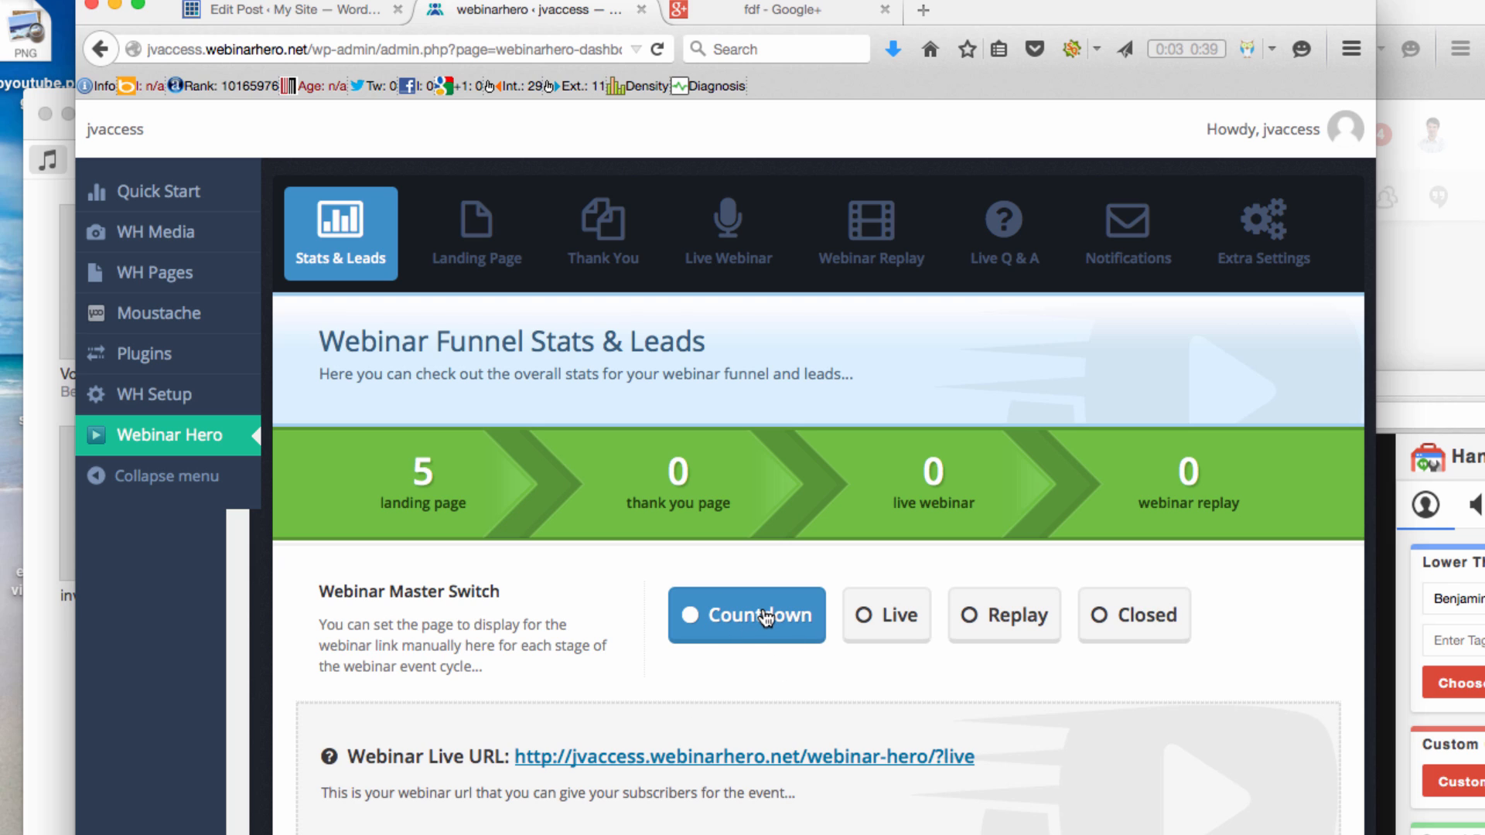
{"action": "mouse_move", "coordinate": [767, 648]}
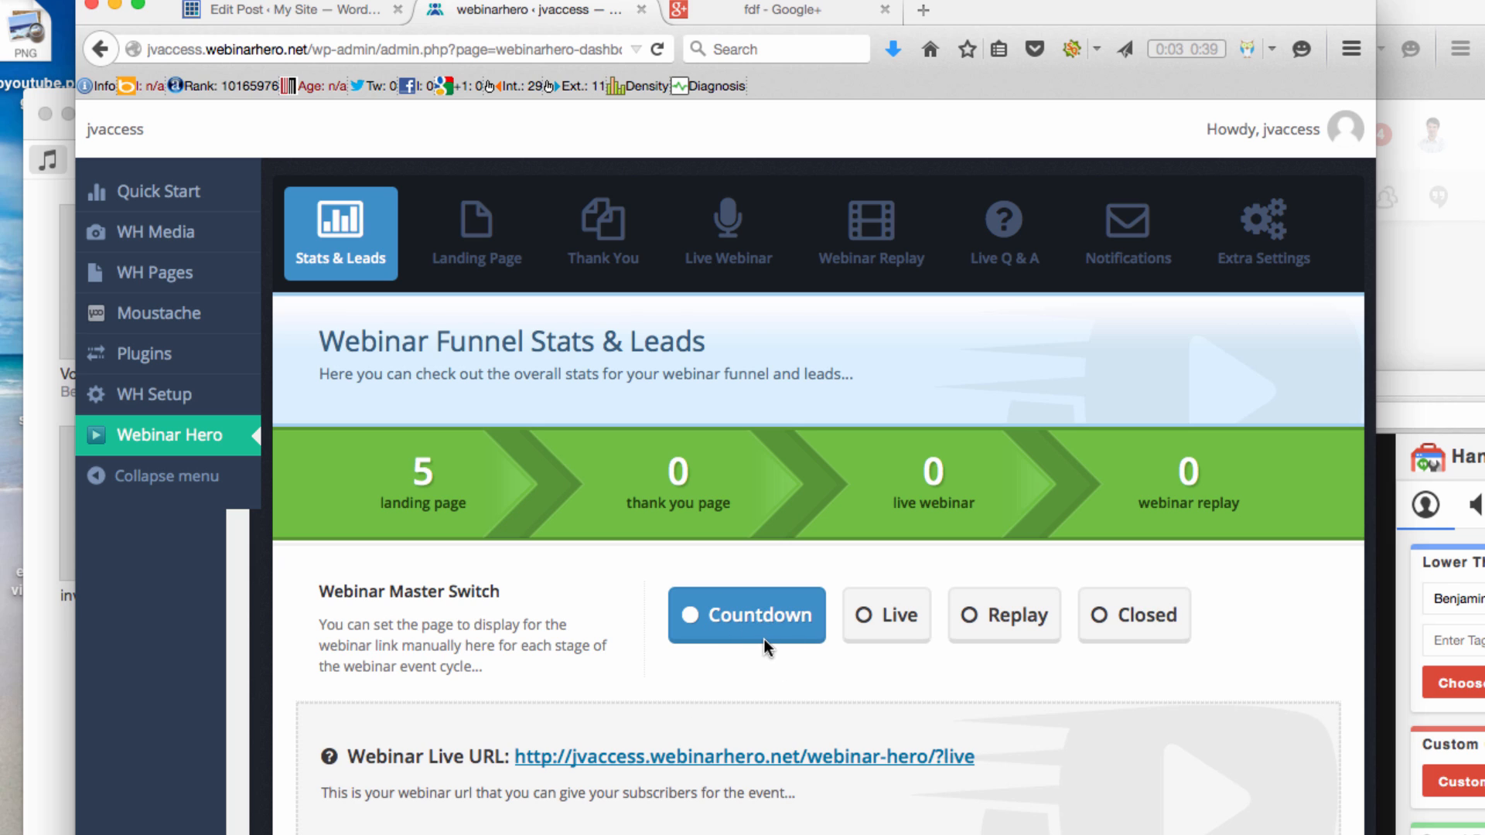
{"action": "mouse_move", "coordinate": [776, 667]}
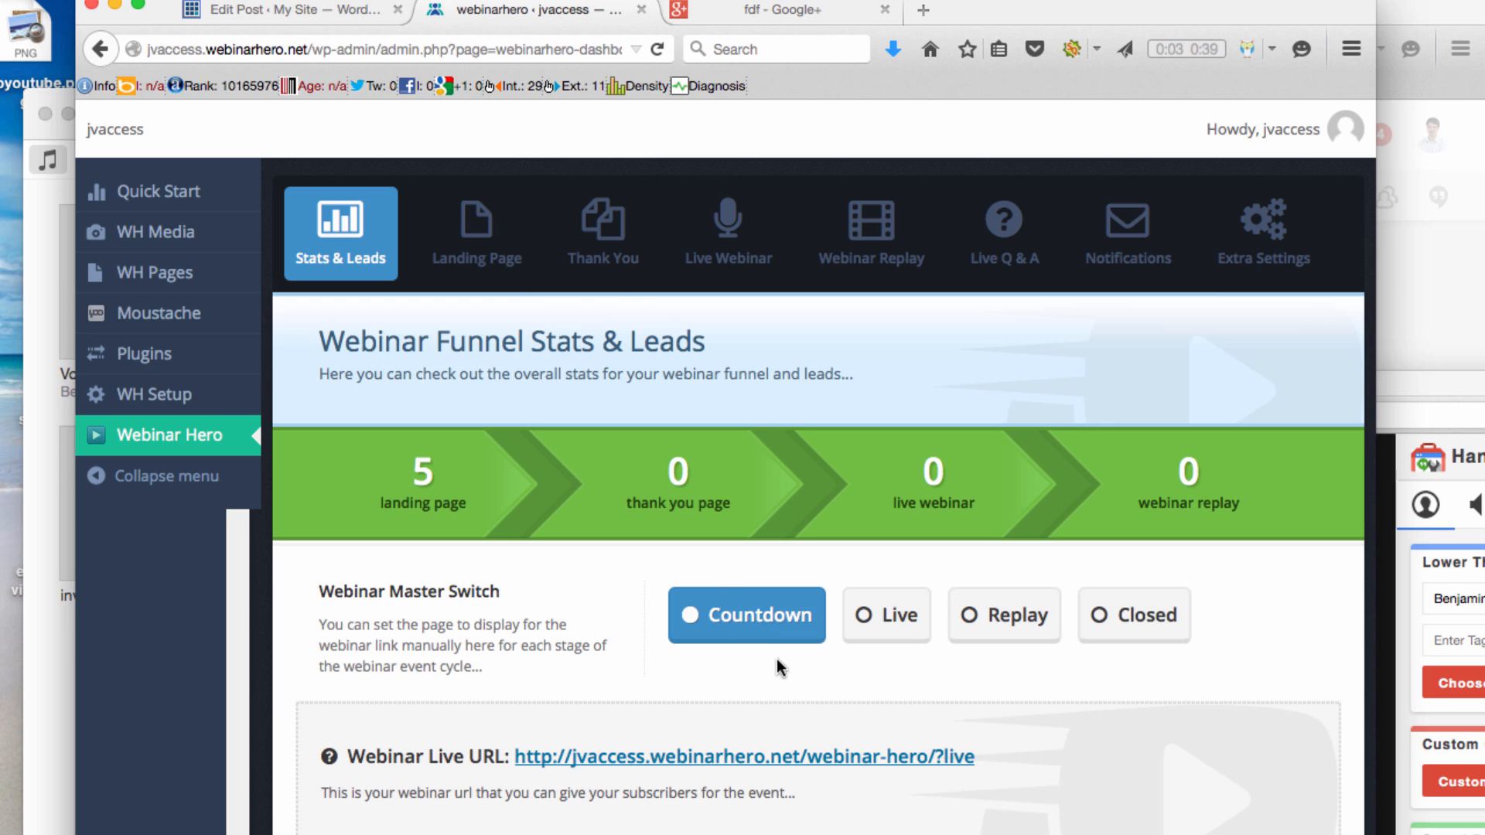
Step: Move the Webinar Master Switch off Countdown to Live, then to Replay
{"action": "left_click", "coordinate": [886, 614]}
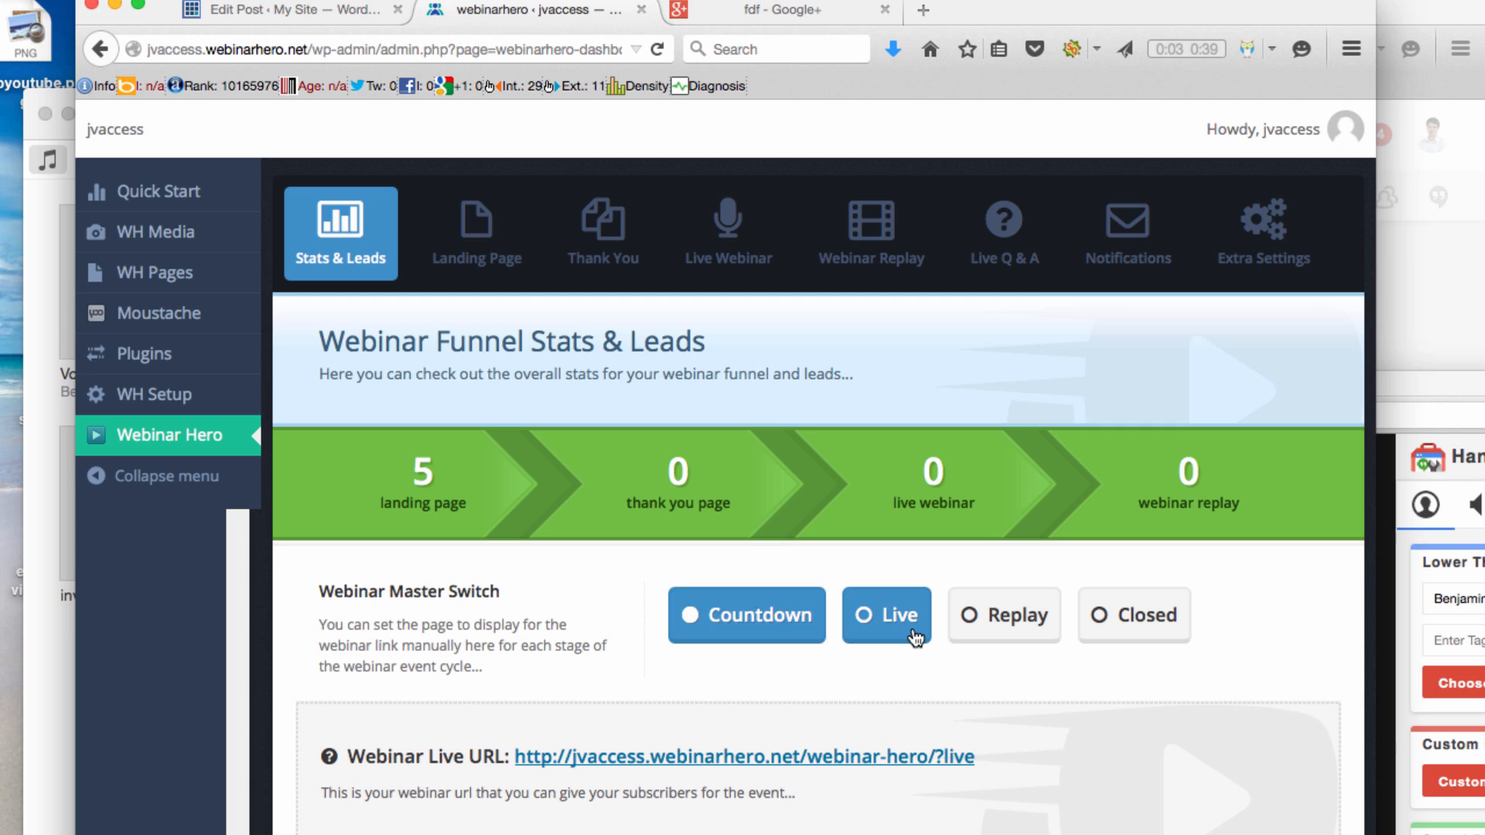
{"action": "left_click", "coordinate": [885, 615]}
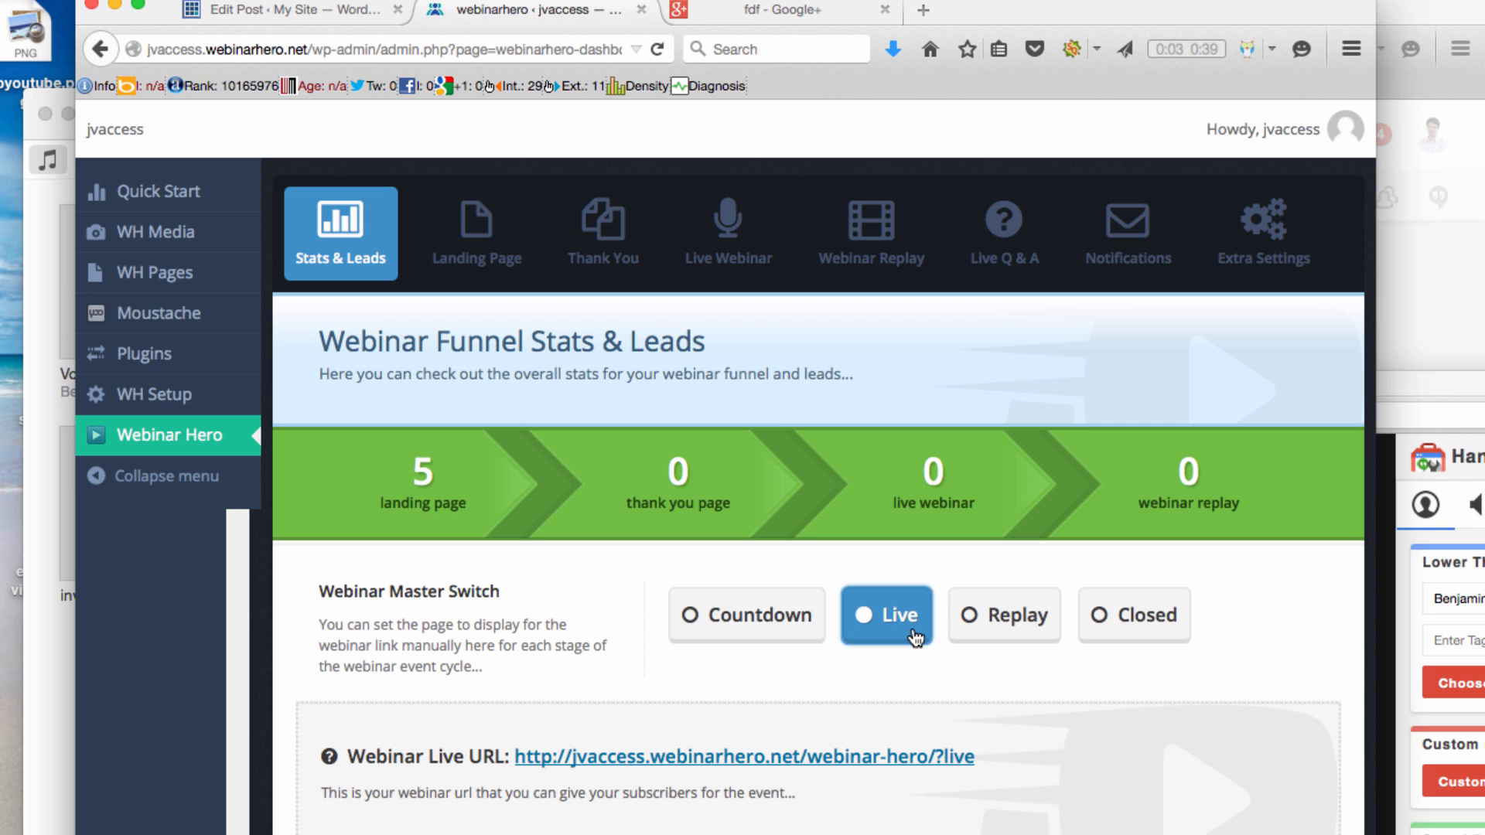
{"action": "left_click", "coordinate": [1004, 614]}
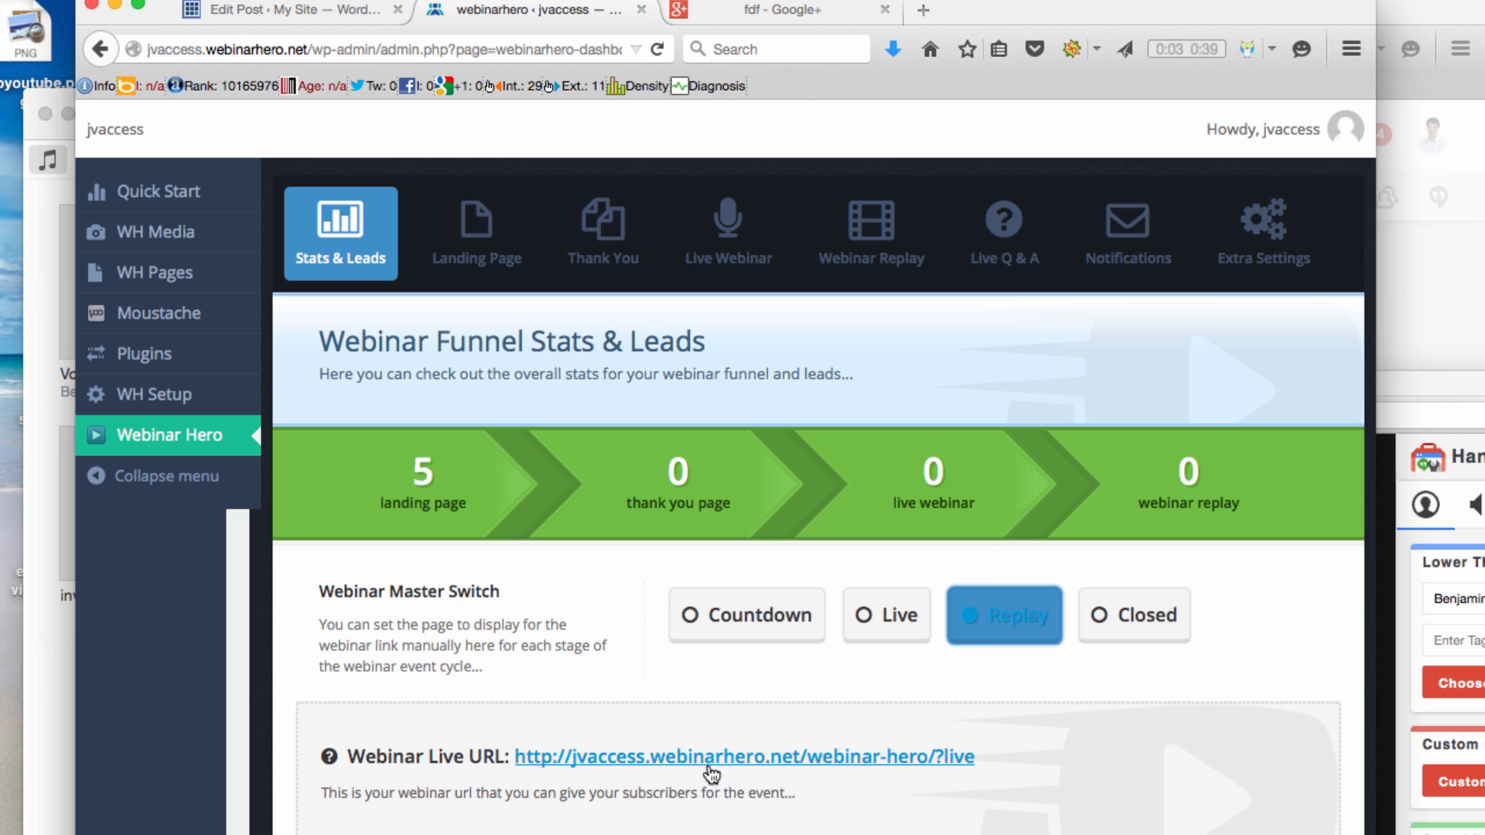
{"action": "mouse_move", "coordinate": [632, 741]}
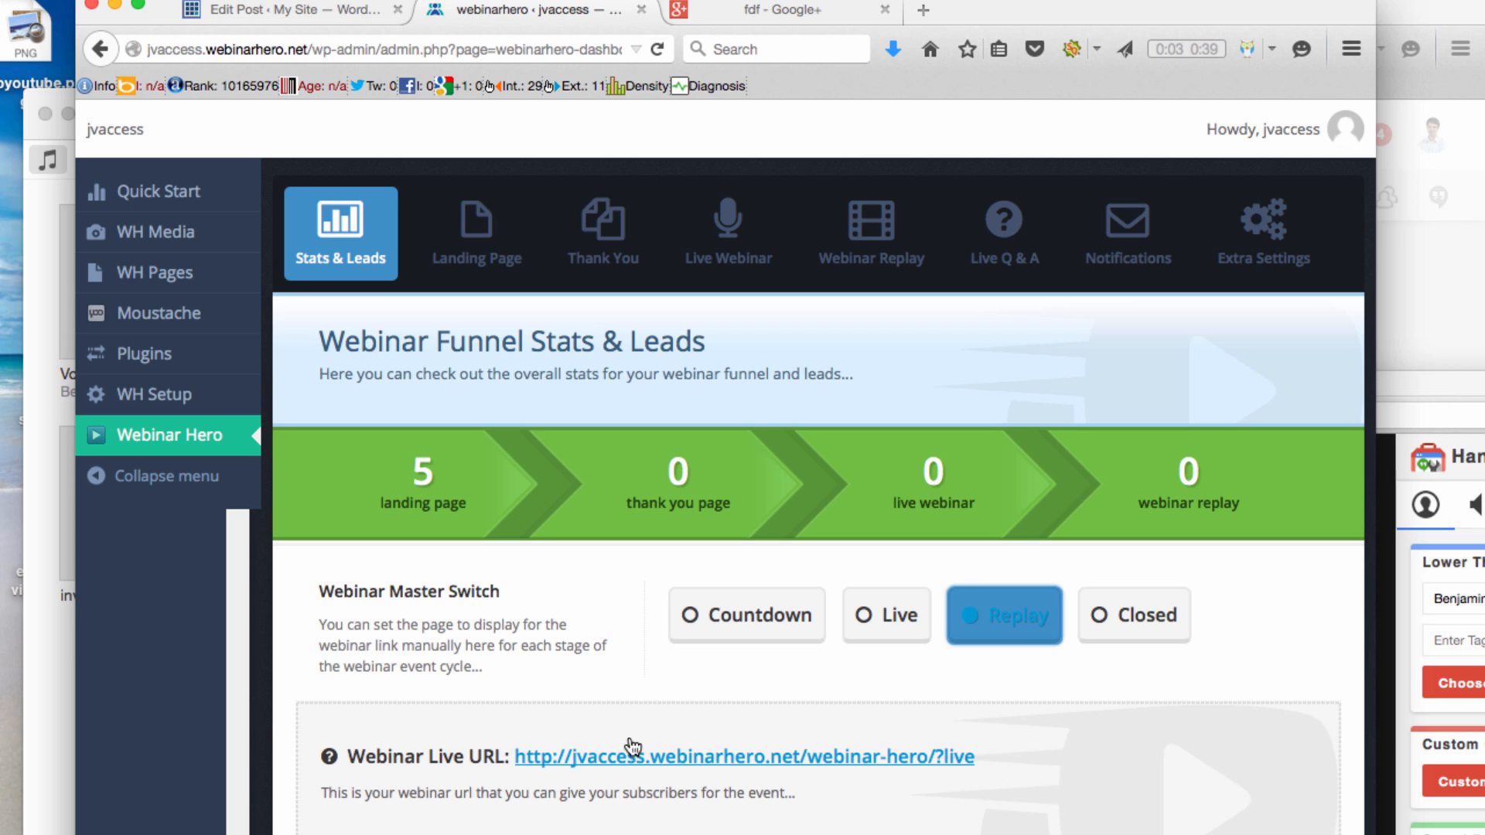
{"action": "mouse_move", "coordinate": [1316, 403]}
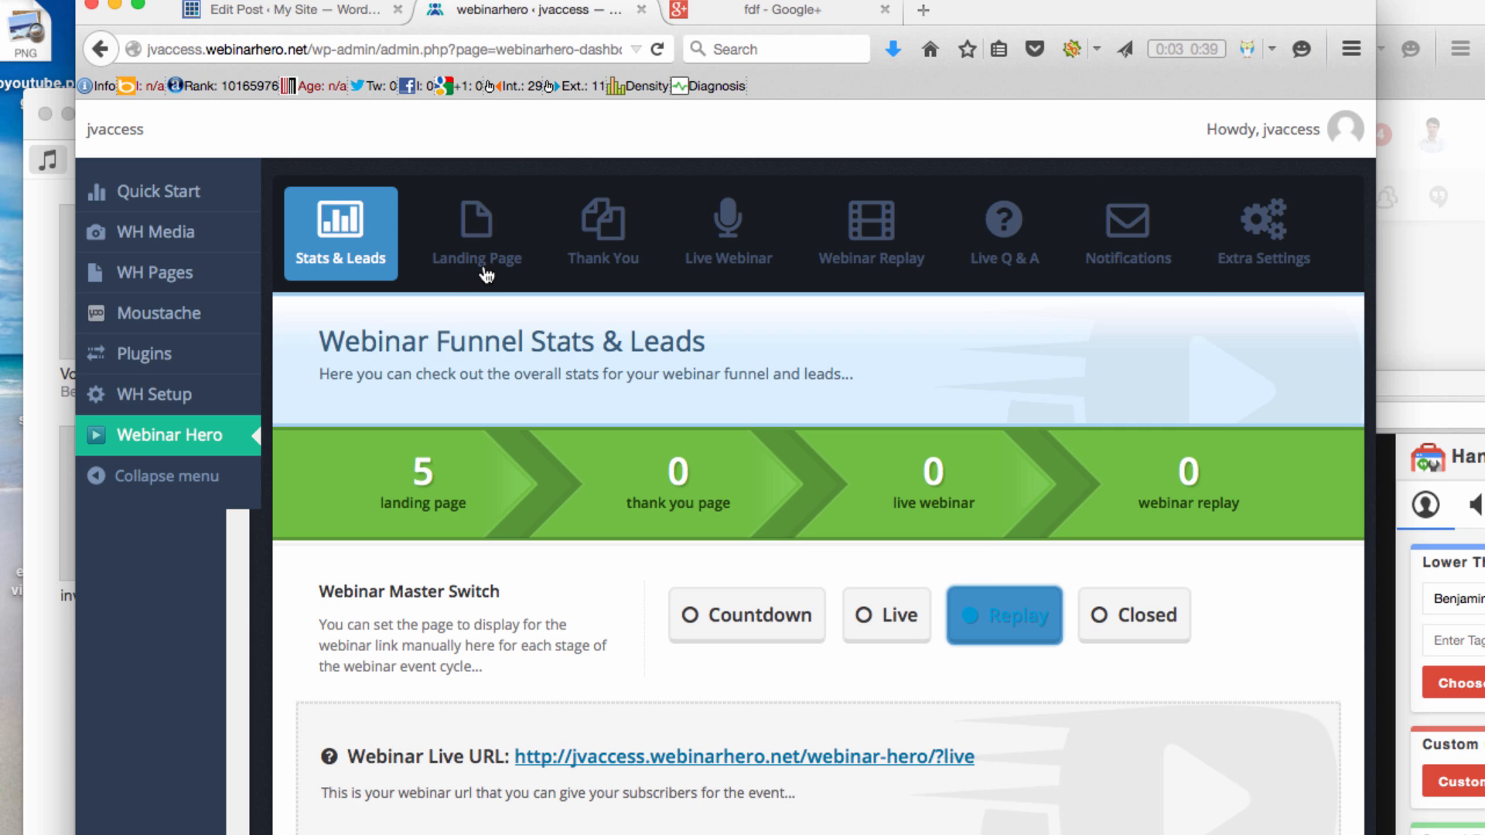
Step: Show the Edit Landing Page settings with its banner options and list of editable sections
{"action": "left_click", "coordinate": [475, 232]}
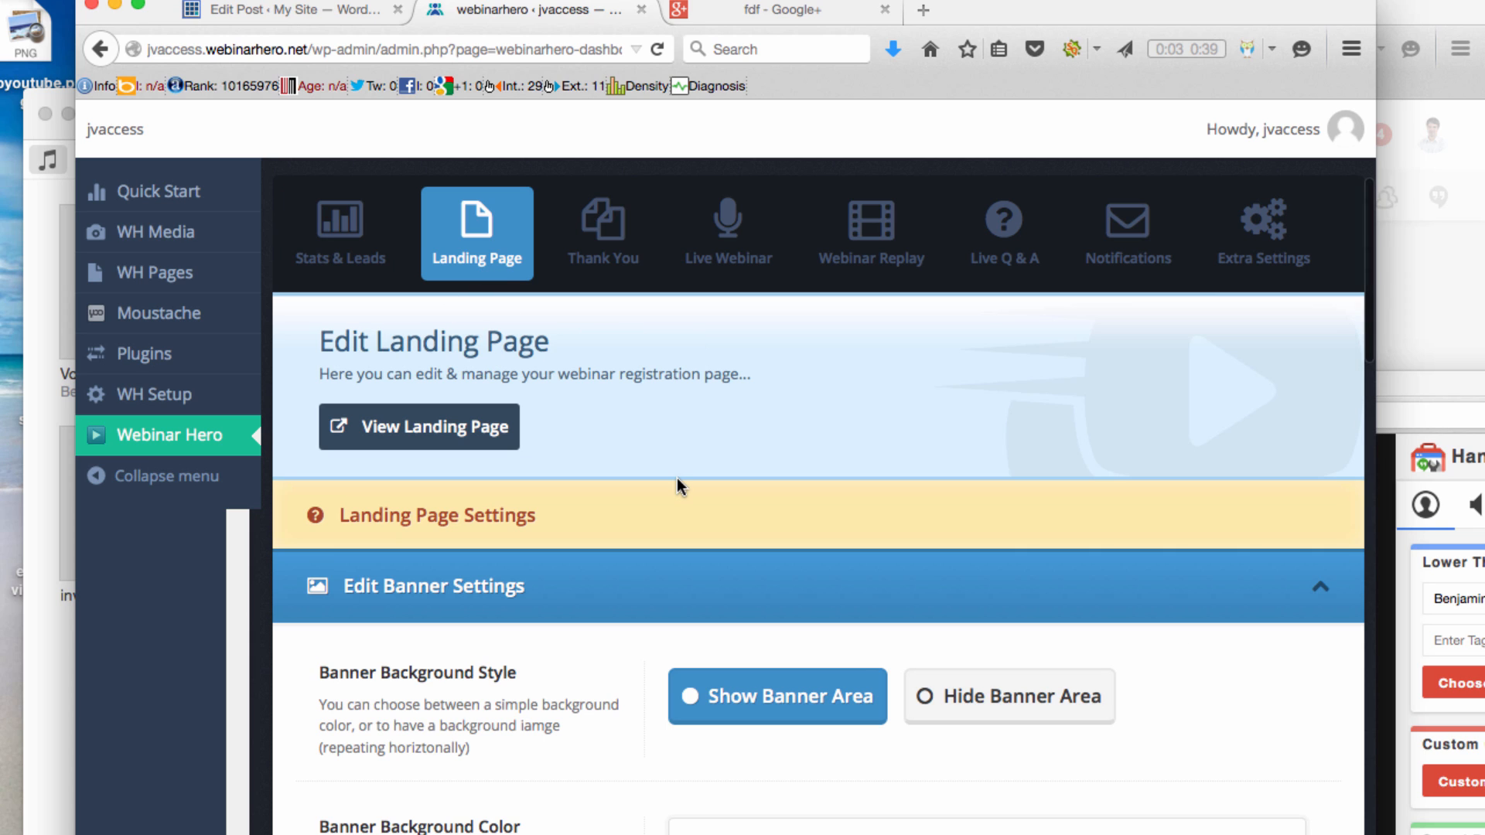
{"action": "mouse_move", "coordinate": [1341, 327]}
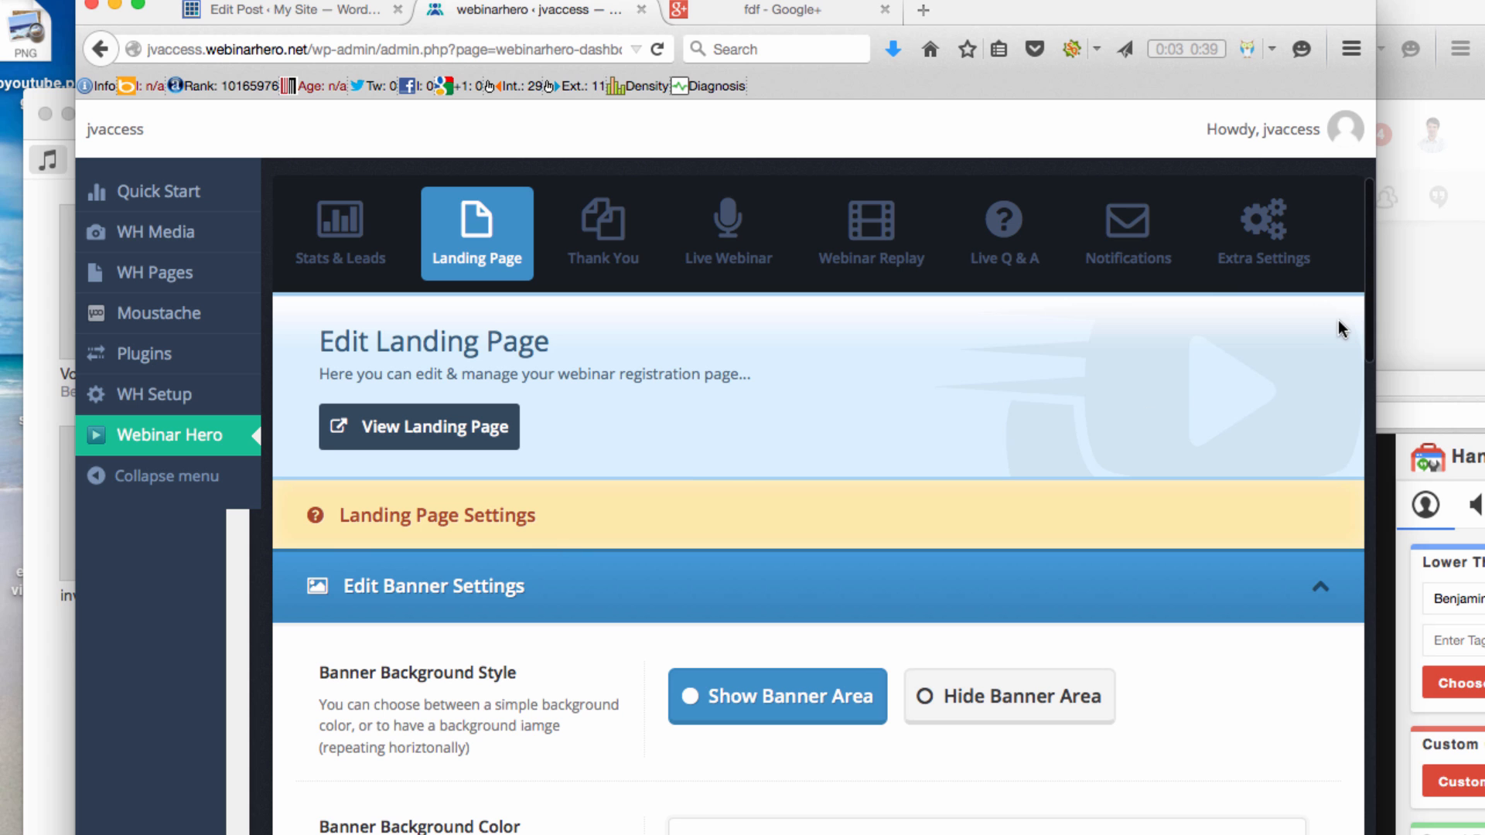
{"action": "scroll", "scroll_direction": "down", "scroll_amount": 3}
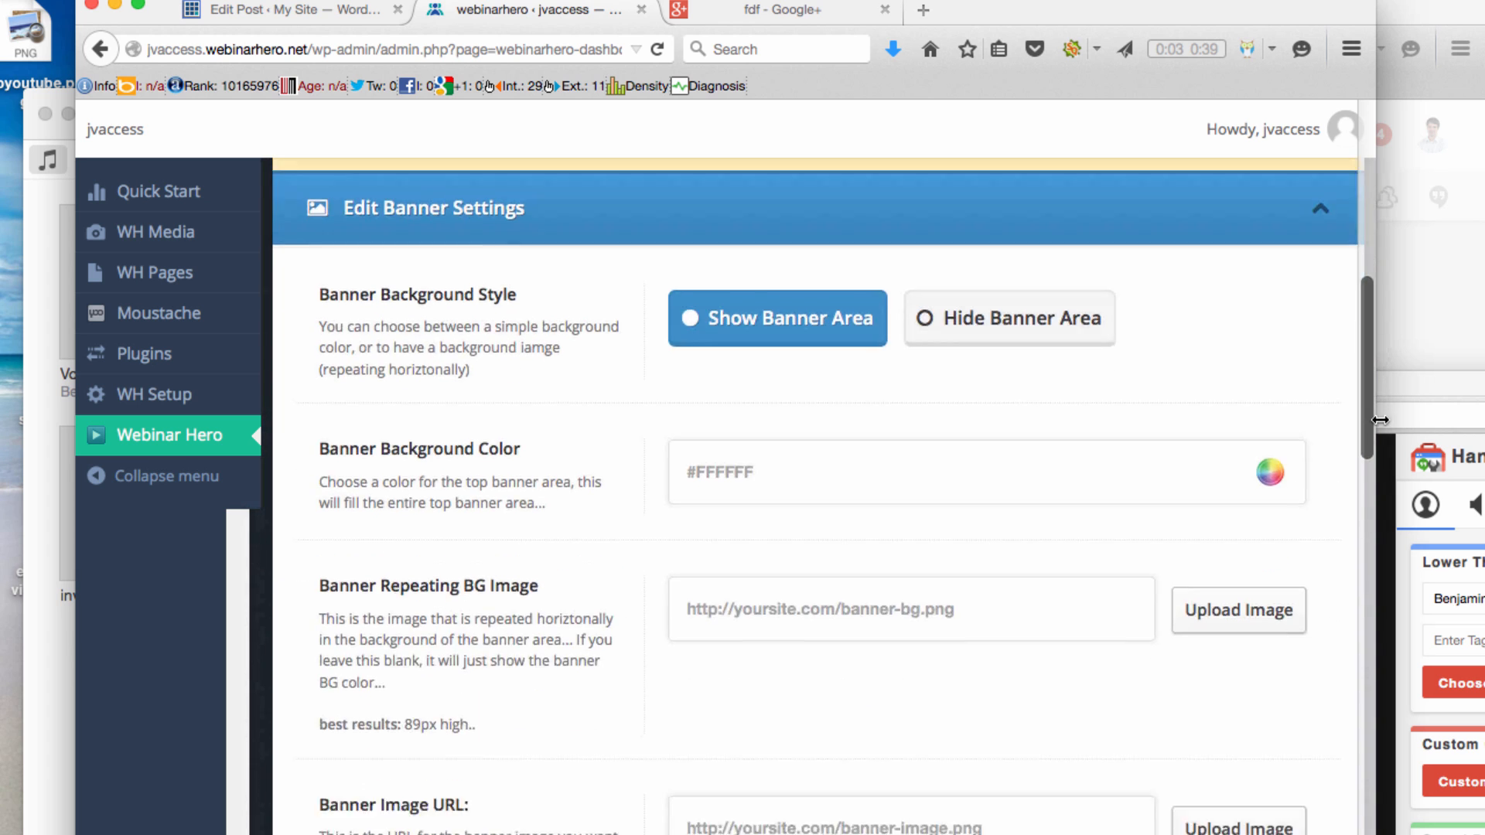
{"action": "scroll", "scroll_direction": "down", "scroll_amount": 3}
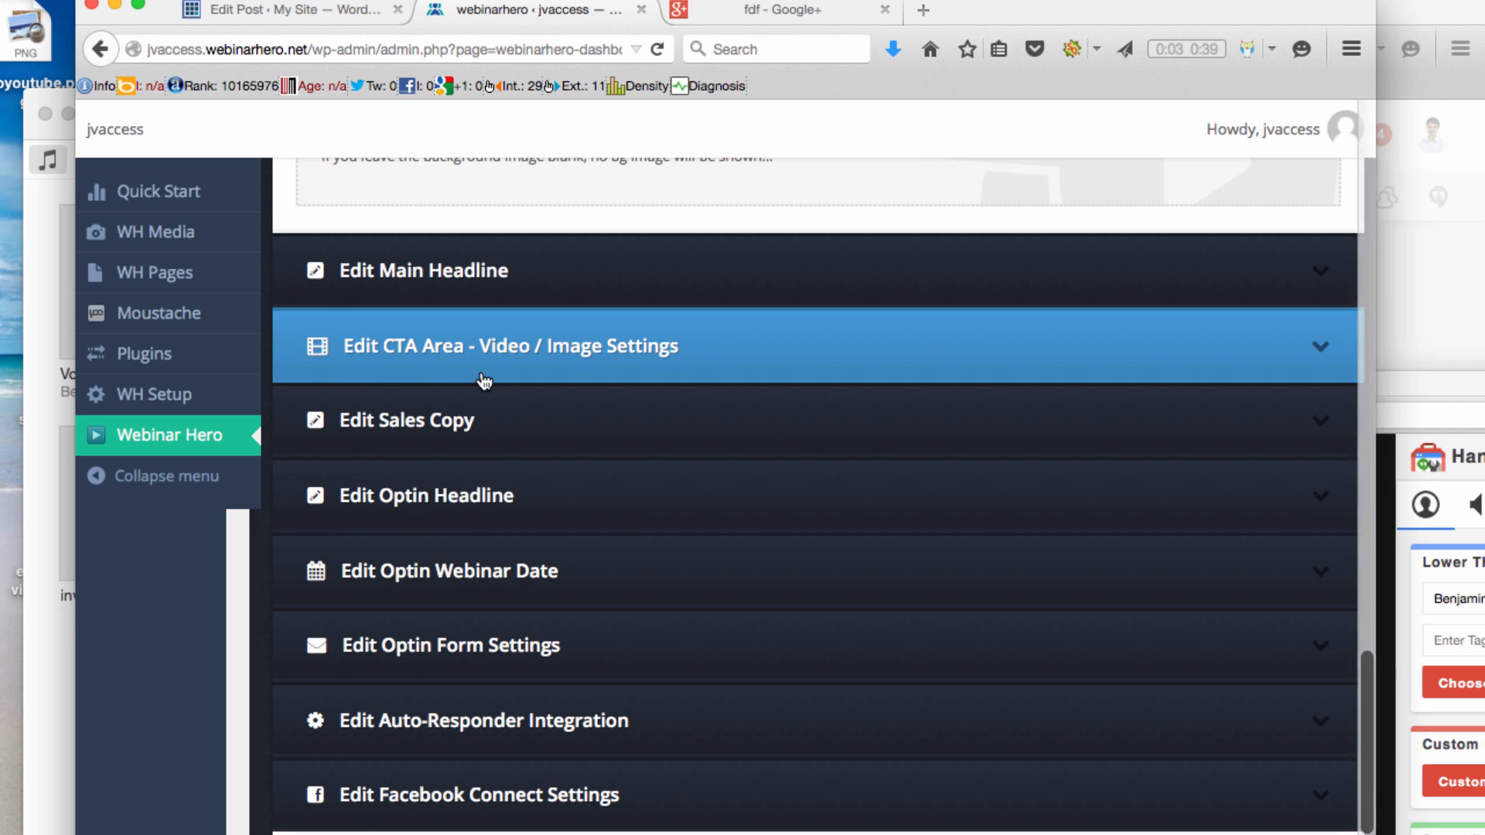
{"action": "mouse_move", "coordinate": [471, 438]}
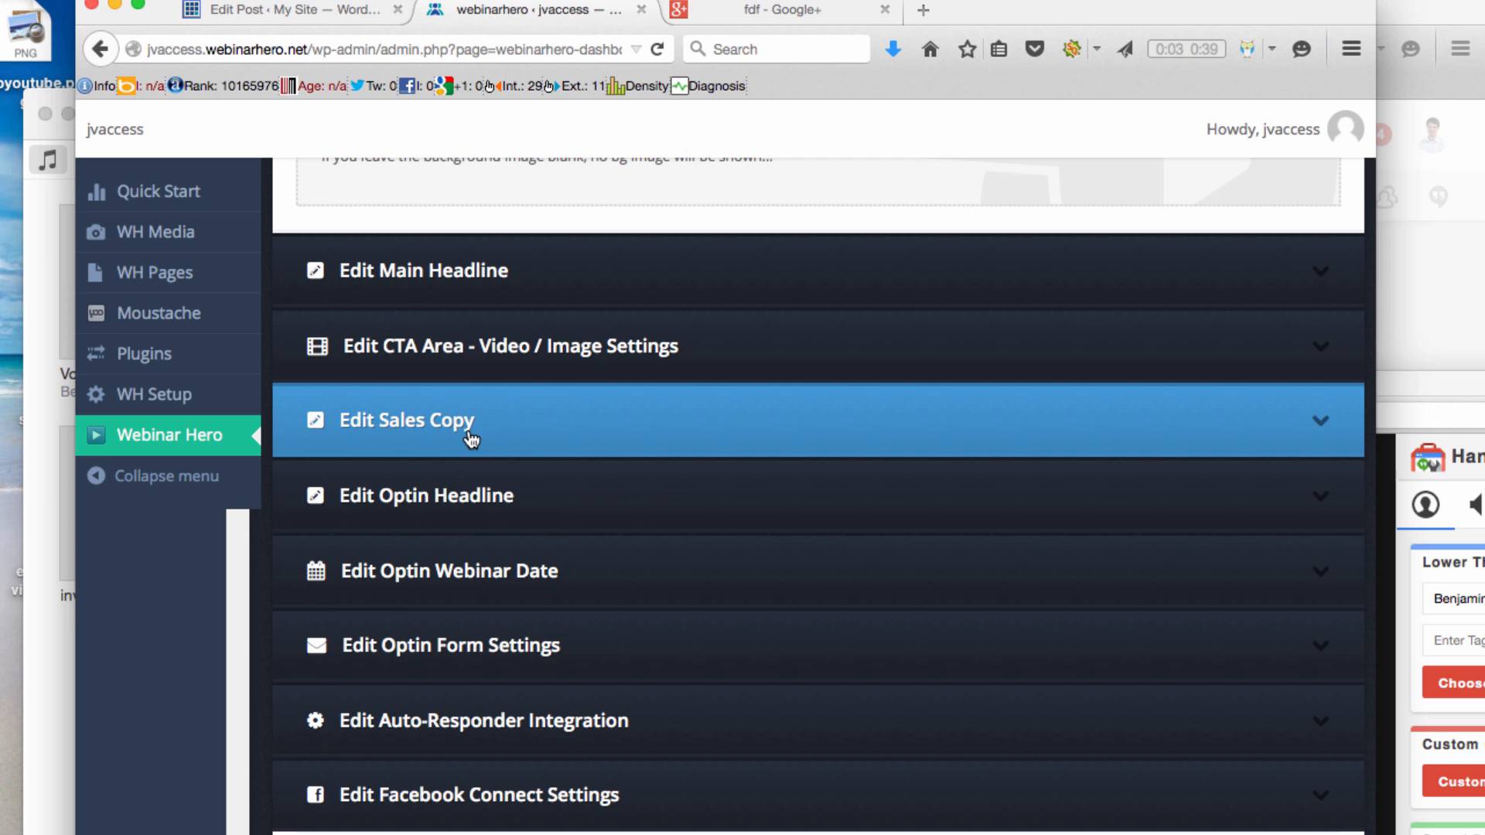
{"action": "mouse_move", "coordinate": [459, 510]}
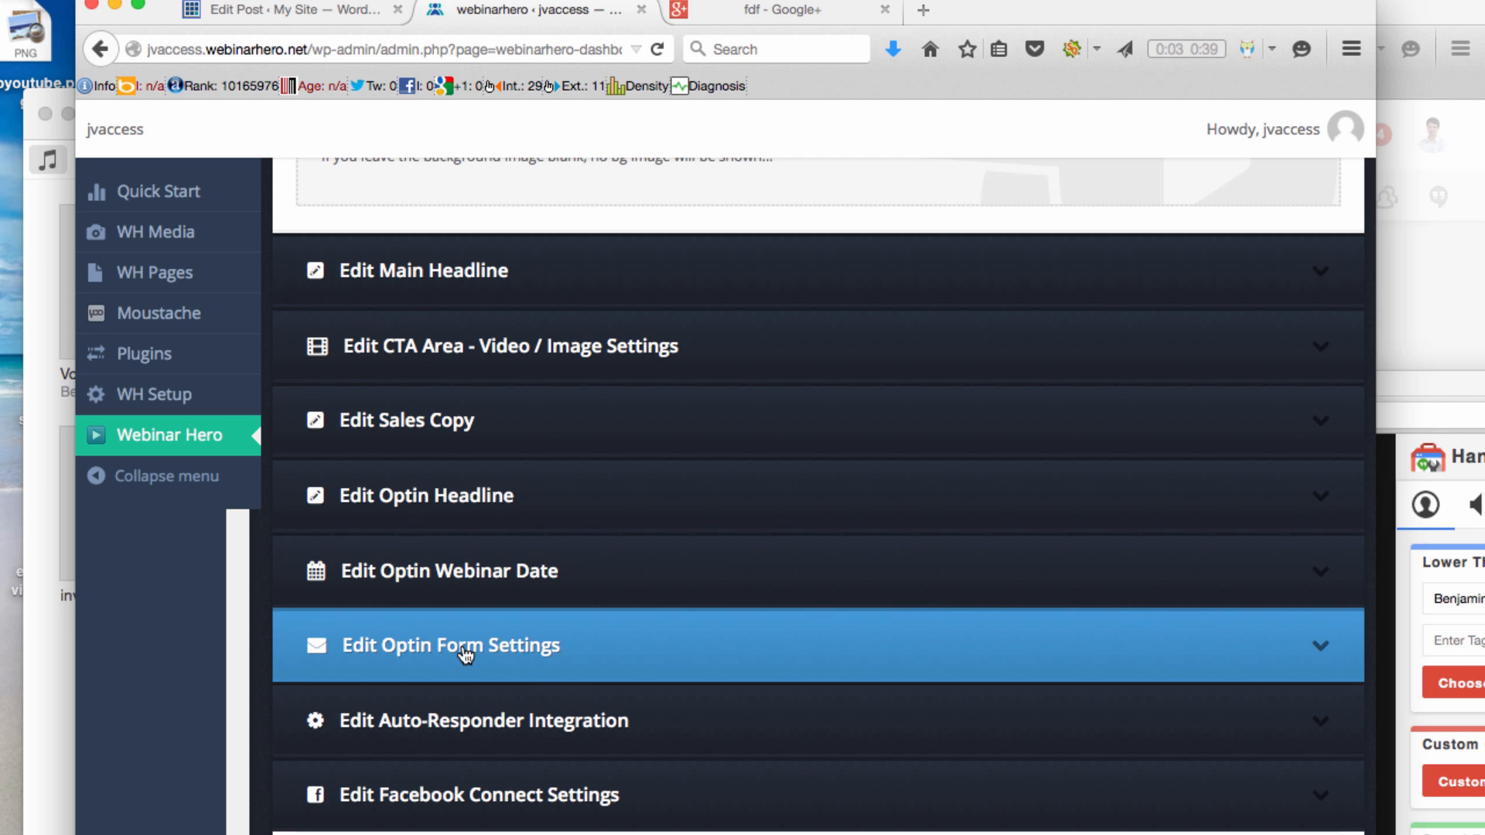
{"action": "mouse_move", "coordinate": [411, 793]}
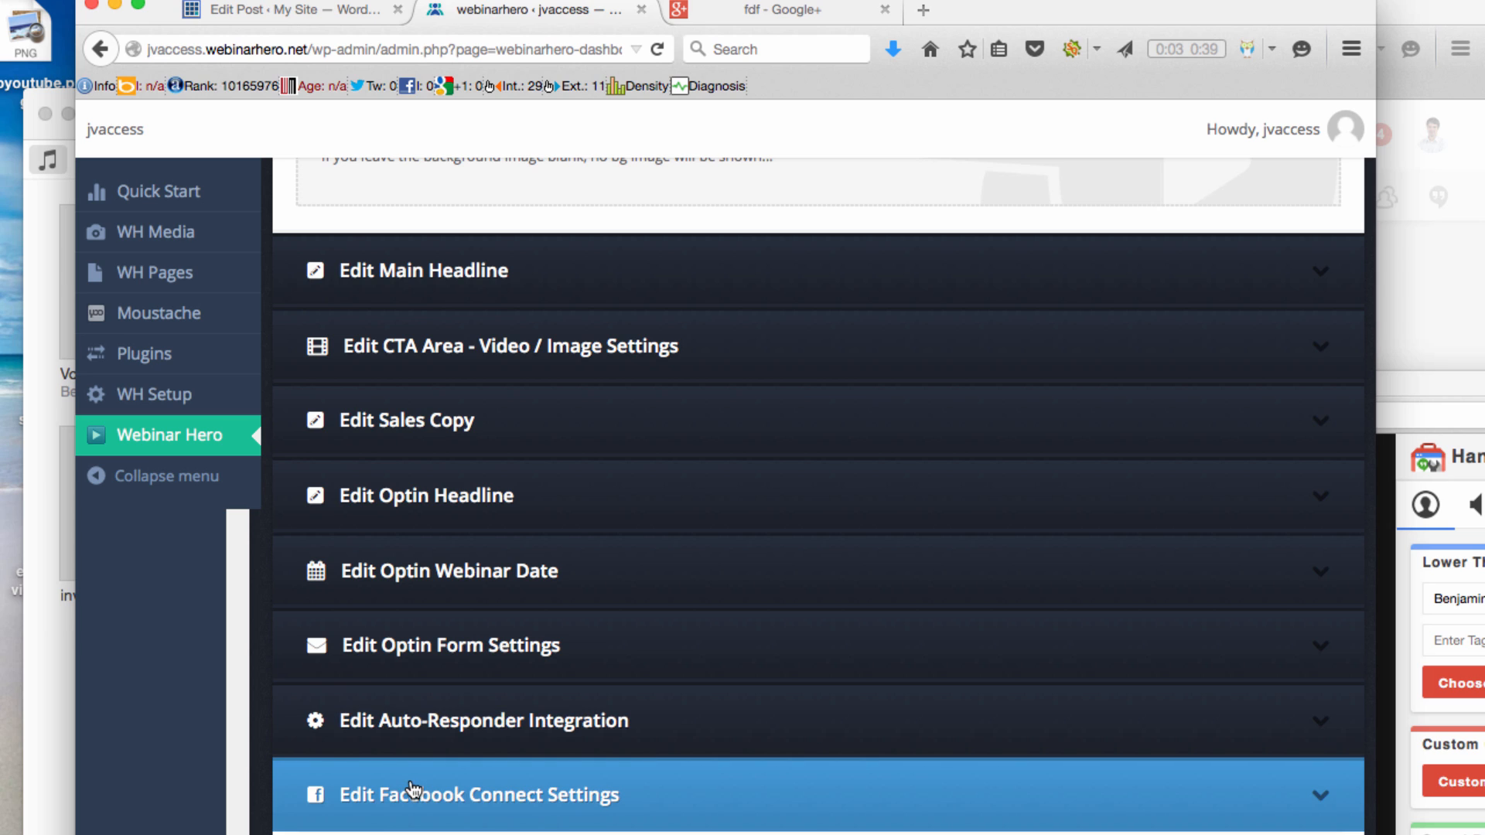
{"action": "mouse_move", "coordinate": [538, 805]}
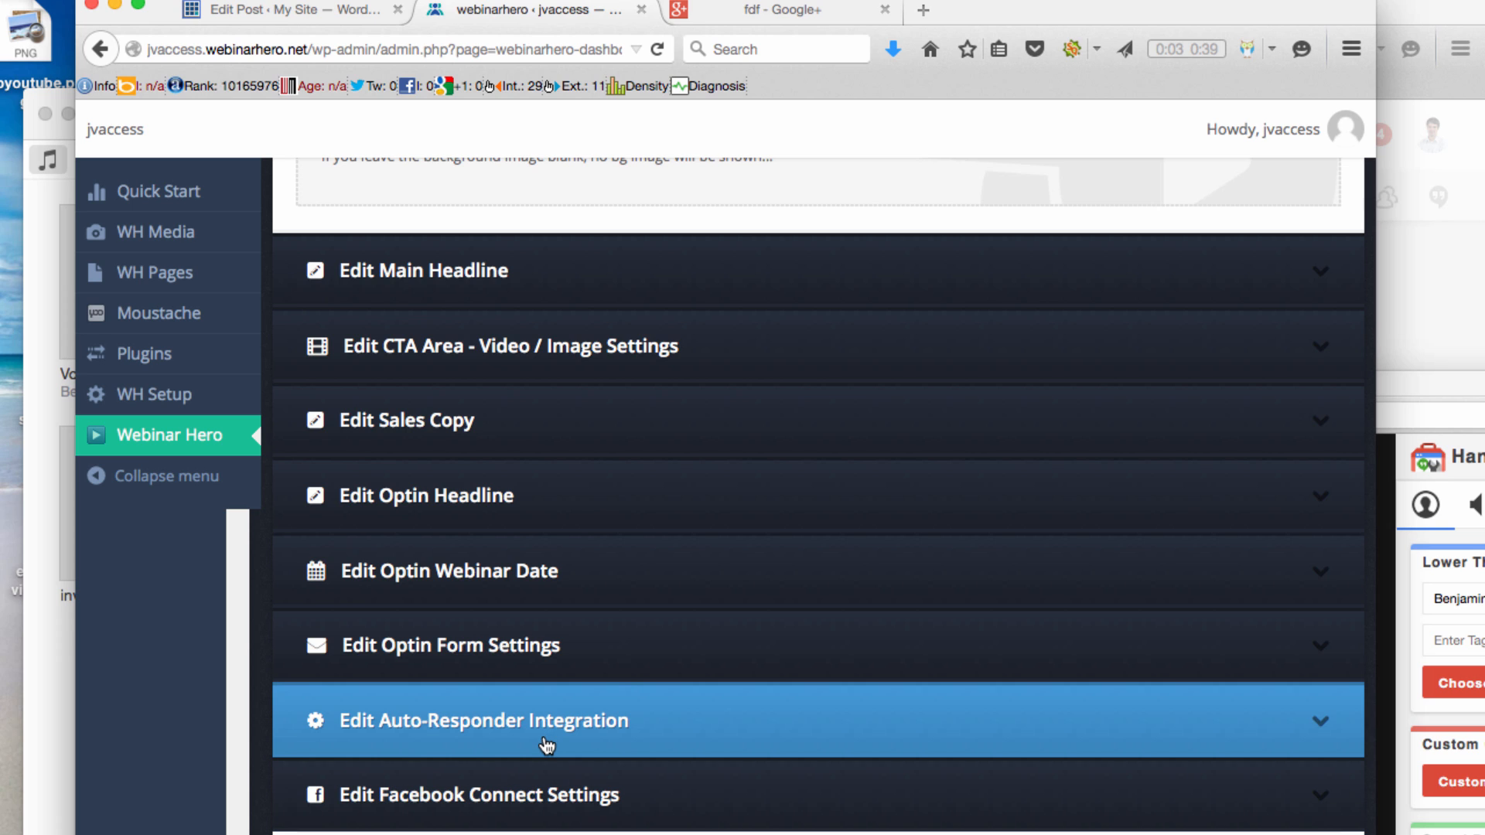
{"action": "mouse_move", "coordinate": [536, 680]}
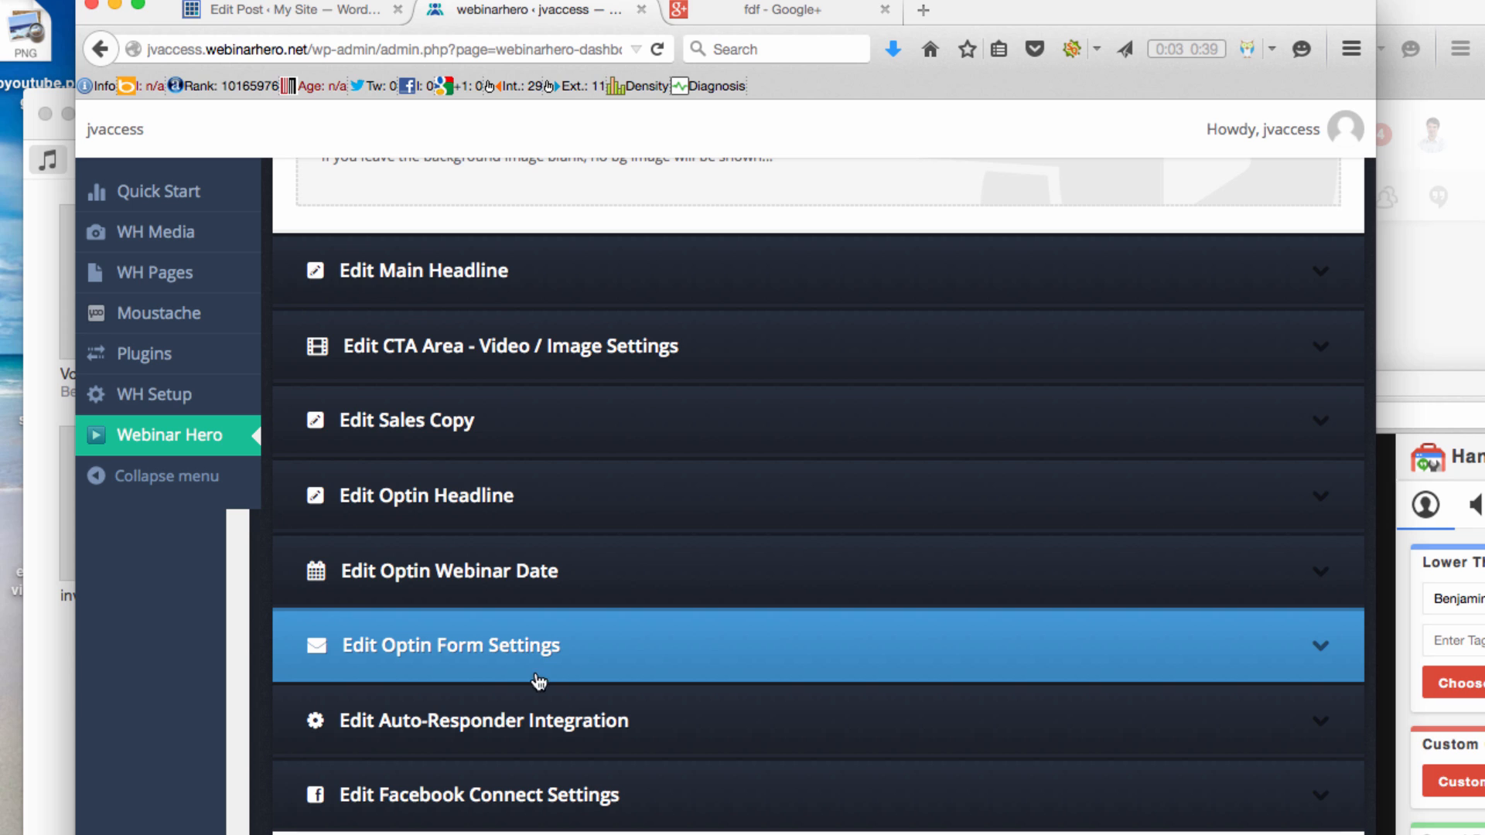
{"action": "mouse_move", "coordinate": [468, 617]}
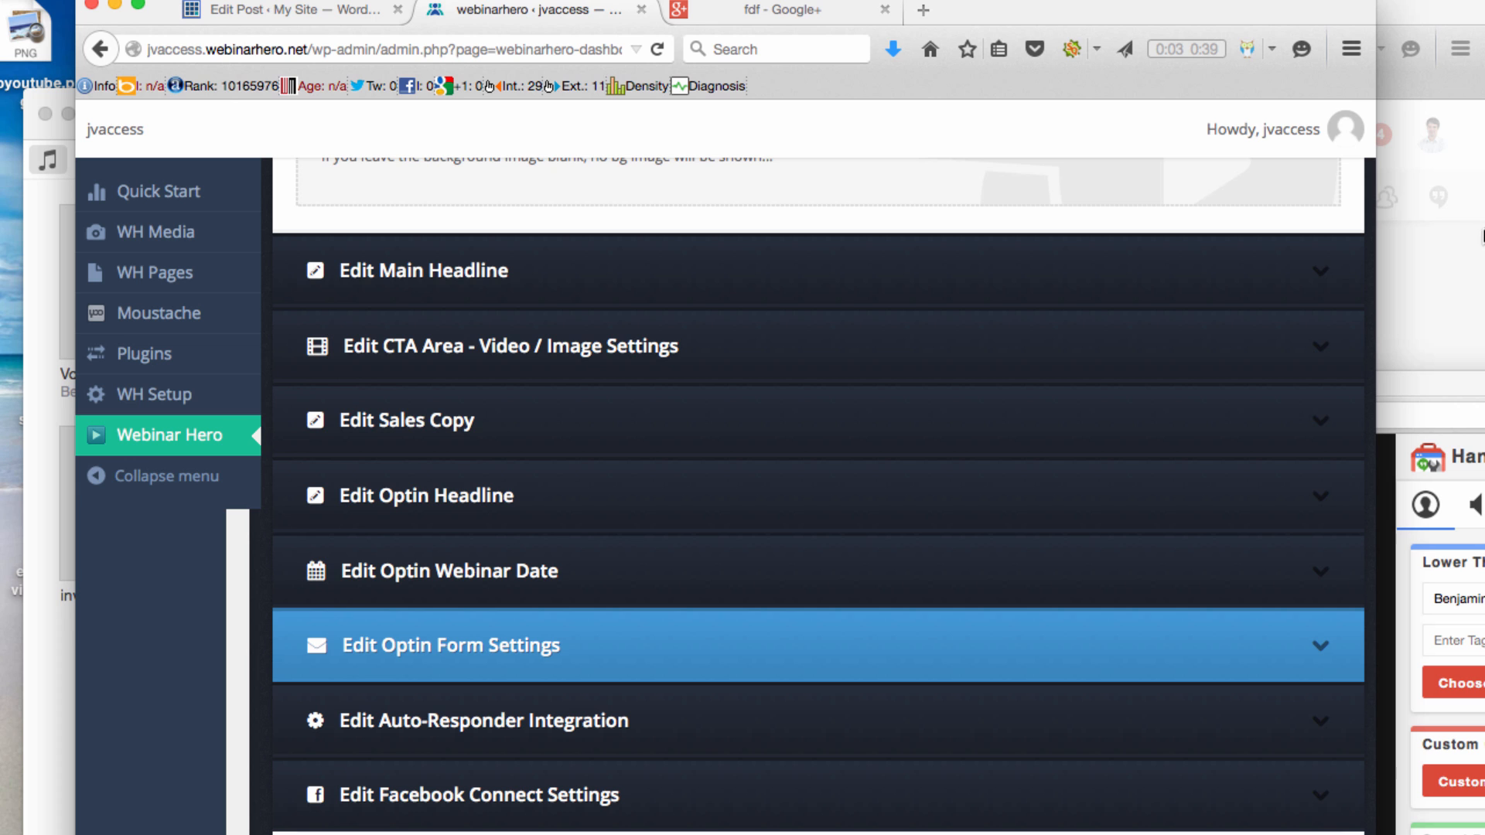
{"action": "mouse_move", "coordinate": [1370, 266]}
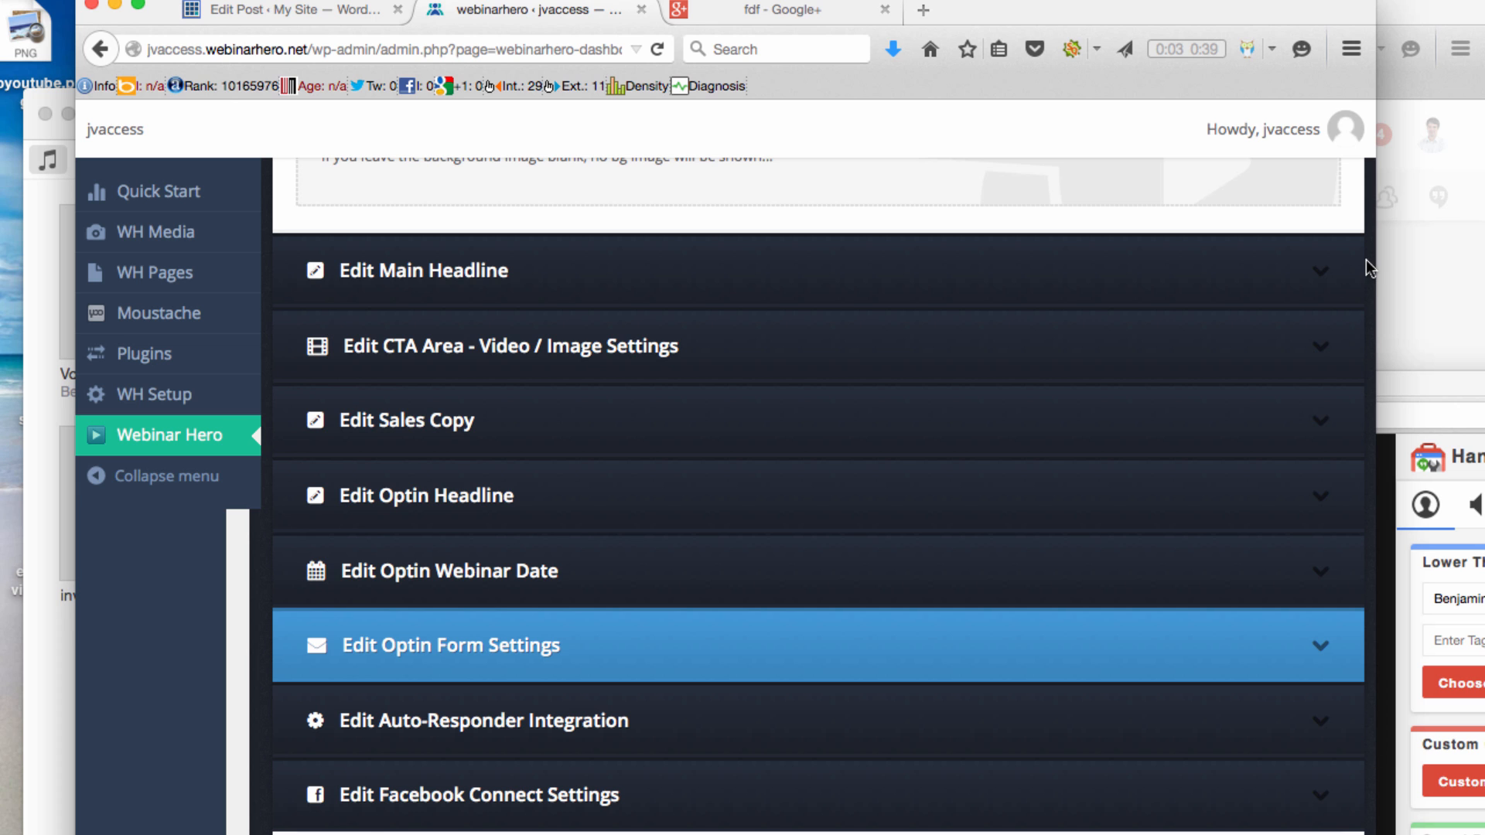
Step: Show the Thank You page editor listing headline, share video, webinar URL, countdown and calendar sections
{"action": "left_click", "coordinate": [602, 278]}
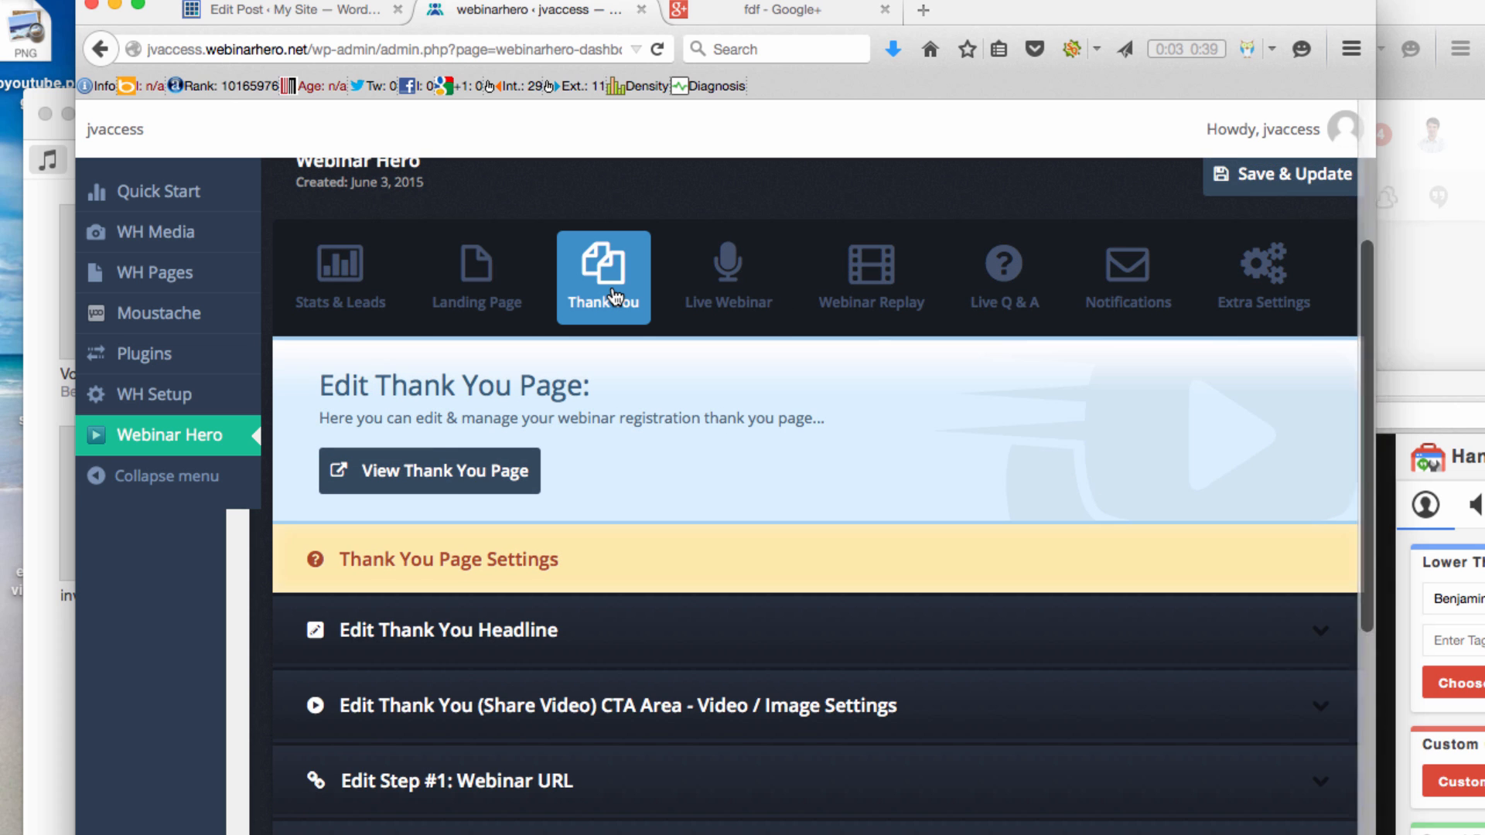
{"action": "mouse_move", "coordinate": [1370, 378]}
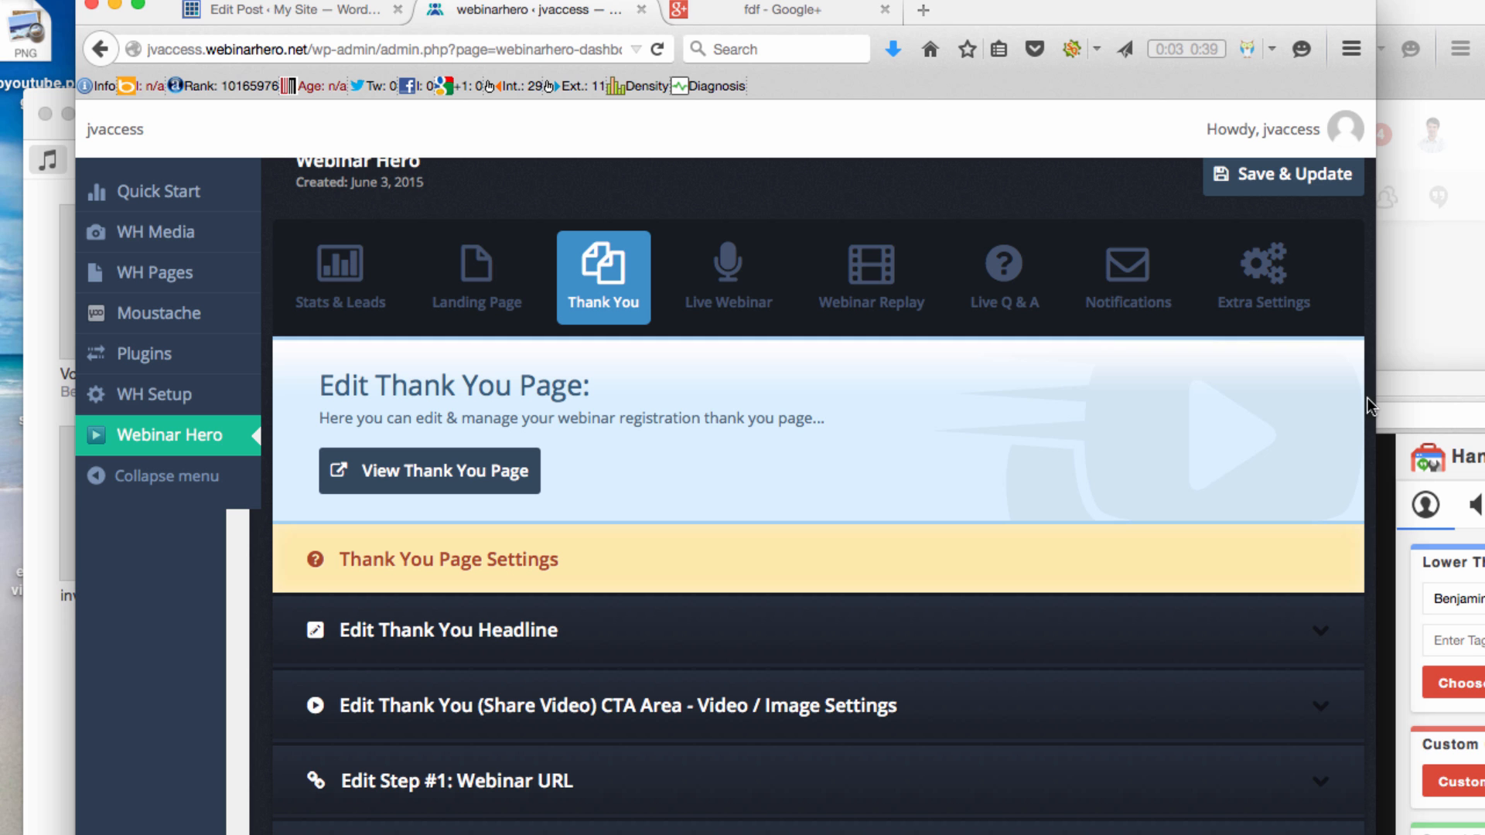
{"action": "scroll", "scroll_direction": "down", "scroll_amount": 3}
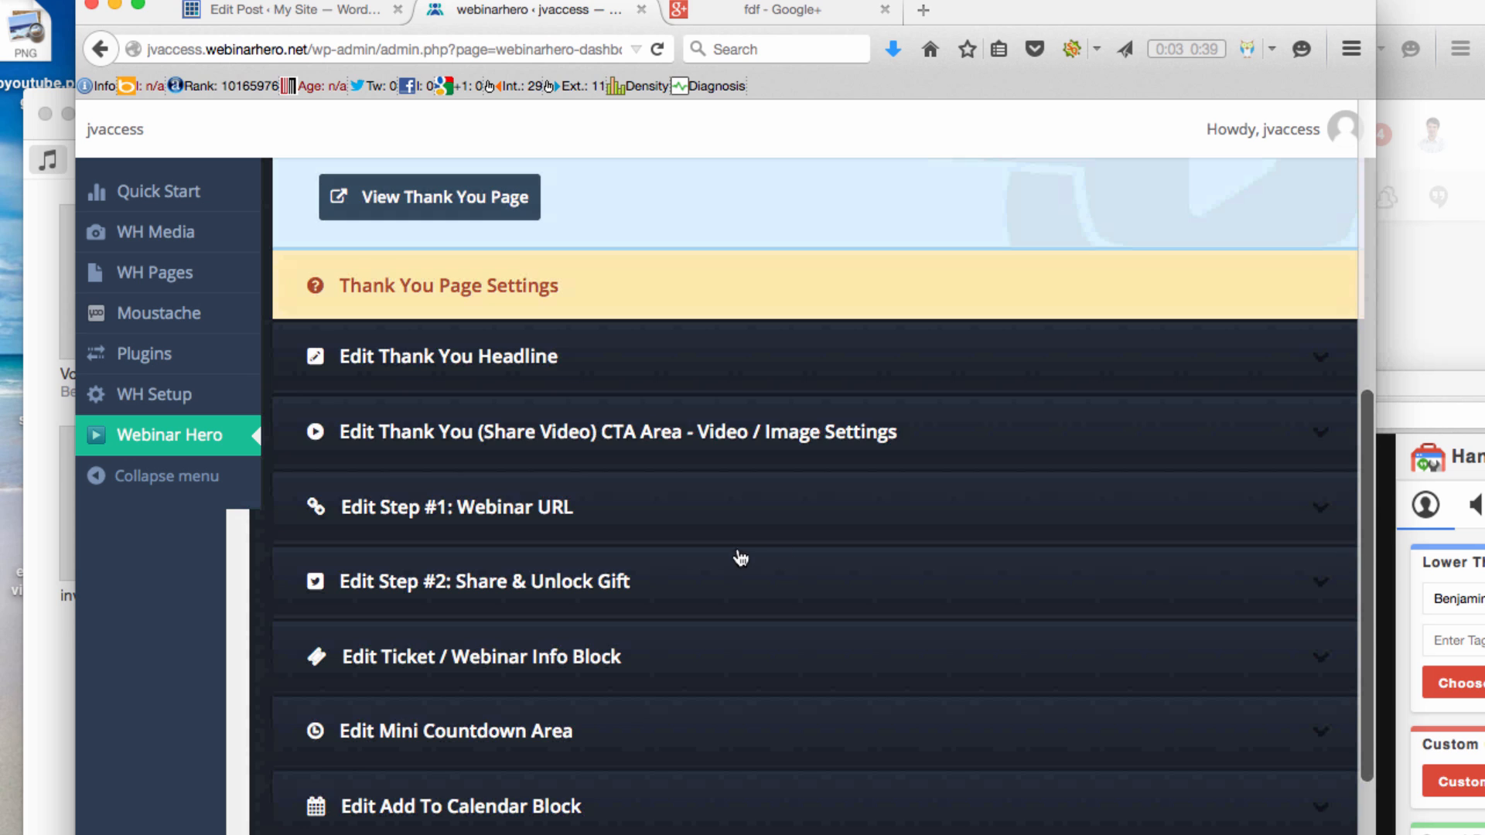
{"action": "mouse_move", "coordinate": [684, 657]}
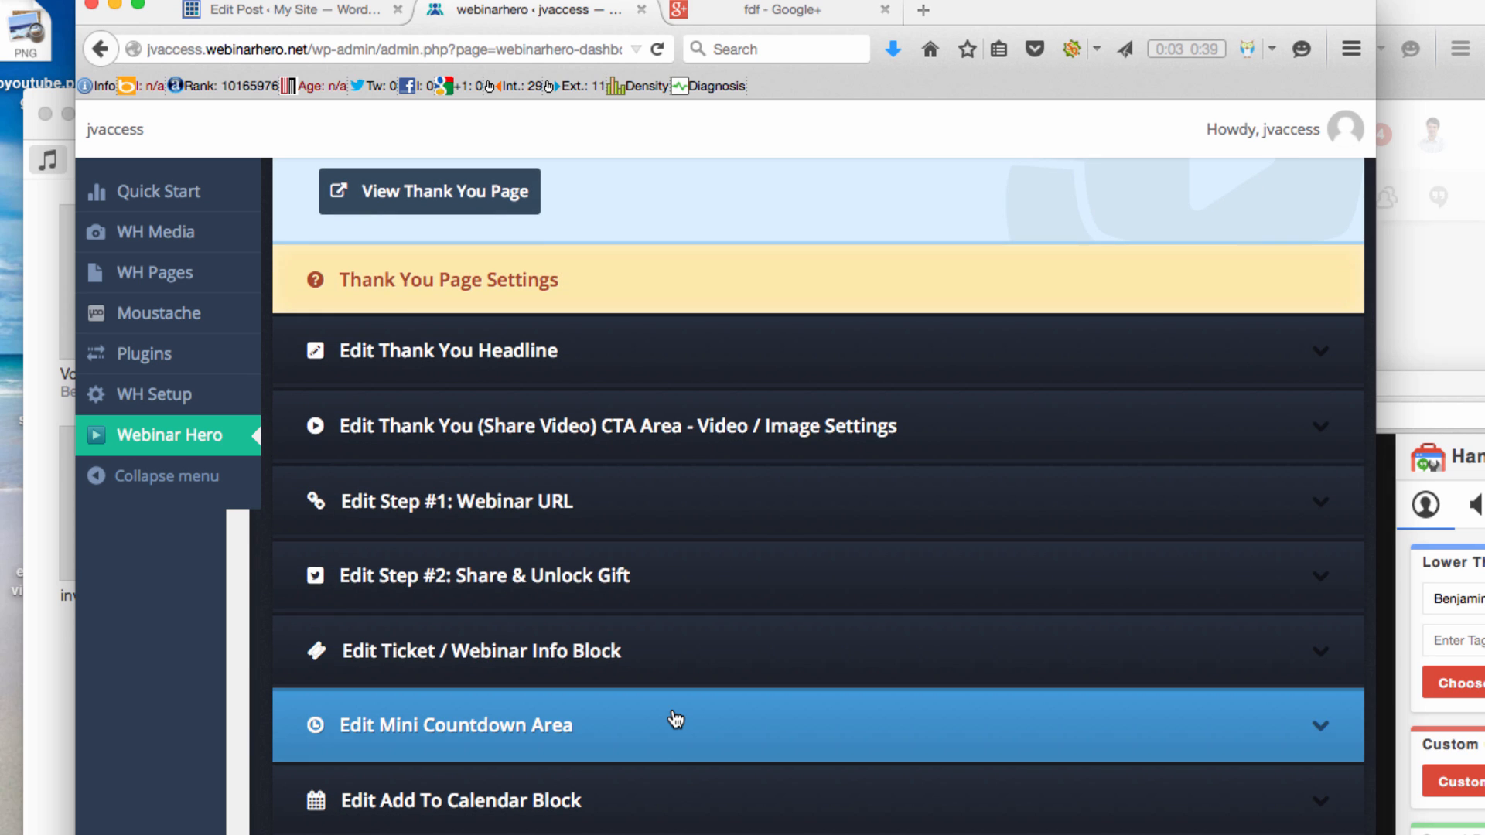
{"action": "mouse_move", "coordinate": [654, 760]}
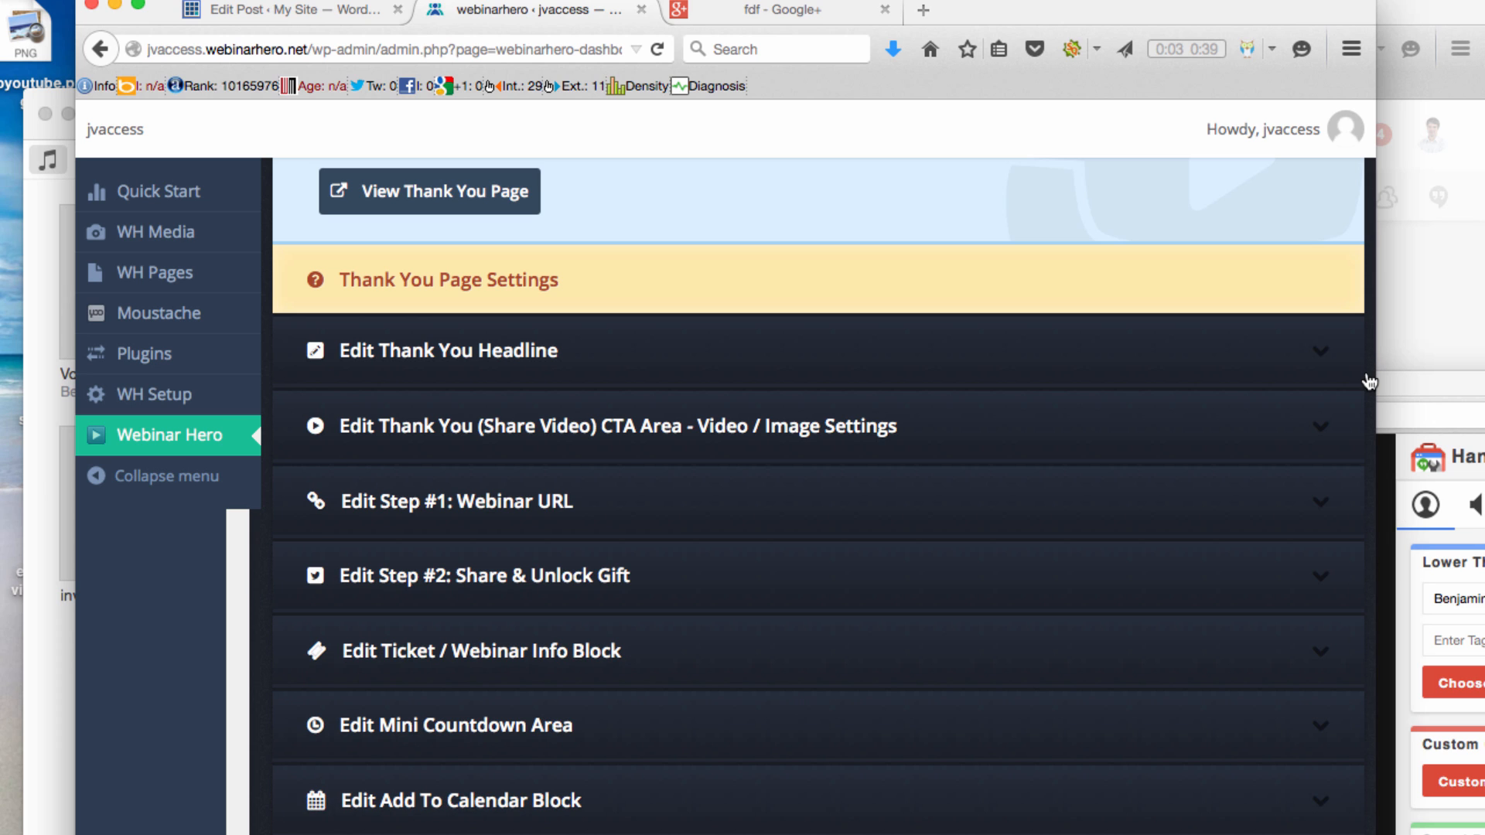
{"action": "mouse_move", "coordinate": [1370, 578]}
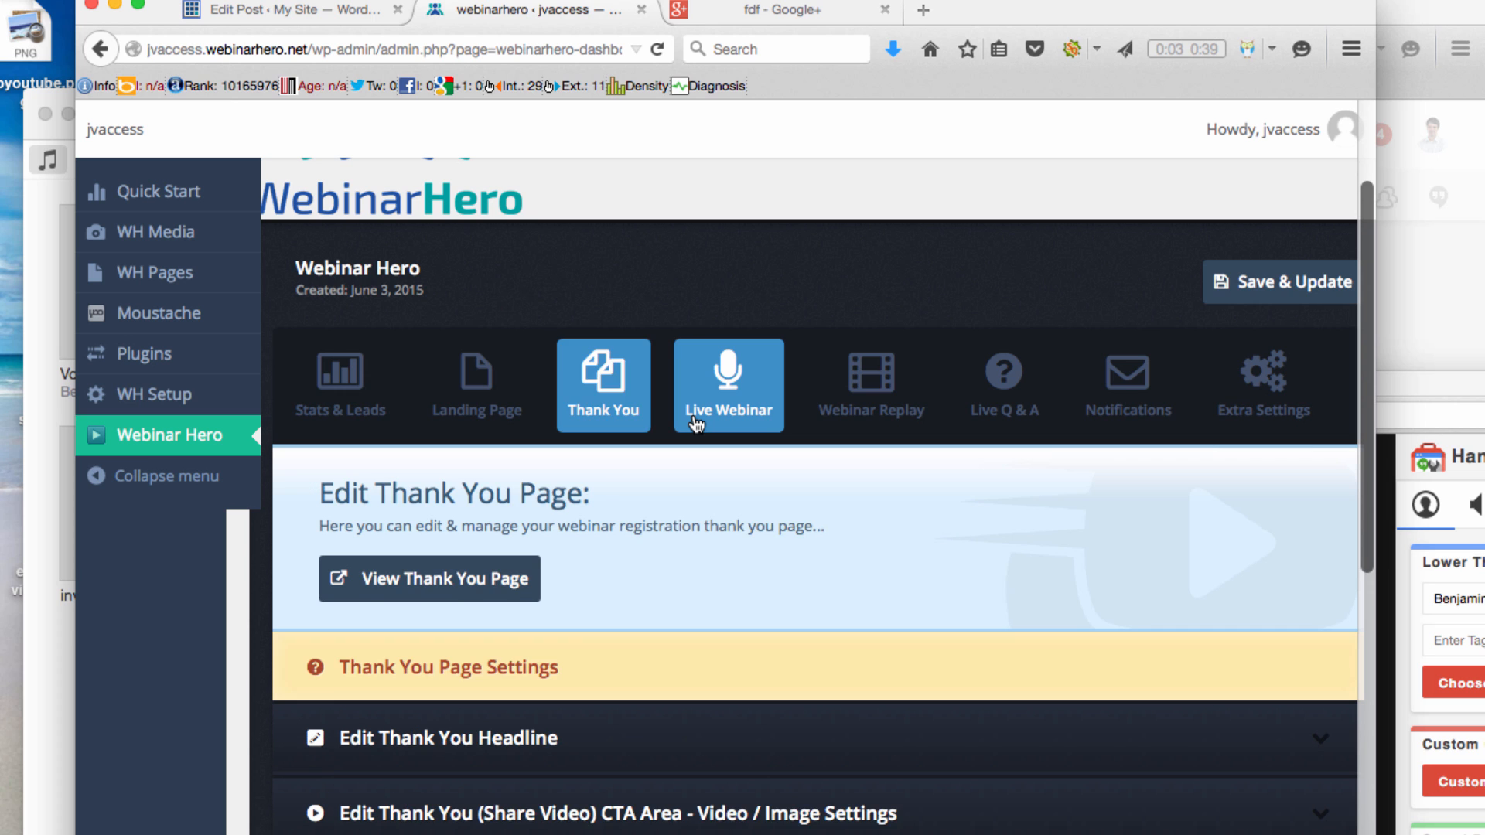
Step: Show the Live Webinar settings and expand the live embed video section with its empty embed code field
{"action": "left_click", "coordinate": [728, 386]}
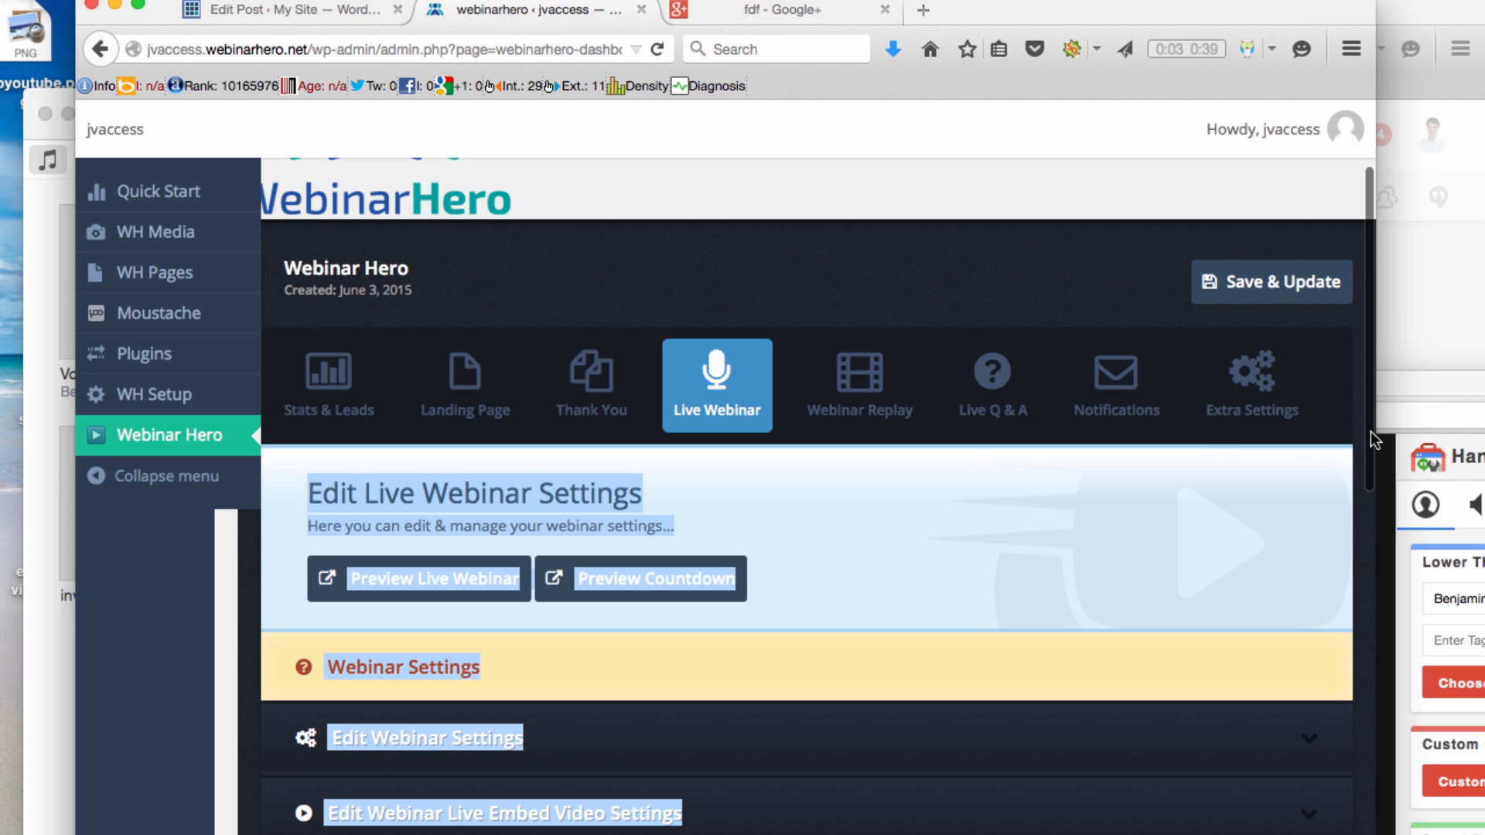
{"action": "scroll", "scroll_direction": "down", "scroll_amount": 3}
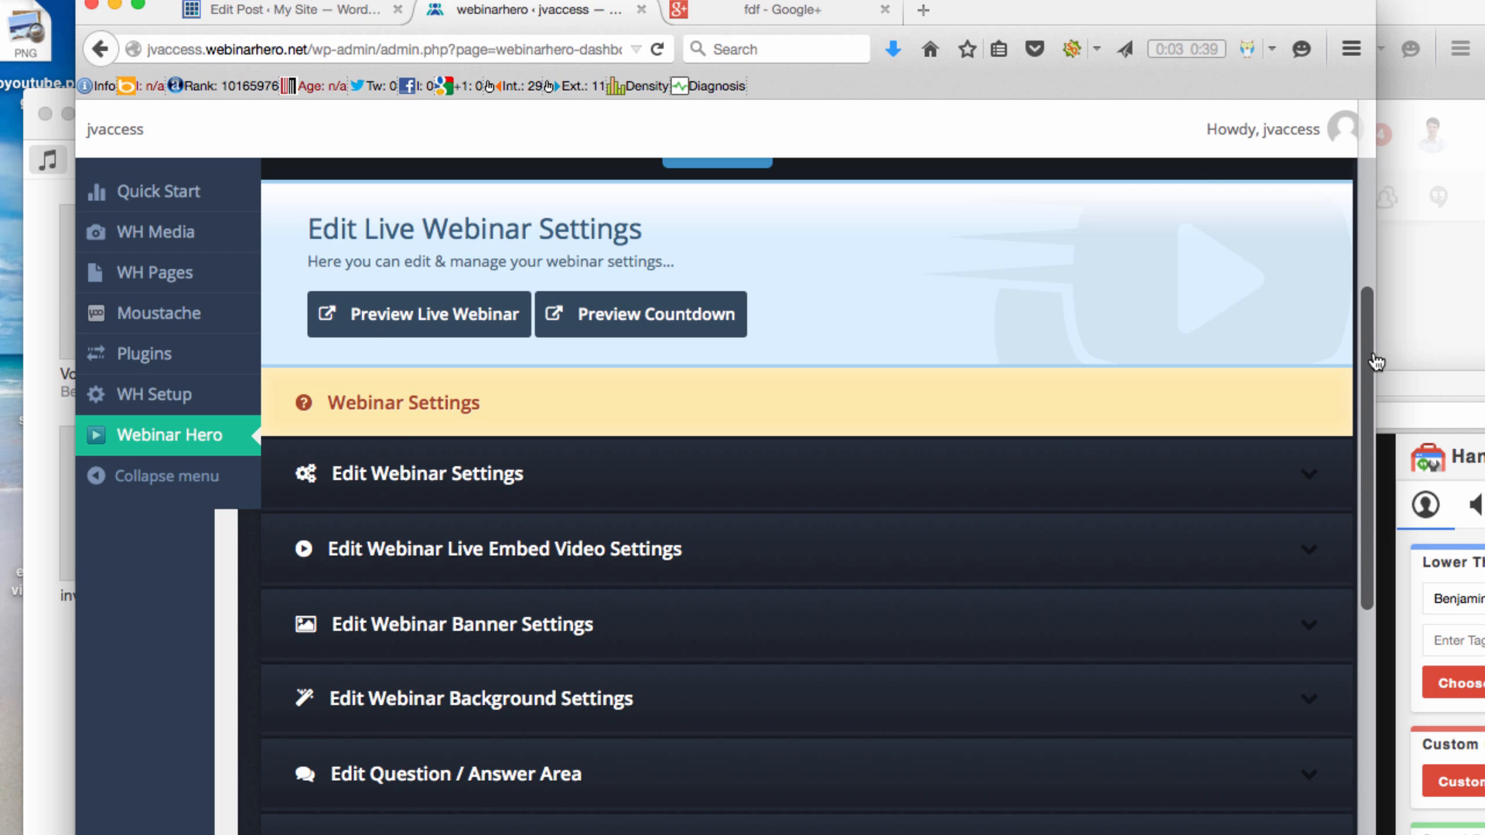
{"action": "left_click", "coordinate": [501, 549]}
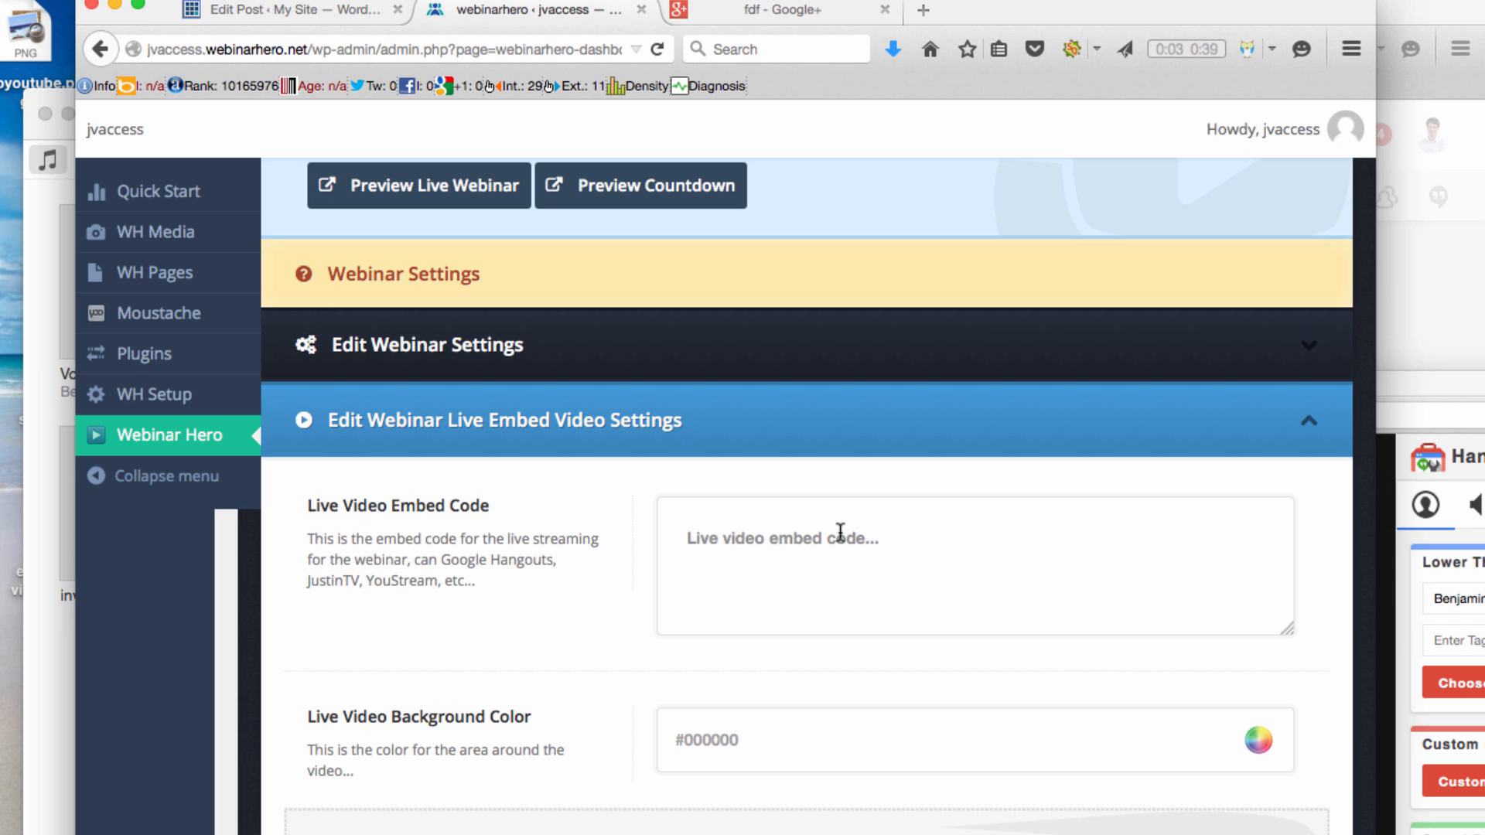
{"action": "mouse_move", "coordinate": [445, 523]}
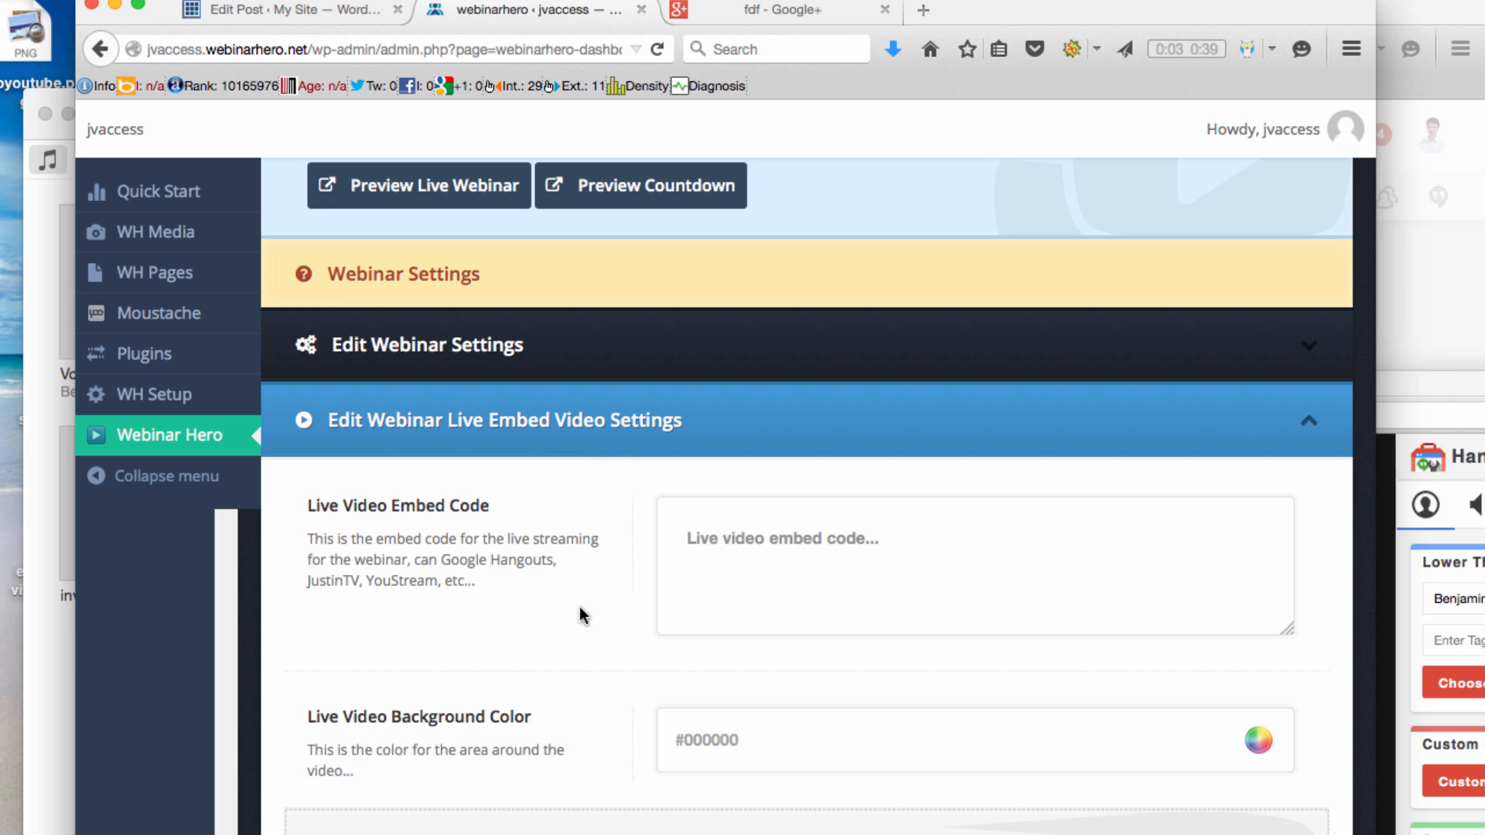
{"action": "mouse_move", "coordinate": [822, 578]}
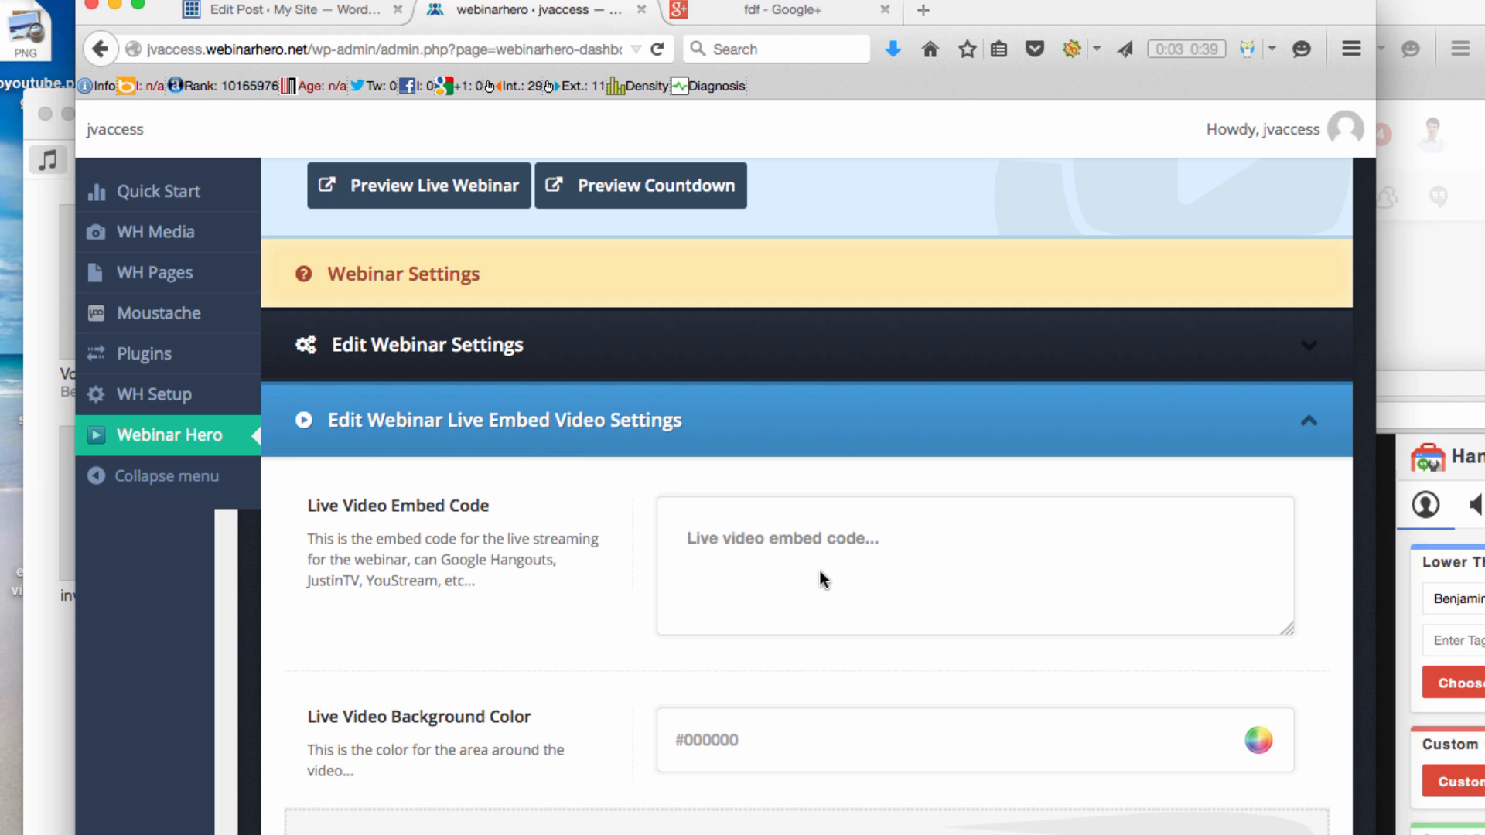
{"action": "mouse_move", "coordinate": [1367, 433]}
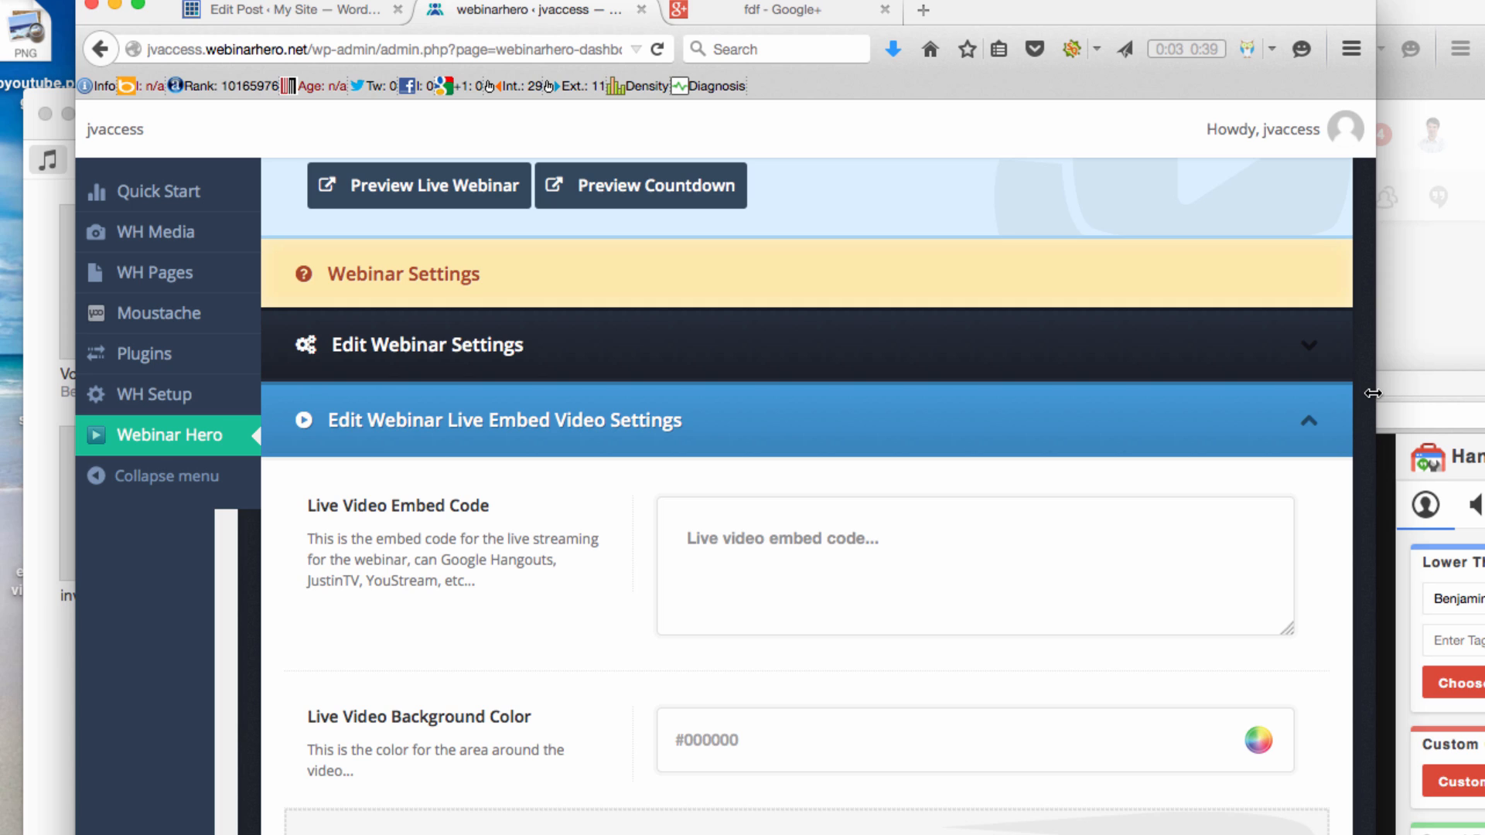
{"action": "mouse_move", "coordinate": [1371, 343]}
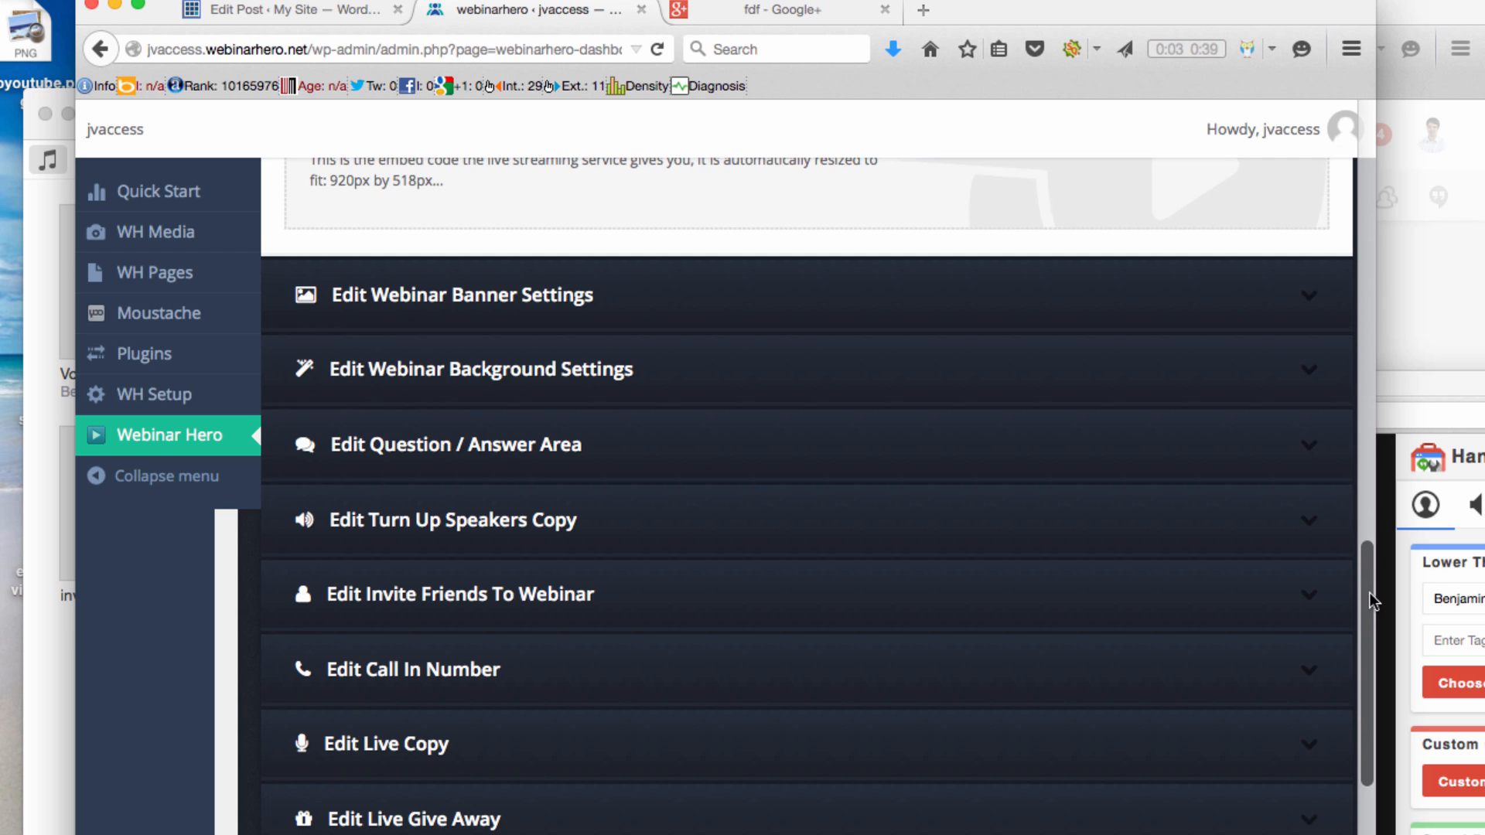
Step: Reveal the banner, background, Q&A, speakers, call-in and giveaway sections below the embed video area
{"action": "scroll", "scroll_direction": "down", "scroll_amount": 3}
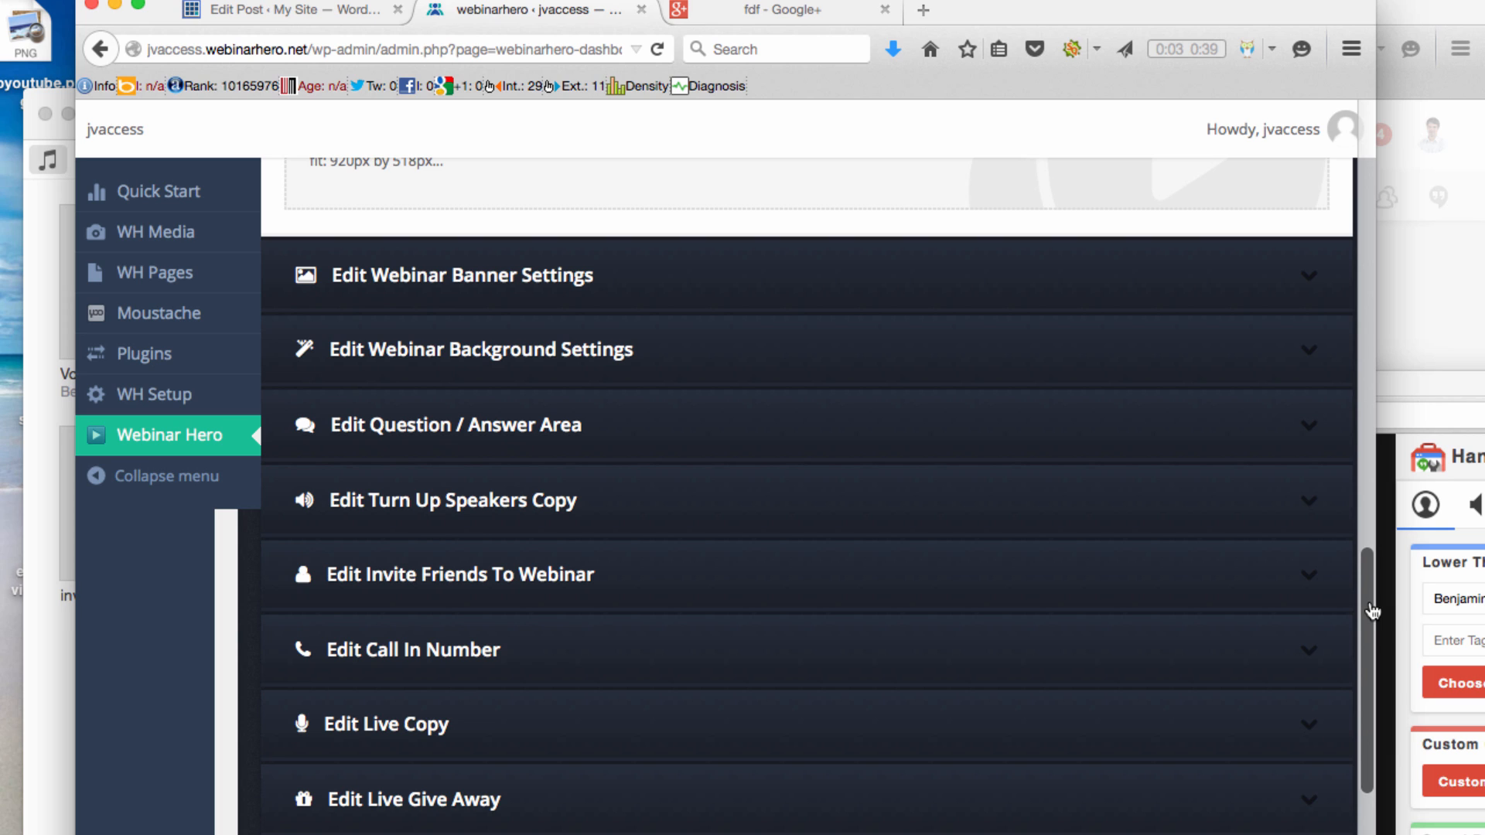
{"action": "mouse_move", "coordinate": [514, 423]}
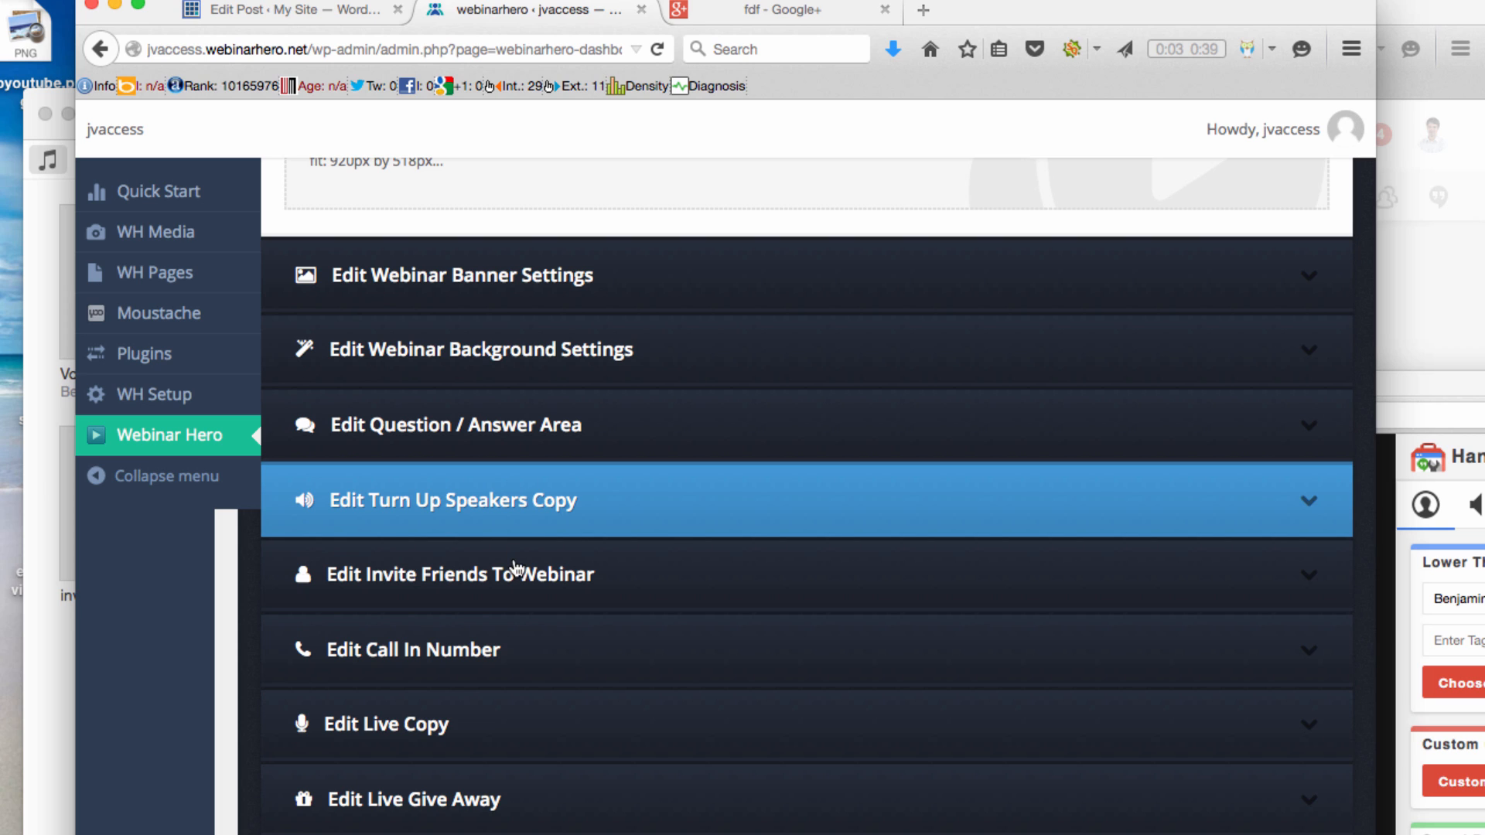
{"action": "mouse_move", "coordinate": [516, 650]}
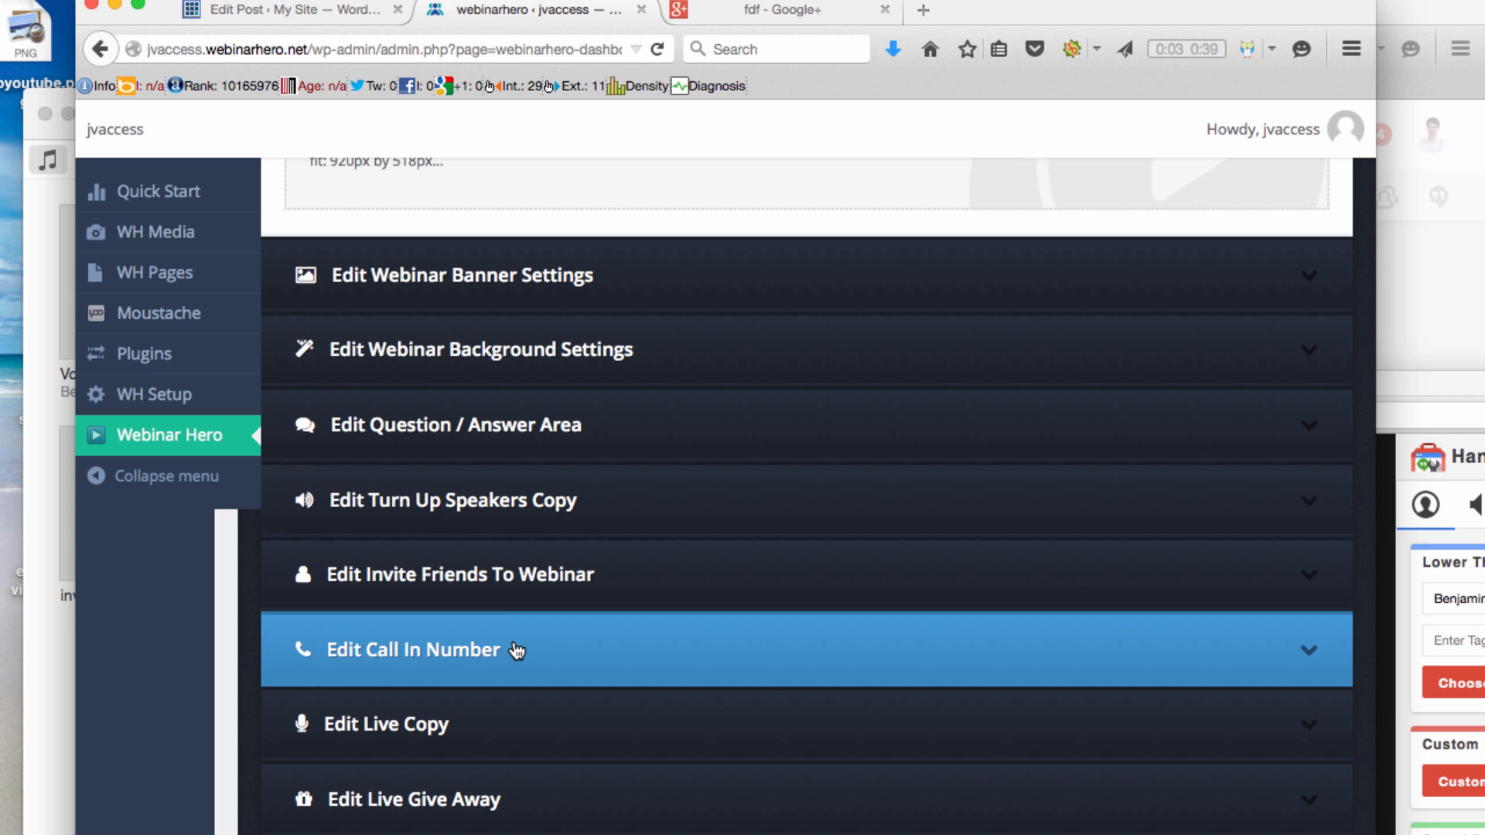
{"action": "mouse_move", "coordinate": [502, 708]}
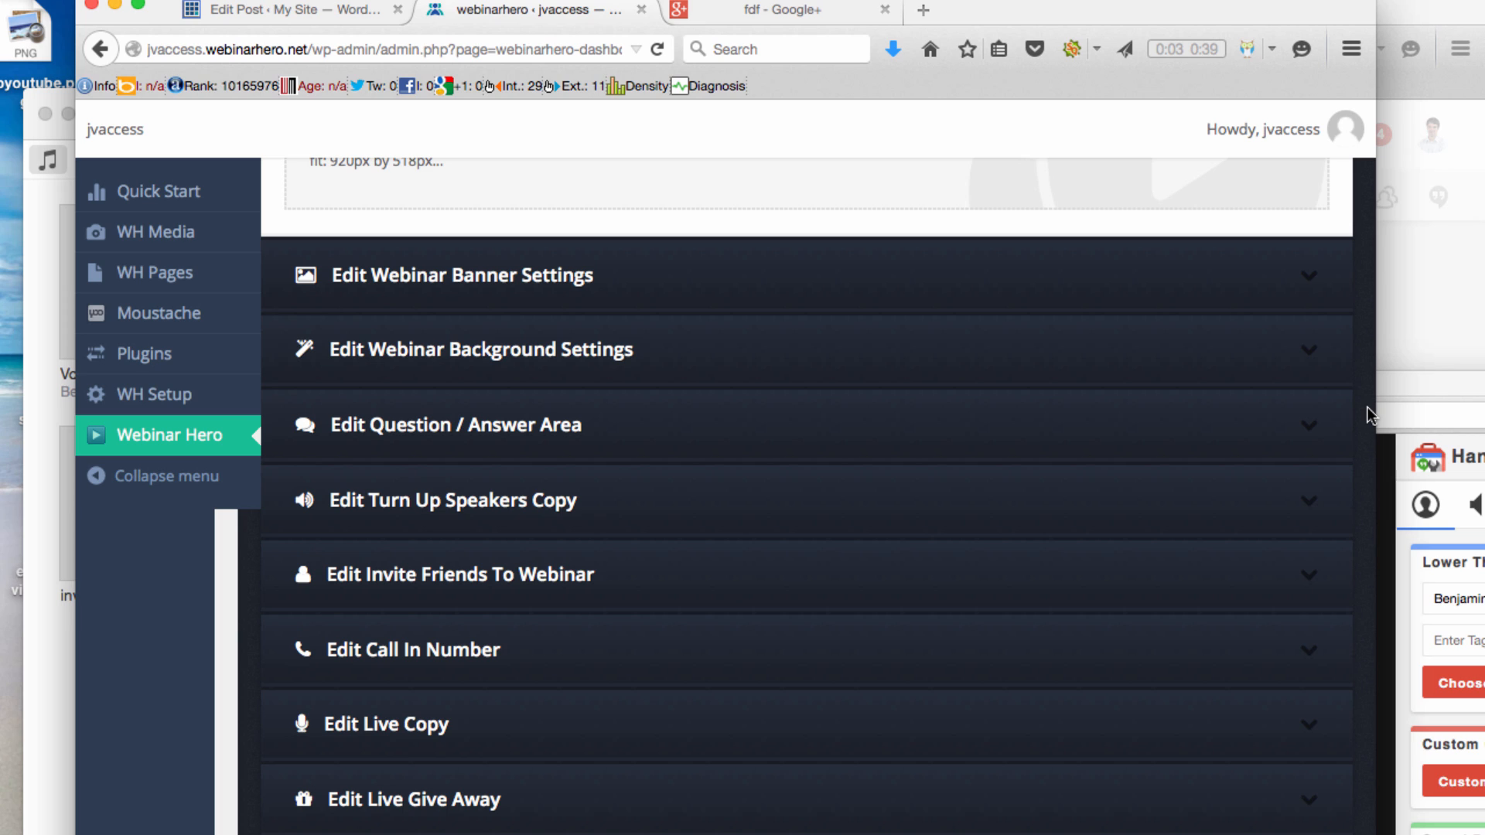
{"action": "mouse_move", "coordinate": [1371, 245]}
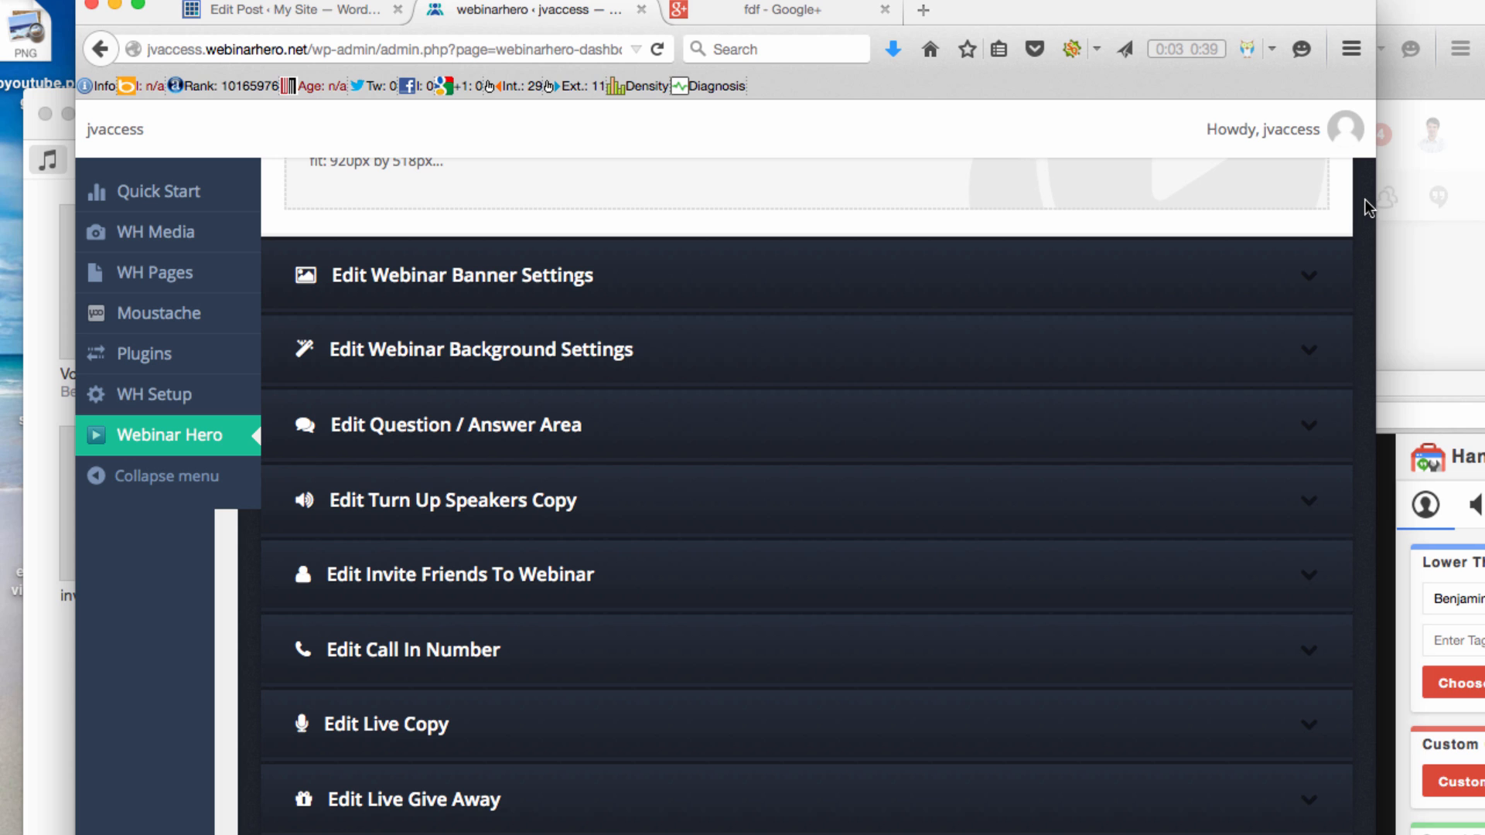
{"action": "mouse_move", "coordinate": [1368, 210]}
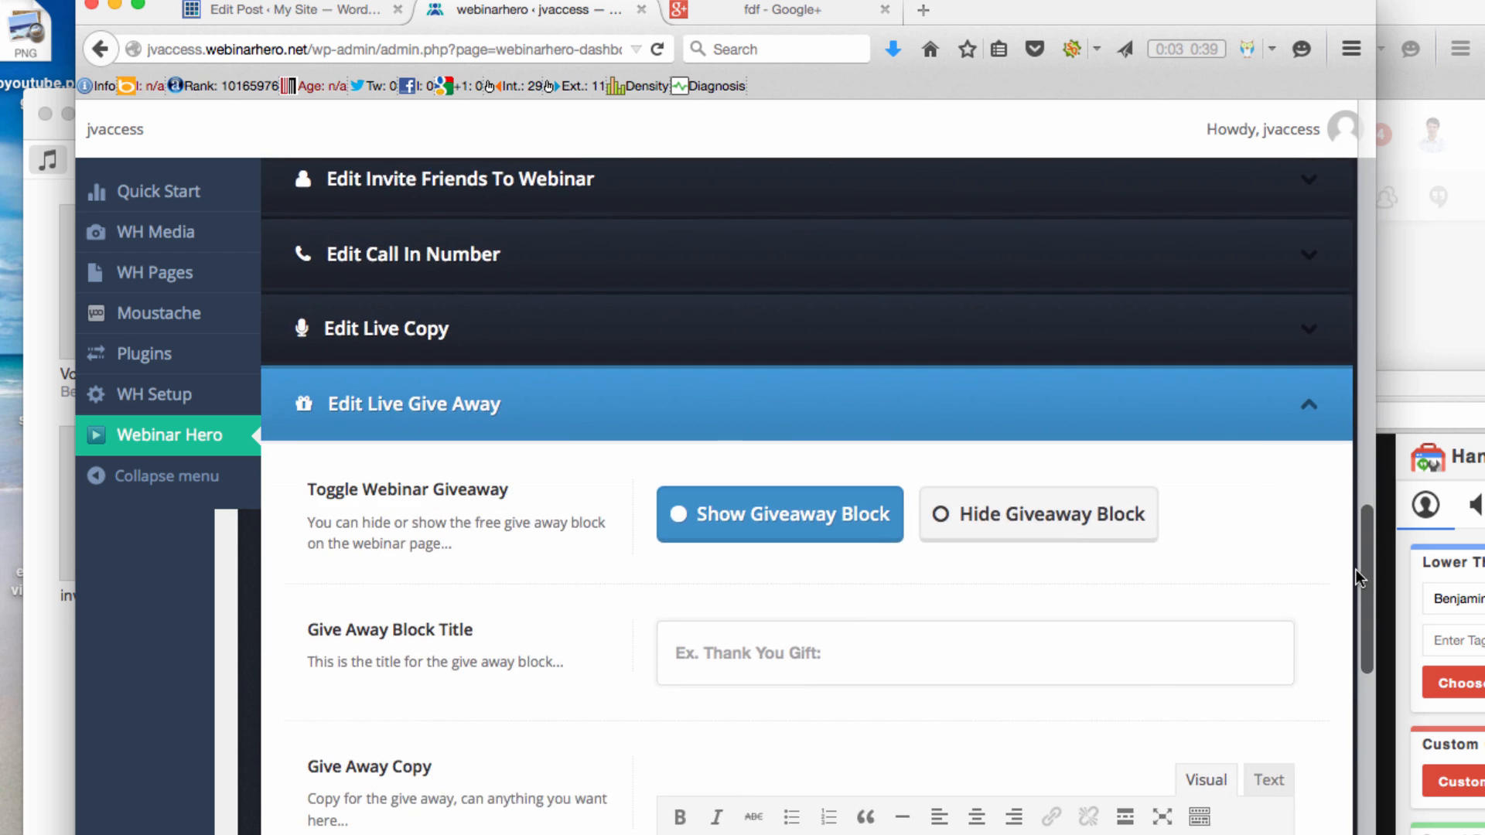
Step: Show the Webinar Replay settings with replay video, expiring countdown and timed order button sections
{"action": "scroll", "scroll_direction": "down", "scroll_amount": 3}
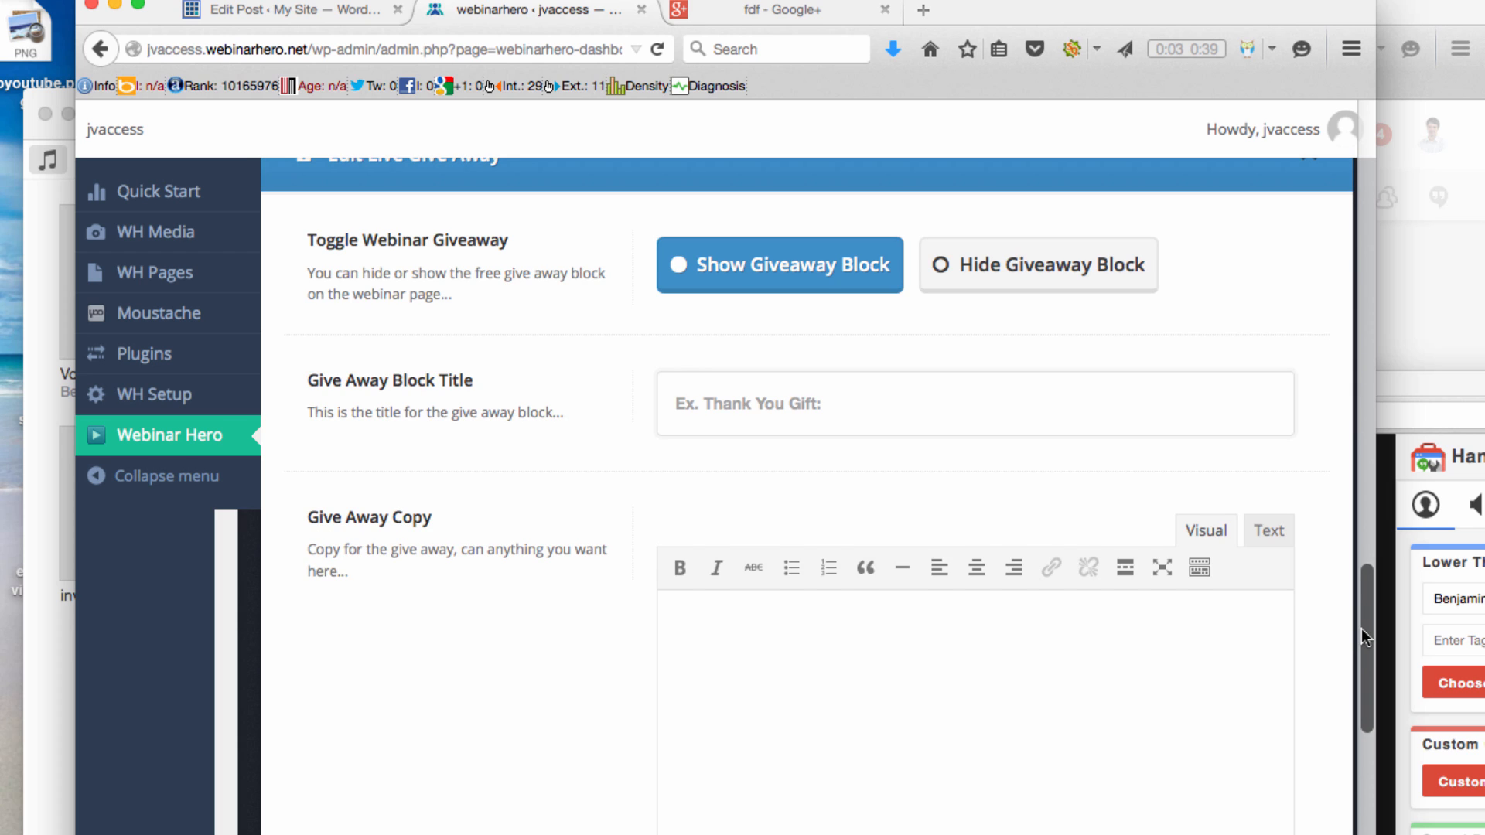
{"action": "scroll", "scroll_direction": "down", "scroll_amount": 3}
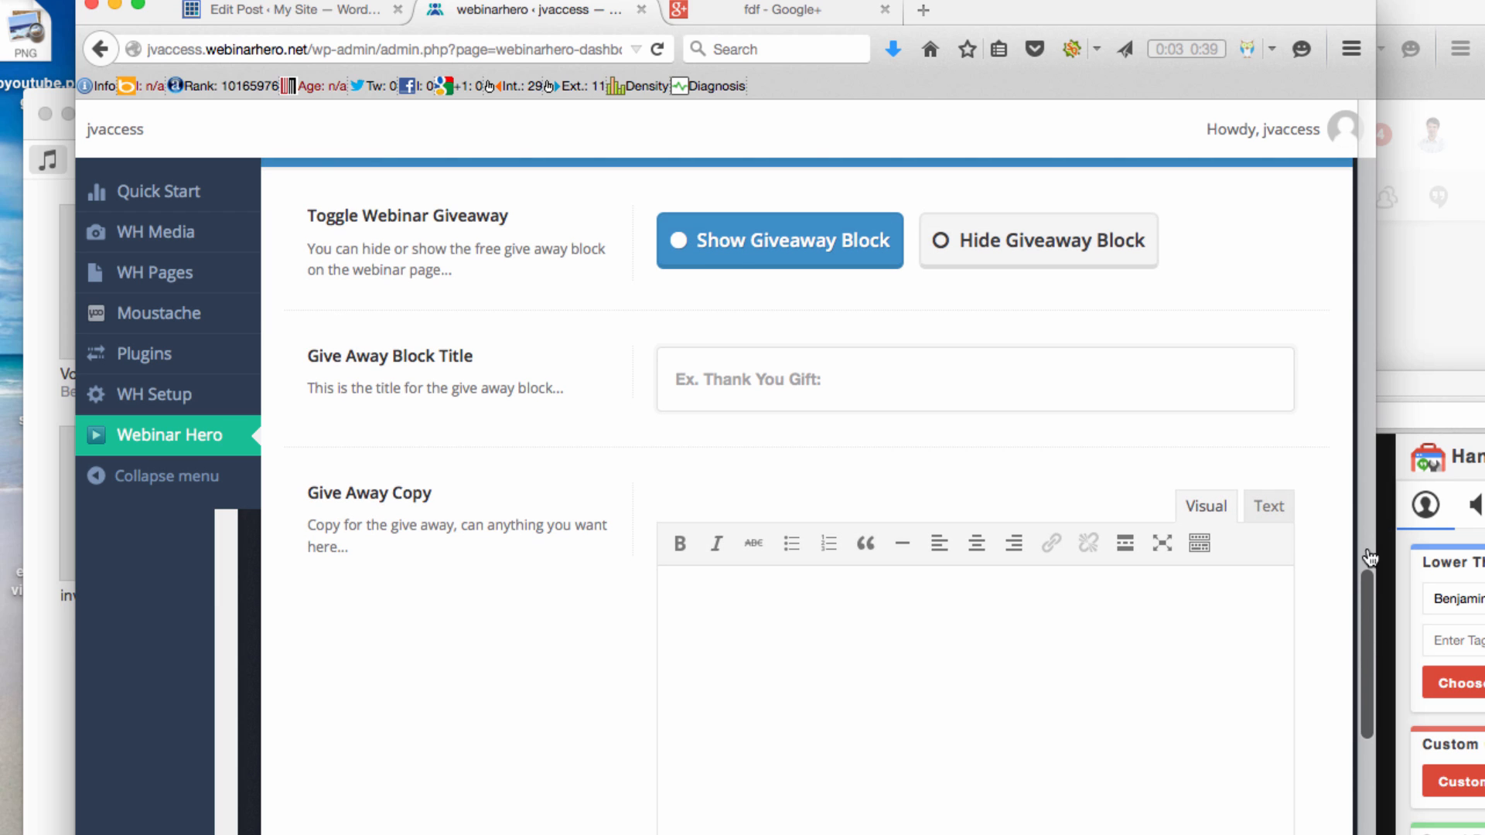
{"action": "mouse_move", "coordinate": [1169, 260]}
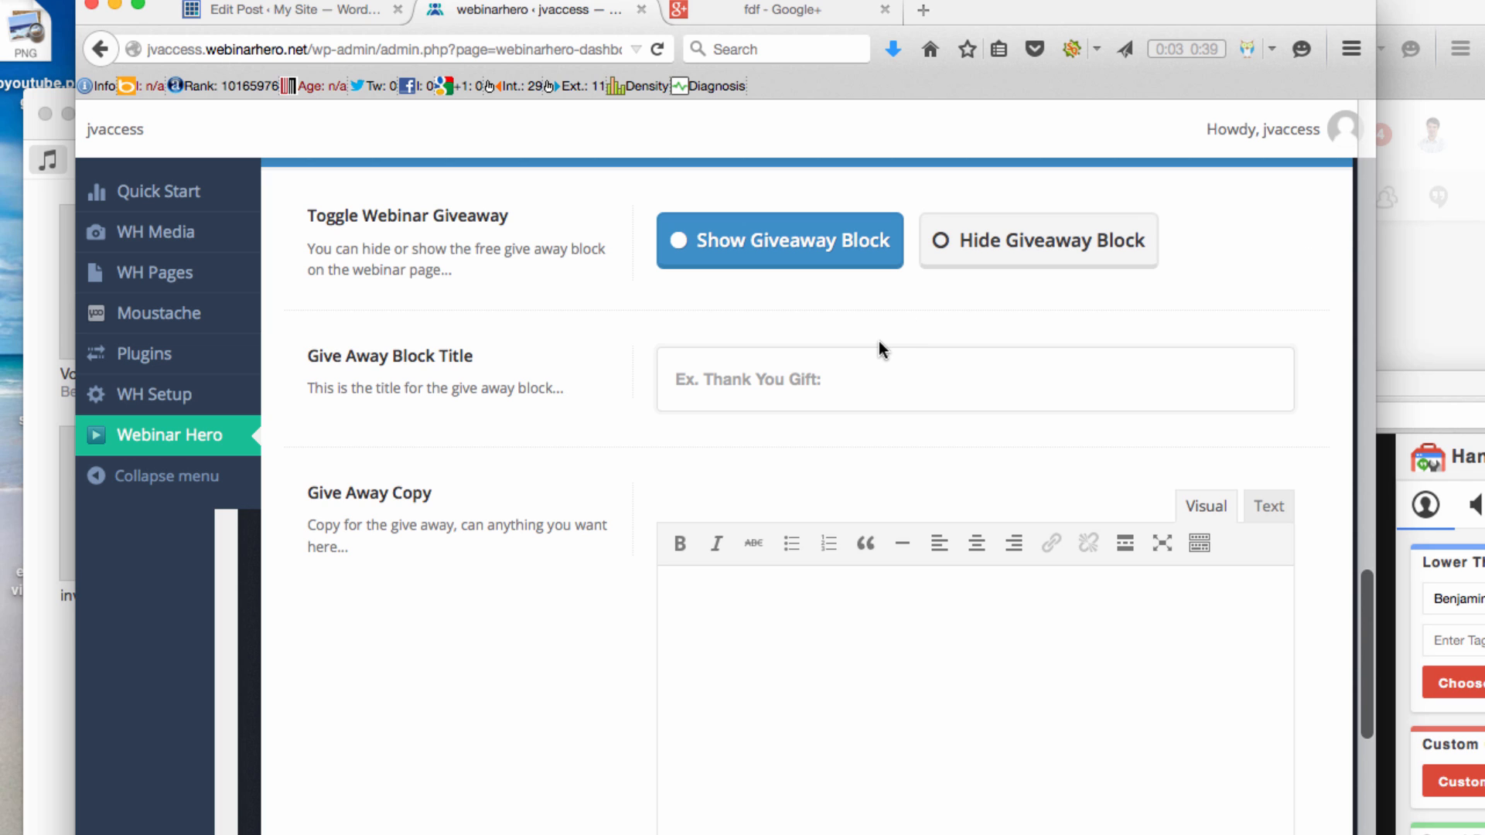
{"action": "left_click", "coordinate": [858, 324]}
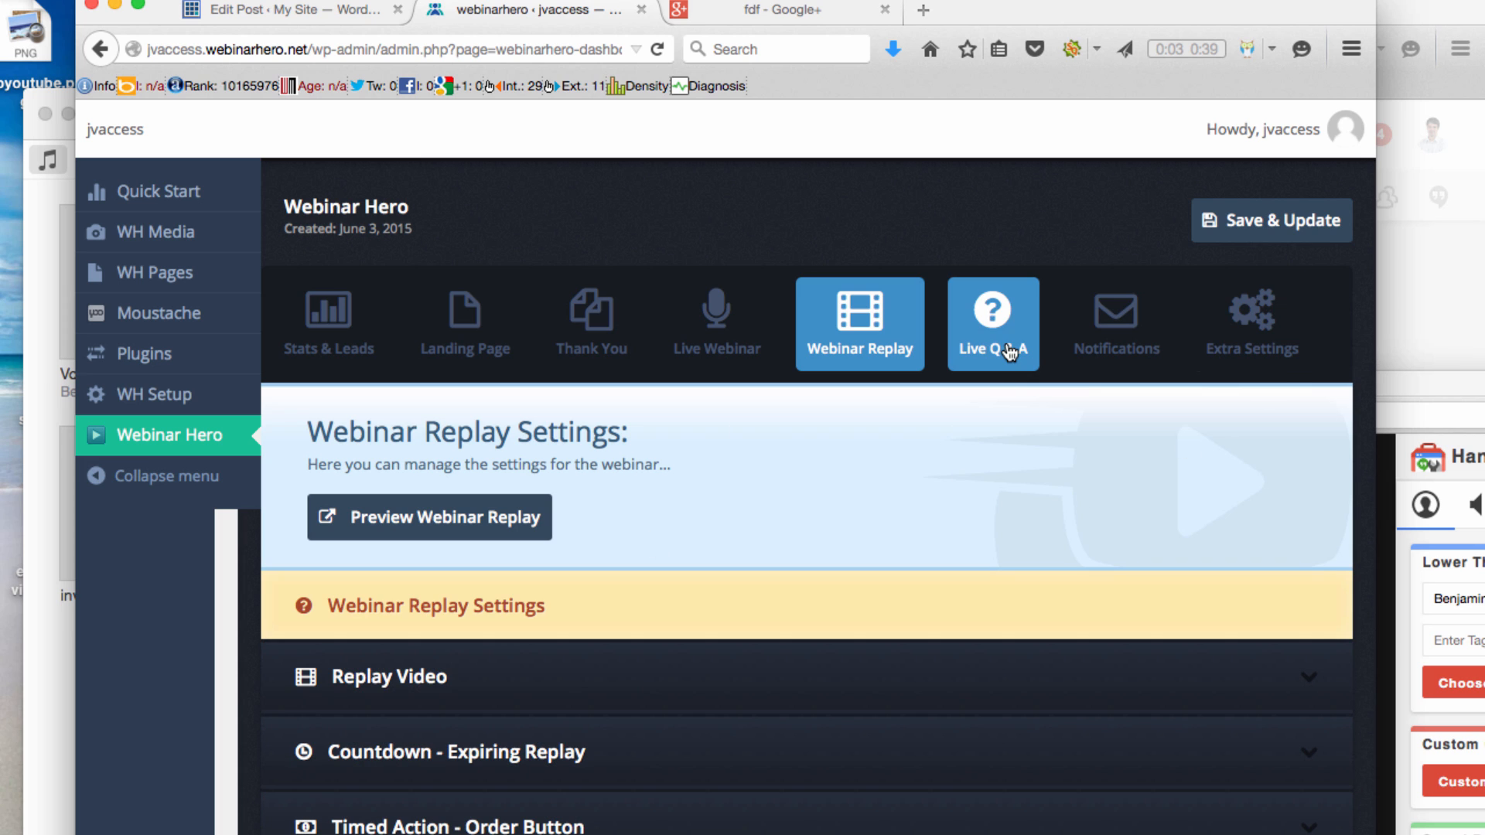
Step: Show the Live Q&A page with its Live Q/A, active questions and answered questions groups
{"action": "left_click", "coordinate": [992, 321]}
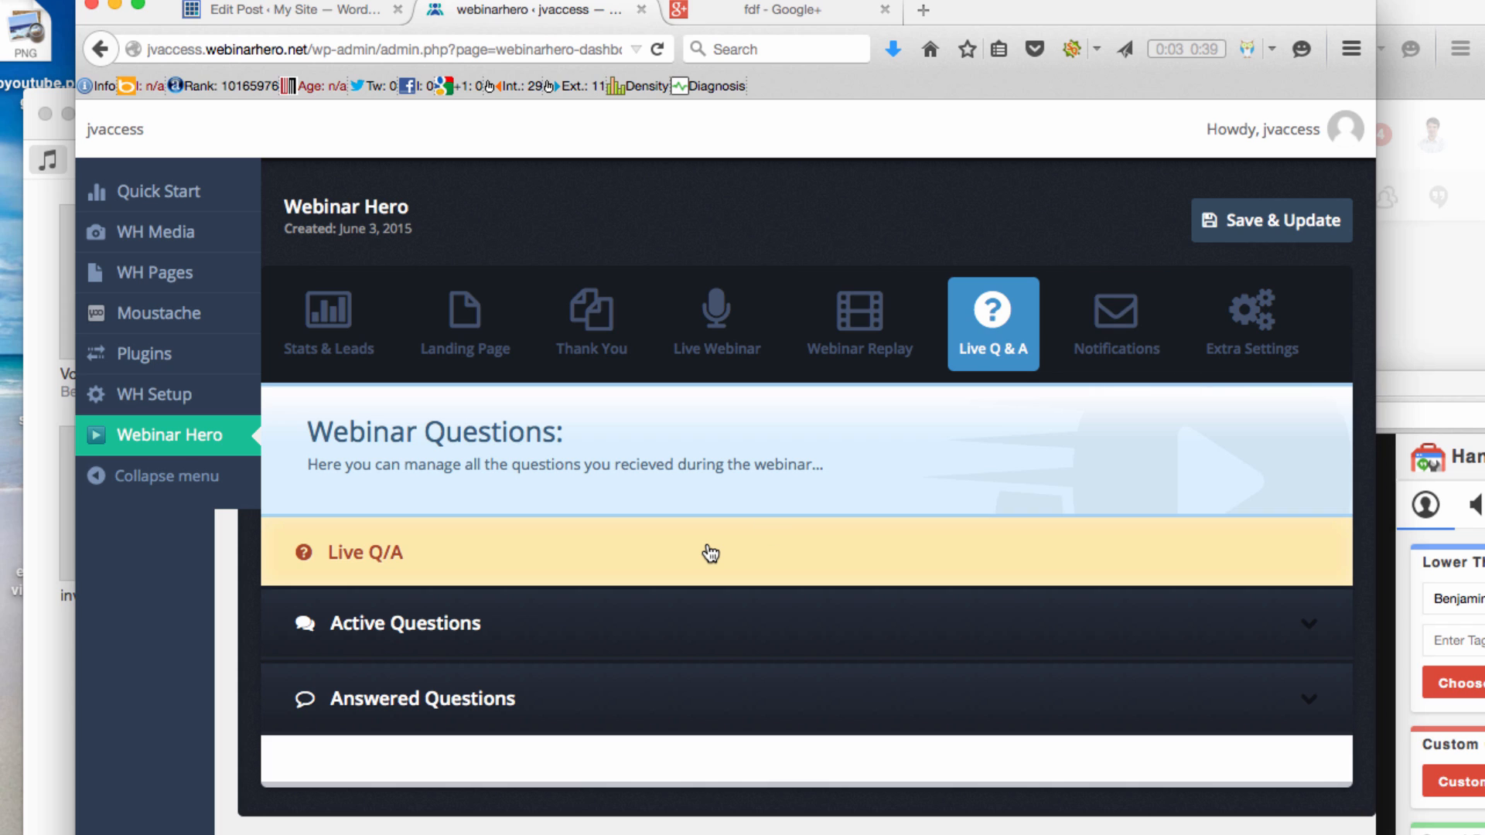
{"action": "mouse_move", "coordinate": [743, 499]}
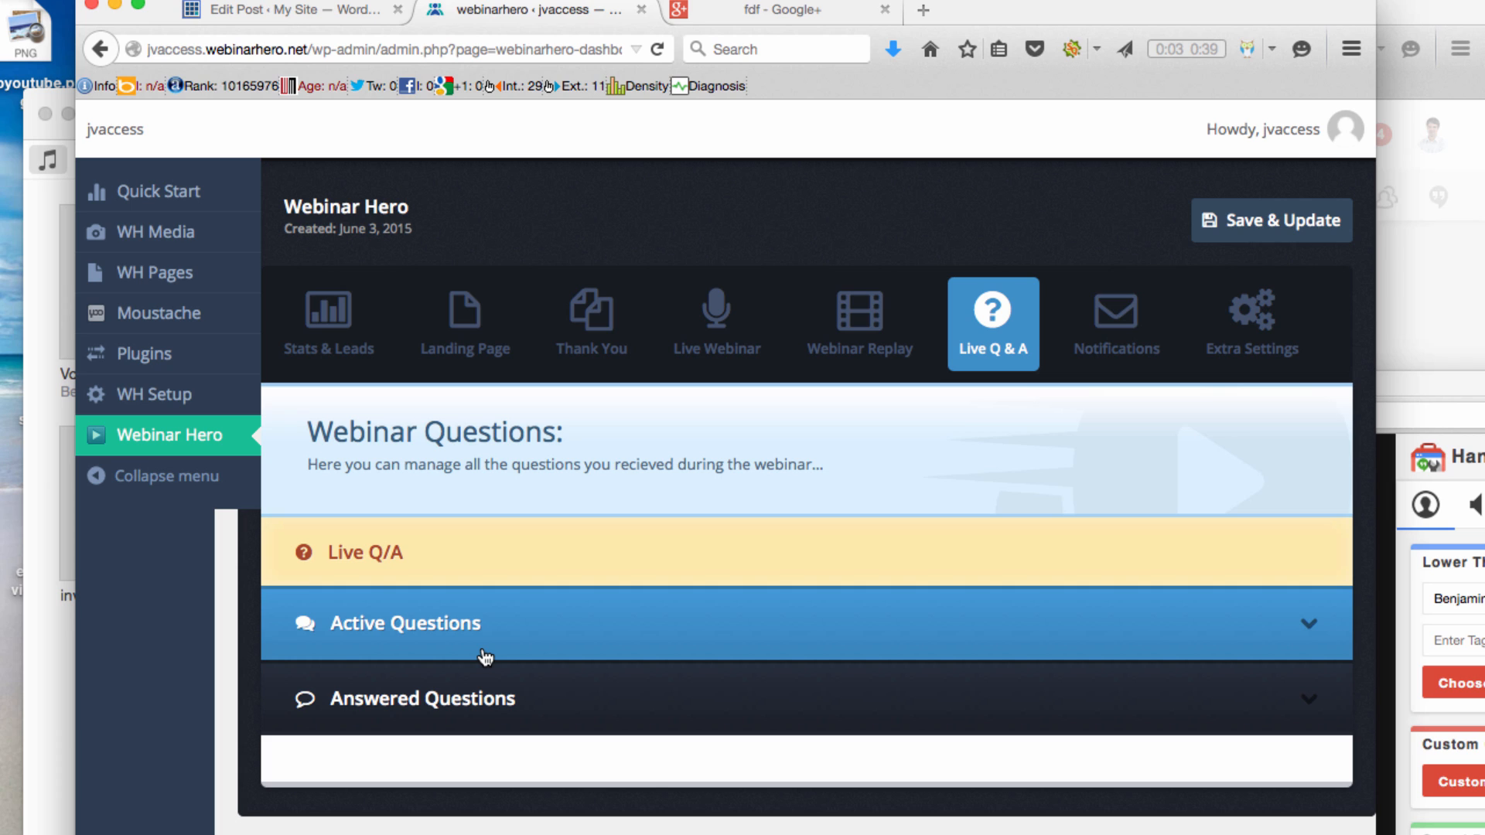
{"action": "mouse_move", "coordinate": [734, 793]}
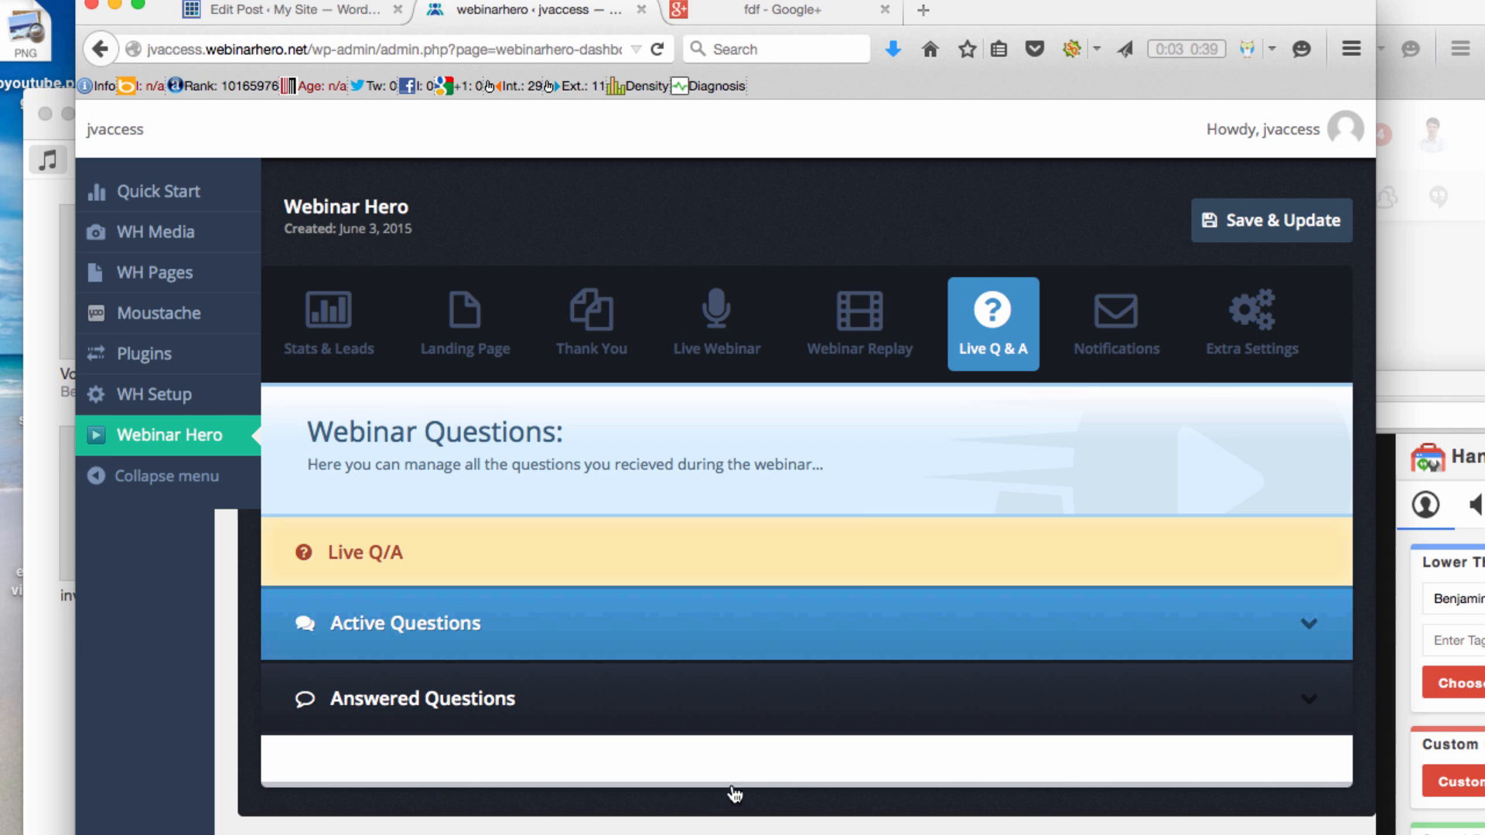
{"action": "mouse_move", "coordinate": [729, 475]}
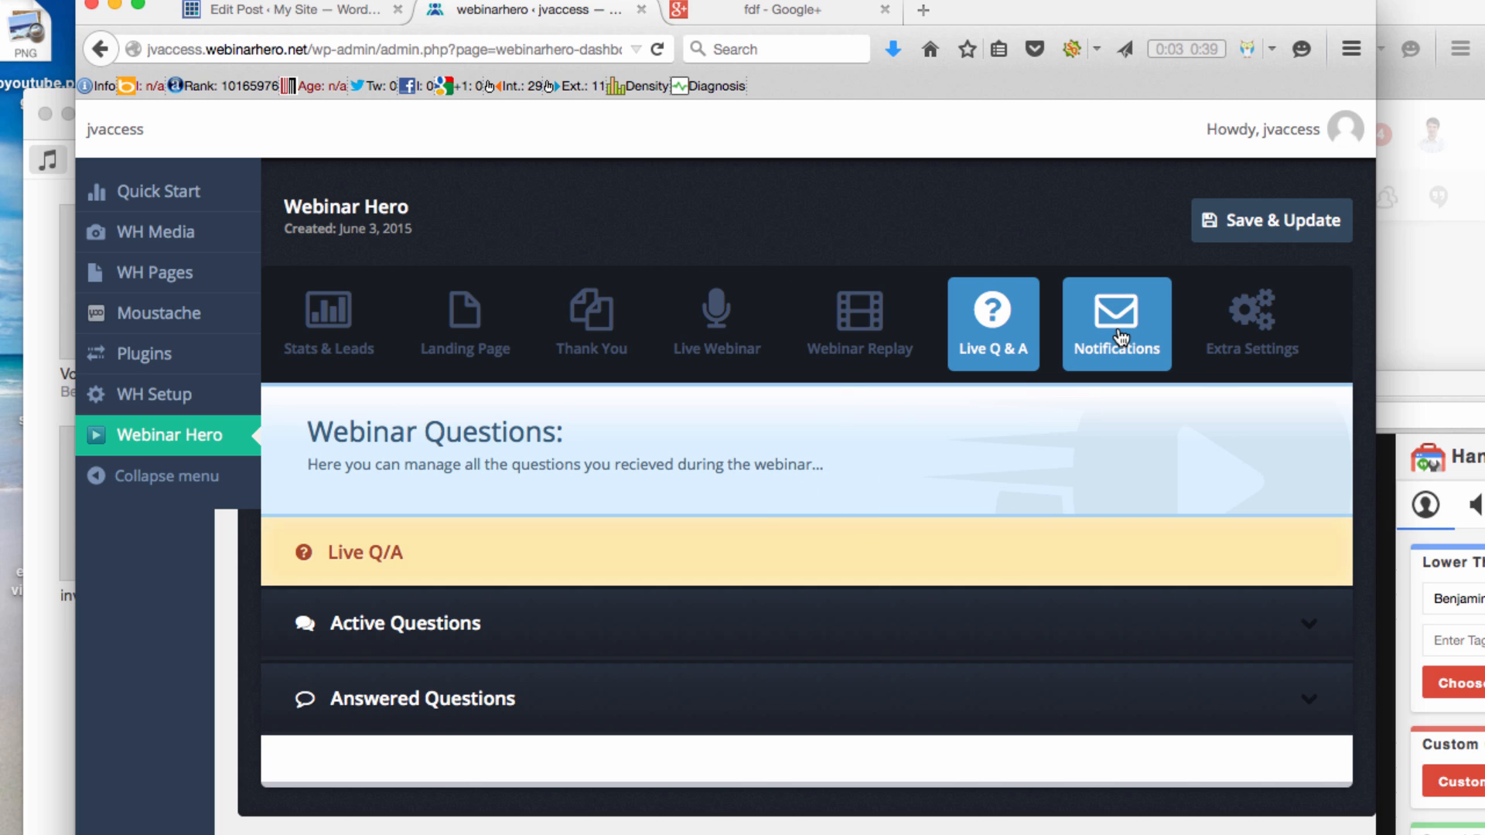
Step: Show the Notifications settings with empty SendGrid username and password fields
{"action": "left_click", "coordinate": [1115, 321]}
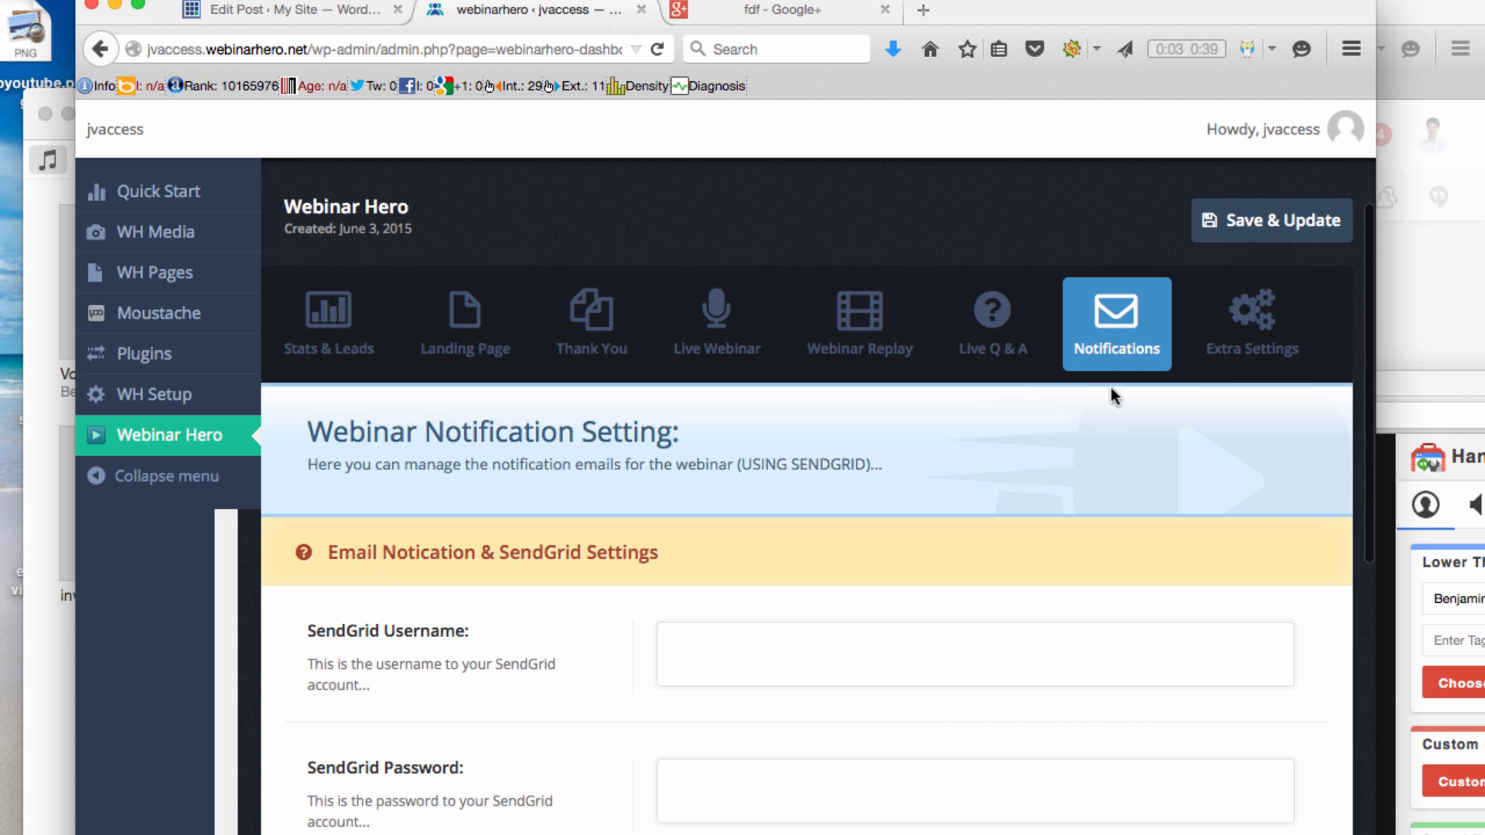
{"action": "mouse_move", "coordinate": [941, 599]}
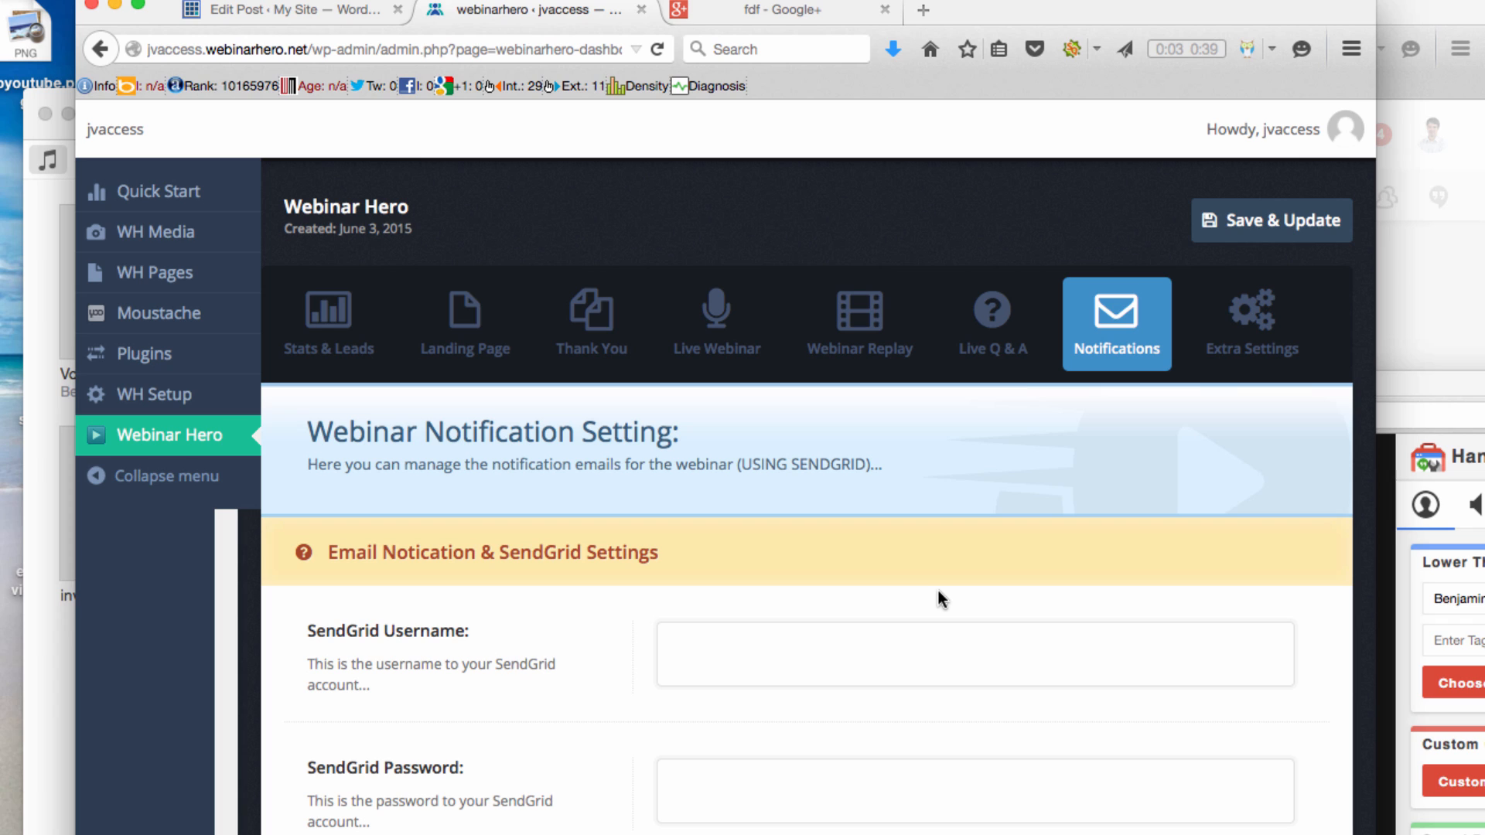
{"action": "mouse_move", "coordinate": [660, 706]}
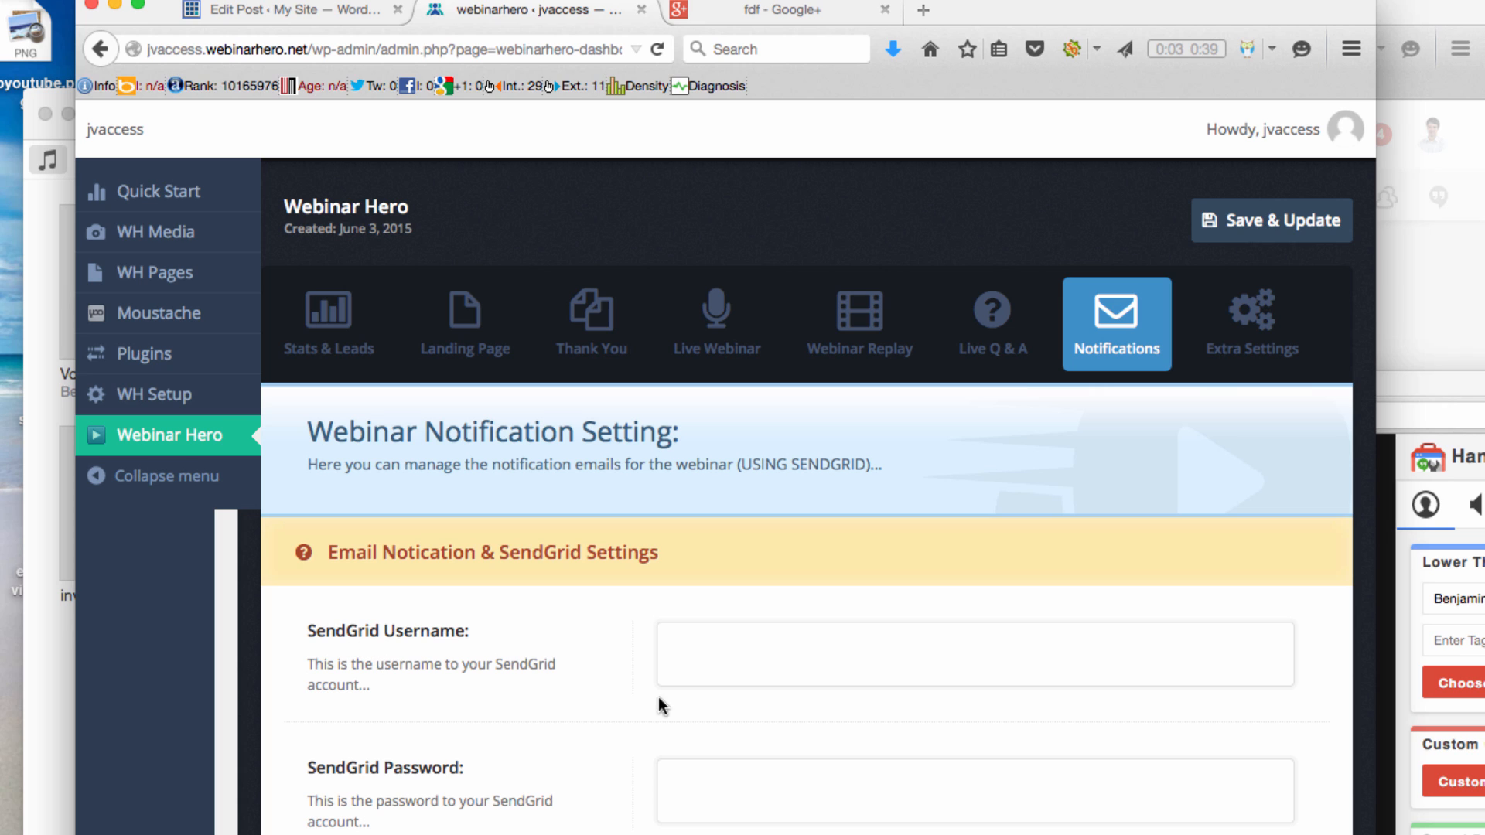
{"action": "mouse_move", "coordinate": [1109, 520]}
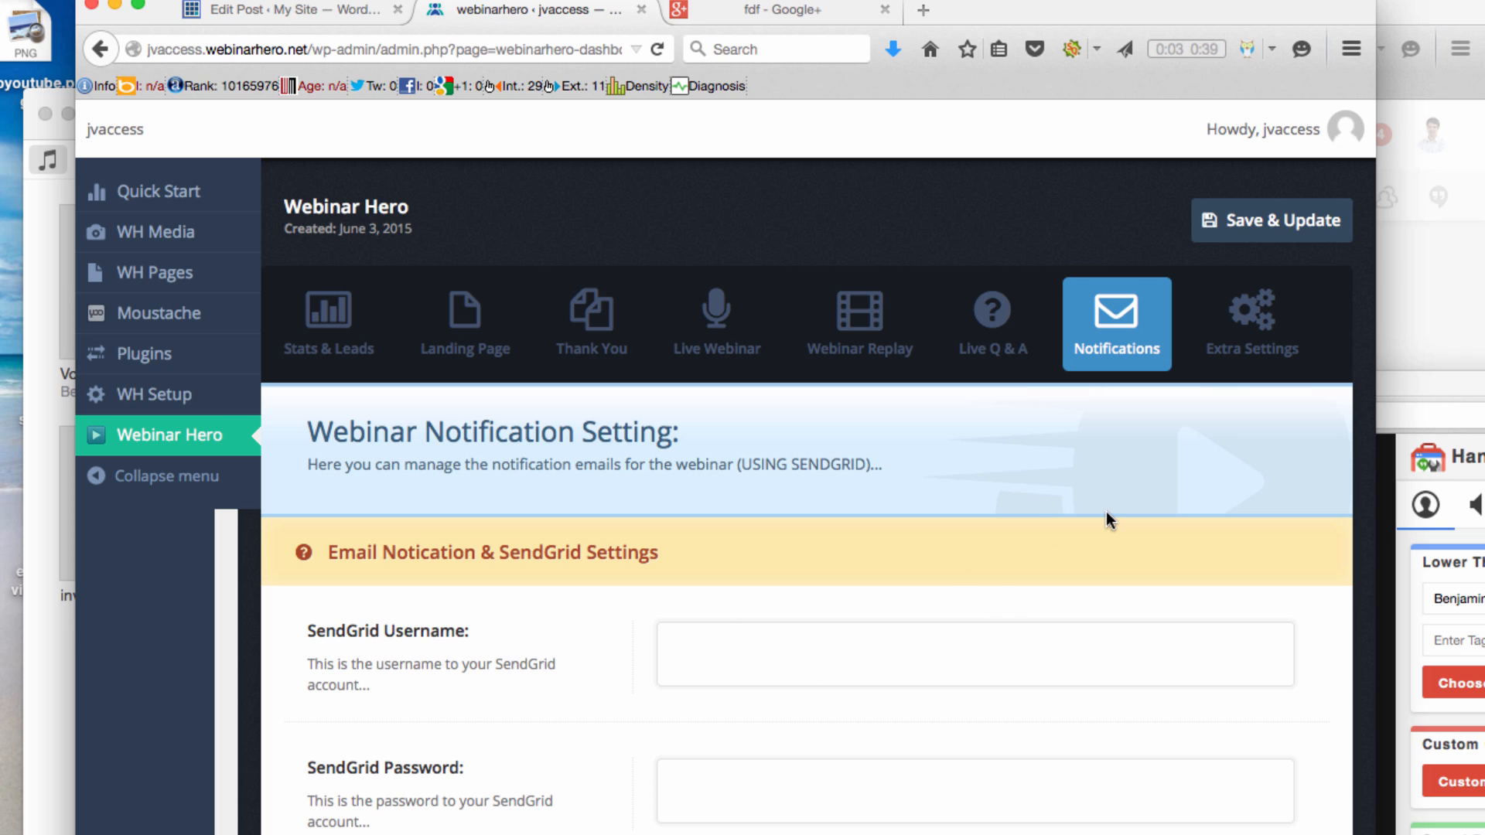
{"action": "mouse_move", "coordinate": [1252, 323]}
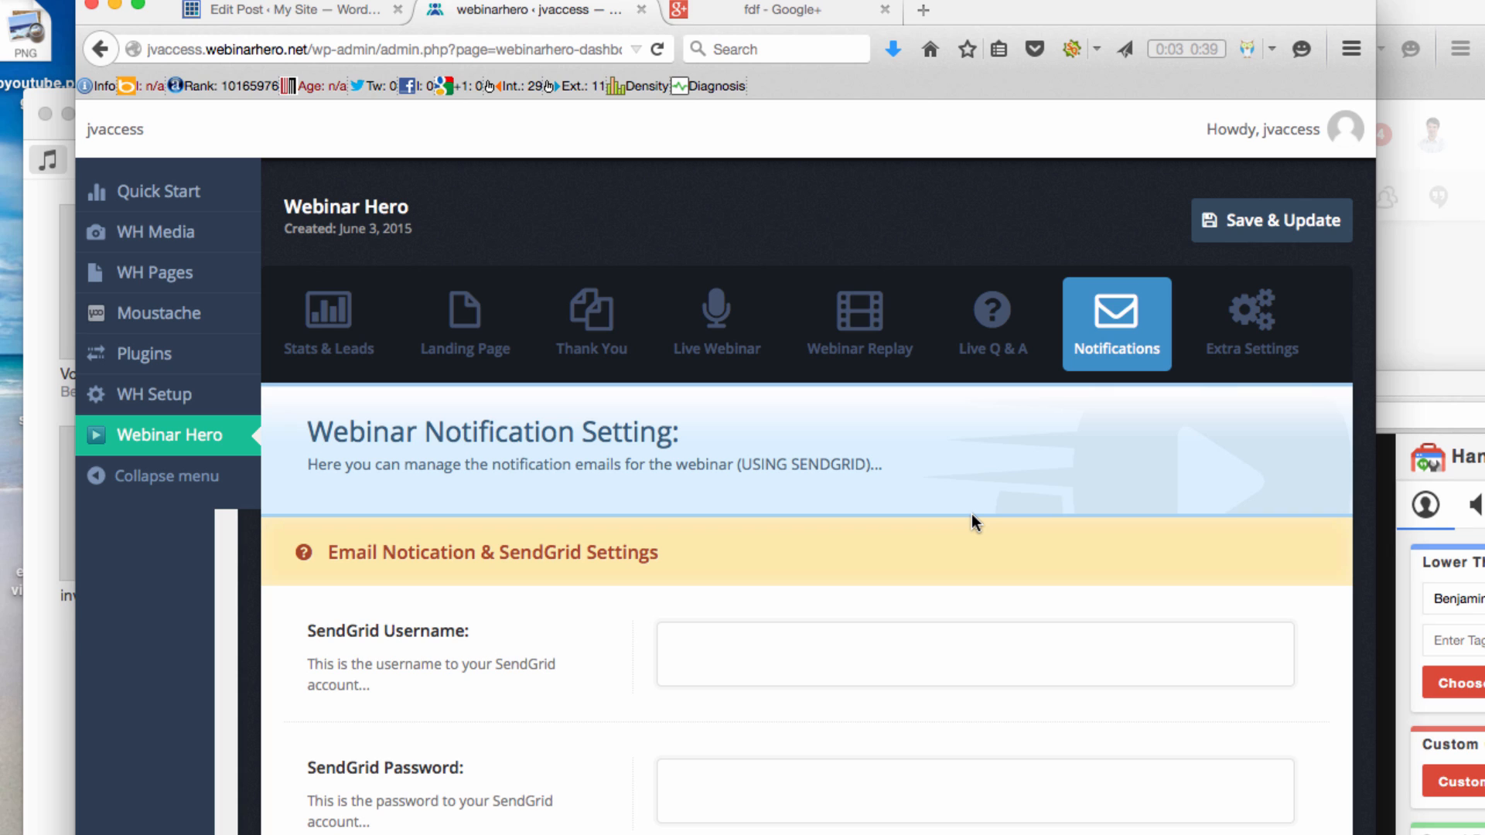
{"action": "mouse_move", "coordinate": [921, 565]}
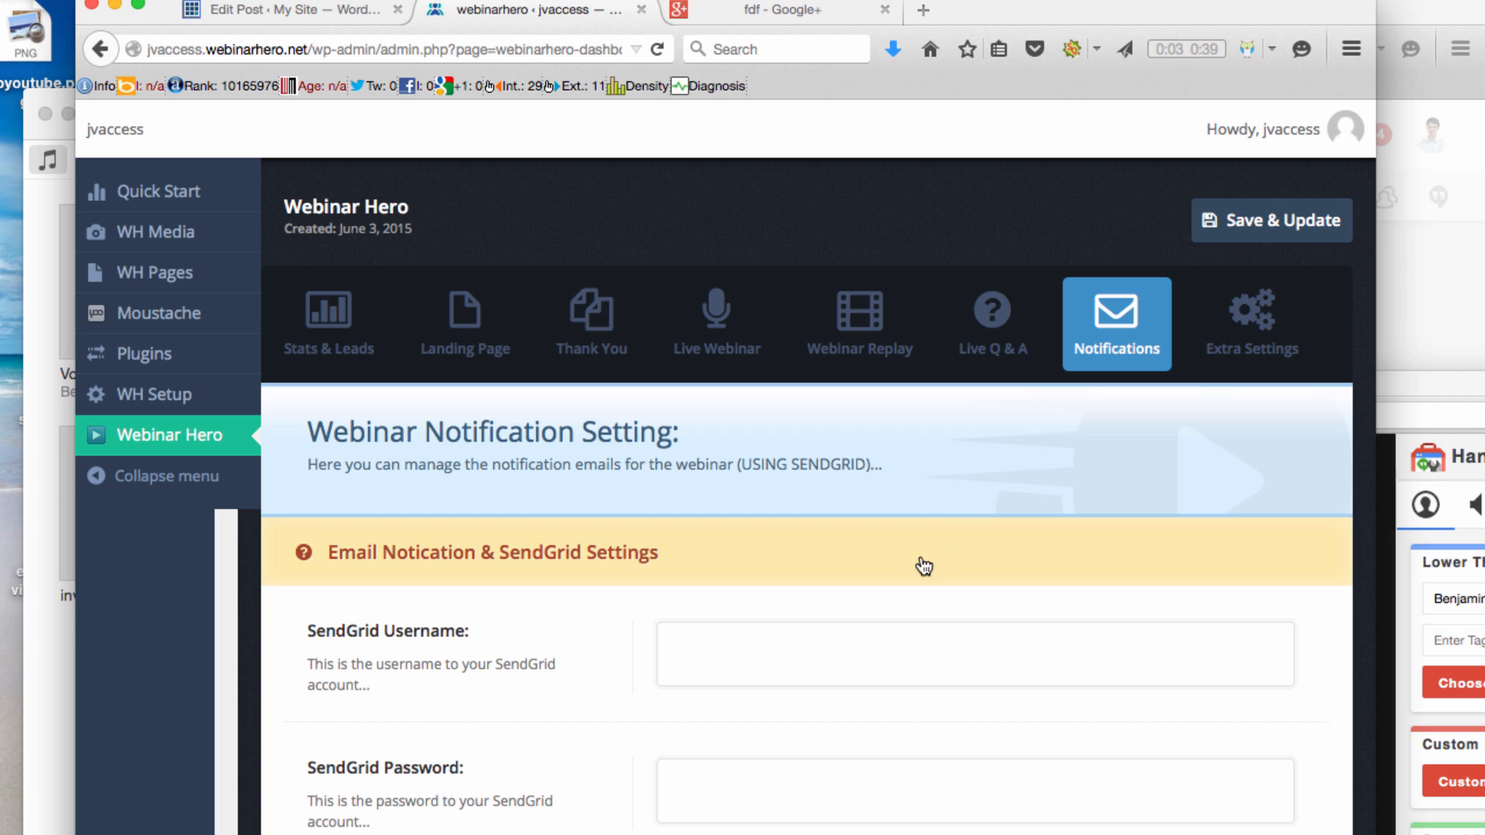
{"action": "mouse_move", "coordinate": [999, 530]}
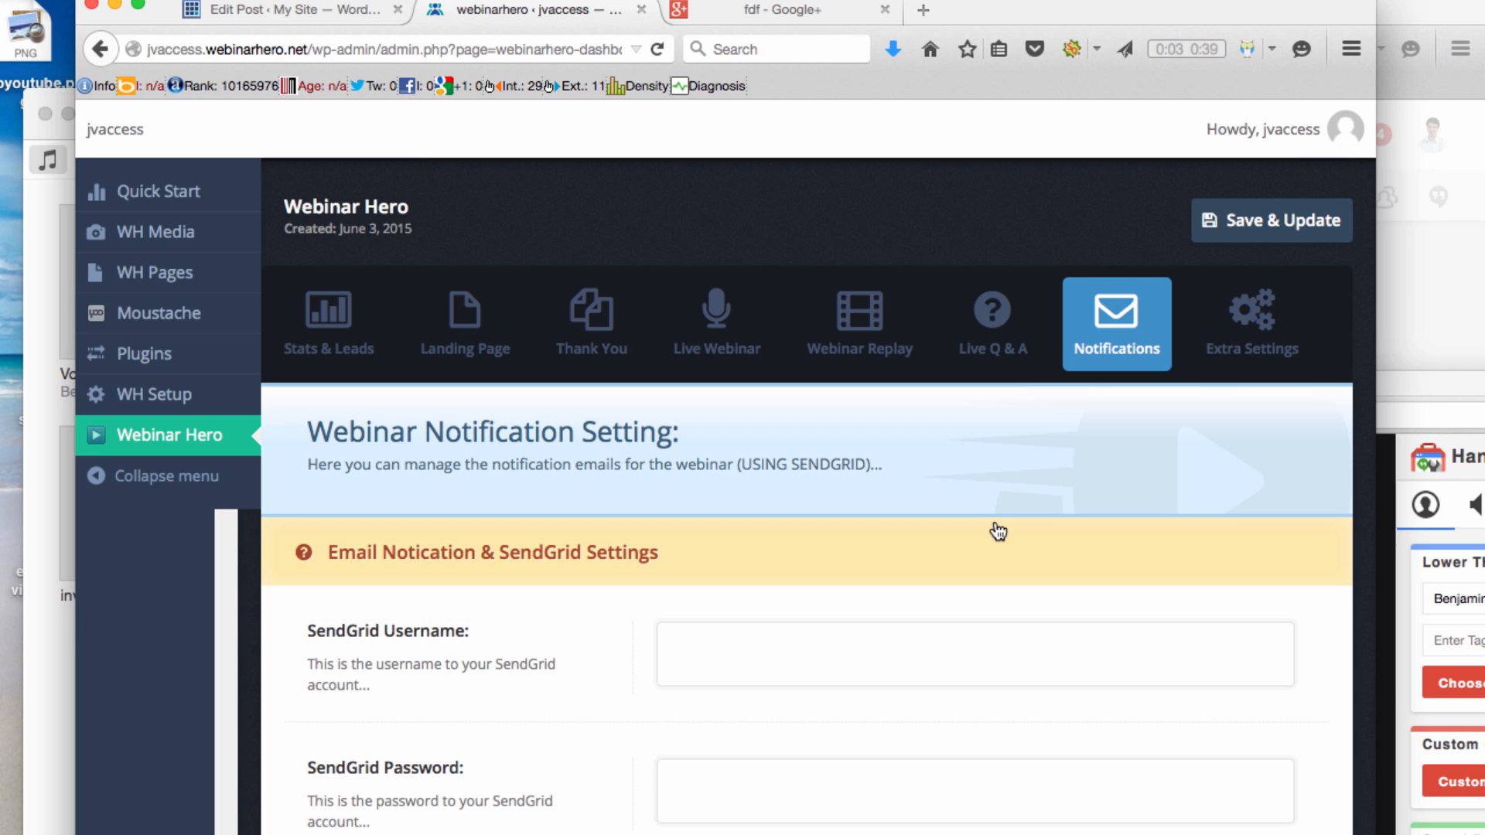
{"action": "mouse_move", "coordinate": [793, 487]}
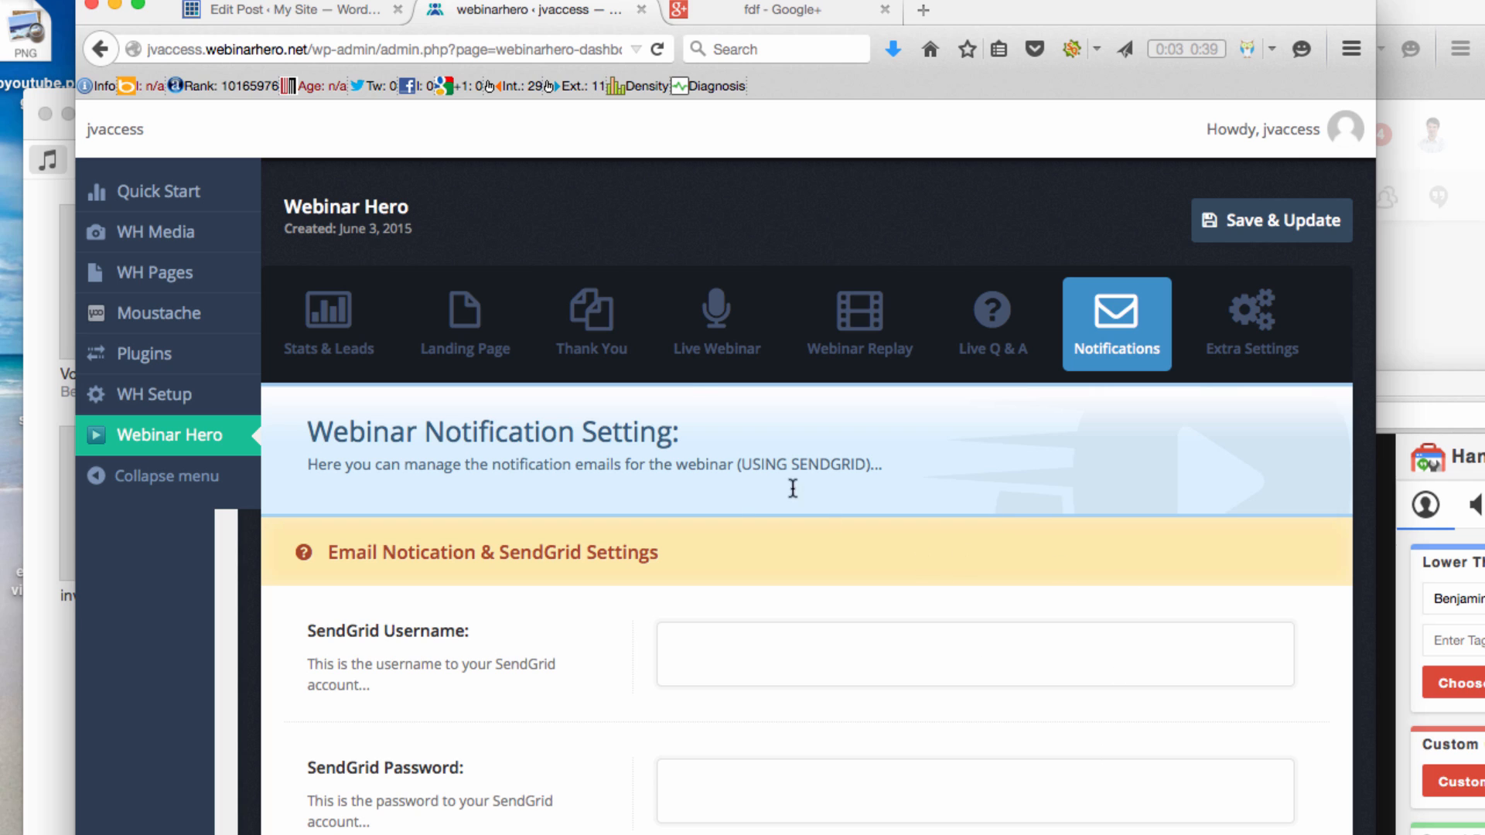
{"action": "mouse_move", "coordinate": [897, 635]}
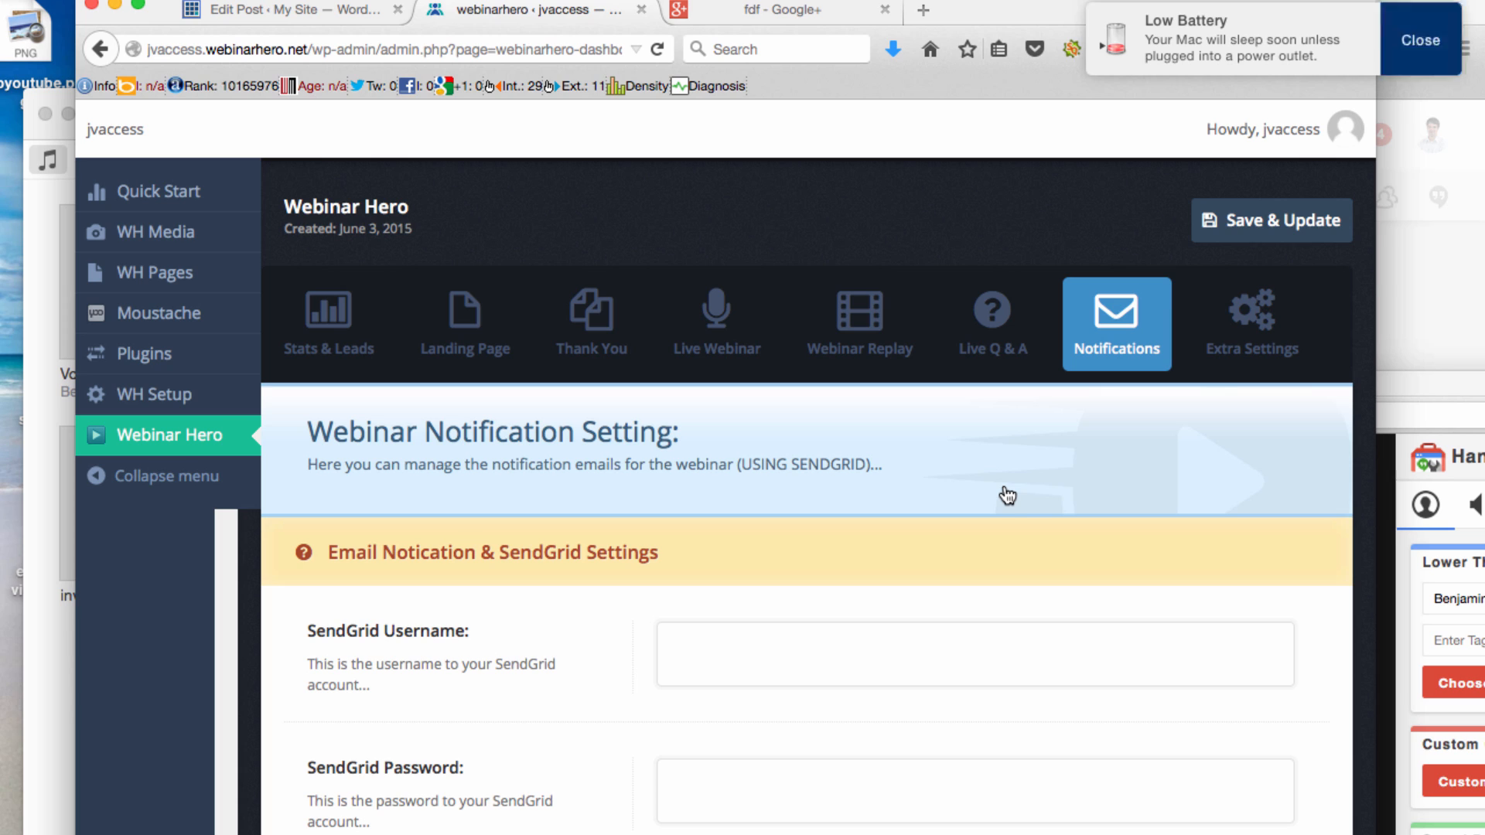
Step: Show the 'Howdy' account menu with its profile and log-out options
{"action": "left_click", "coordinate": [1266, 129]}
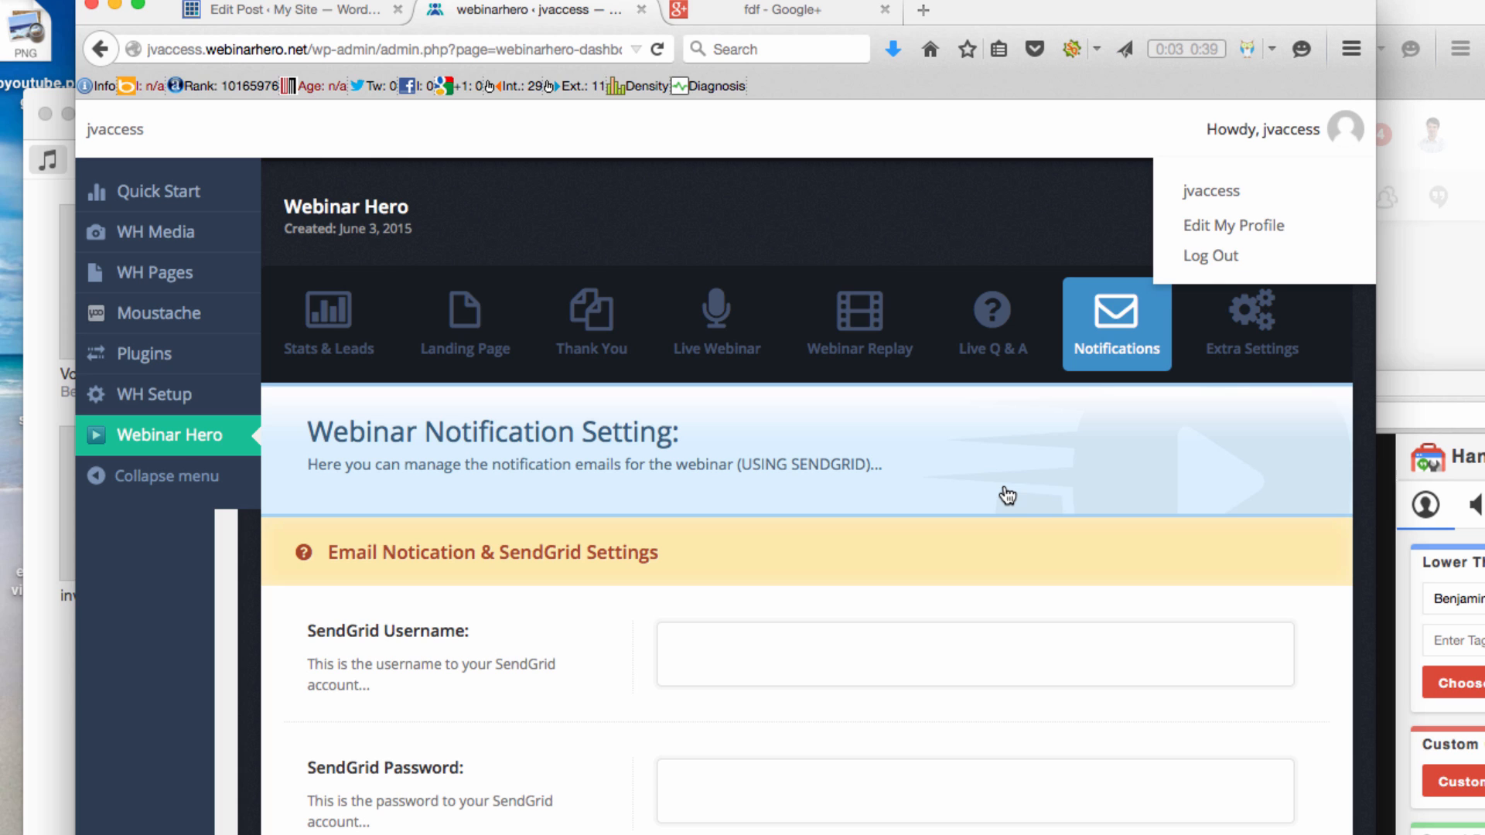